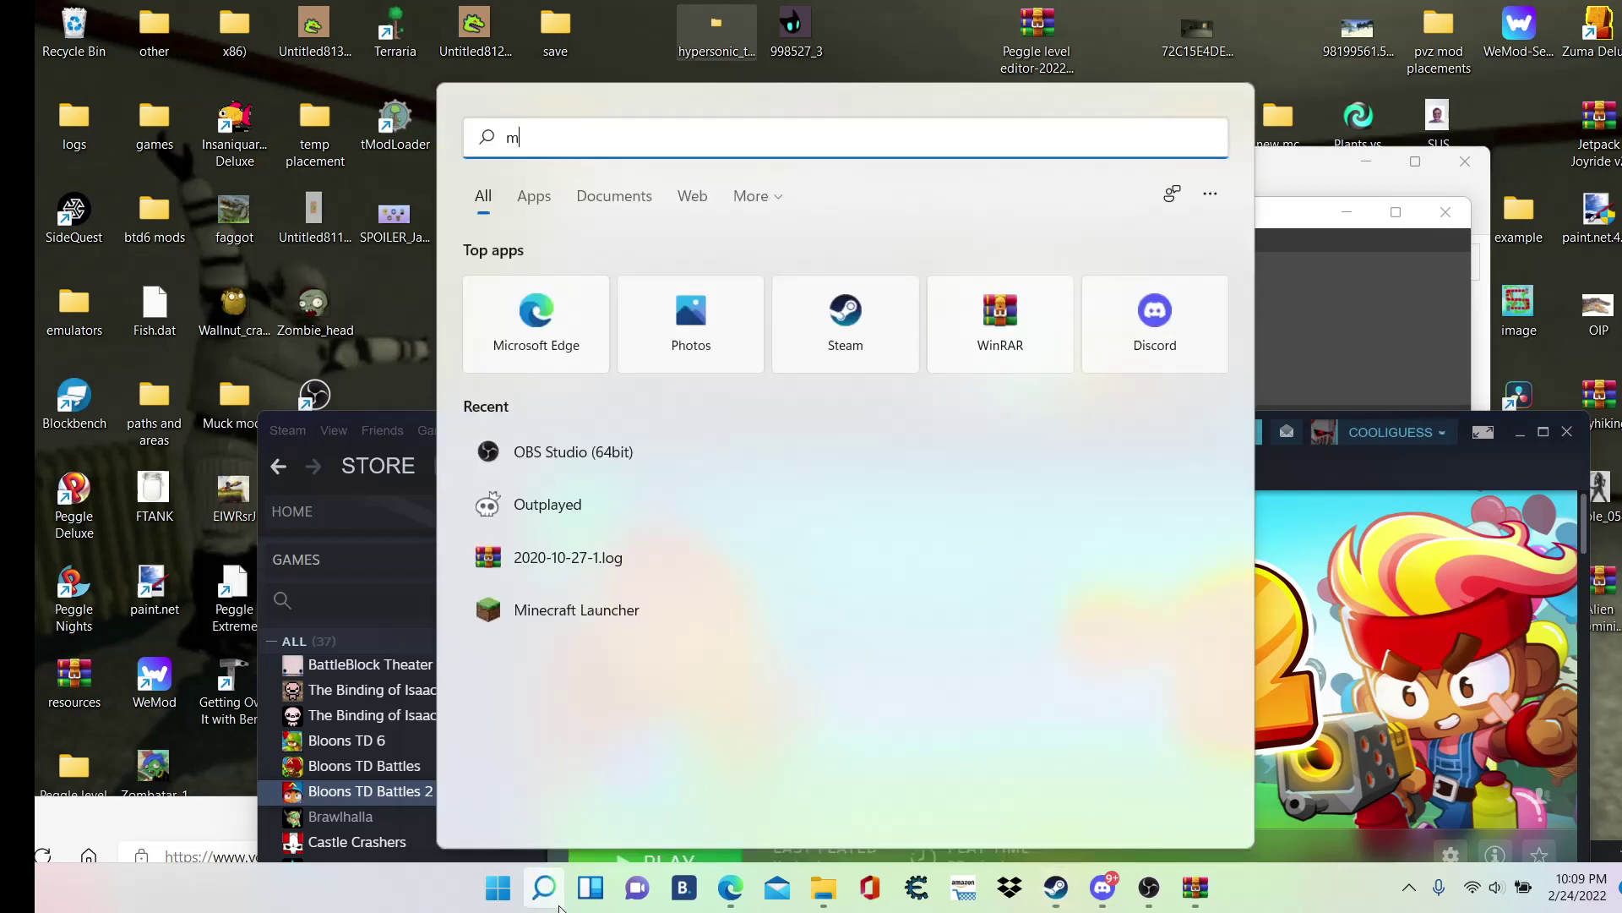
# - Find MelonLoader.Installer.exe in Windows Search and launch it from the best match
pyautogui.write('elonLoader.Installer.exe')
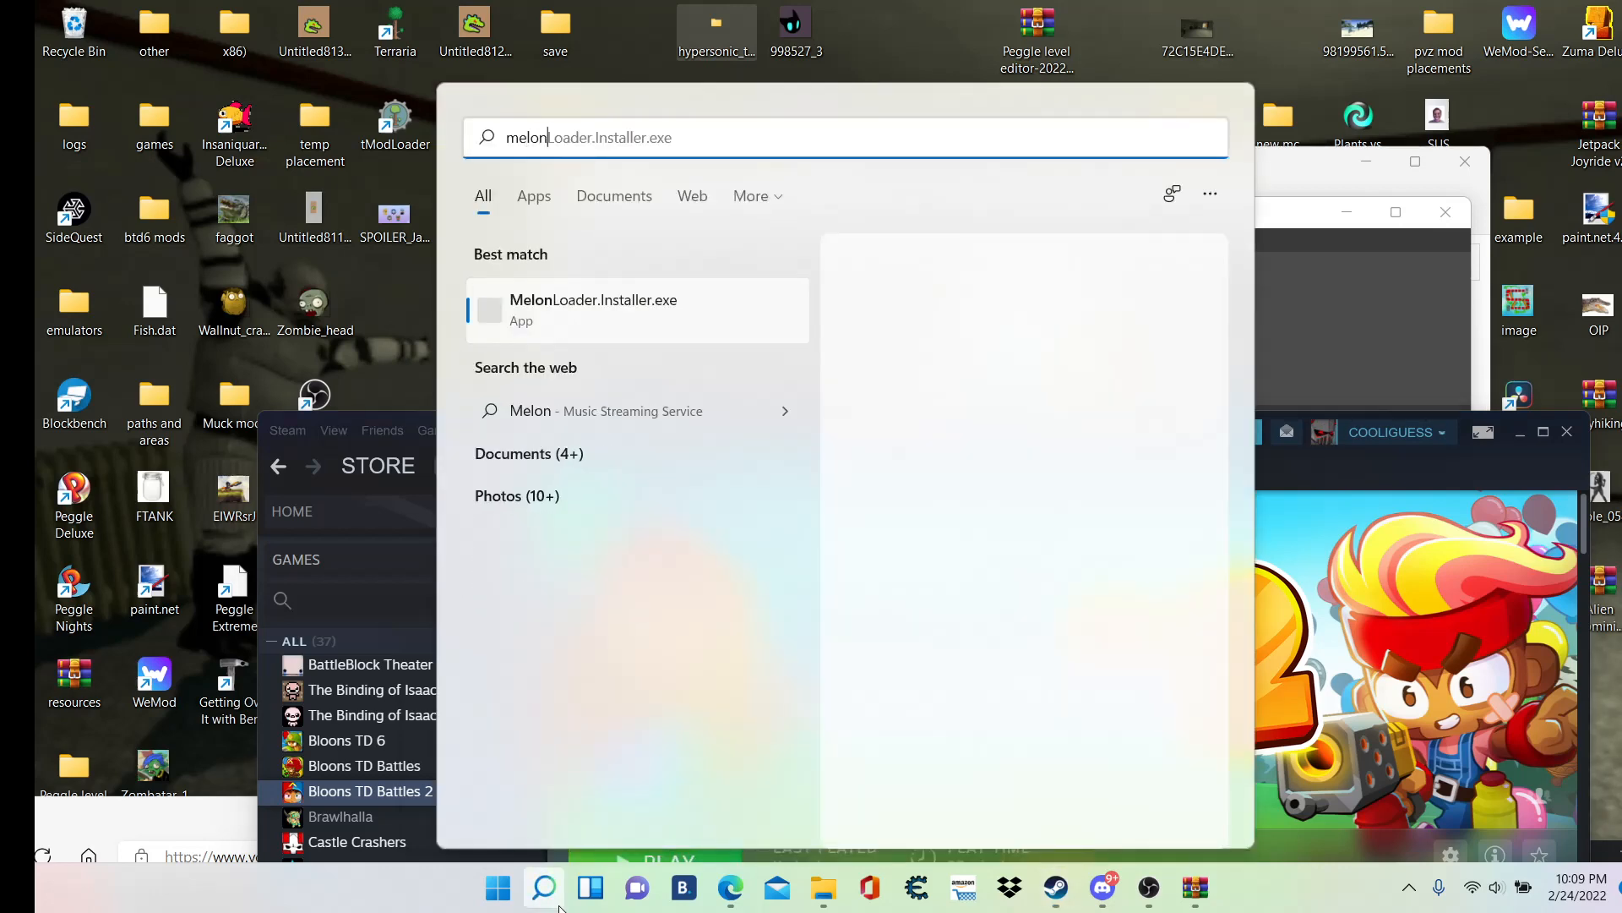
pyautogui.click(636, 310)
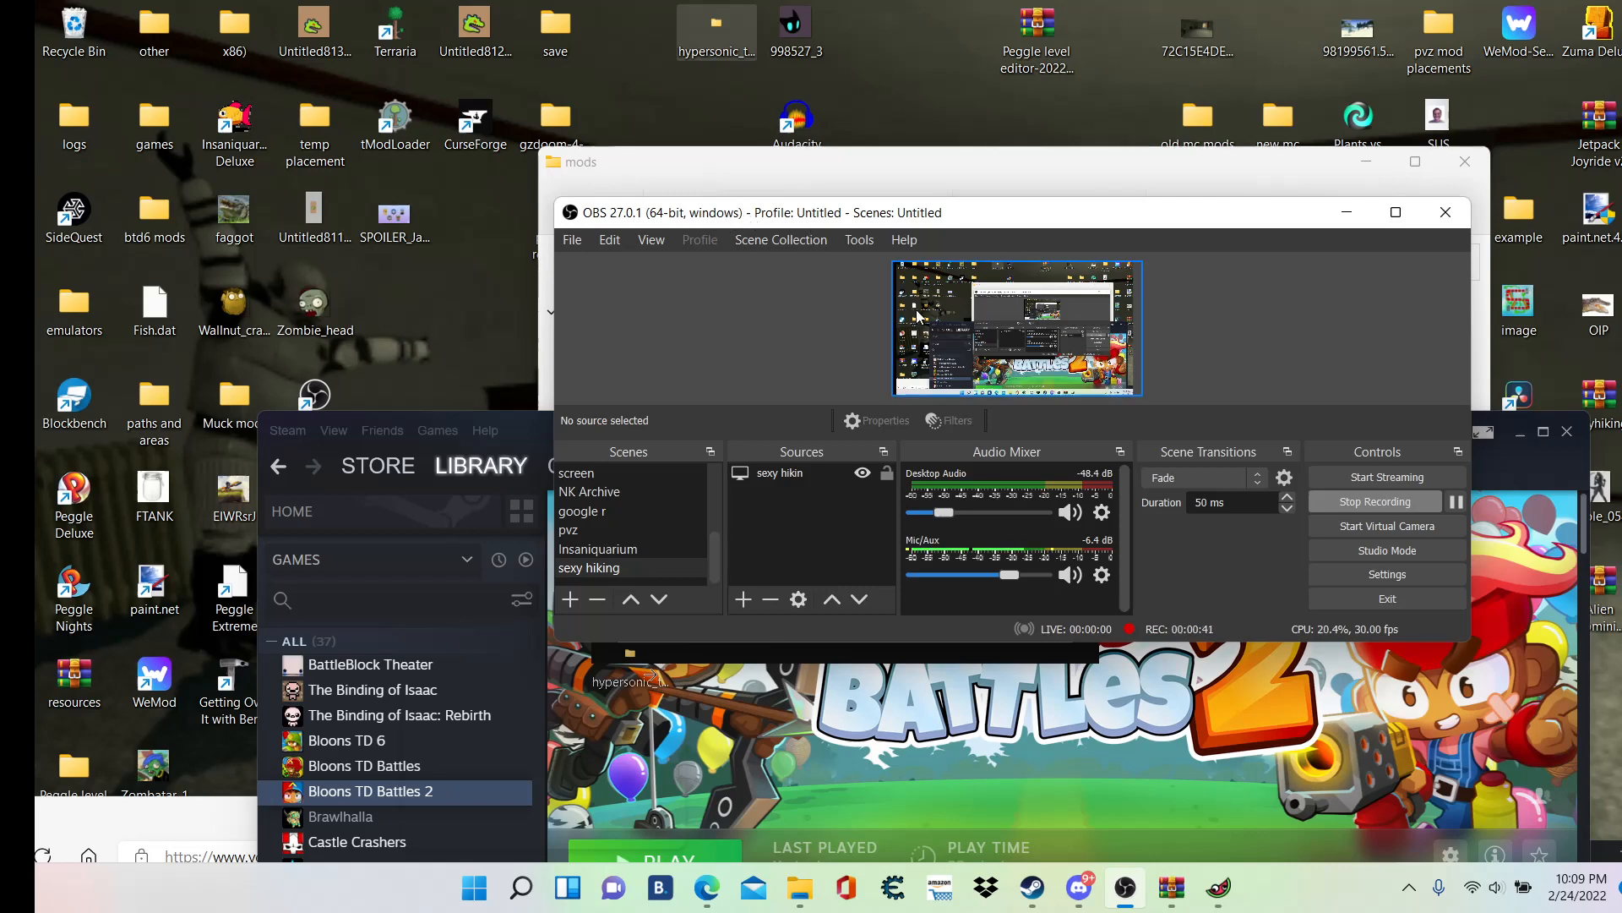
pyautogui.moveTo(713, 194)
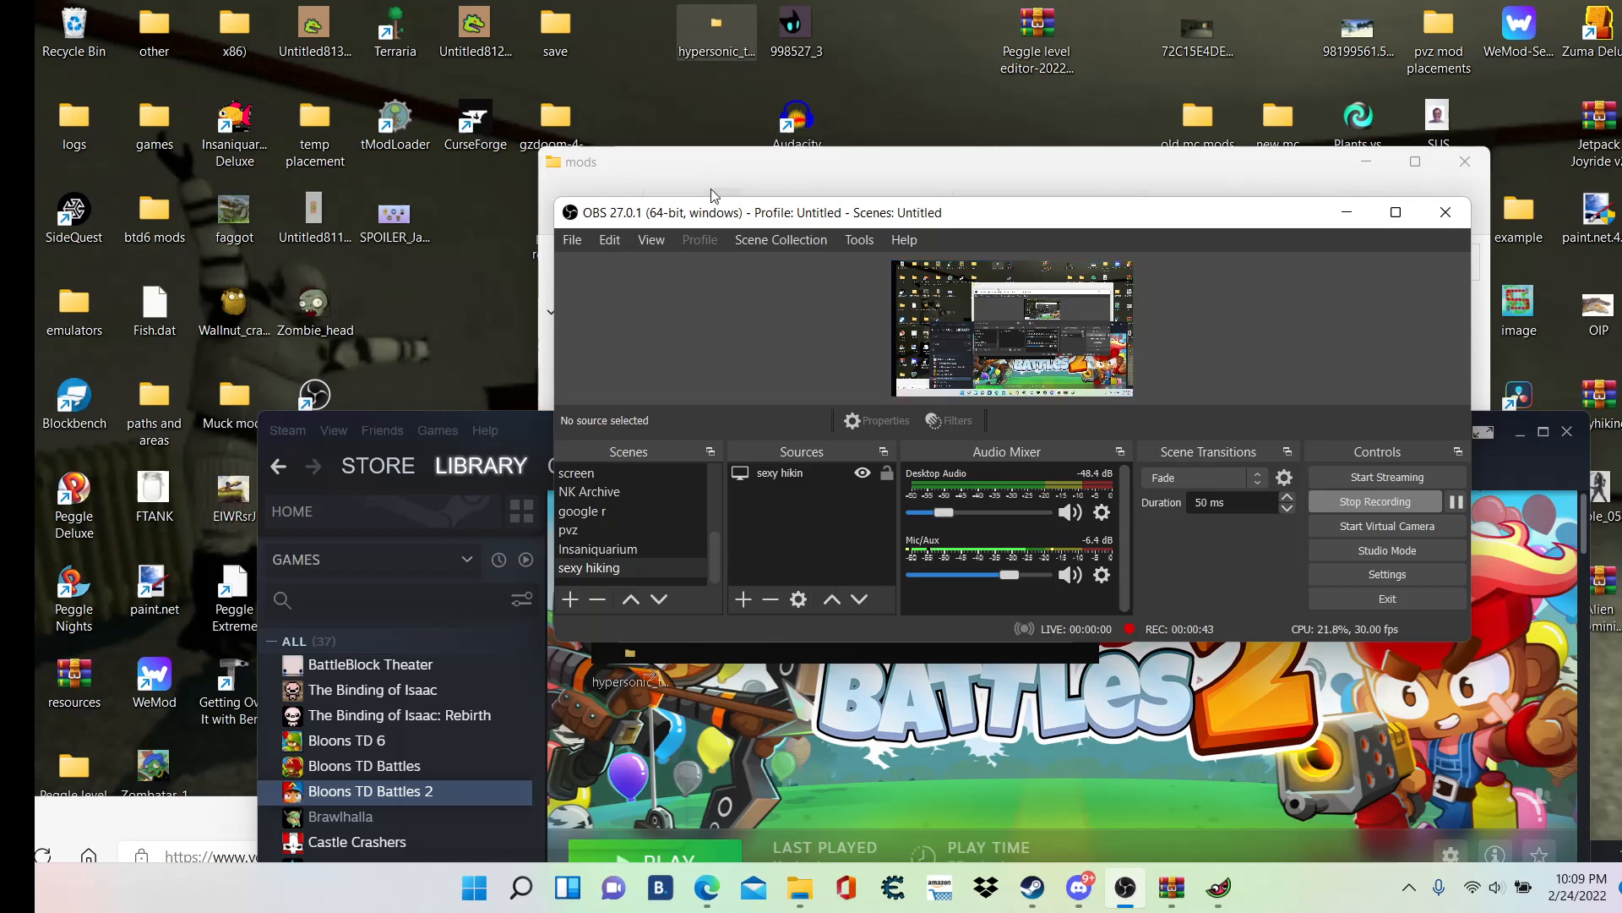
pyautogui.moveTo(745, 215)
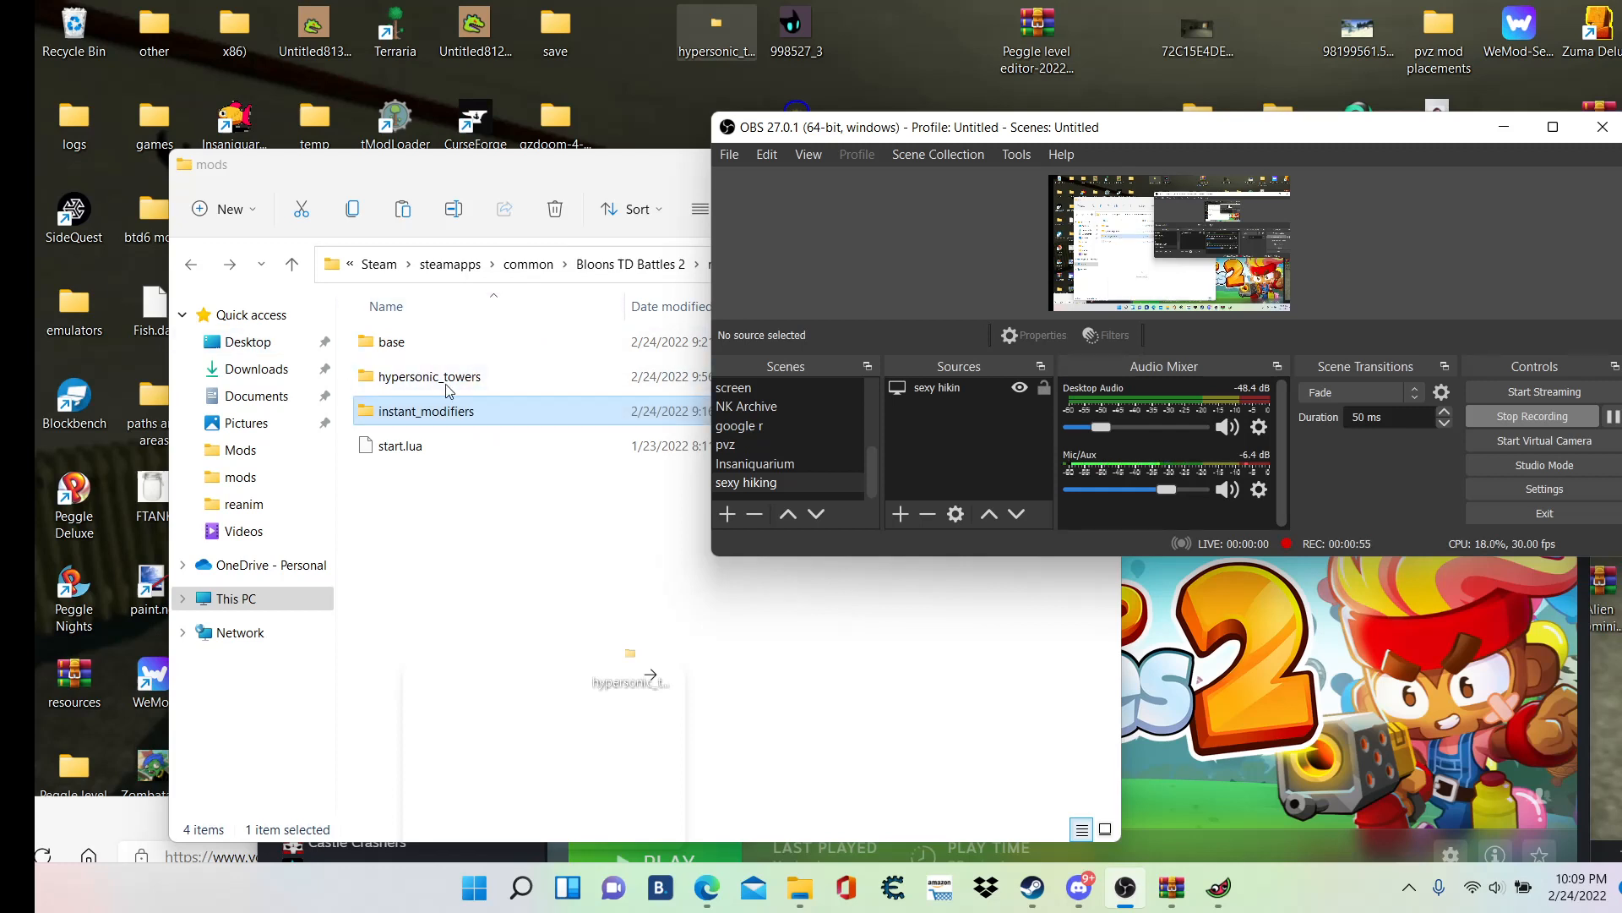
pyautogui.moveTo(425, 561)
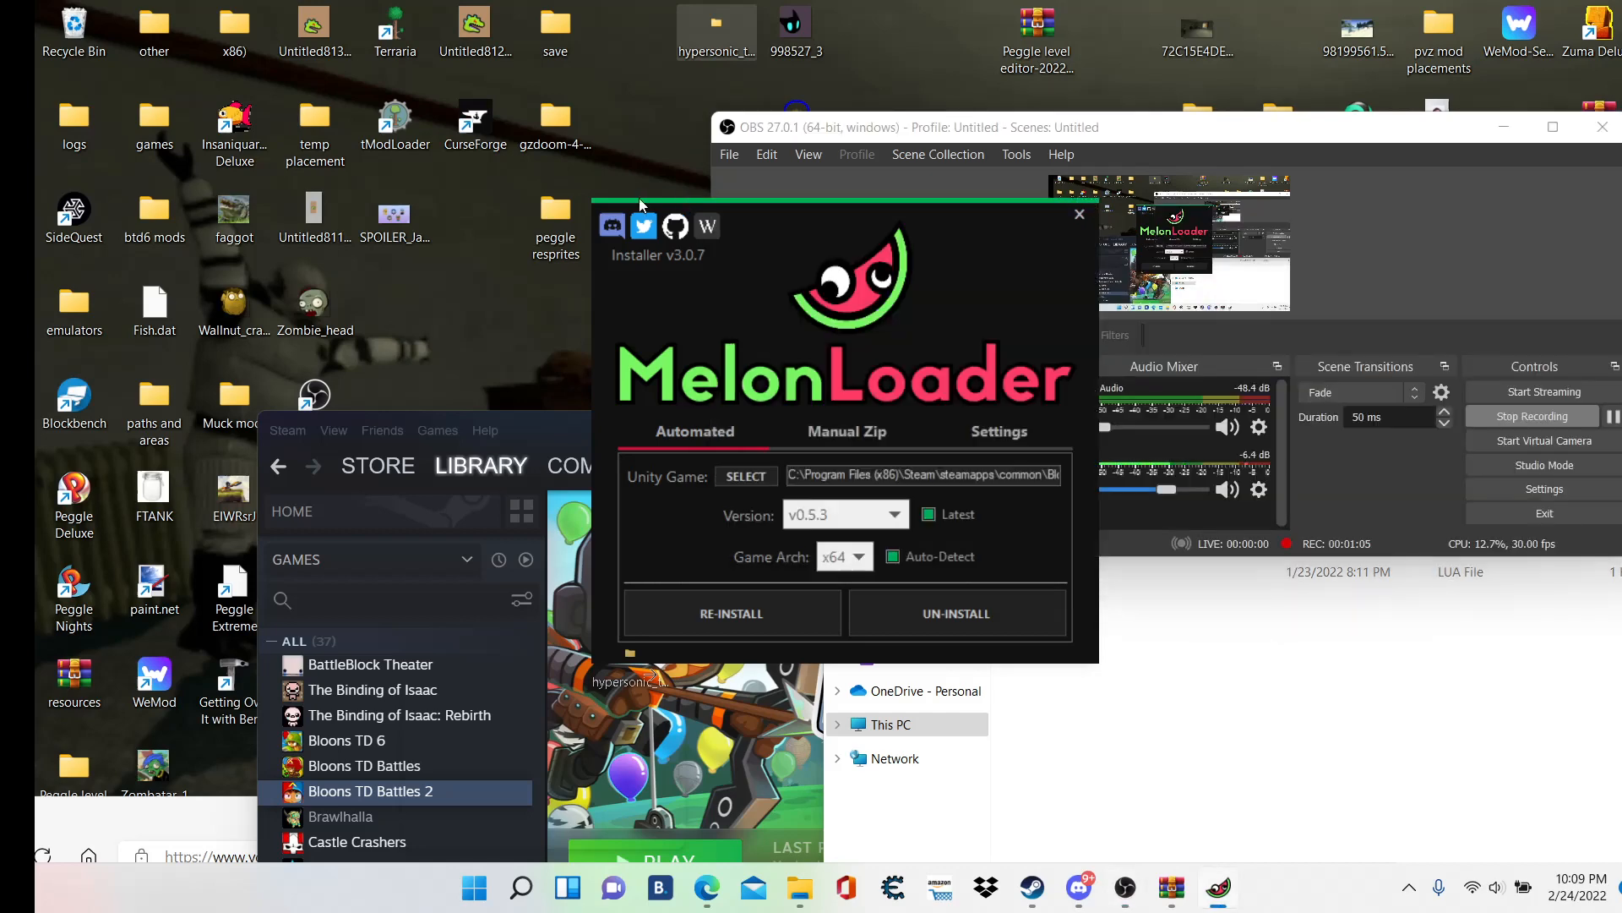
pyautogui.click(845, 431)
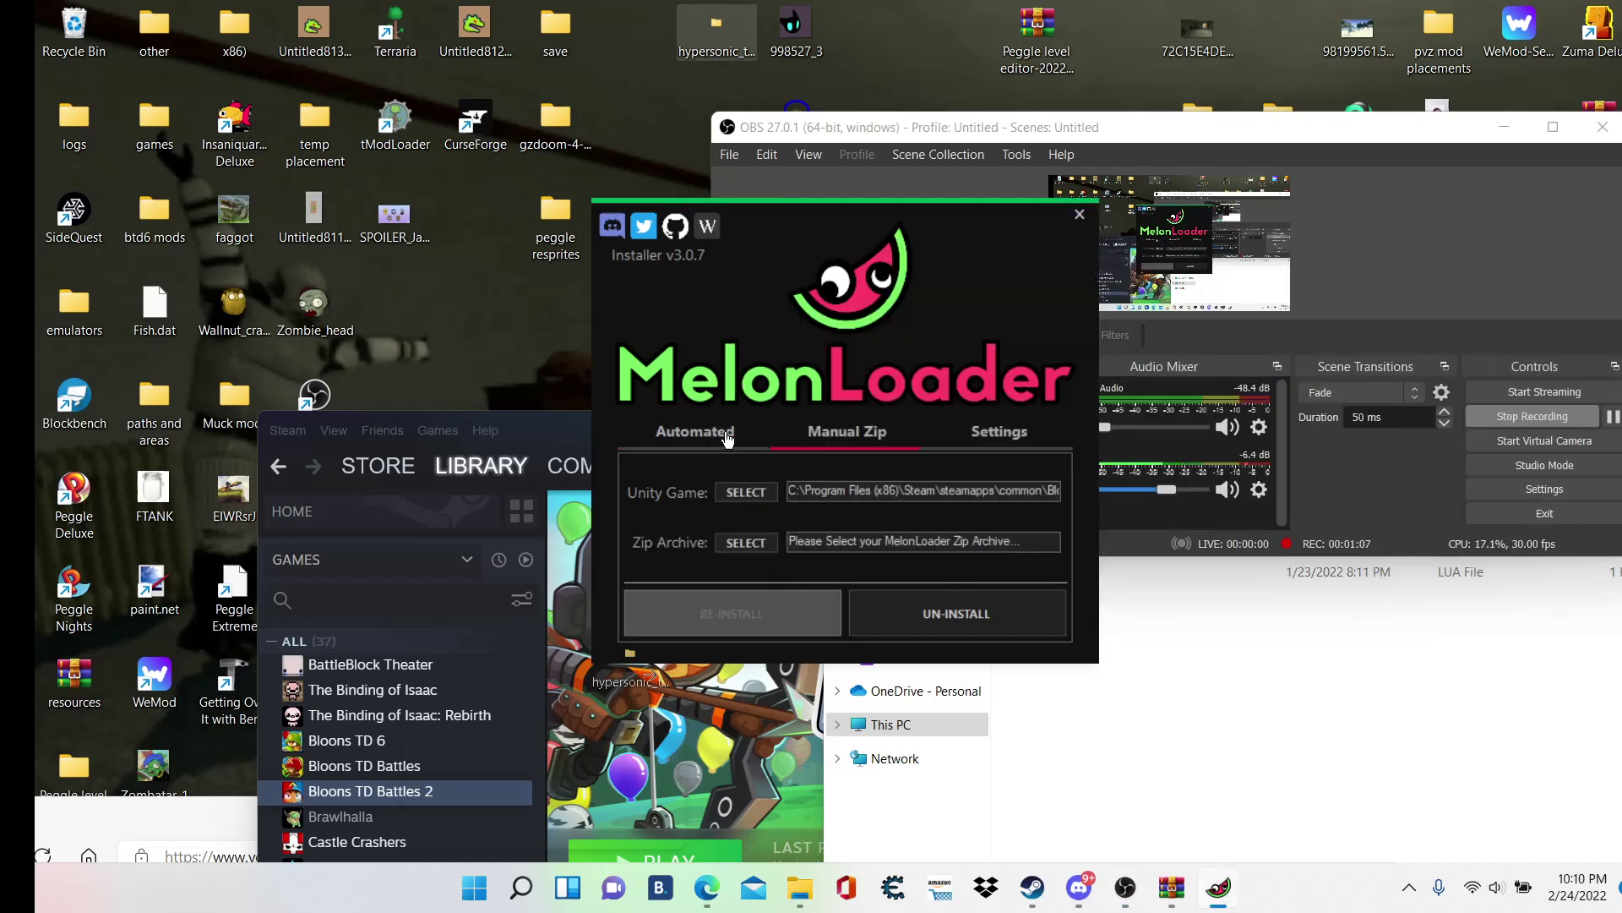
pyautogui.click(694, 431)
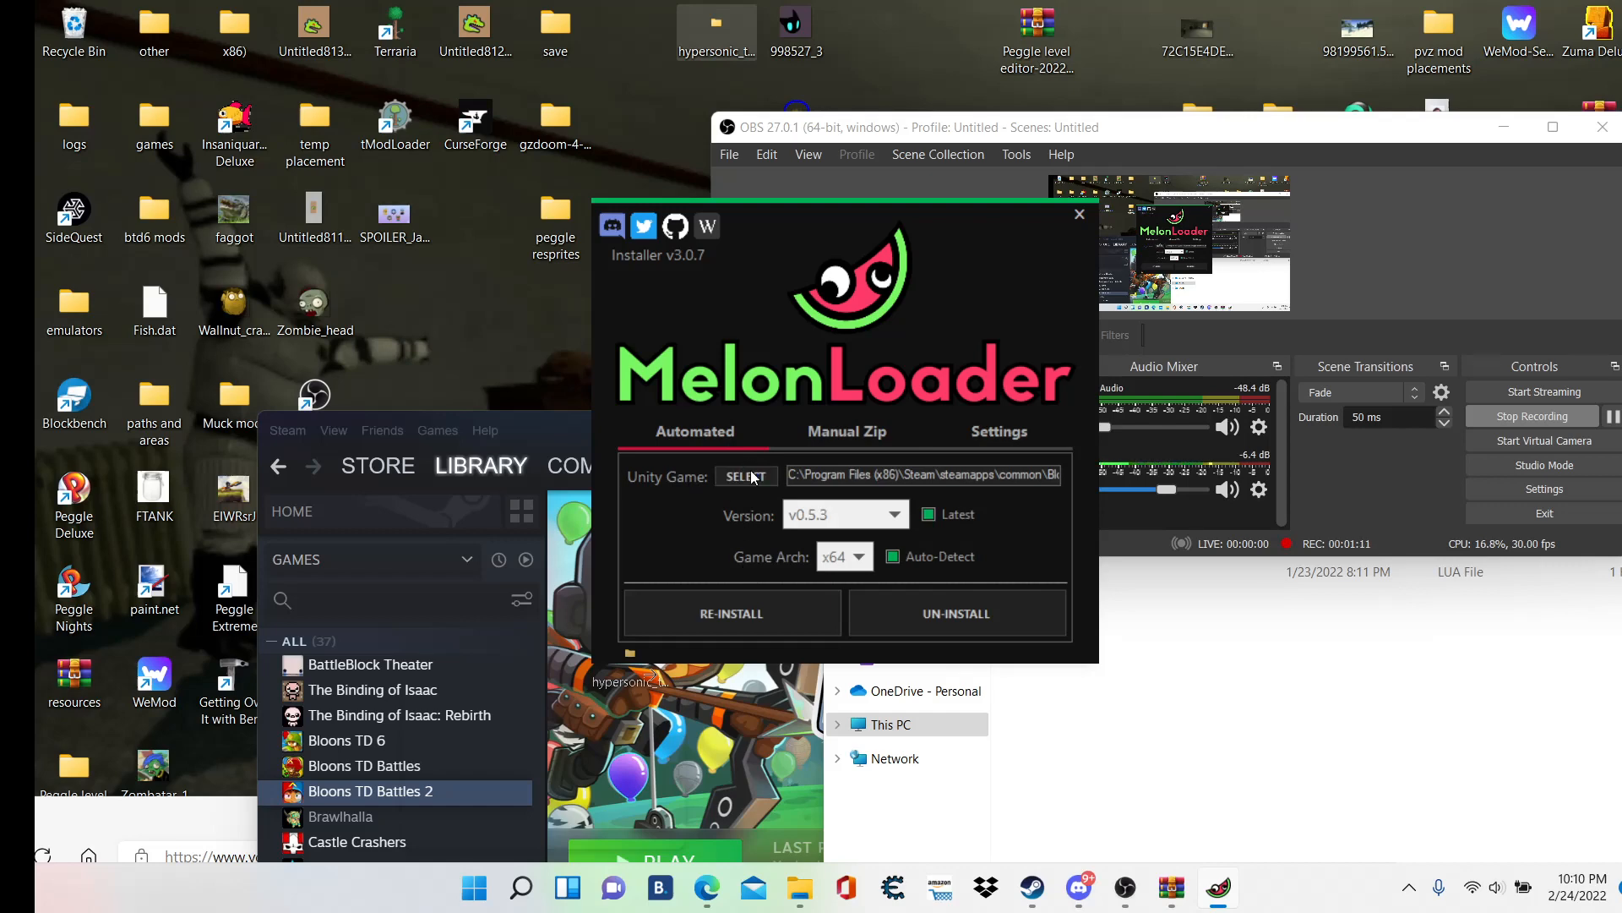
# - From the installer's SELECT dialog, browse This PC > Acer (C:) > Program Files (x86) > Steam
pyautogui.click(743, 476)
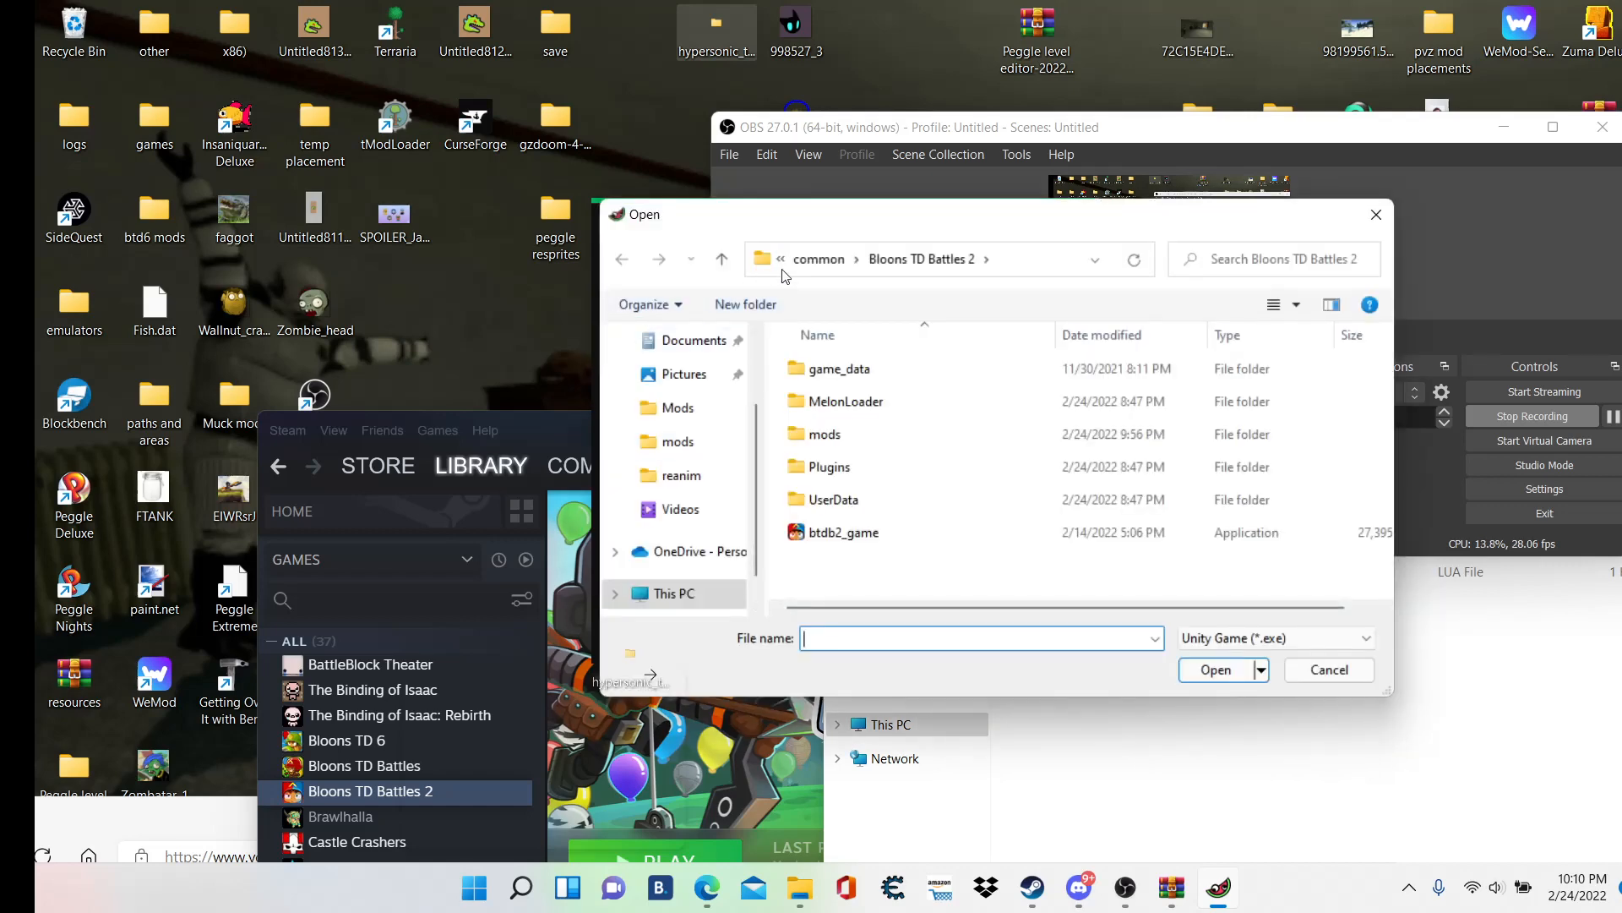
pyautogui.moveTo(674, 593)
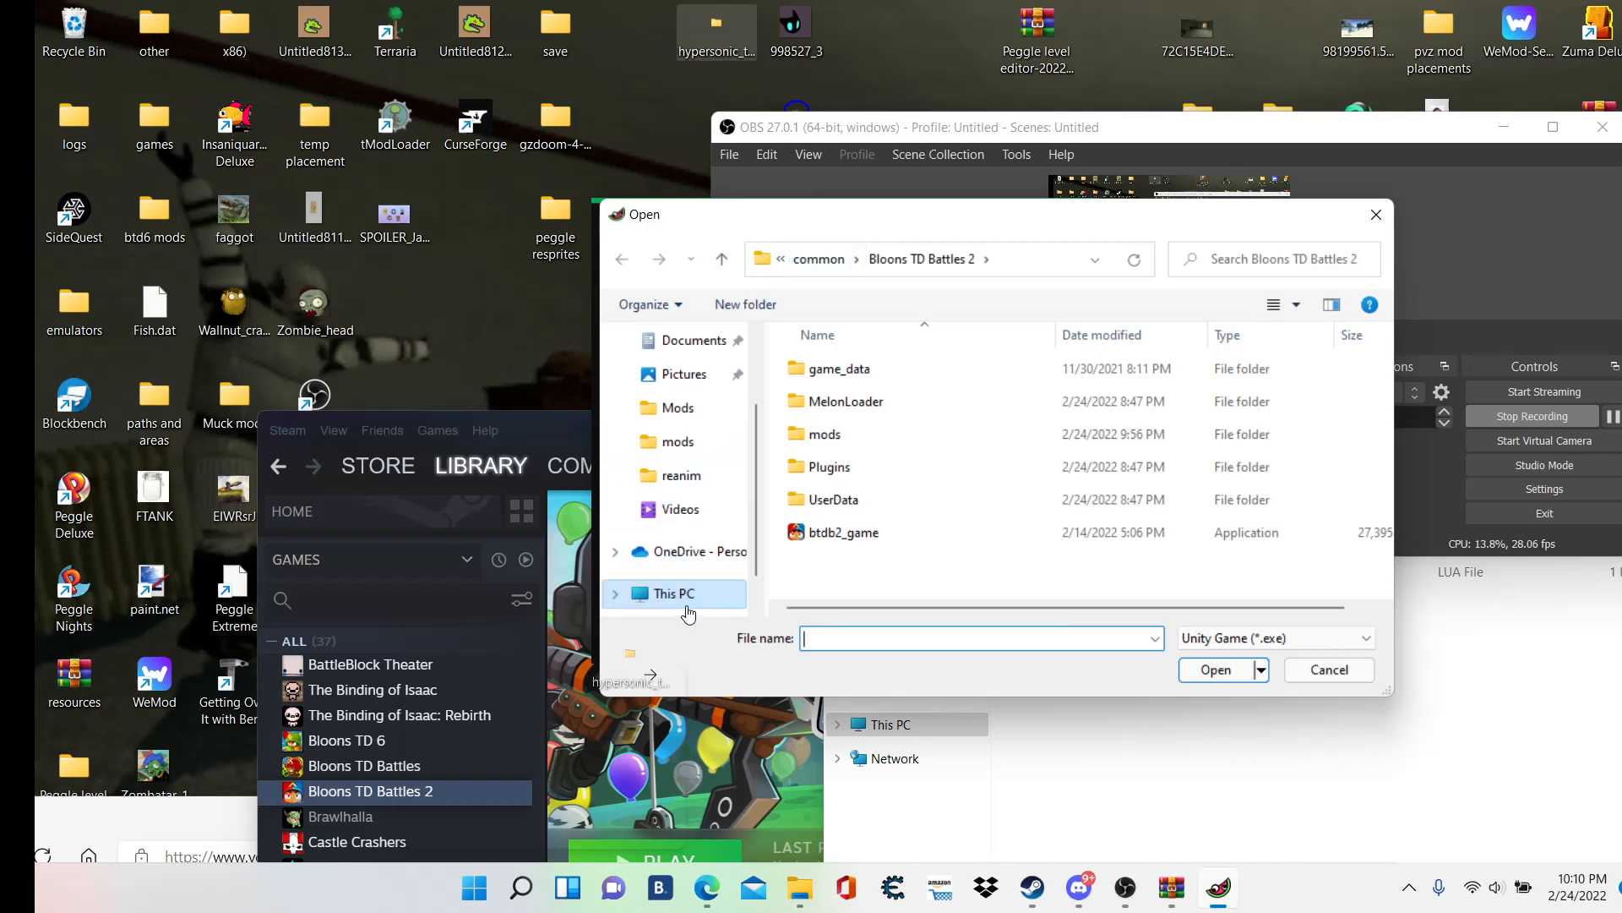
pyautogui.click(674, 593)
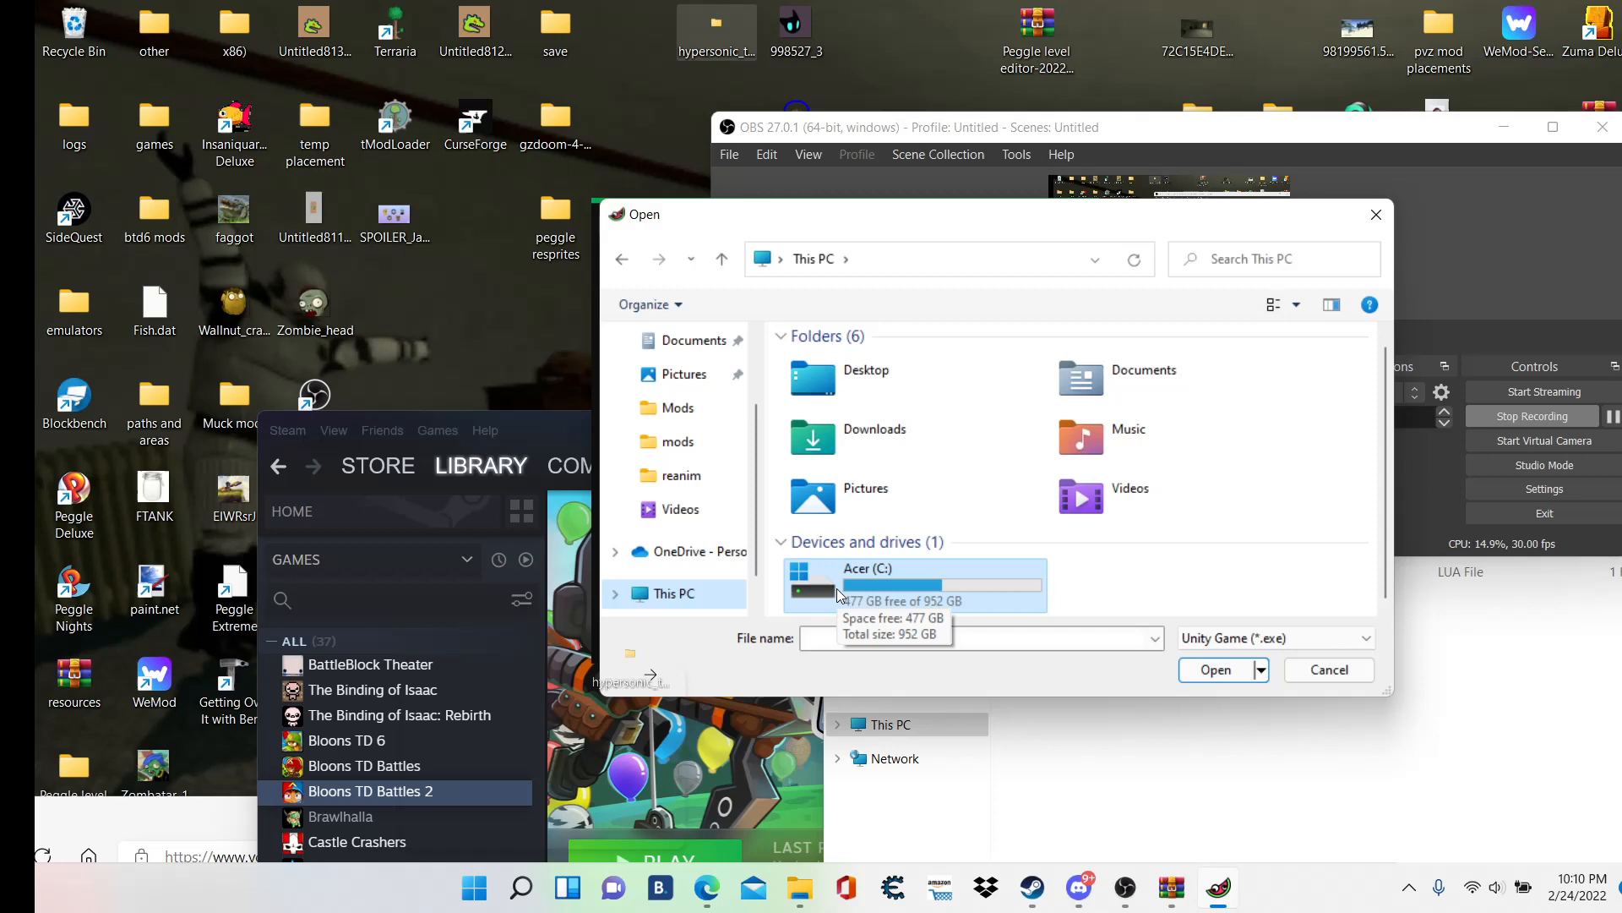
pyautogui.moveTo(855, 587)
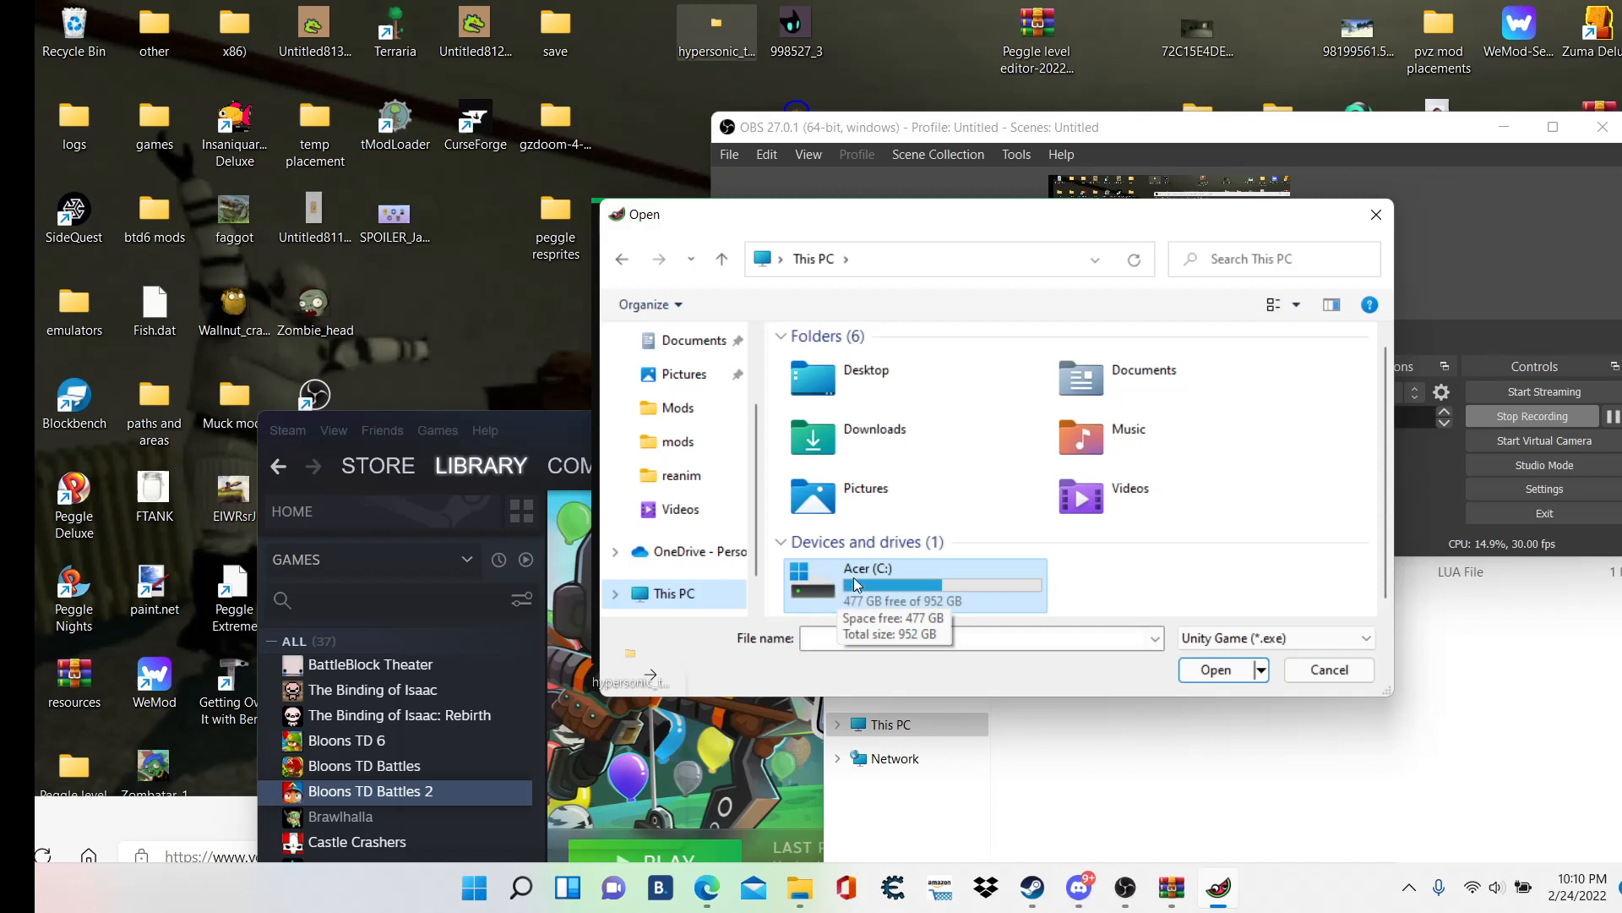
pyautogui.doubleClick(916, 585)
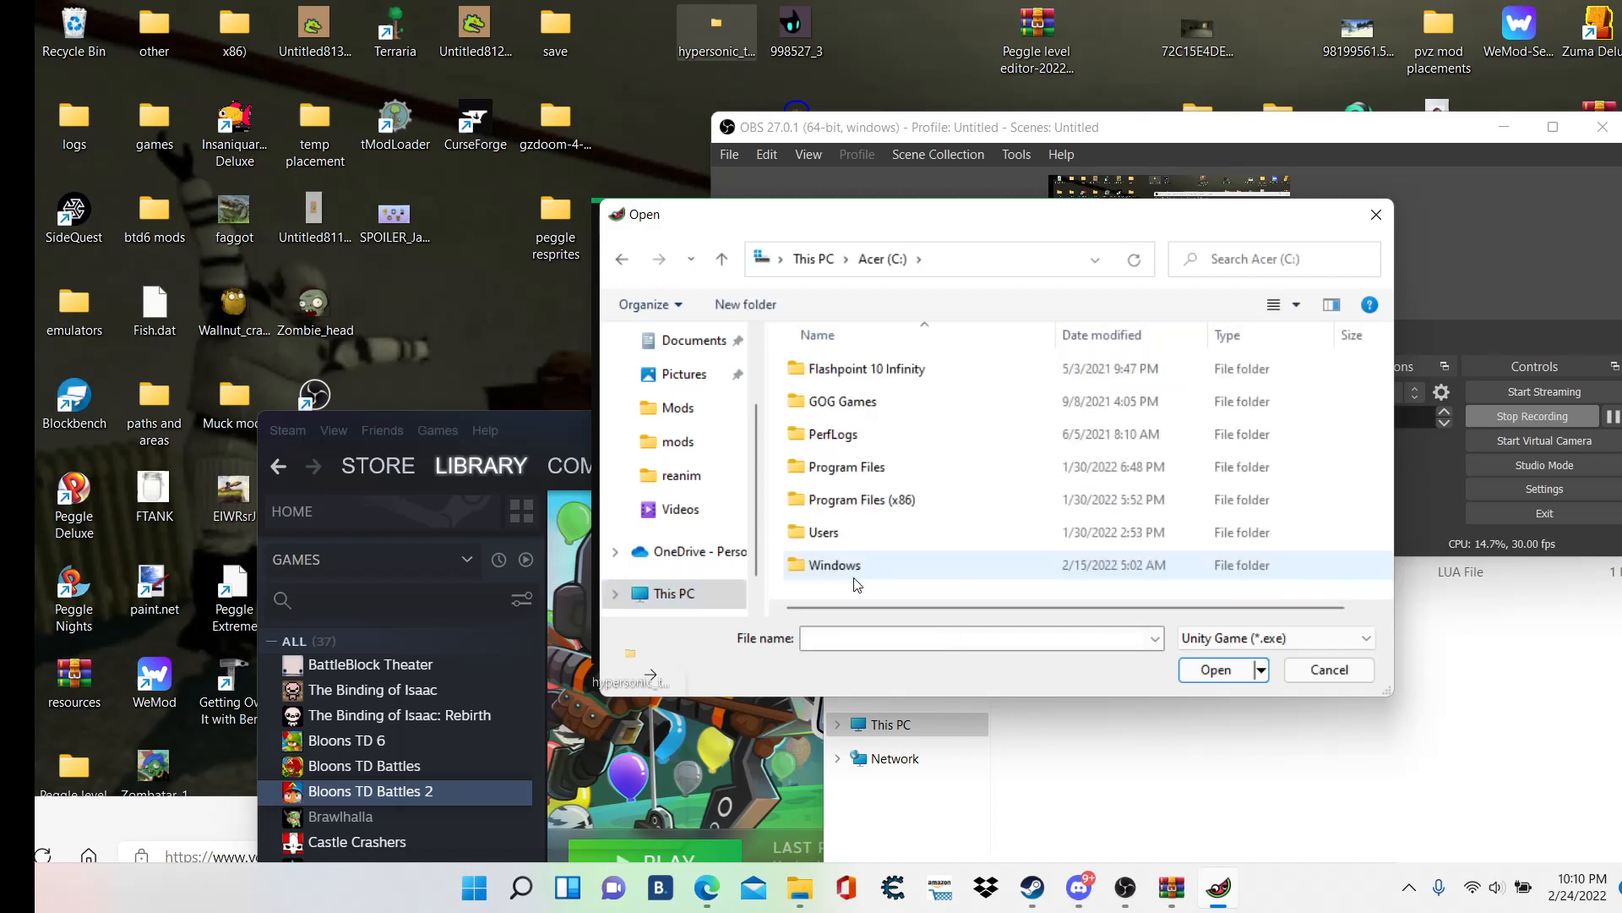
pyautogui.doubleClick(864, 499)
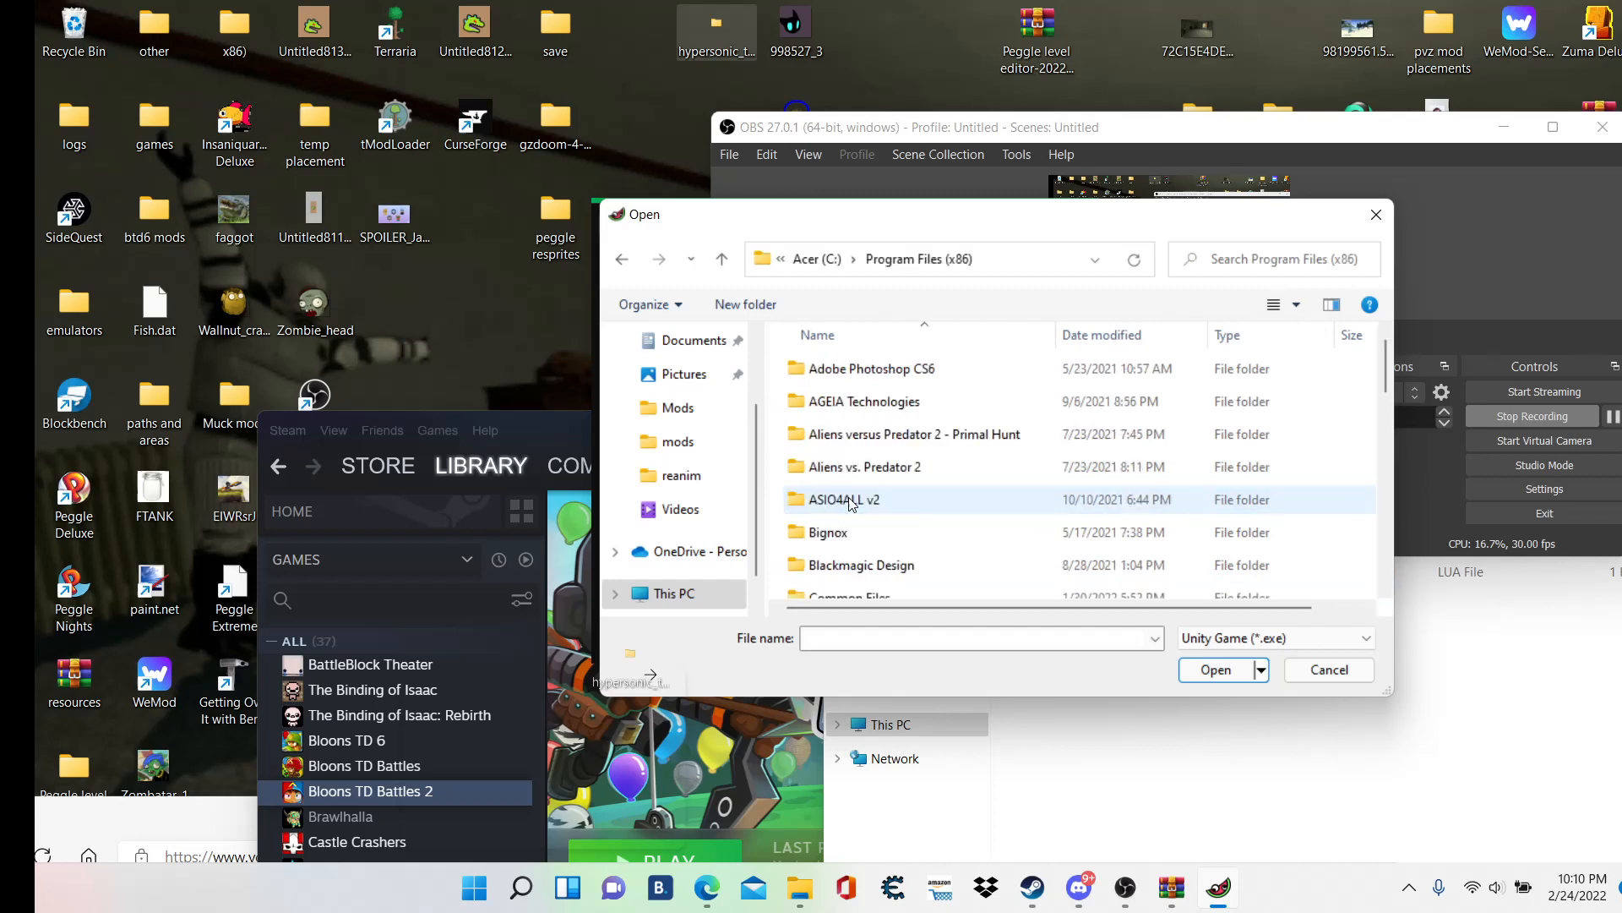
pyautogui.scroll(-3)
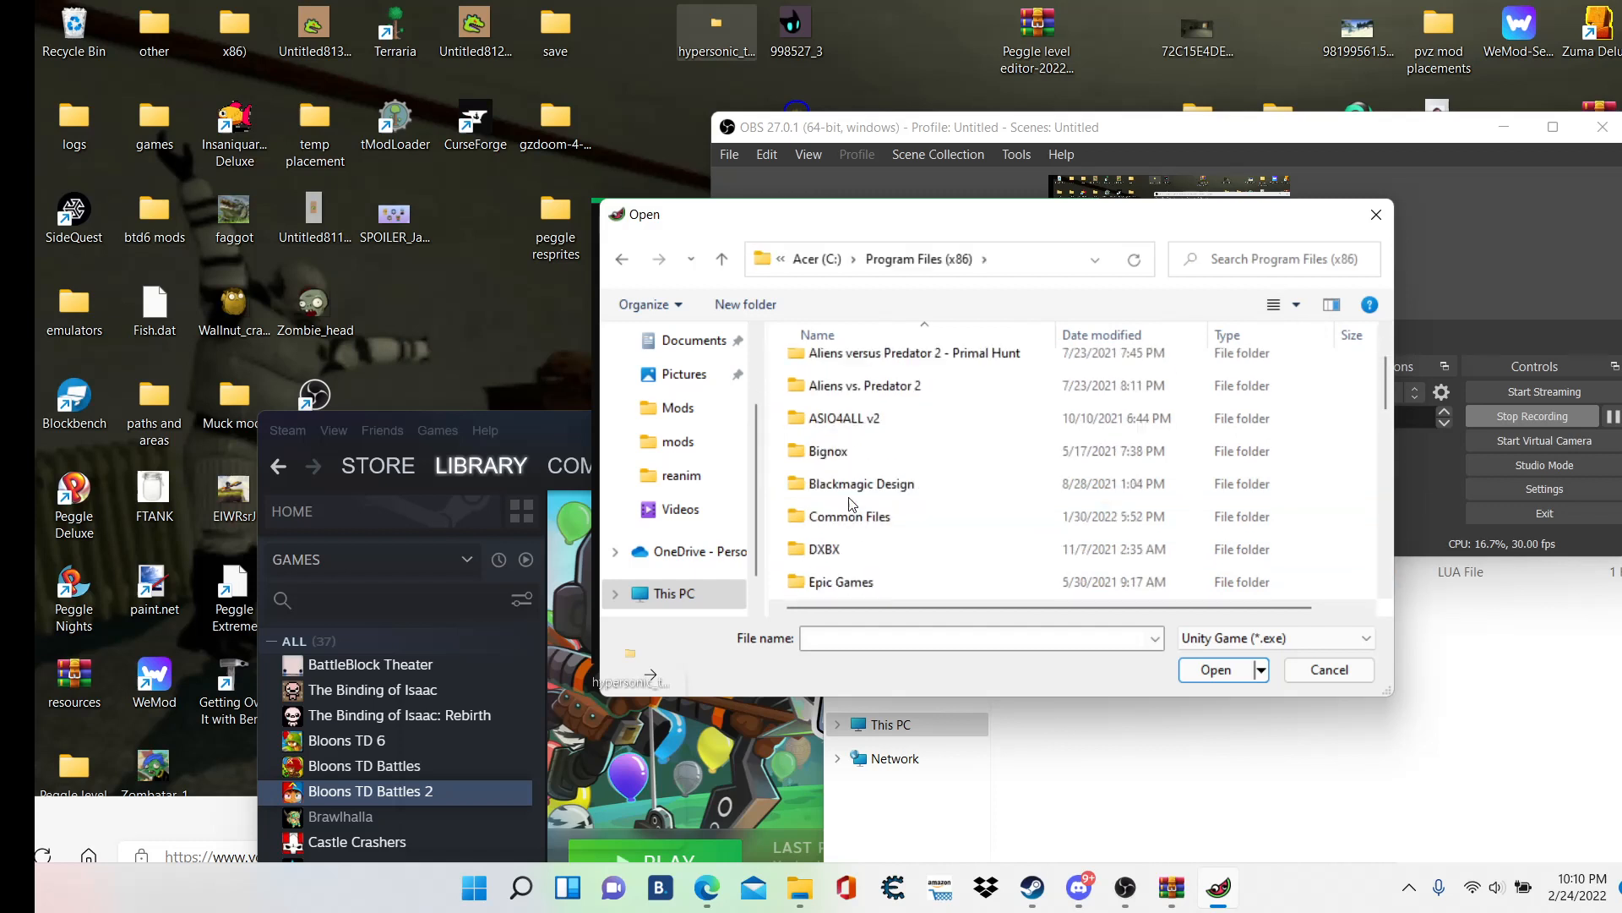
pyautogui.doubleClick(941, 258)
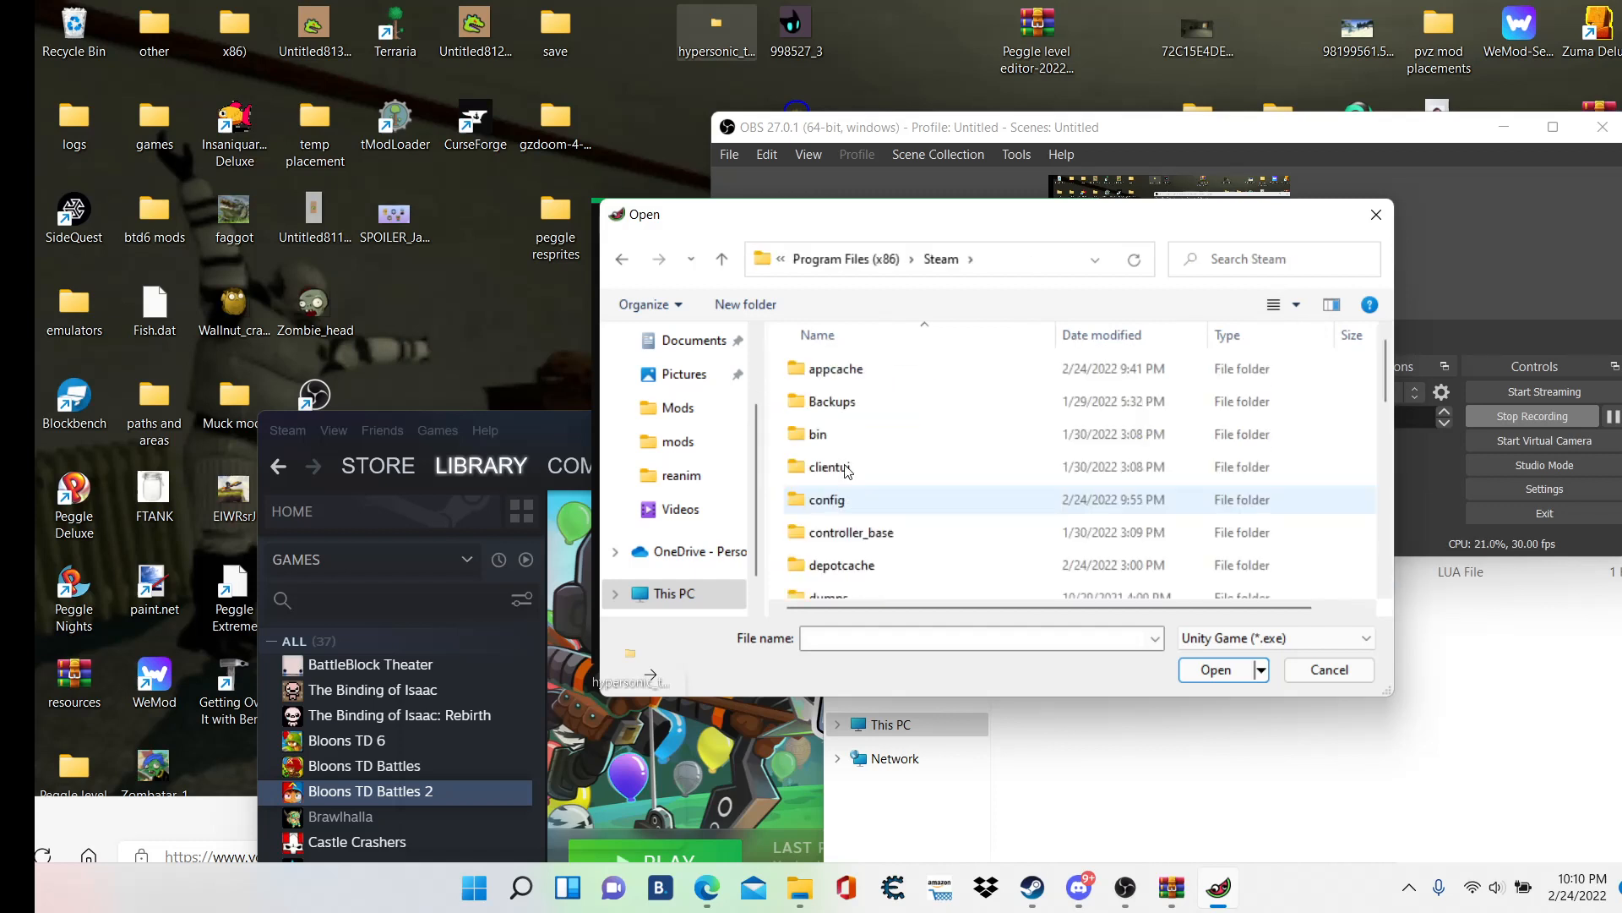
# - Continue into steamapps > common > Bloons TD Battles 2 and choose btdb2_game as the file
pyautogui.scroll(-3)
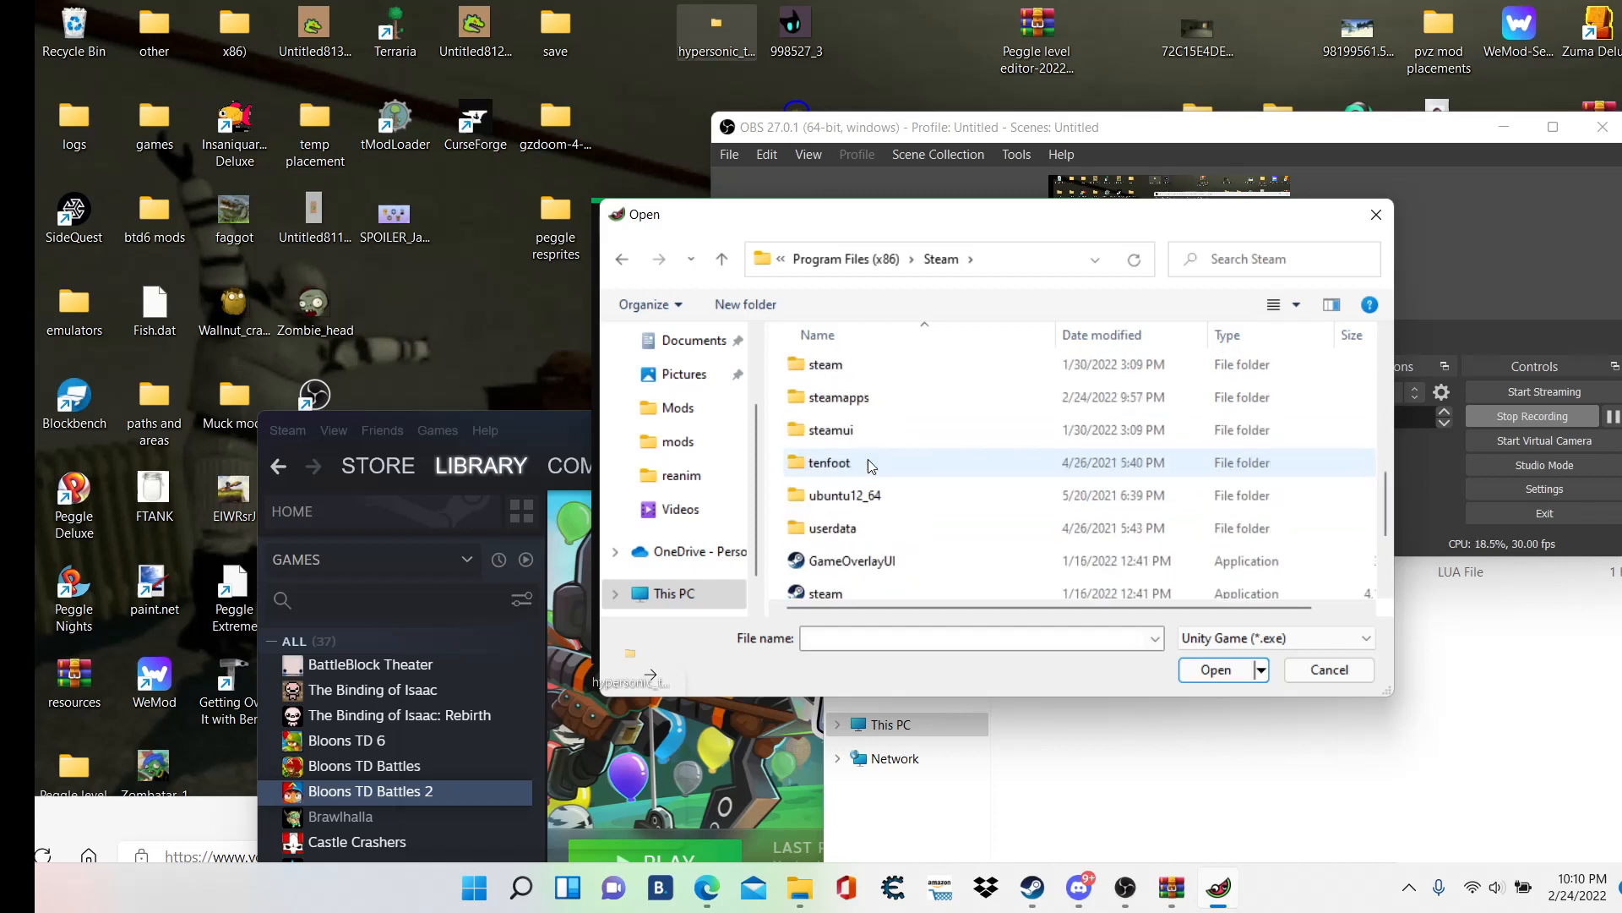
pyautogui.scroll(3)
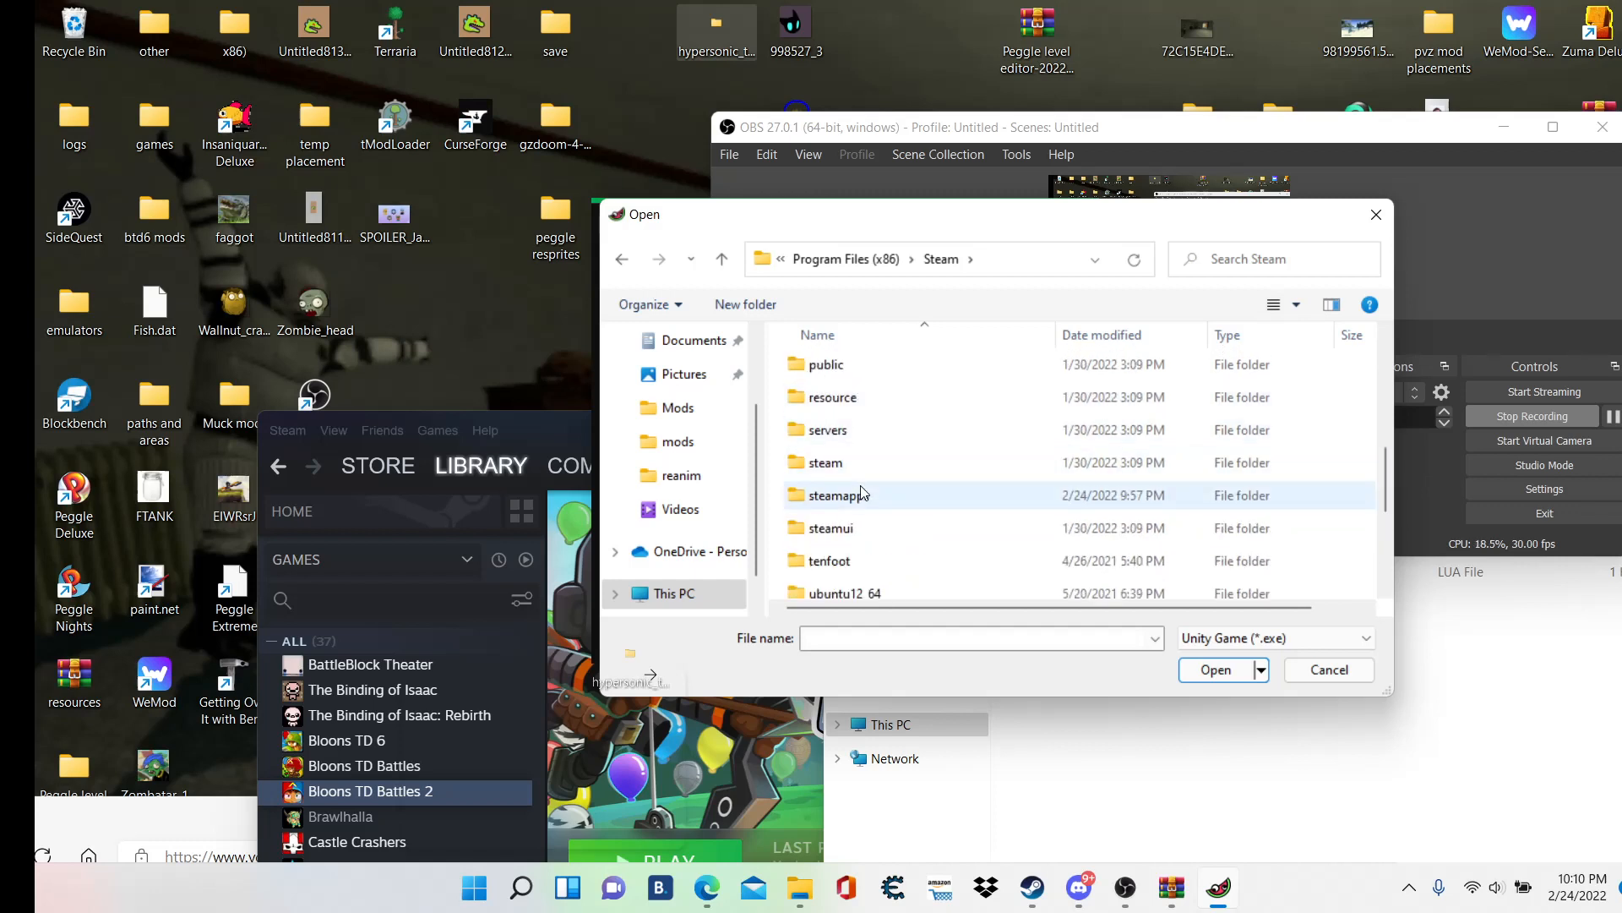
pyautogui.doubleClick(831, 495)
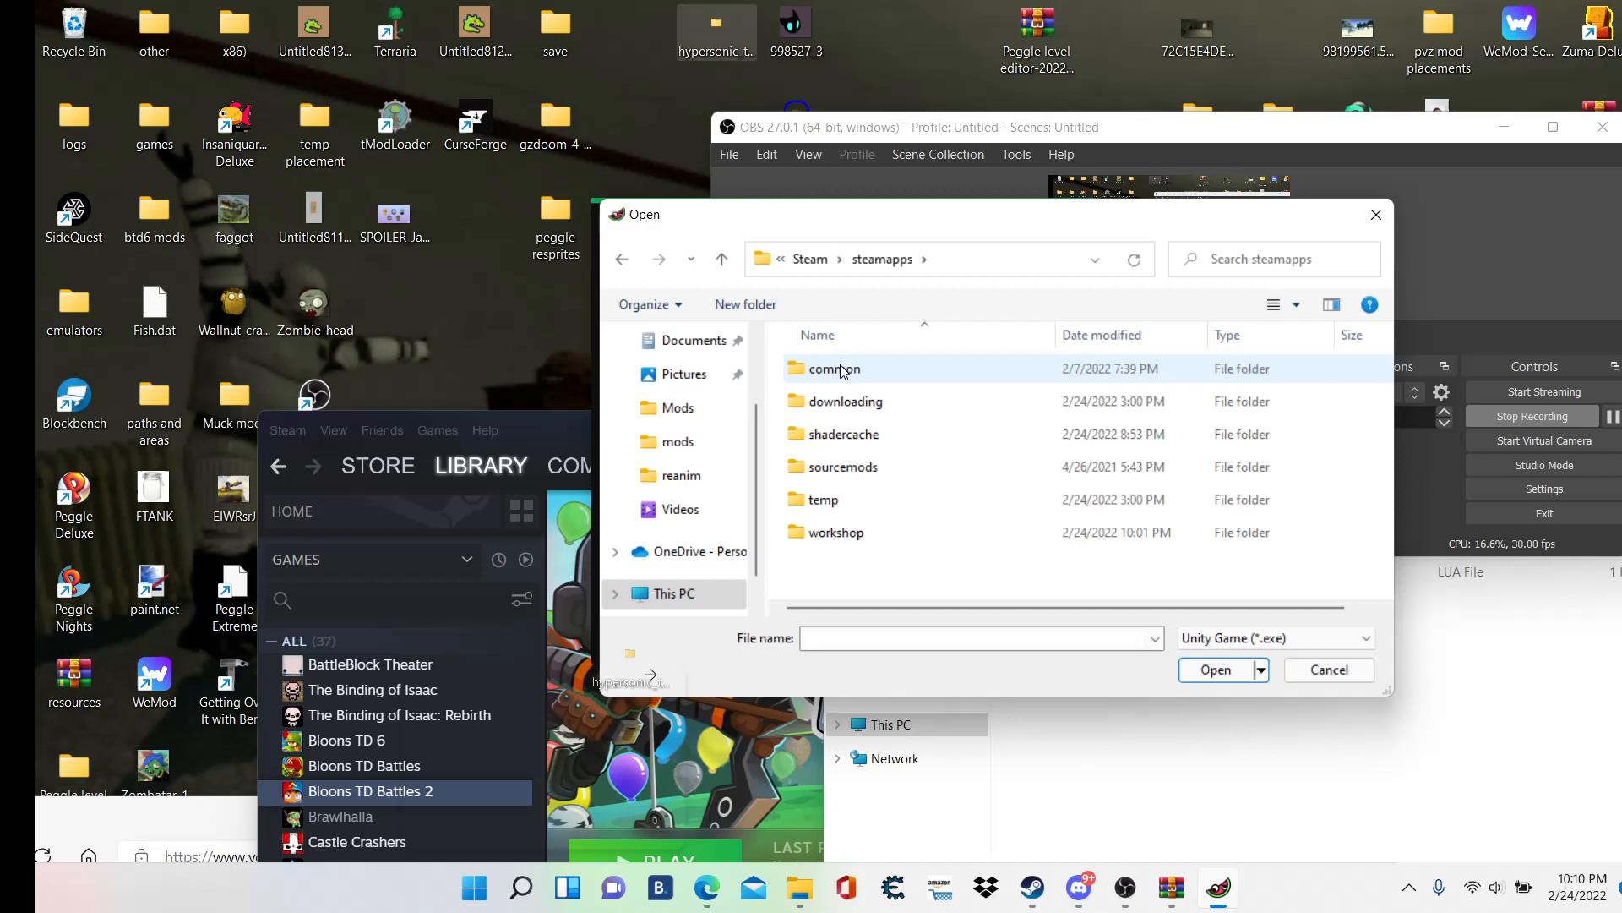
pyautogui.doubleClick(834, 368)
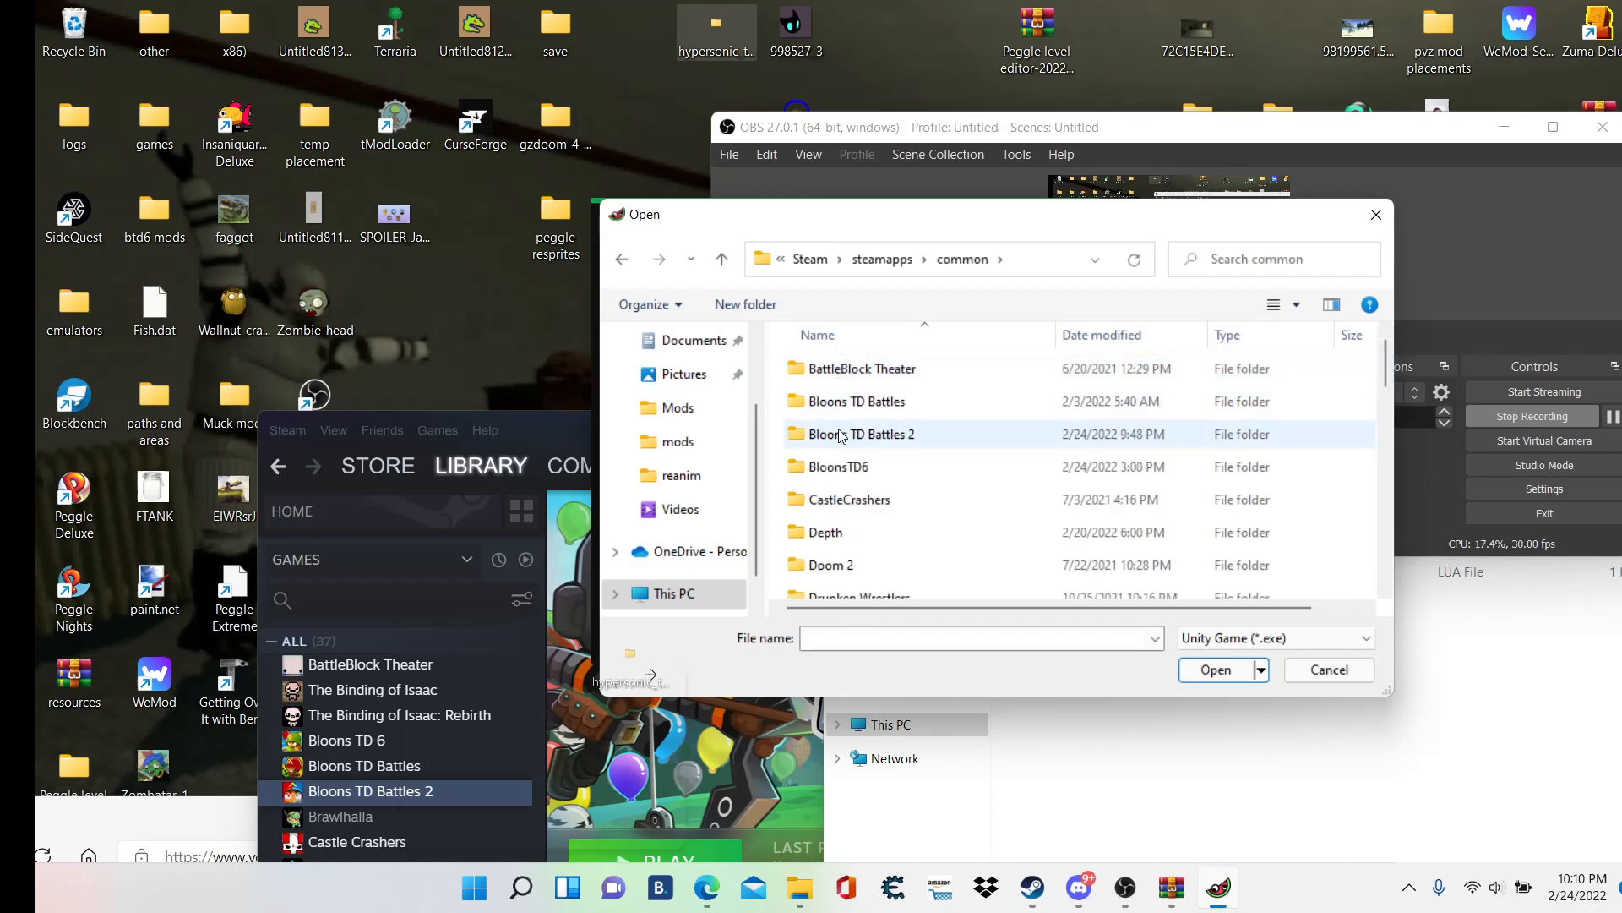
pyautogui.doubleClick(860, 435)
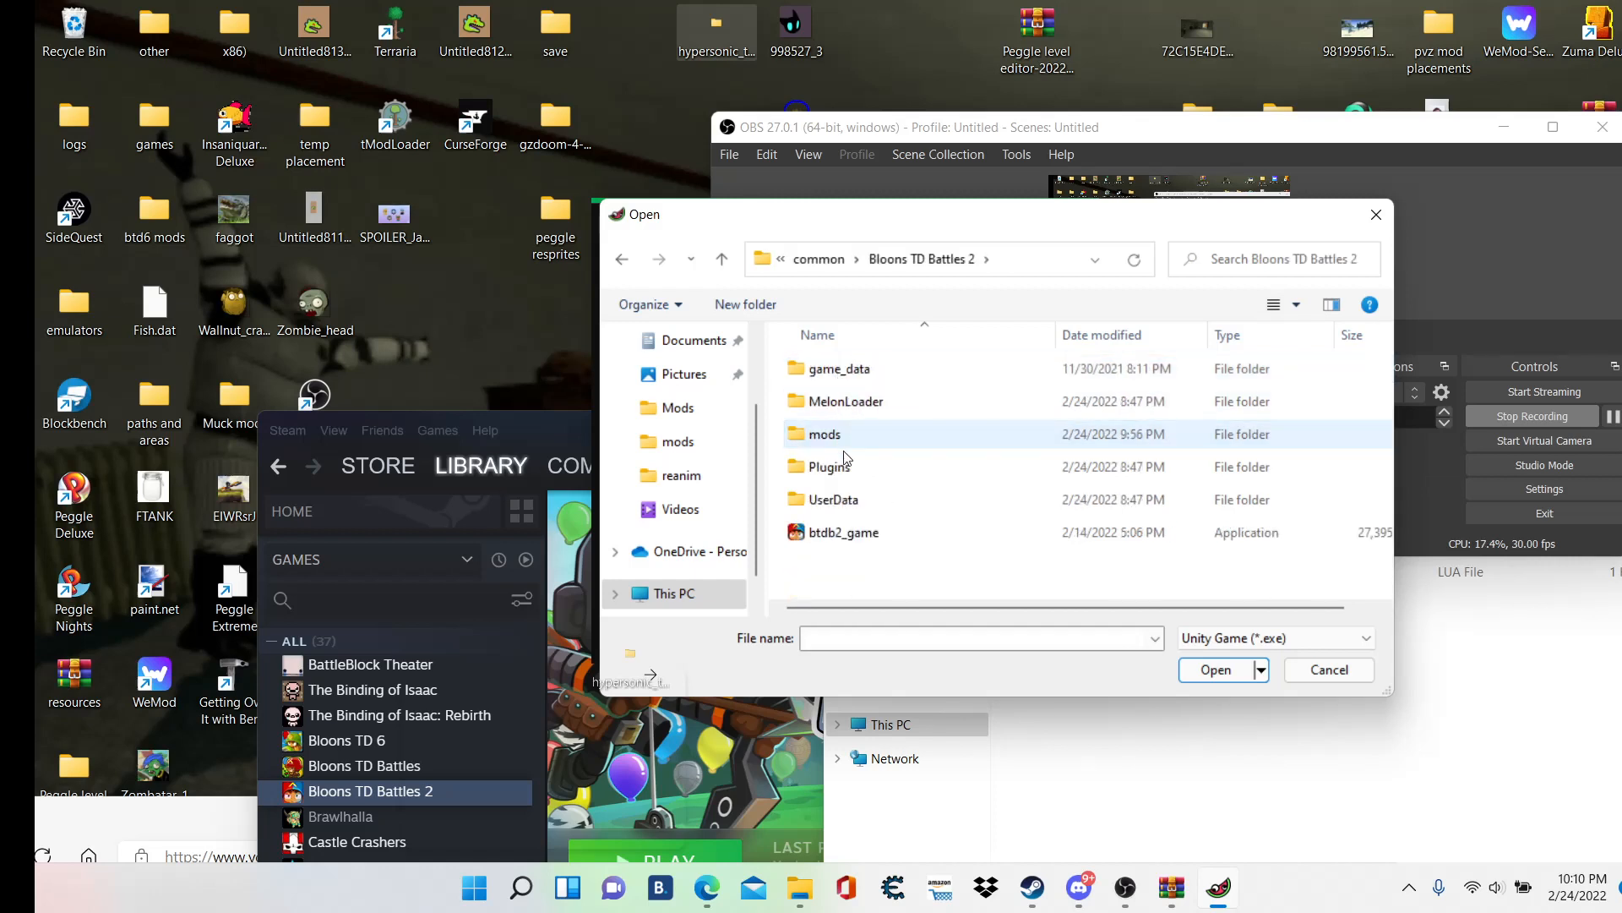
pyautogui.moveTo(843, 532)
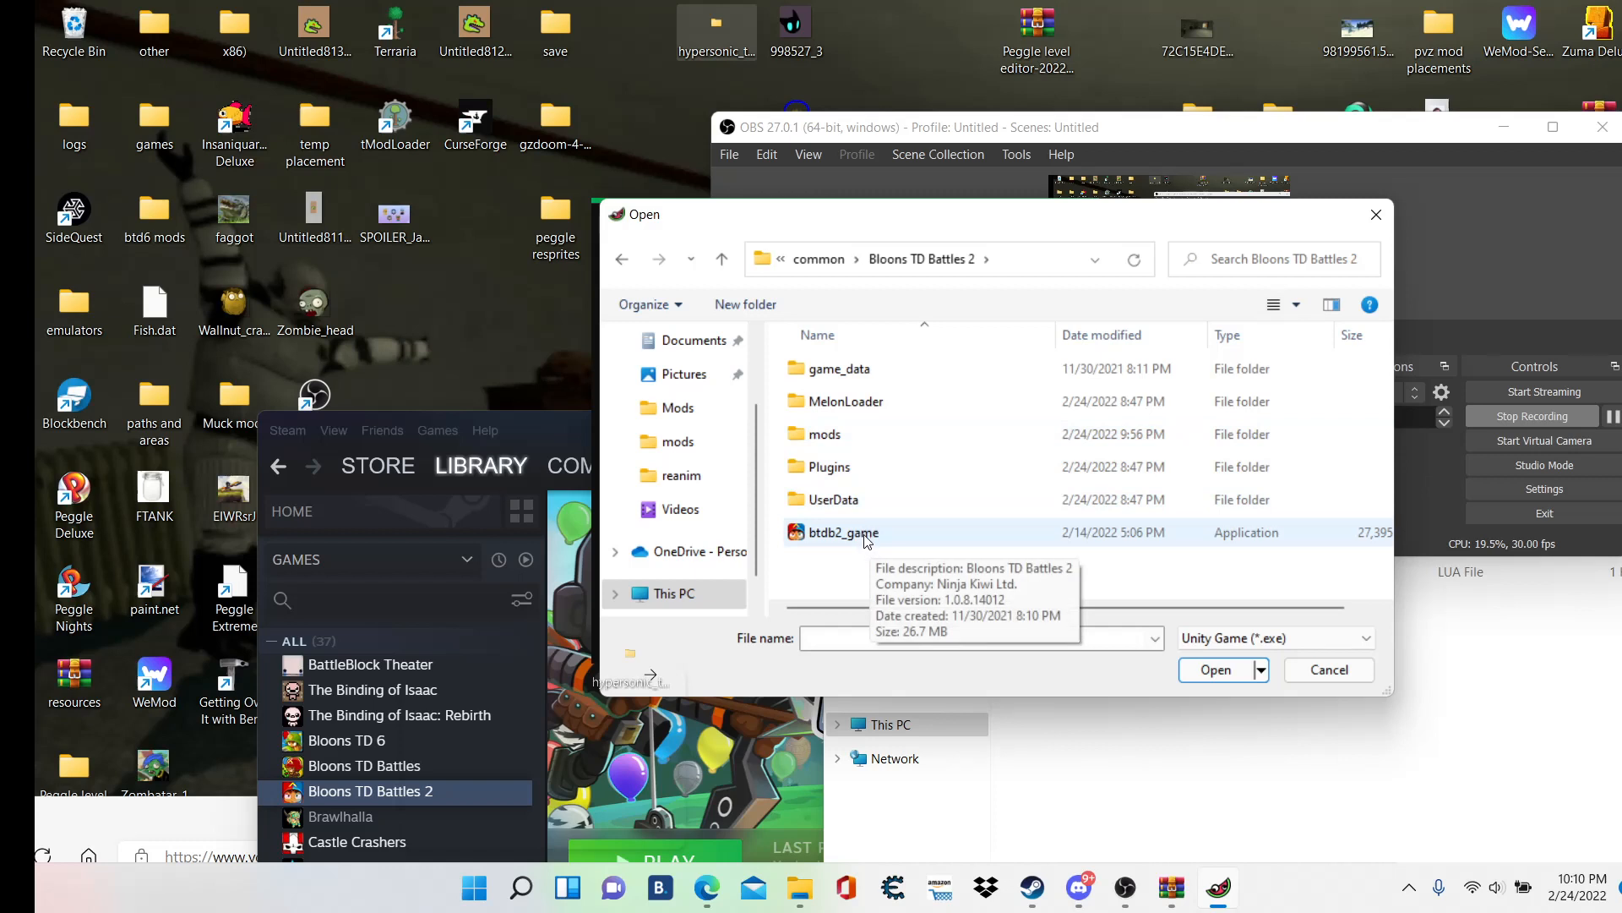
pyautogui.moveTo(884, 546)
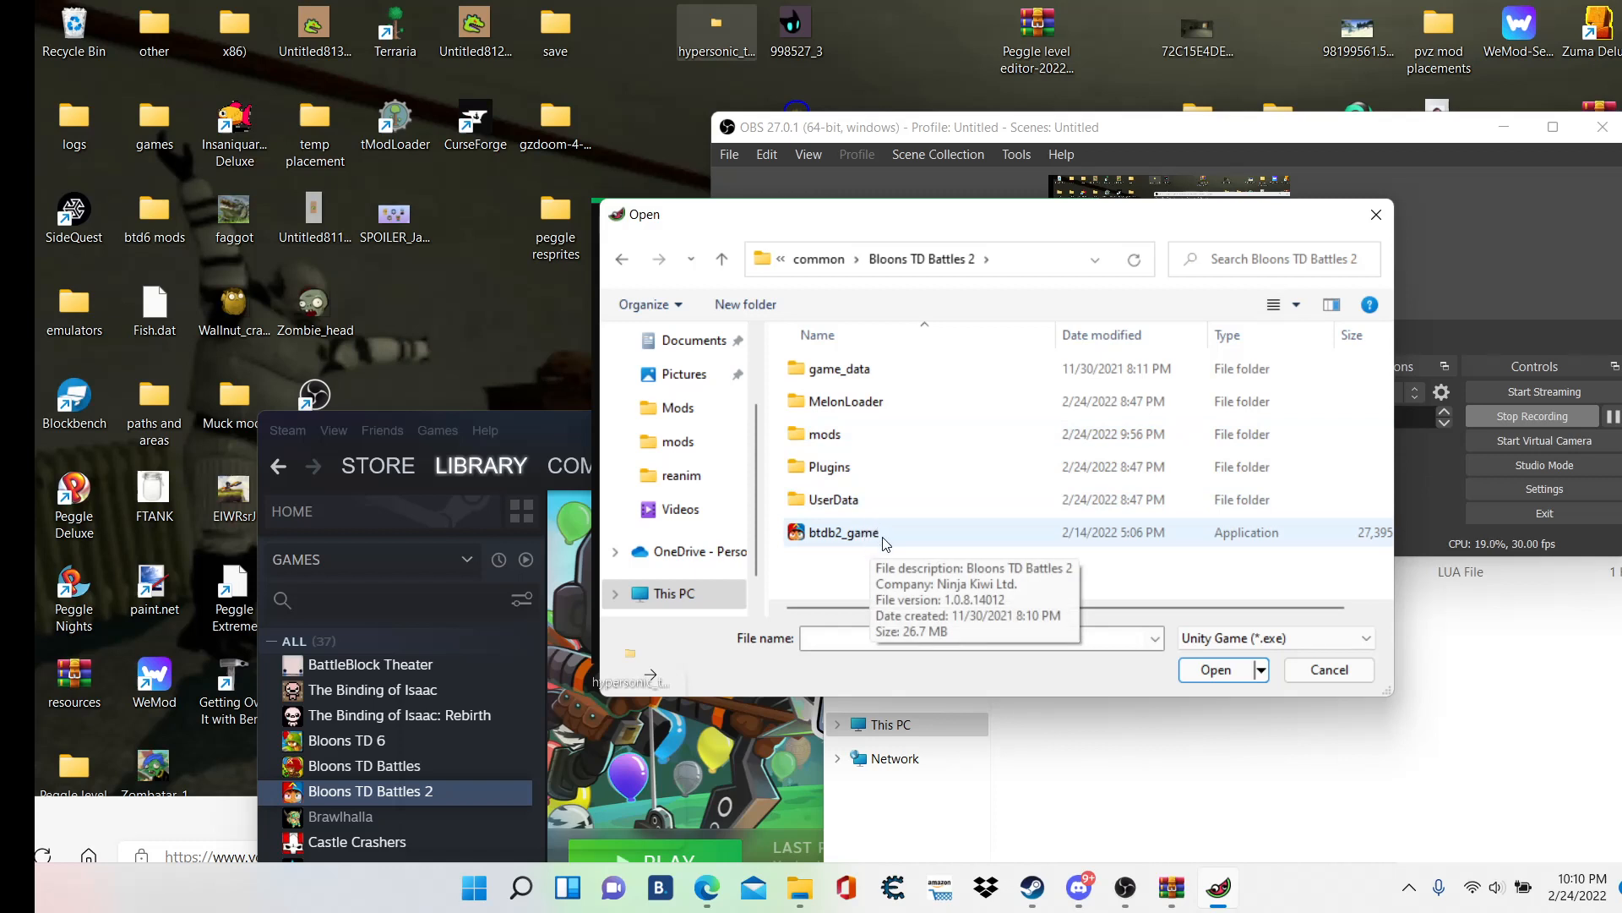
pyautogui.click(842, 532)
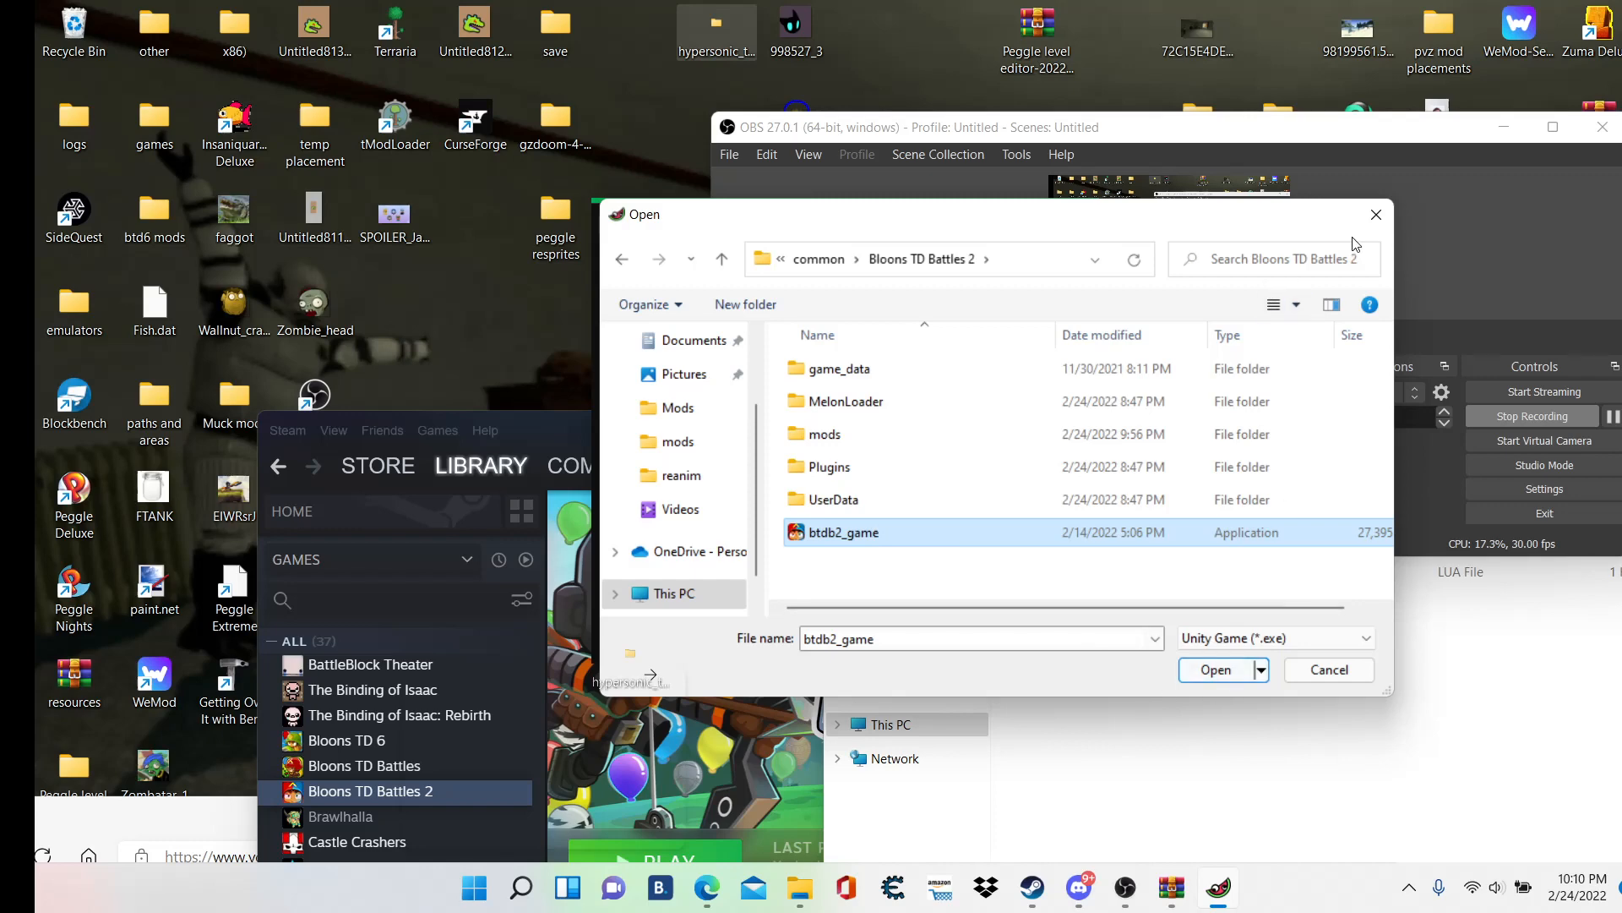
# - Confirm btdb2_game as the target and reinstall MelonLoader v0.5.3 for it
pyautogui.click(1215, 669)
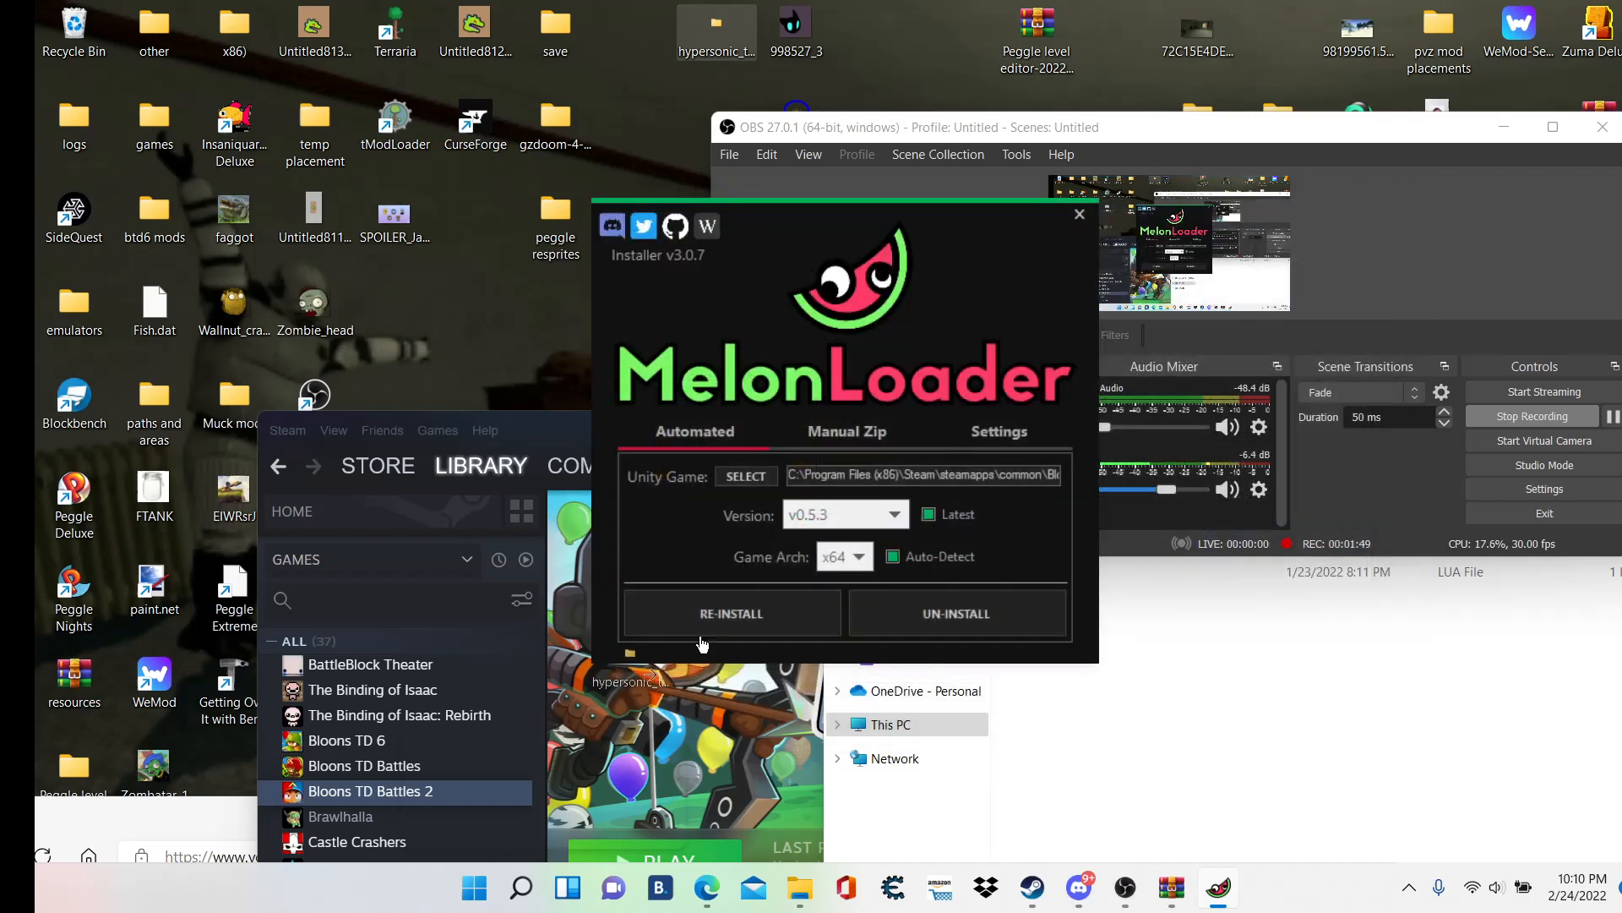
pyautogui.moveTo(732, 612)
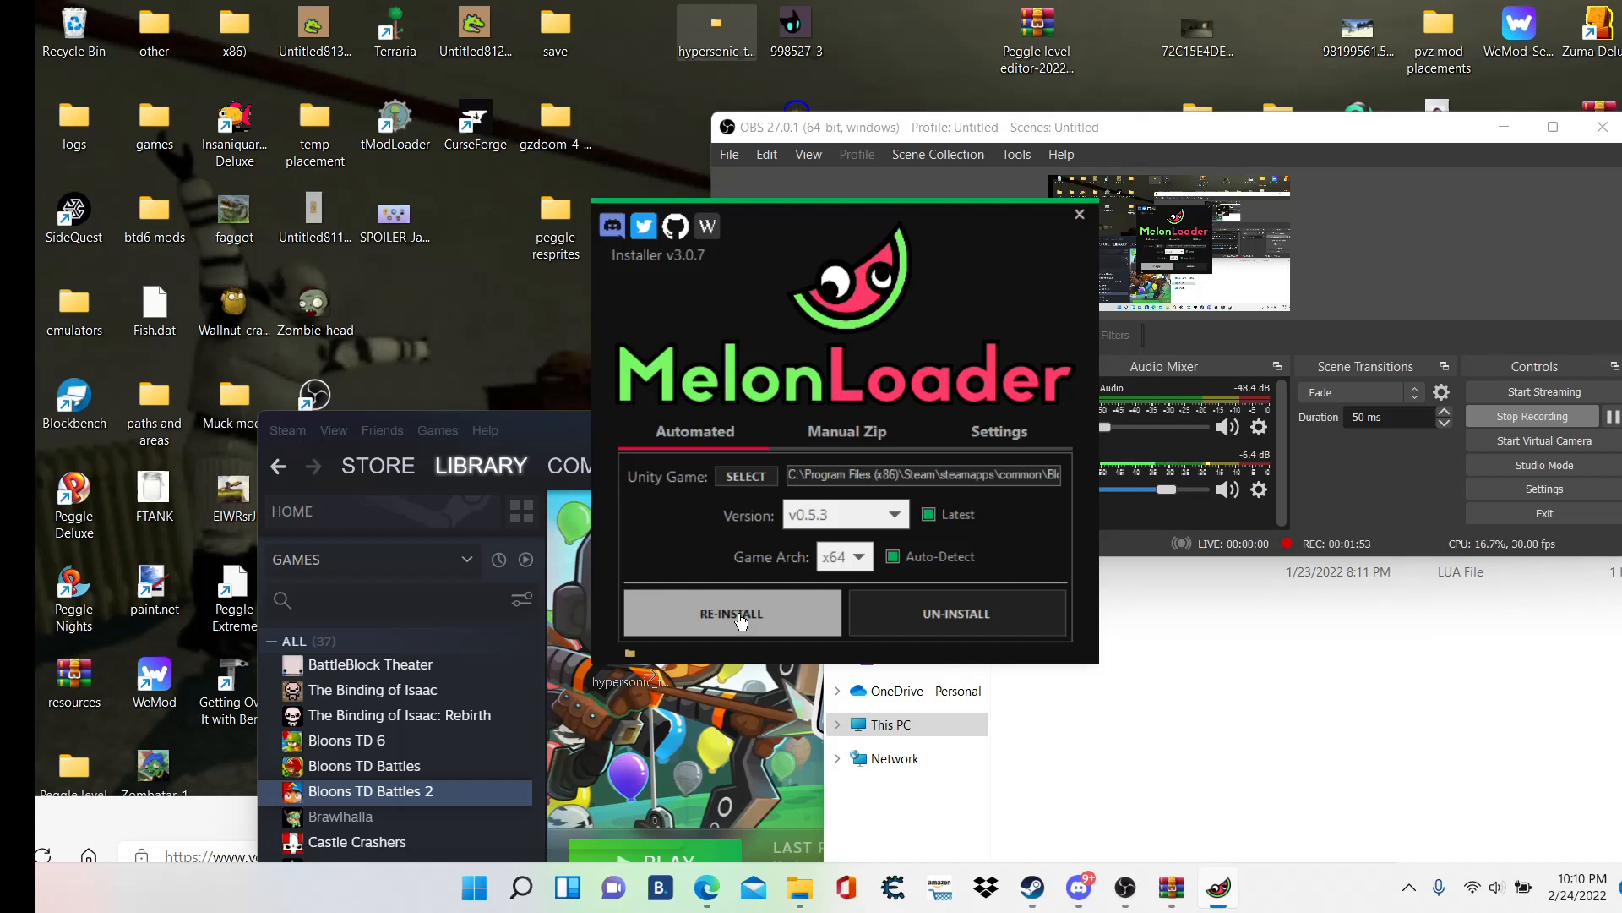
pyautogui.moveTo(946, 238)
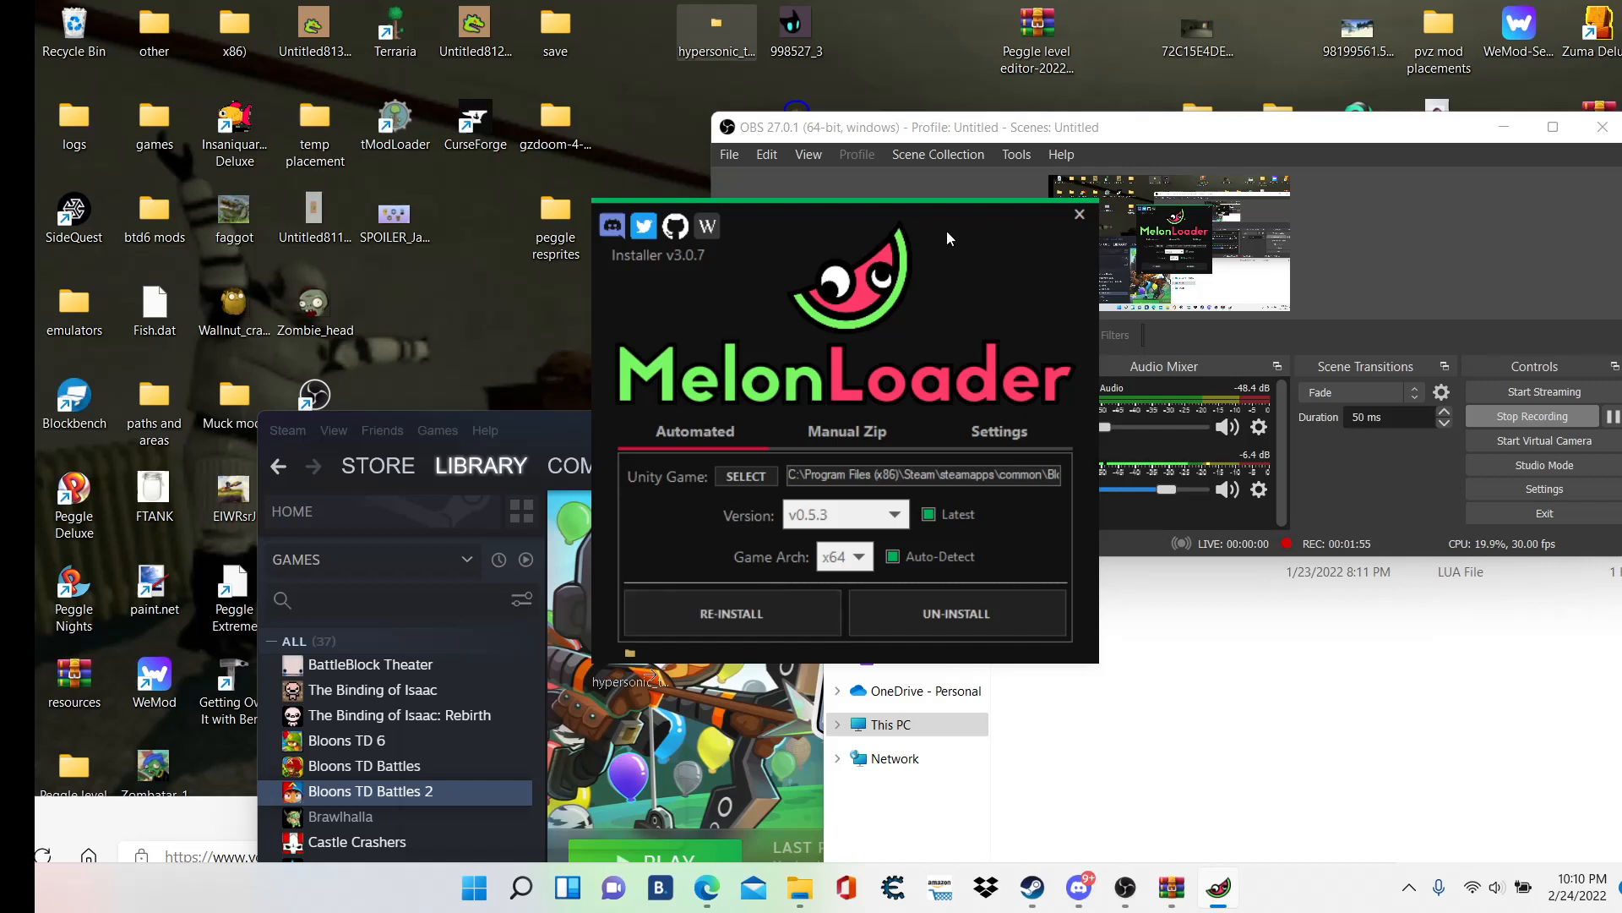
pyautogui.click(906, 127)
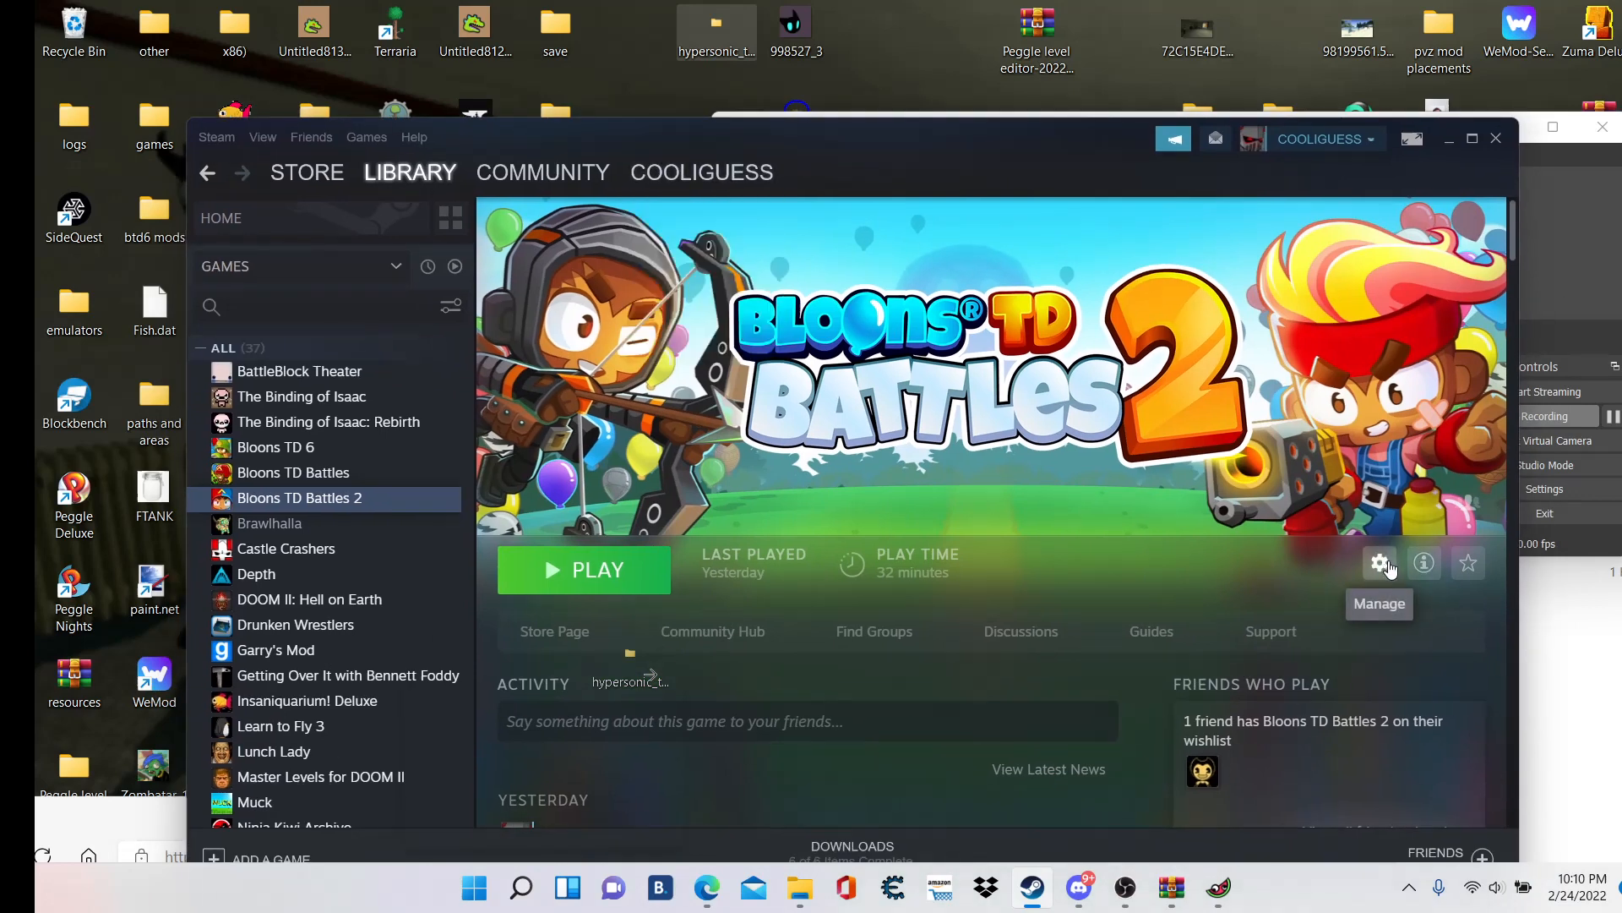
# - Bring up Steam's Manage options for Bloons TD Battles 2 to browse local files
pyautogui.click(1379, 561)
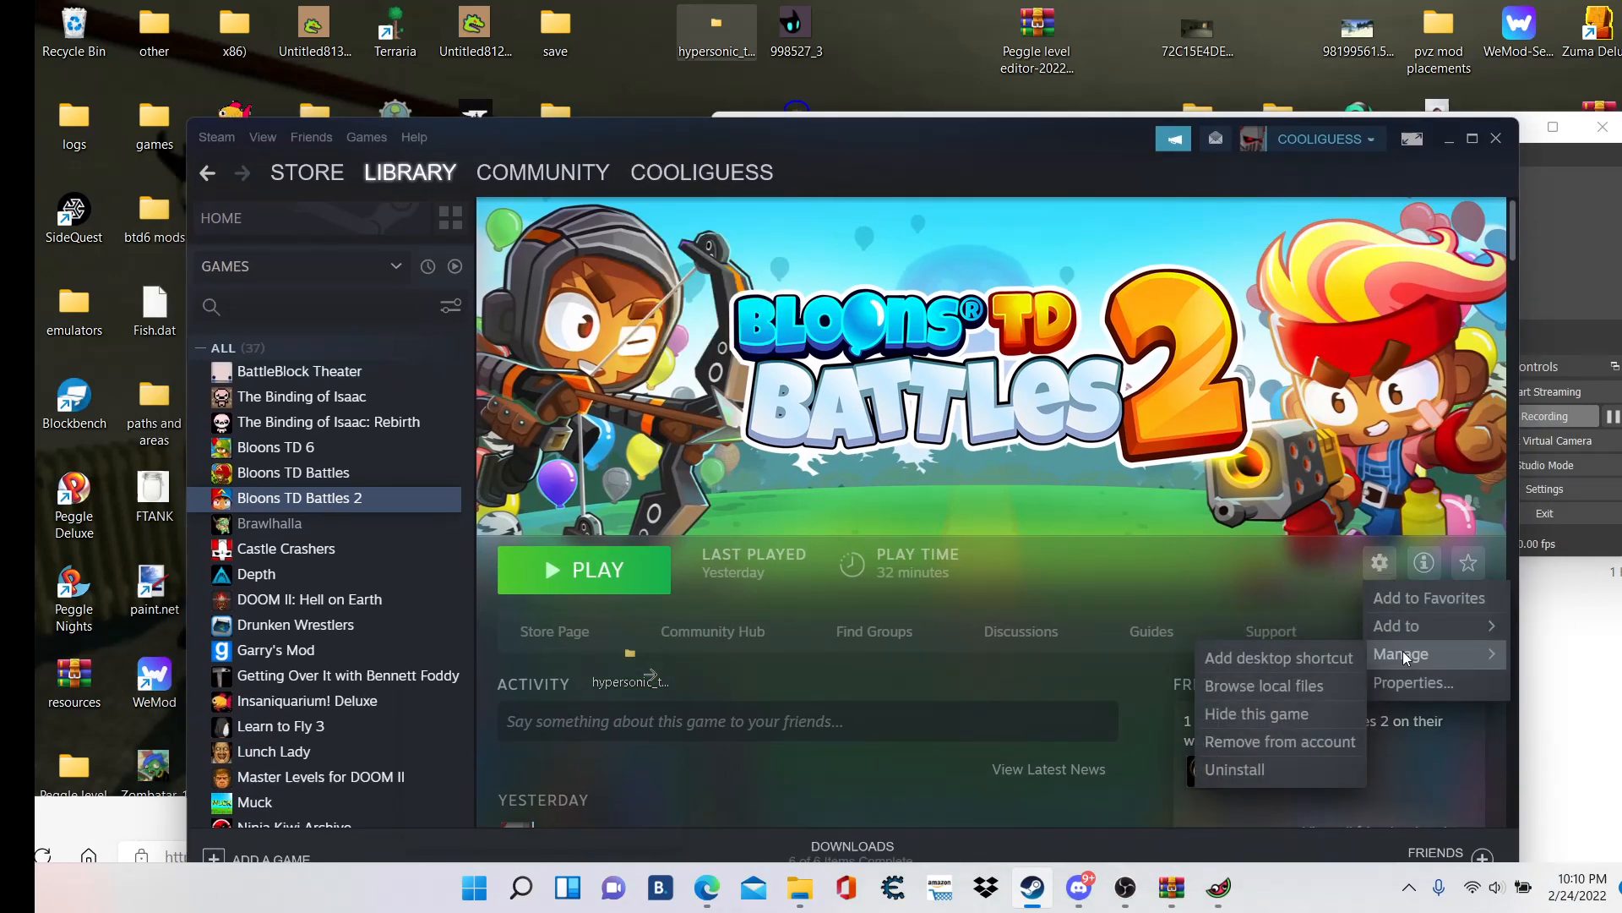
pyautogui.moveTo(1264, 684)
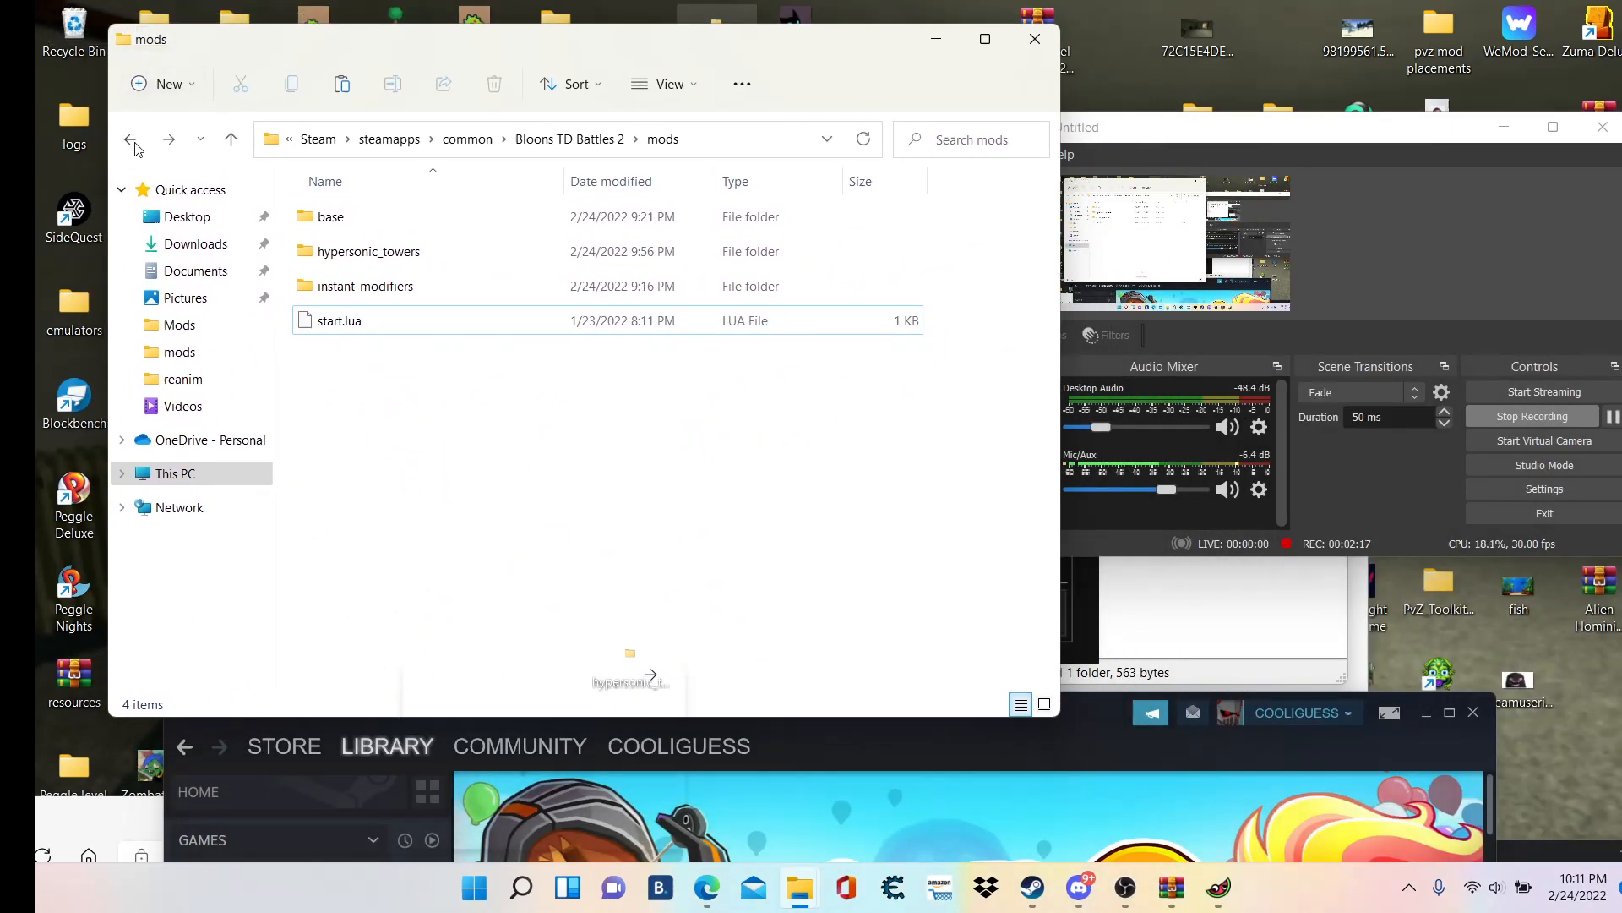
# - Go up to the Bloons TD Battles 2 folder and reopen its mods folder
pyautogui.click(132, 141)
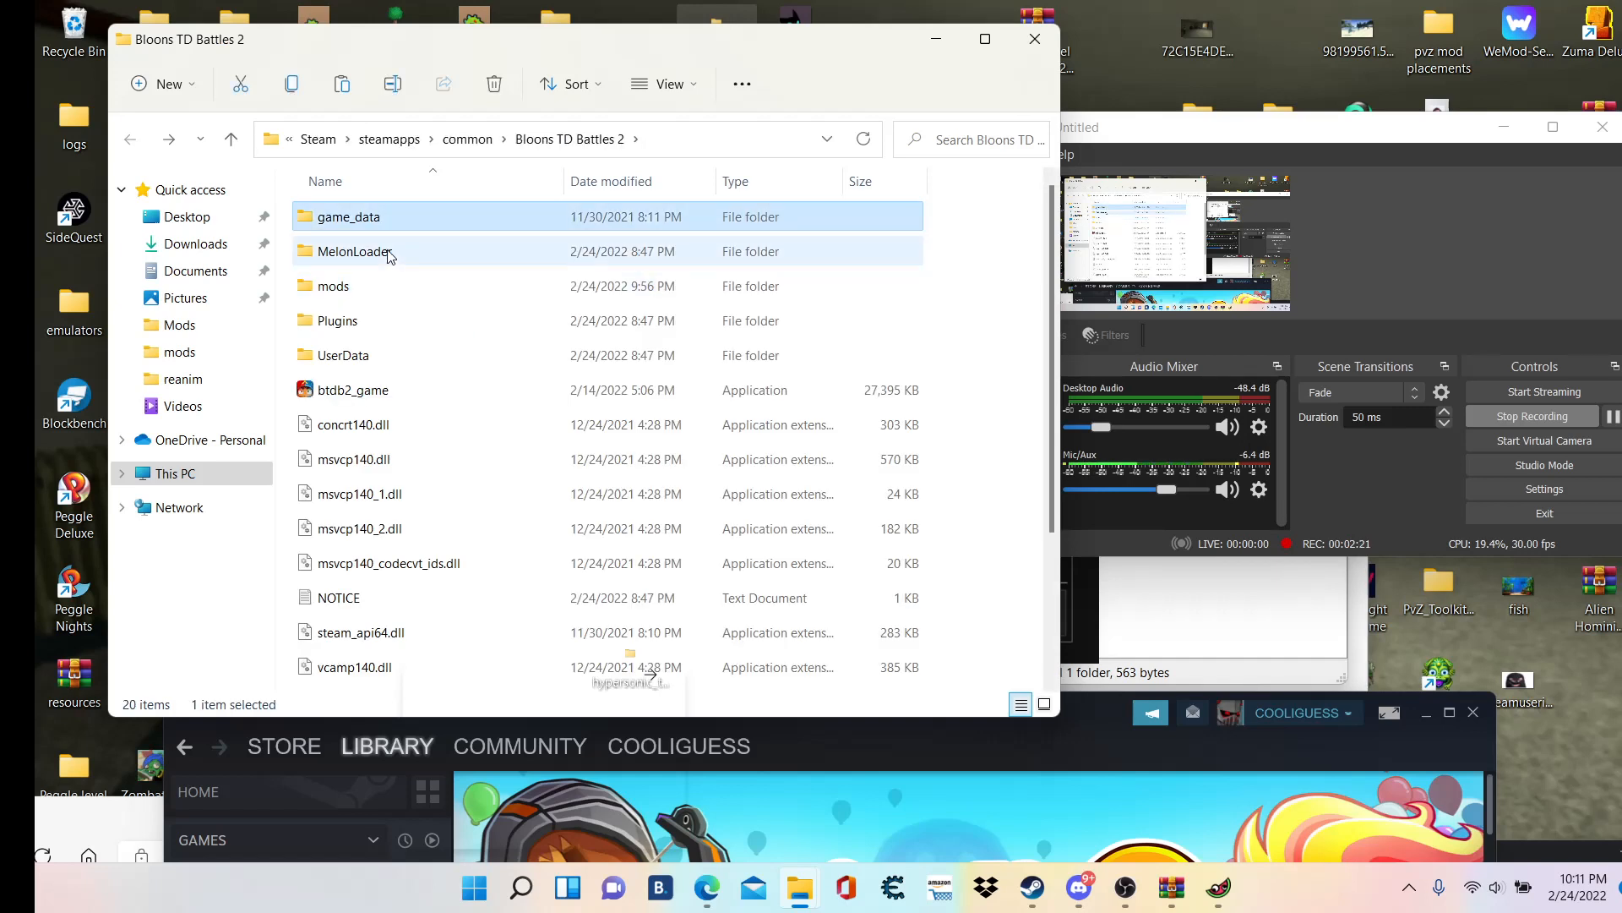
pyautogui.click(333, 286)
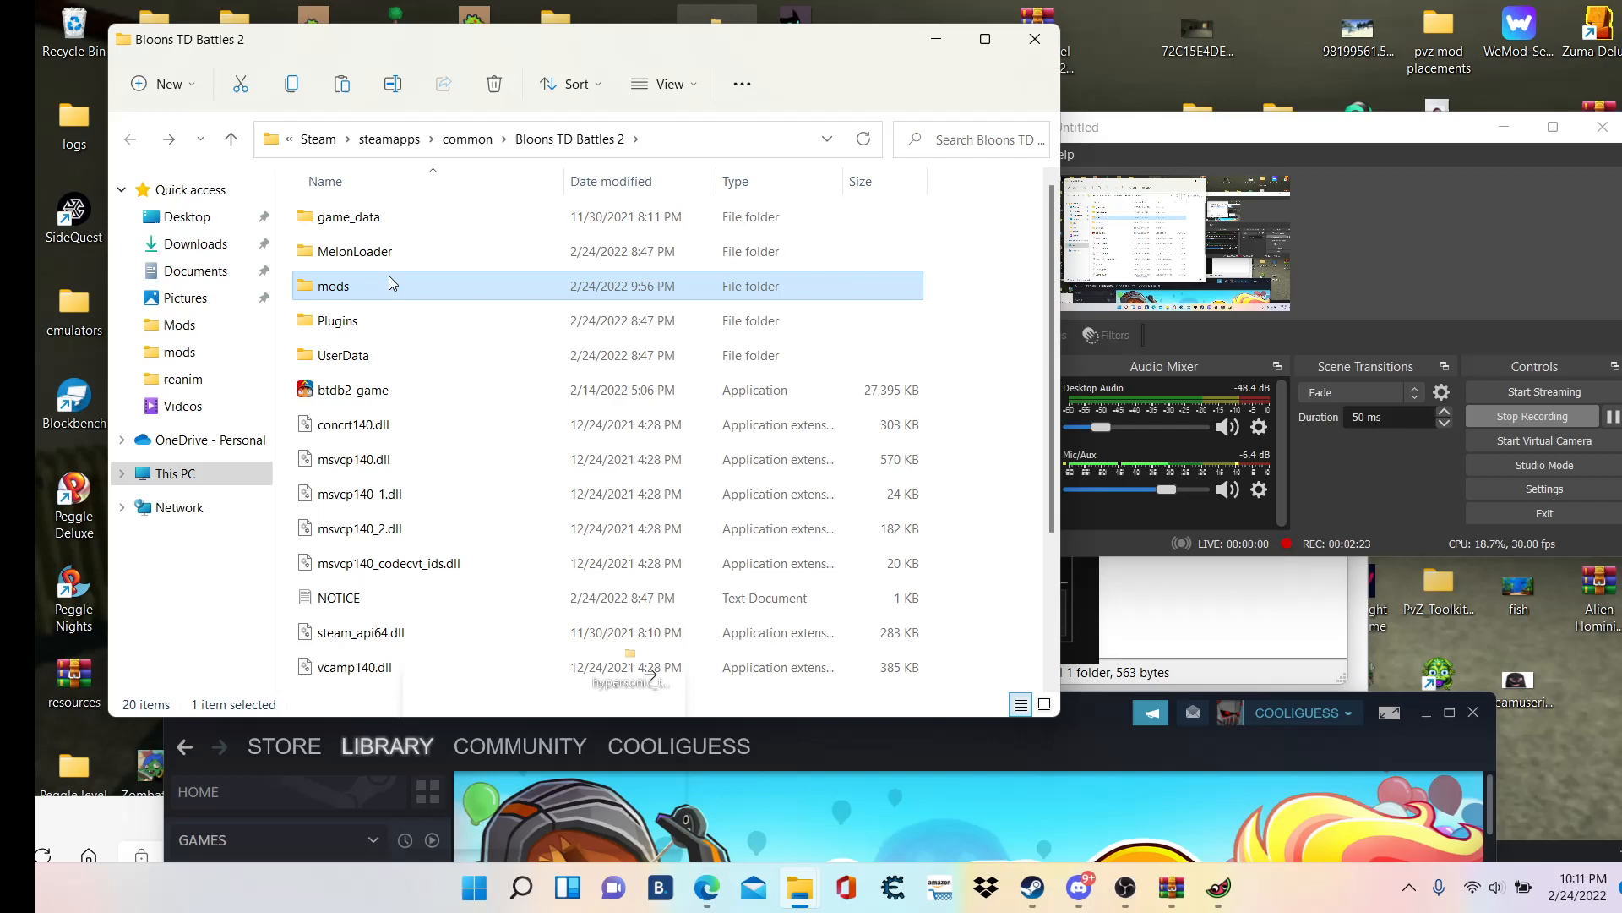
pyautogui.click(348, 216)
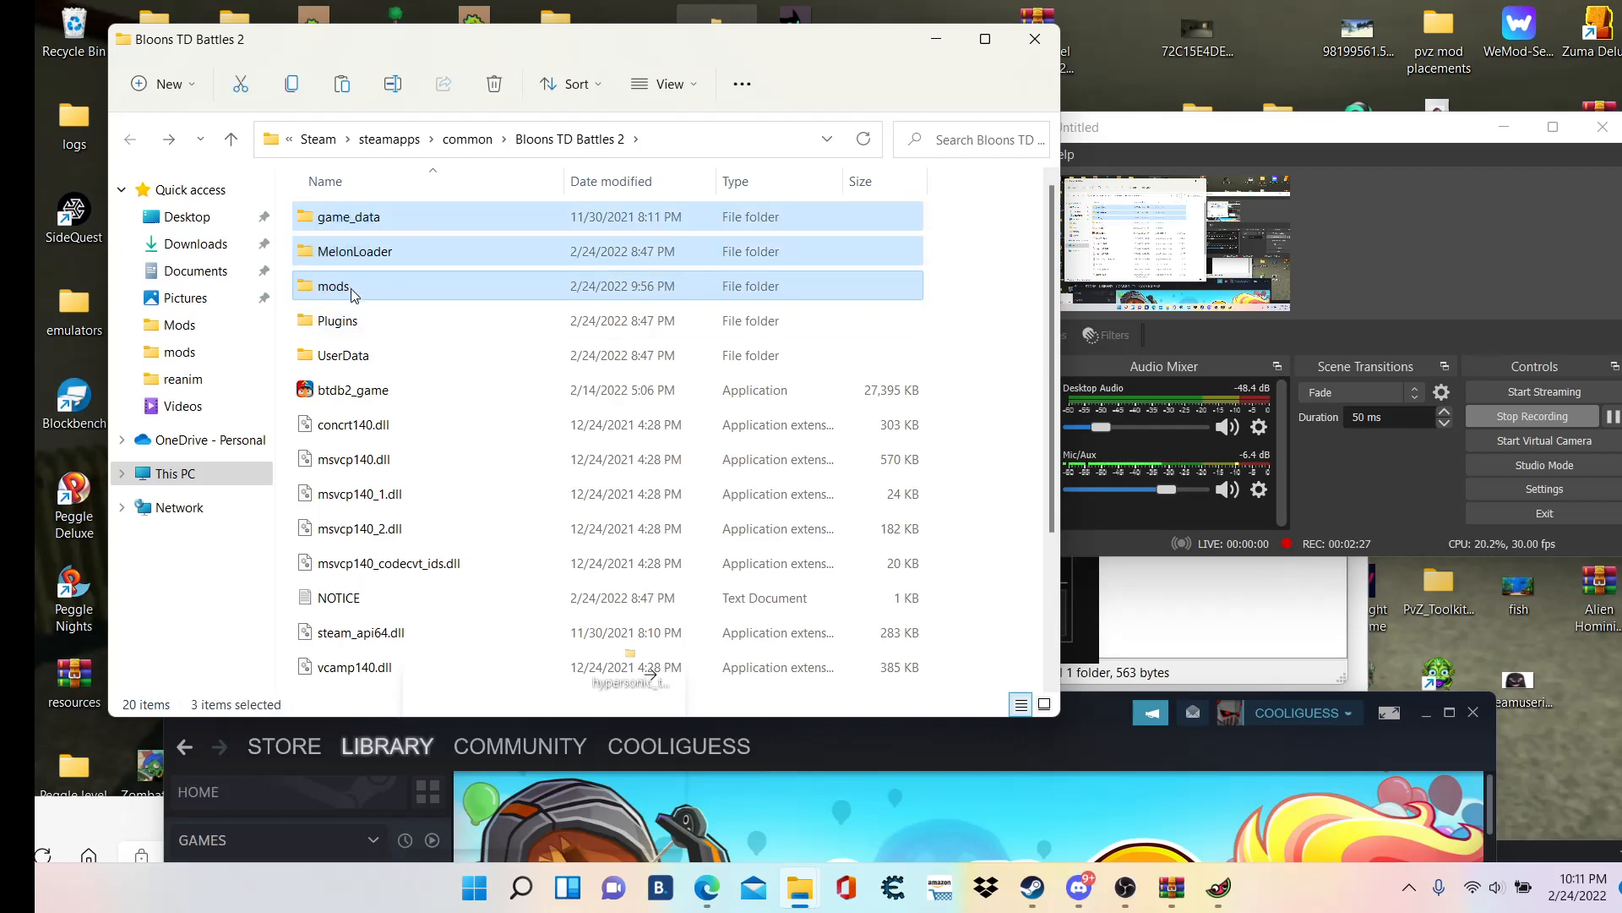
pyautogui.click(333, 285)
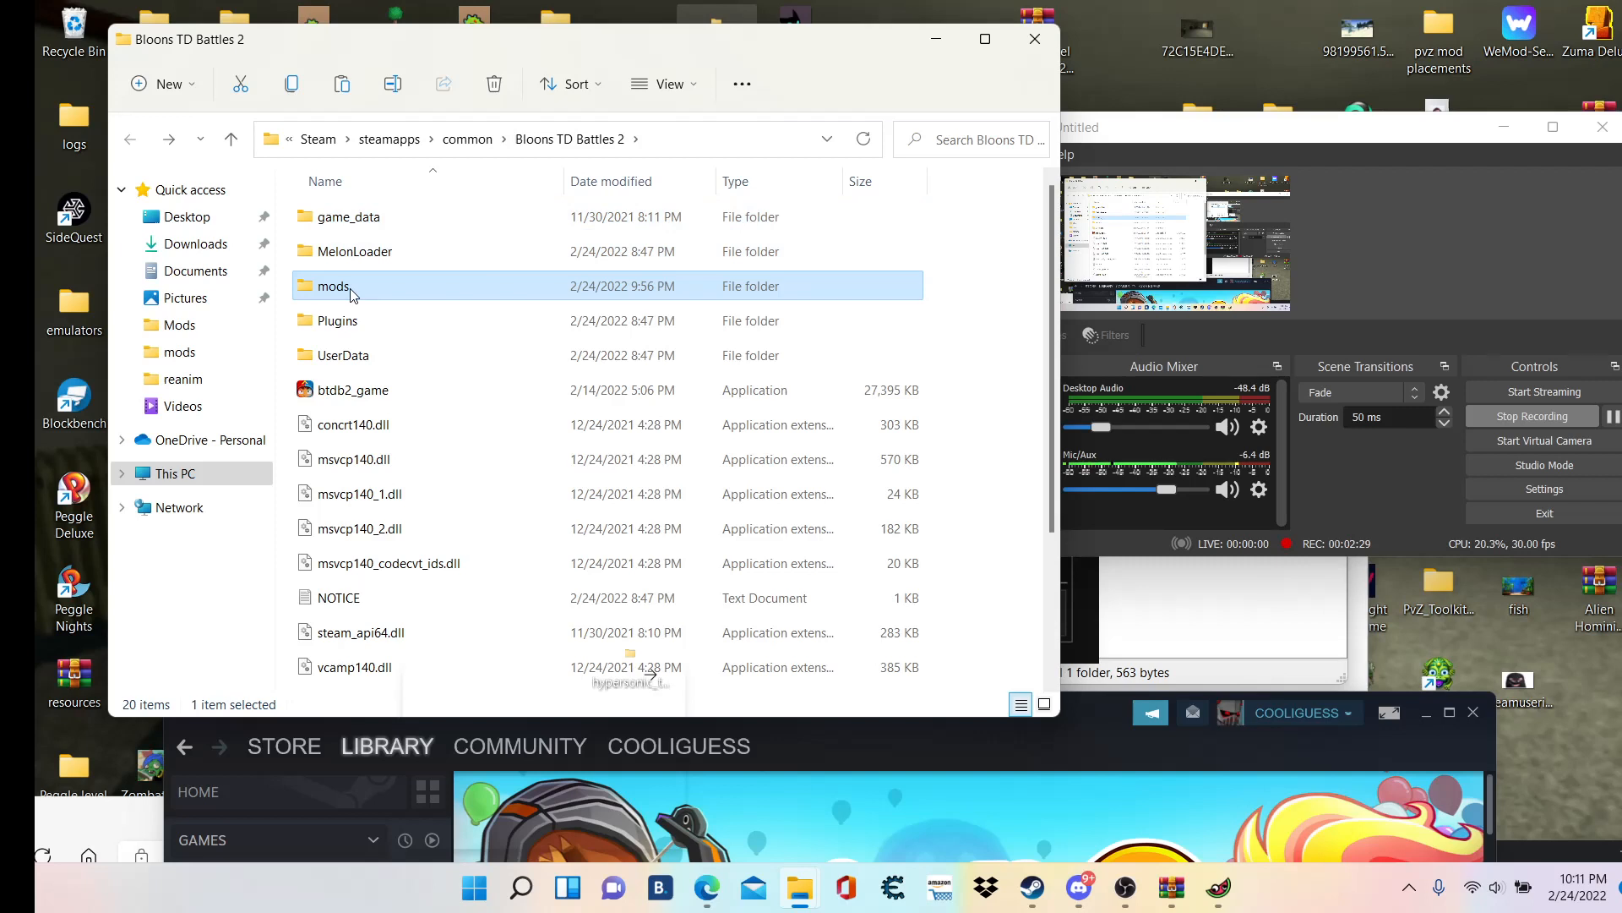
pyautogui.doubleClick(334, 286)
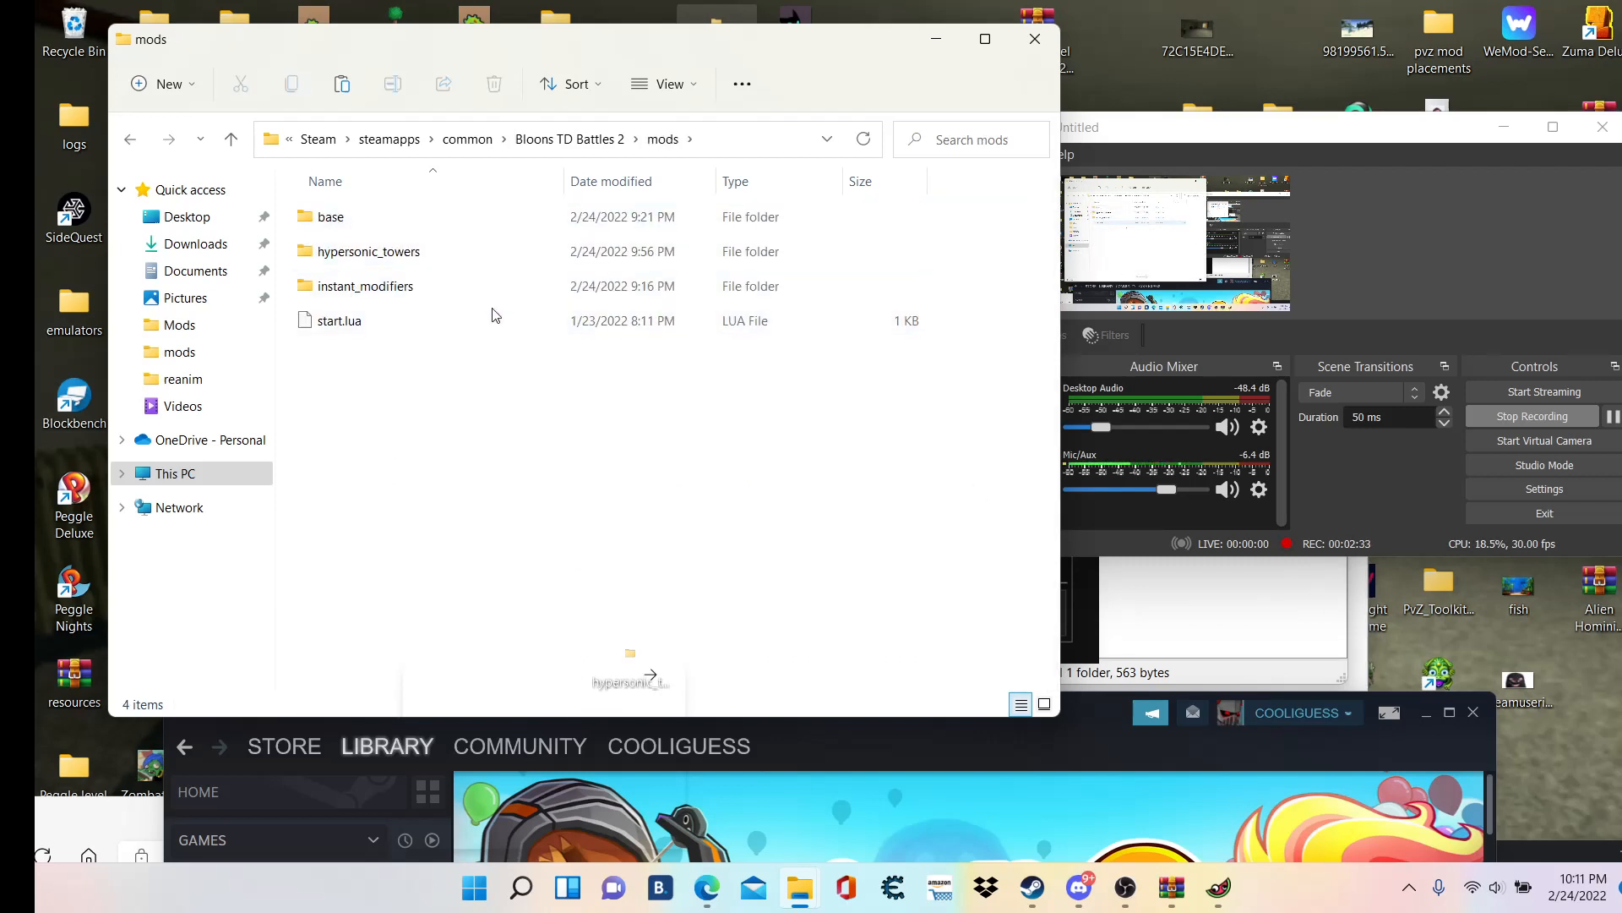
# - Delete start.lua from mods, leaving base, hypersonic_towers and instant_modifiers
pyautogui.click(340, 320)
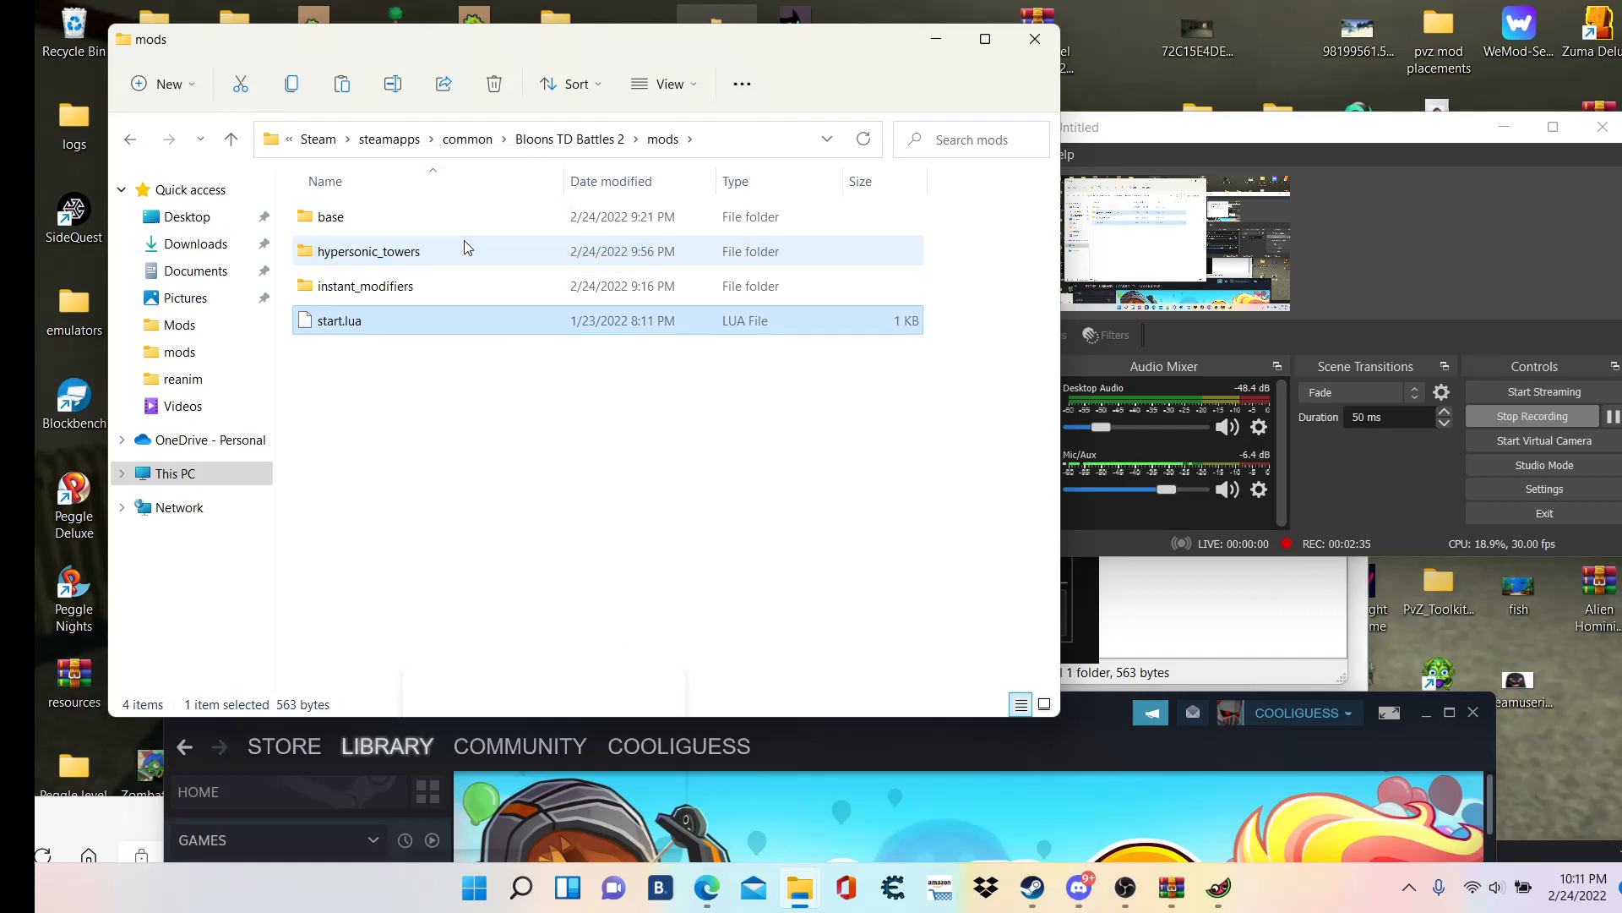
pyautogui.click(494, 85)
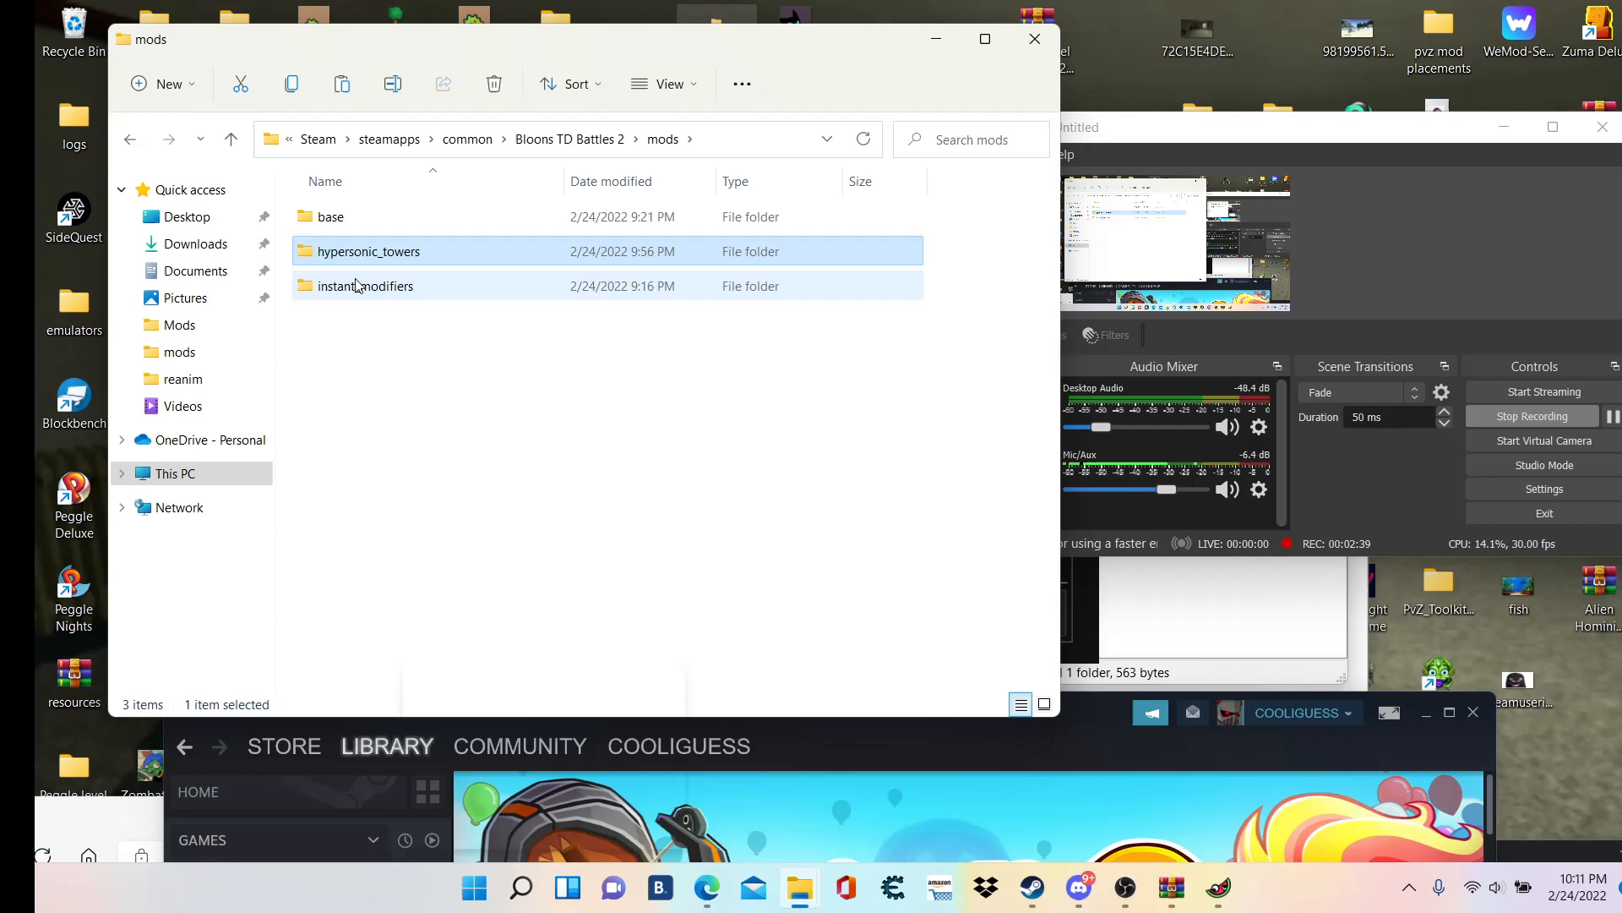
pyautogui.click(367, 286)
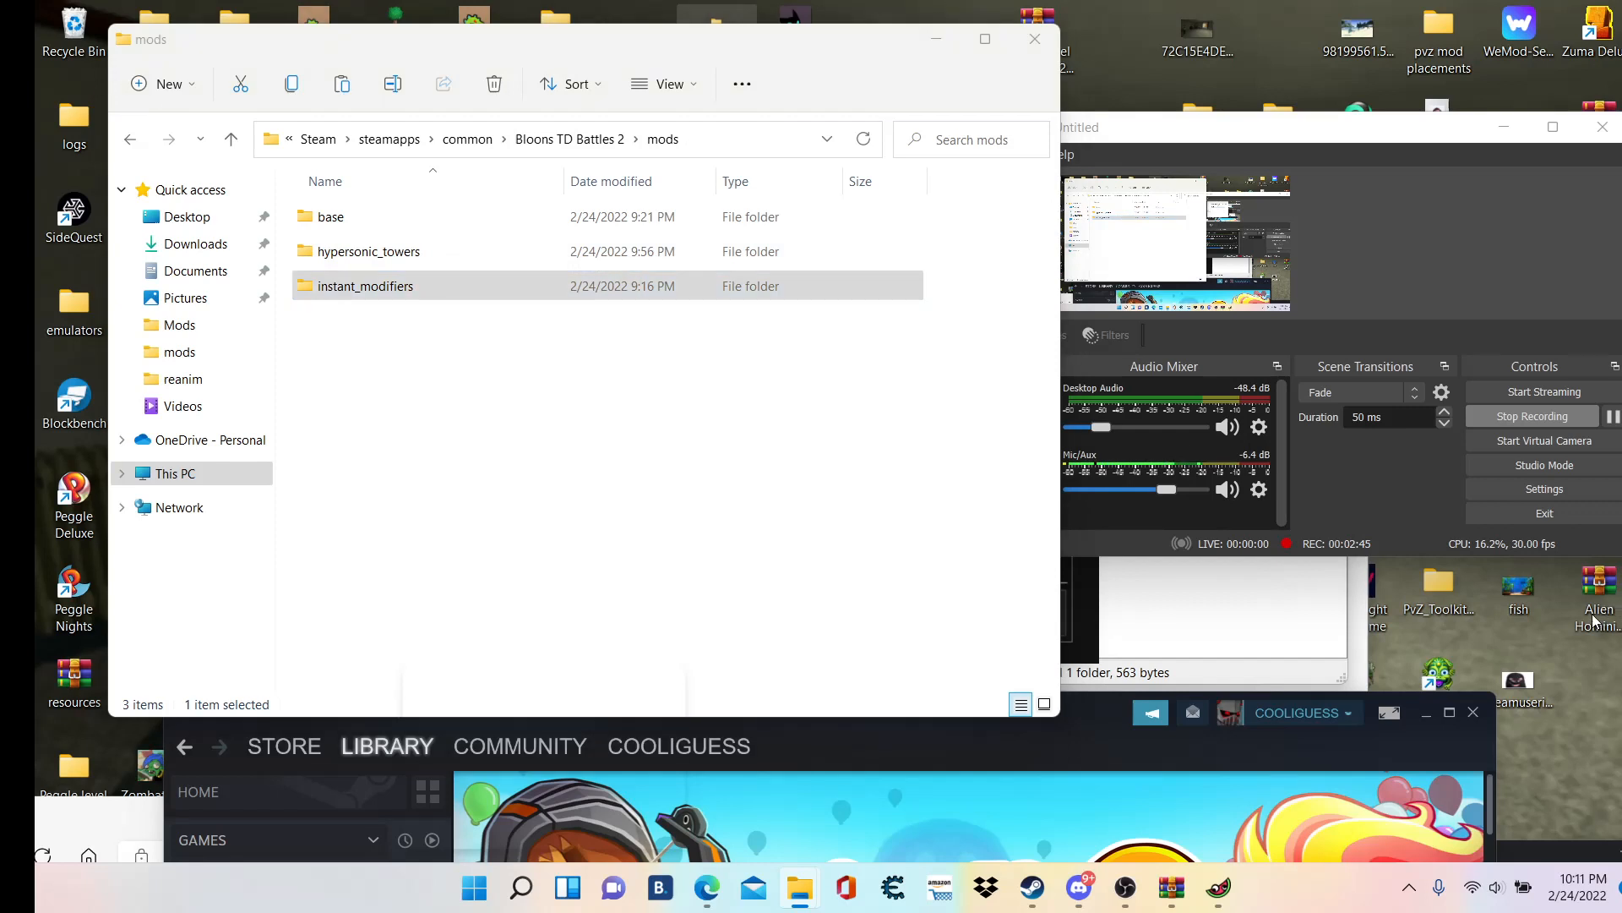
pyautogui.moveTo(1597, 598)
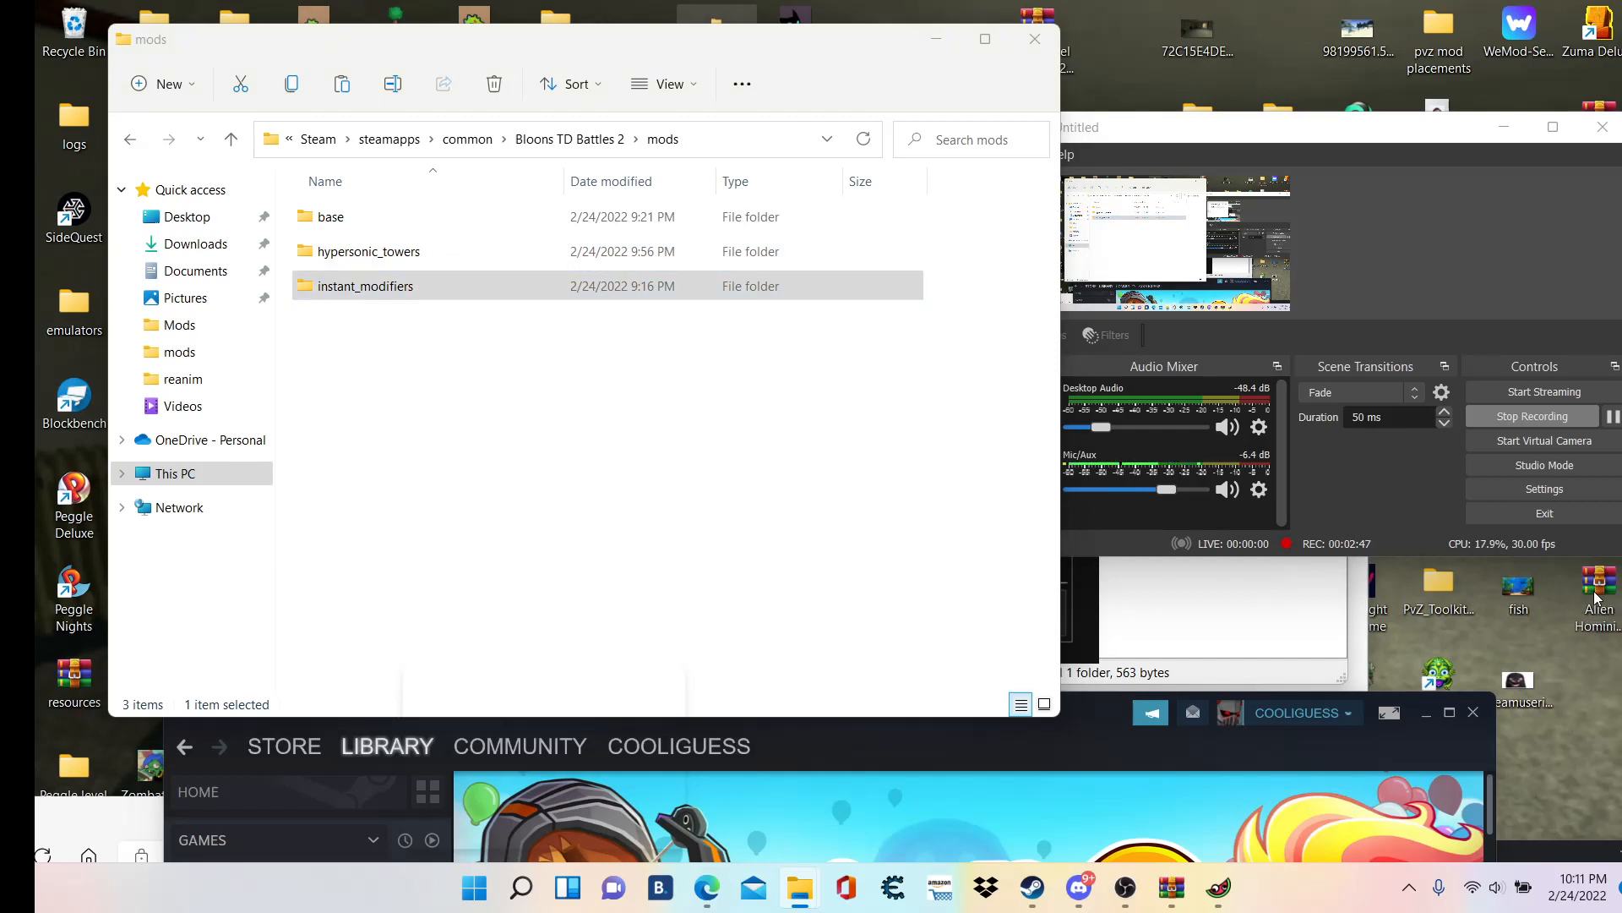
pyautogui.moveTo(1536, 607)
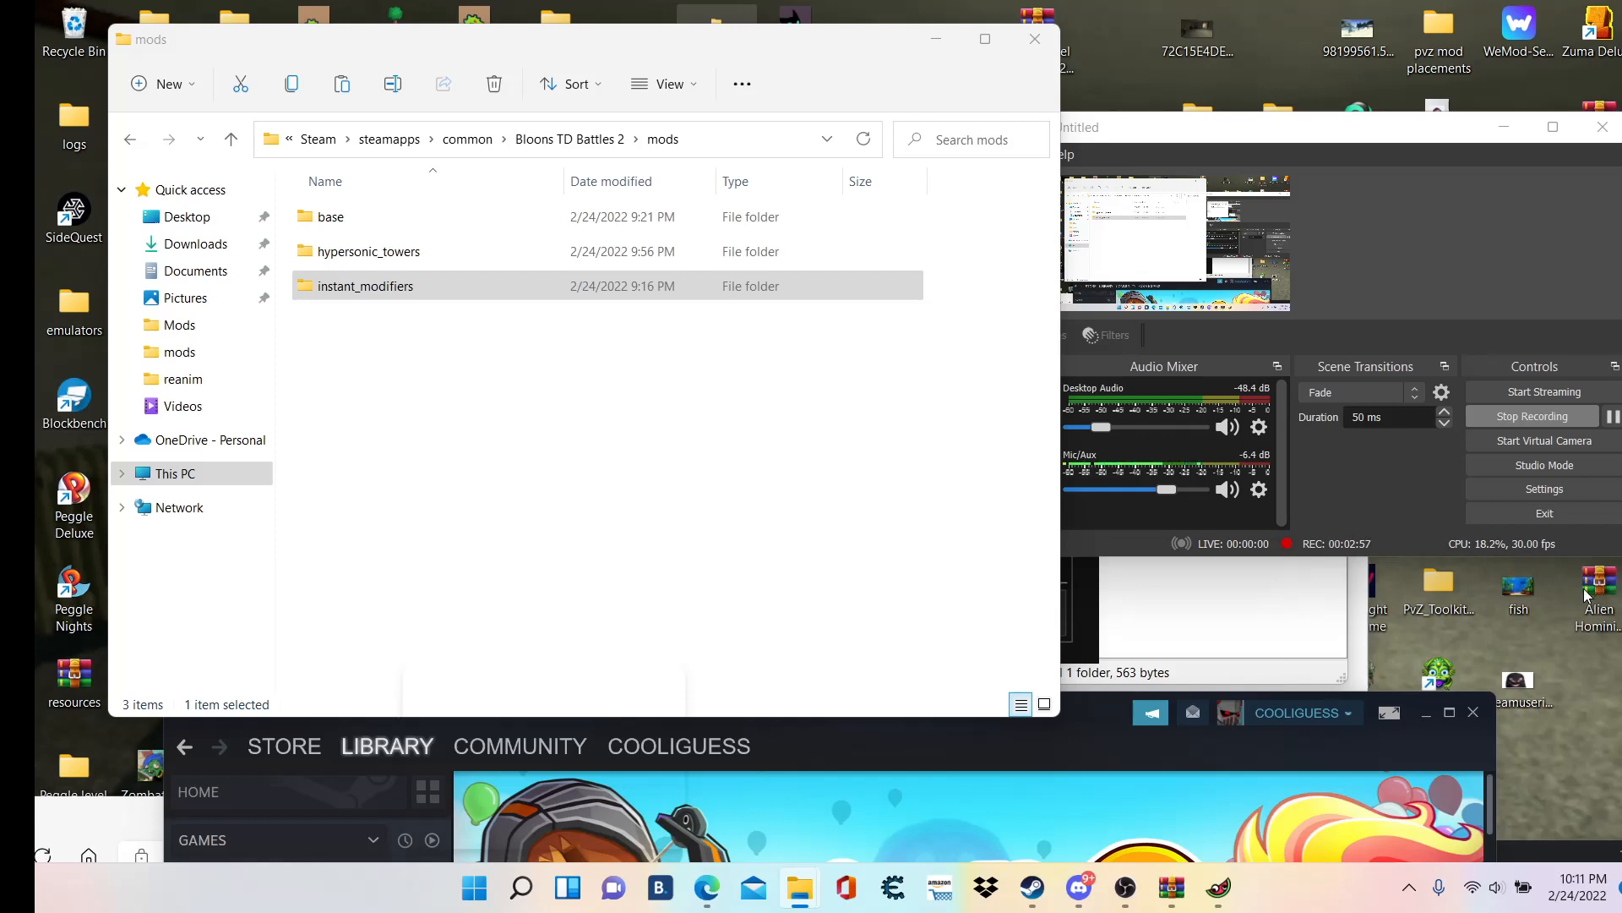
pyautogui.moveTo(1599, 594)
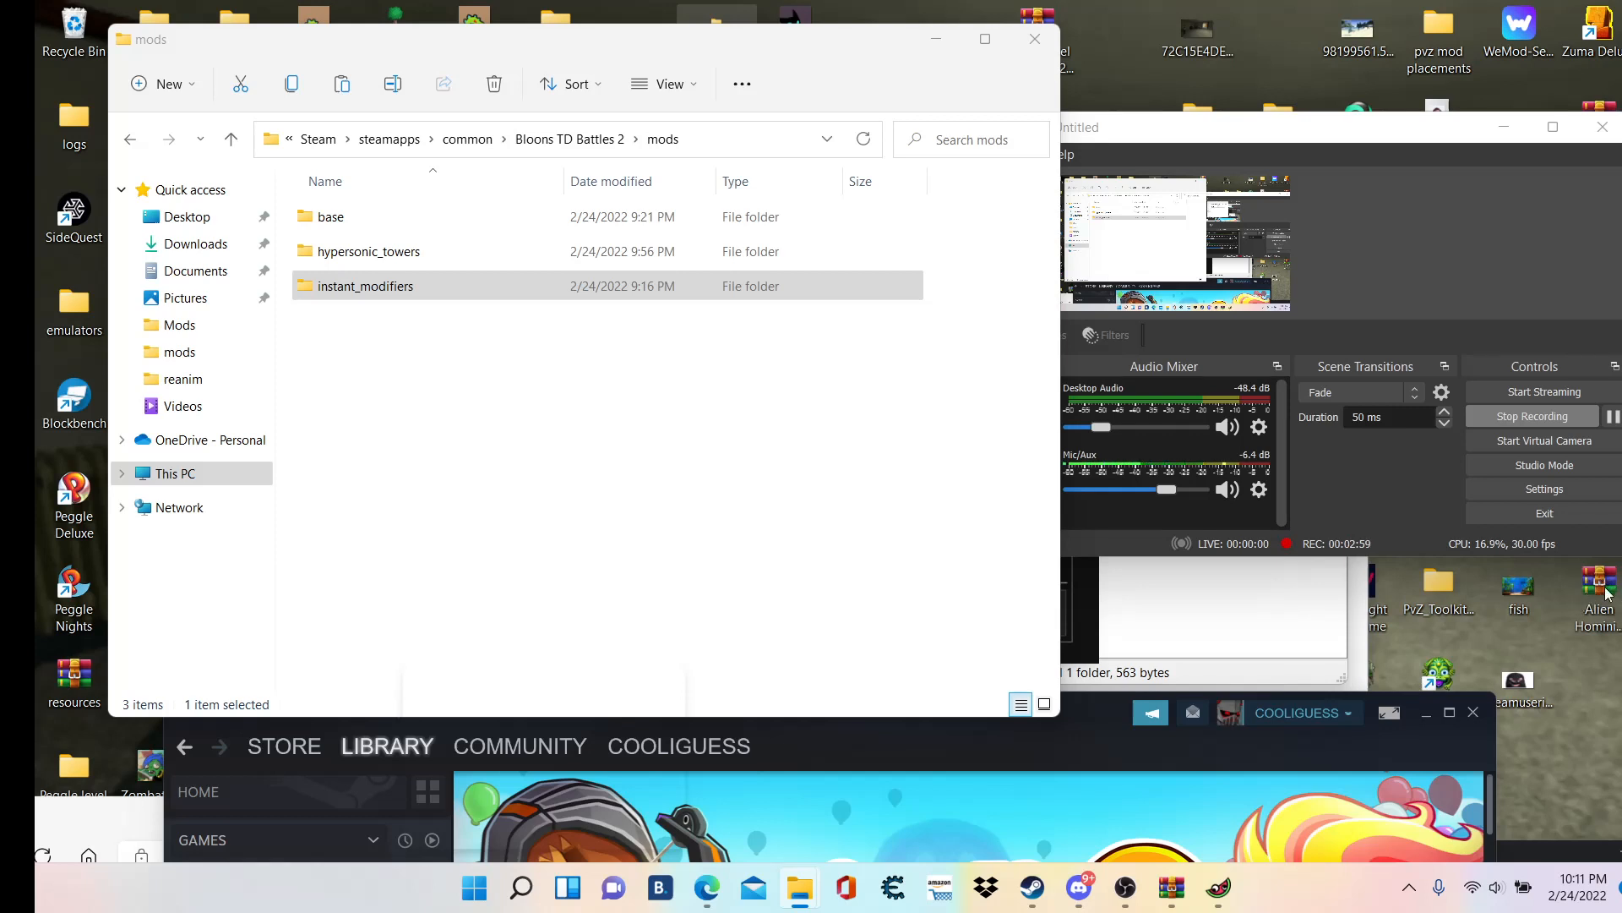
pyautogui.moveTo(884, 393)
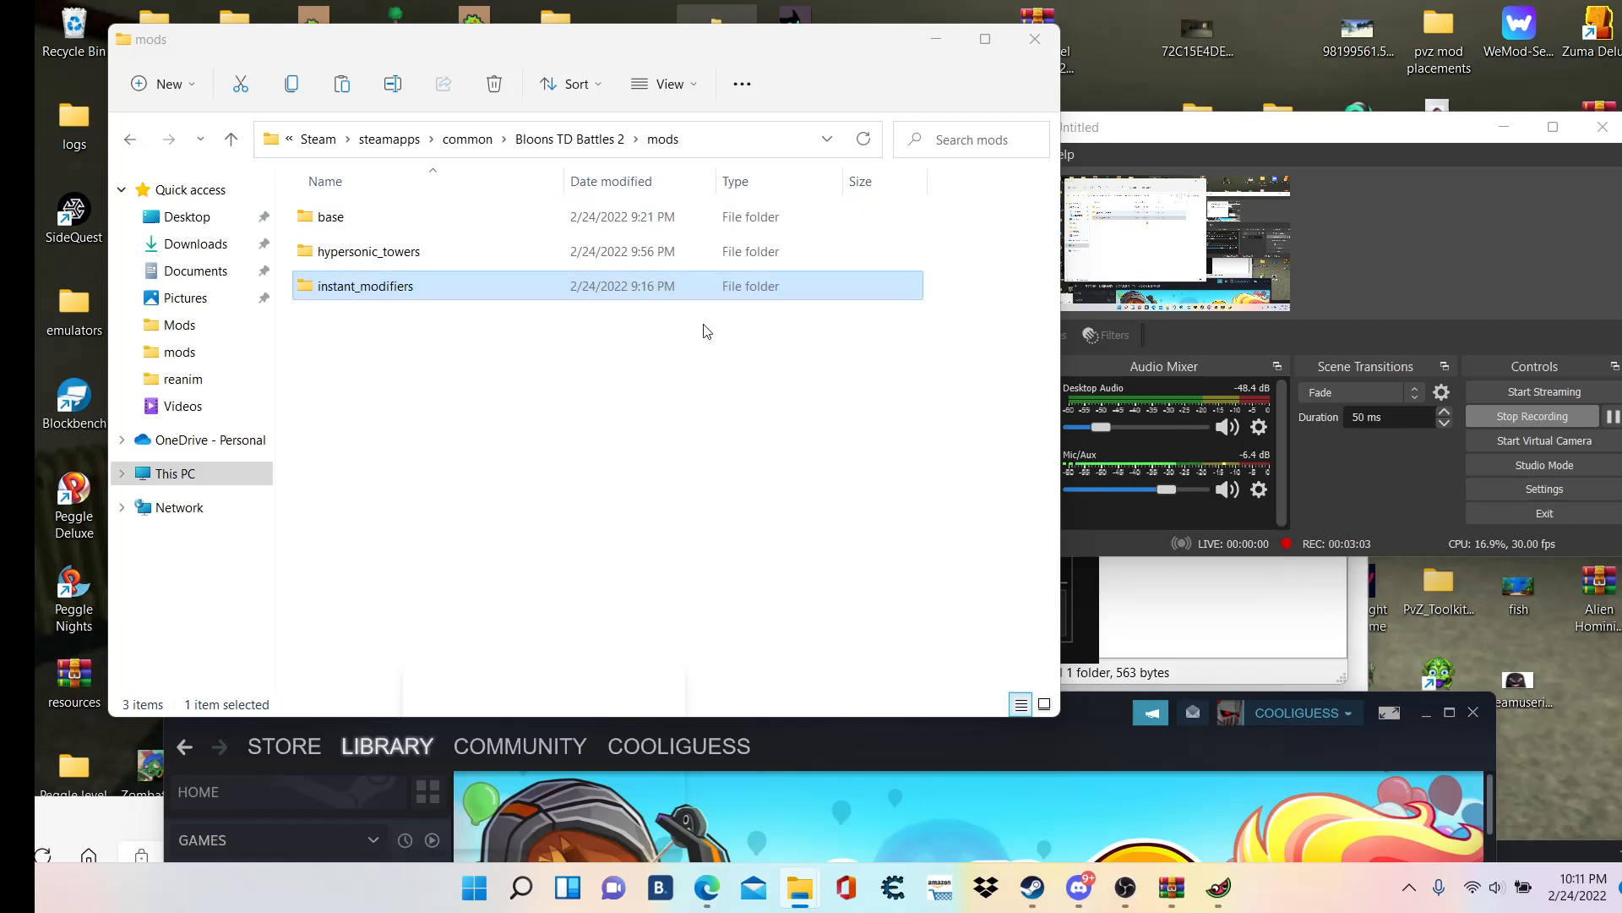
pyautogui.moveTo(567, 252)
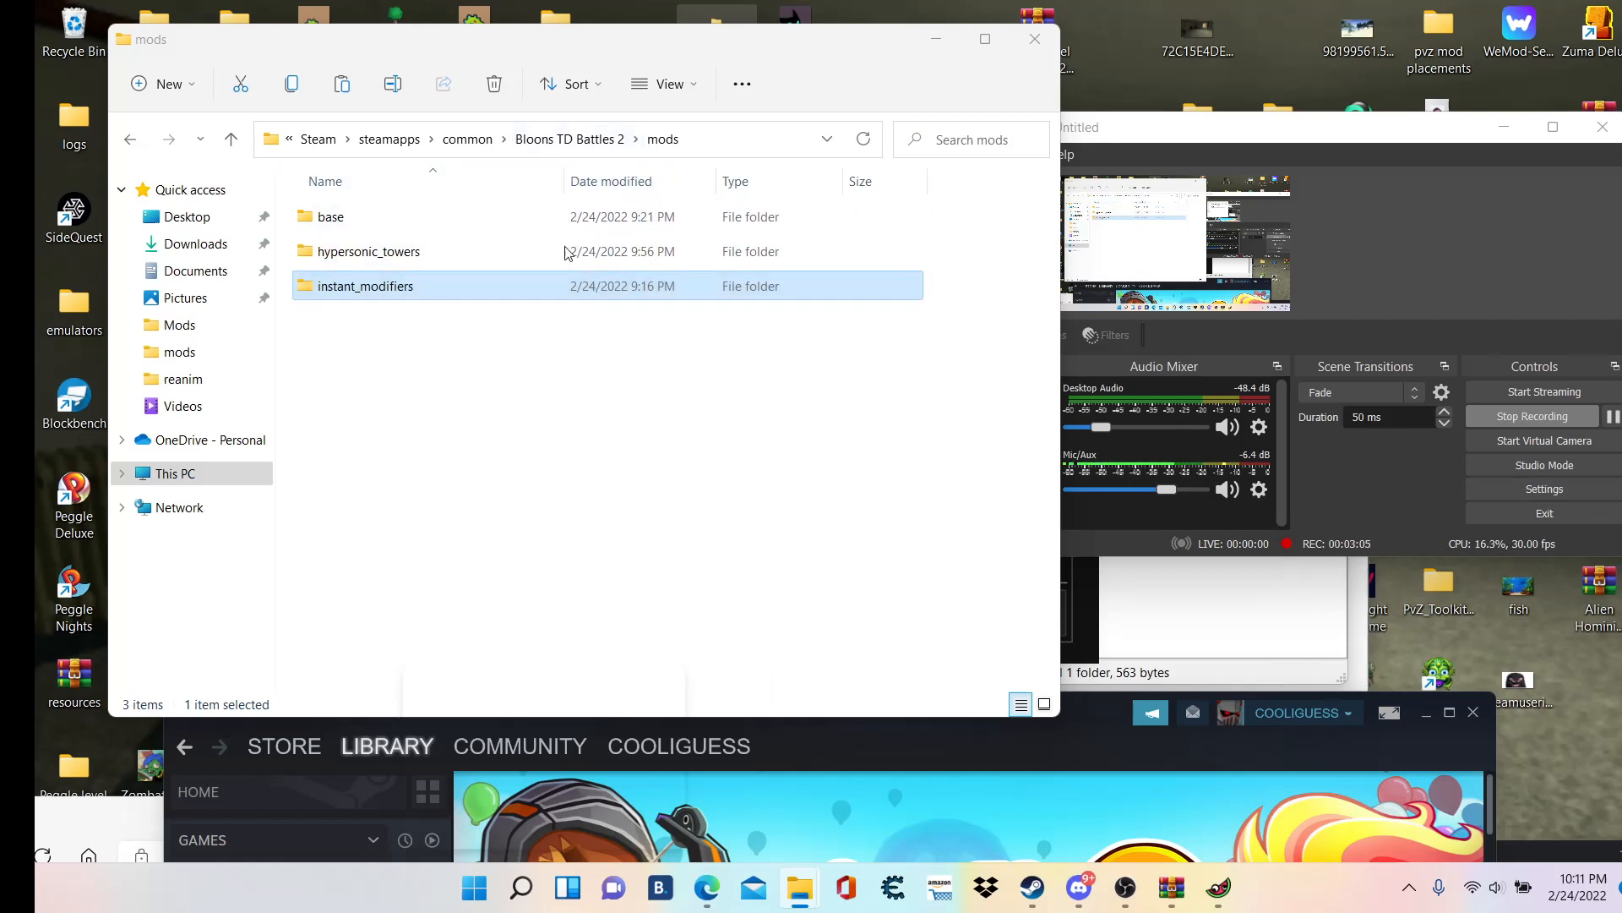
pyautogui.click(559, 409)
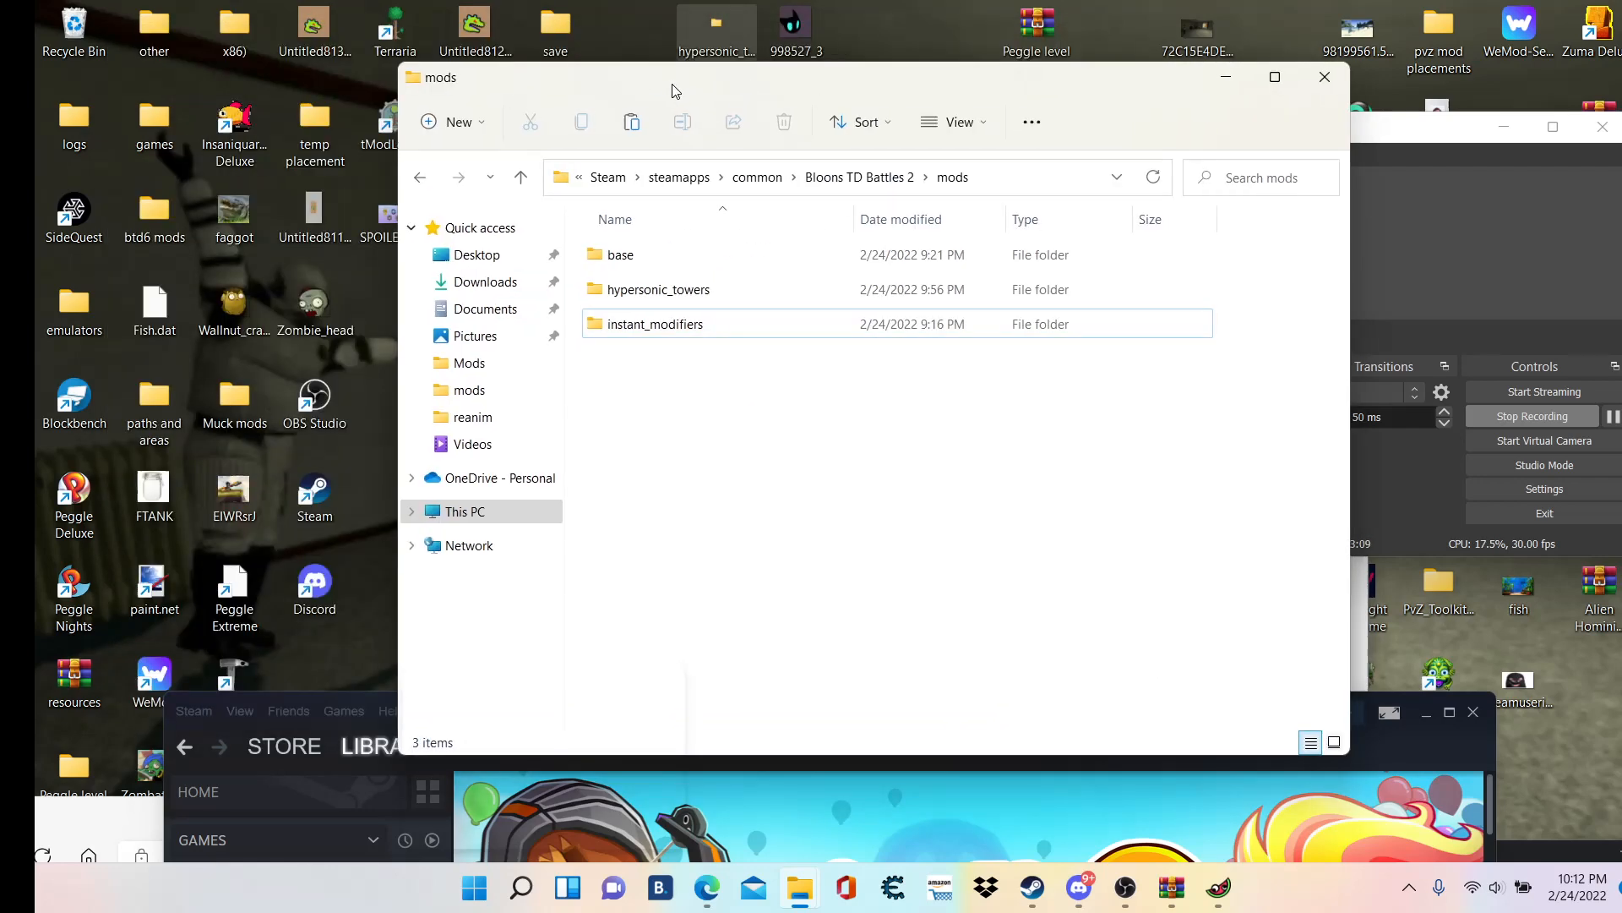
pyautogui.click(620, 255)
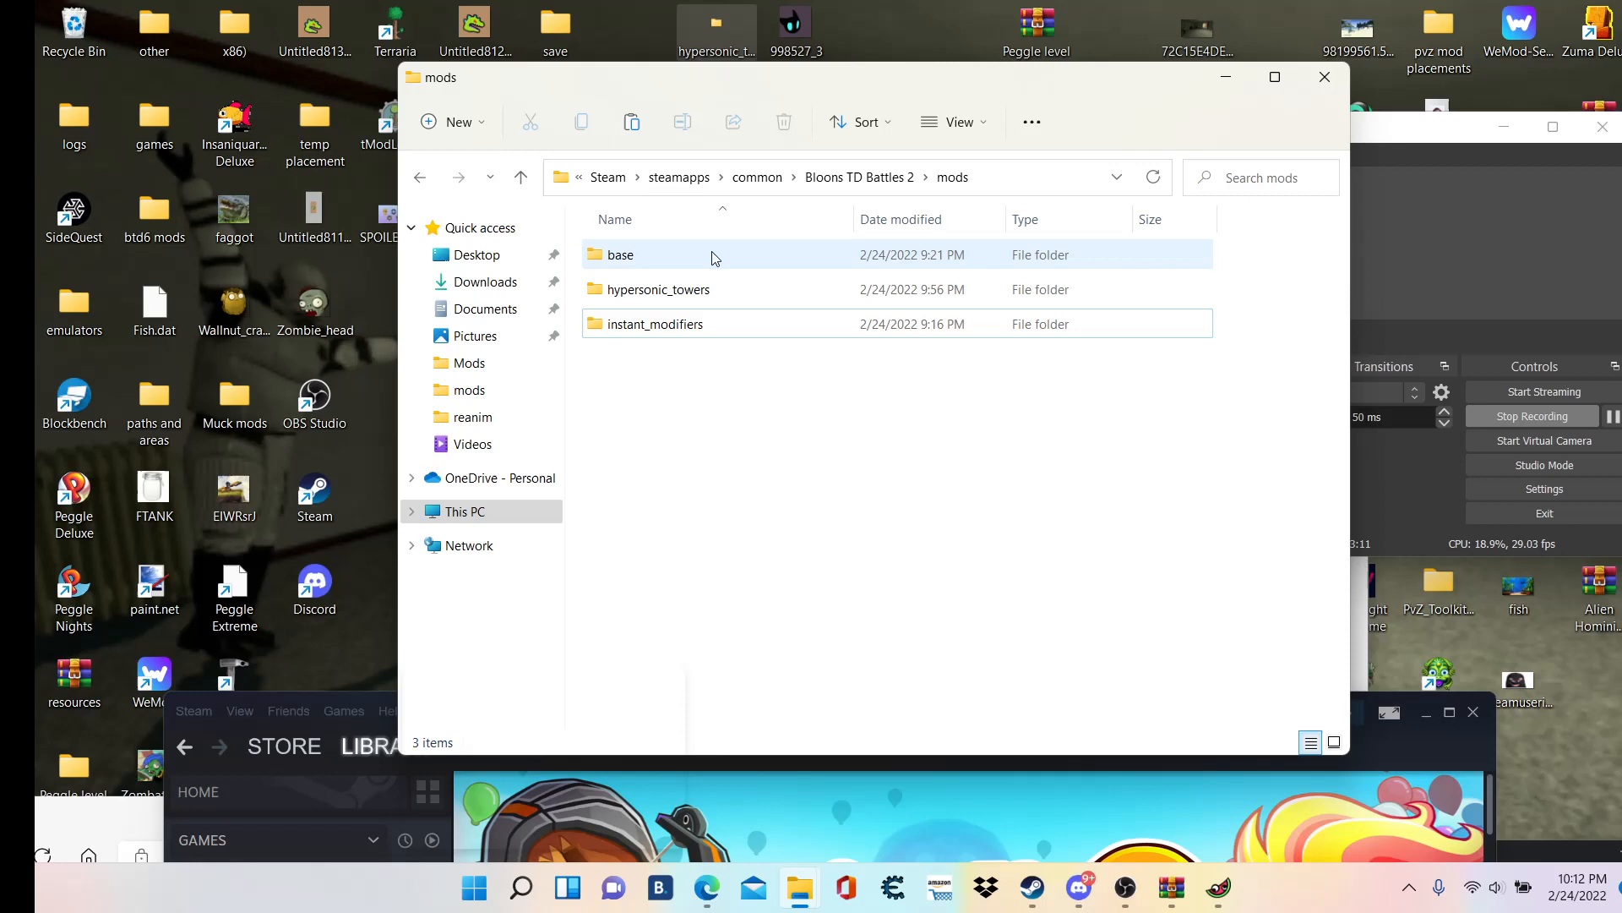
pyautogui.click(656, 324)
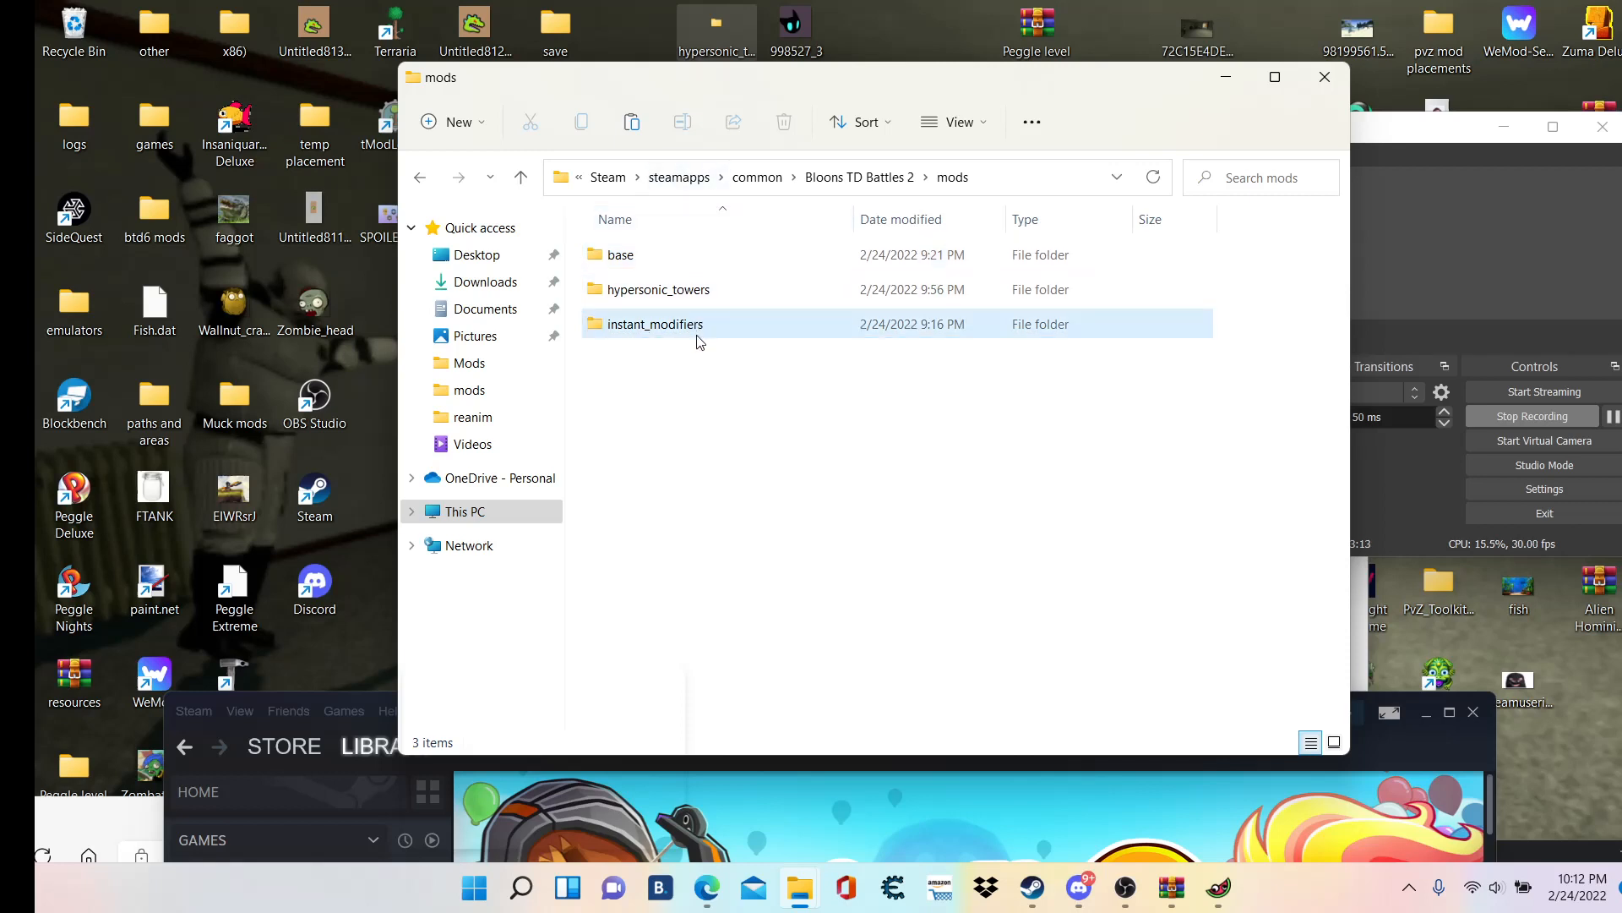
pyautogui.click(654, 324)
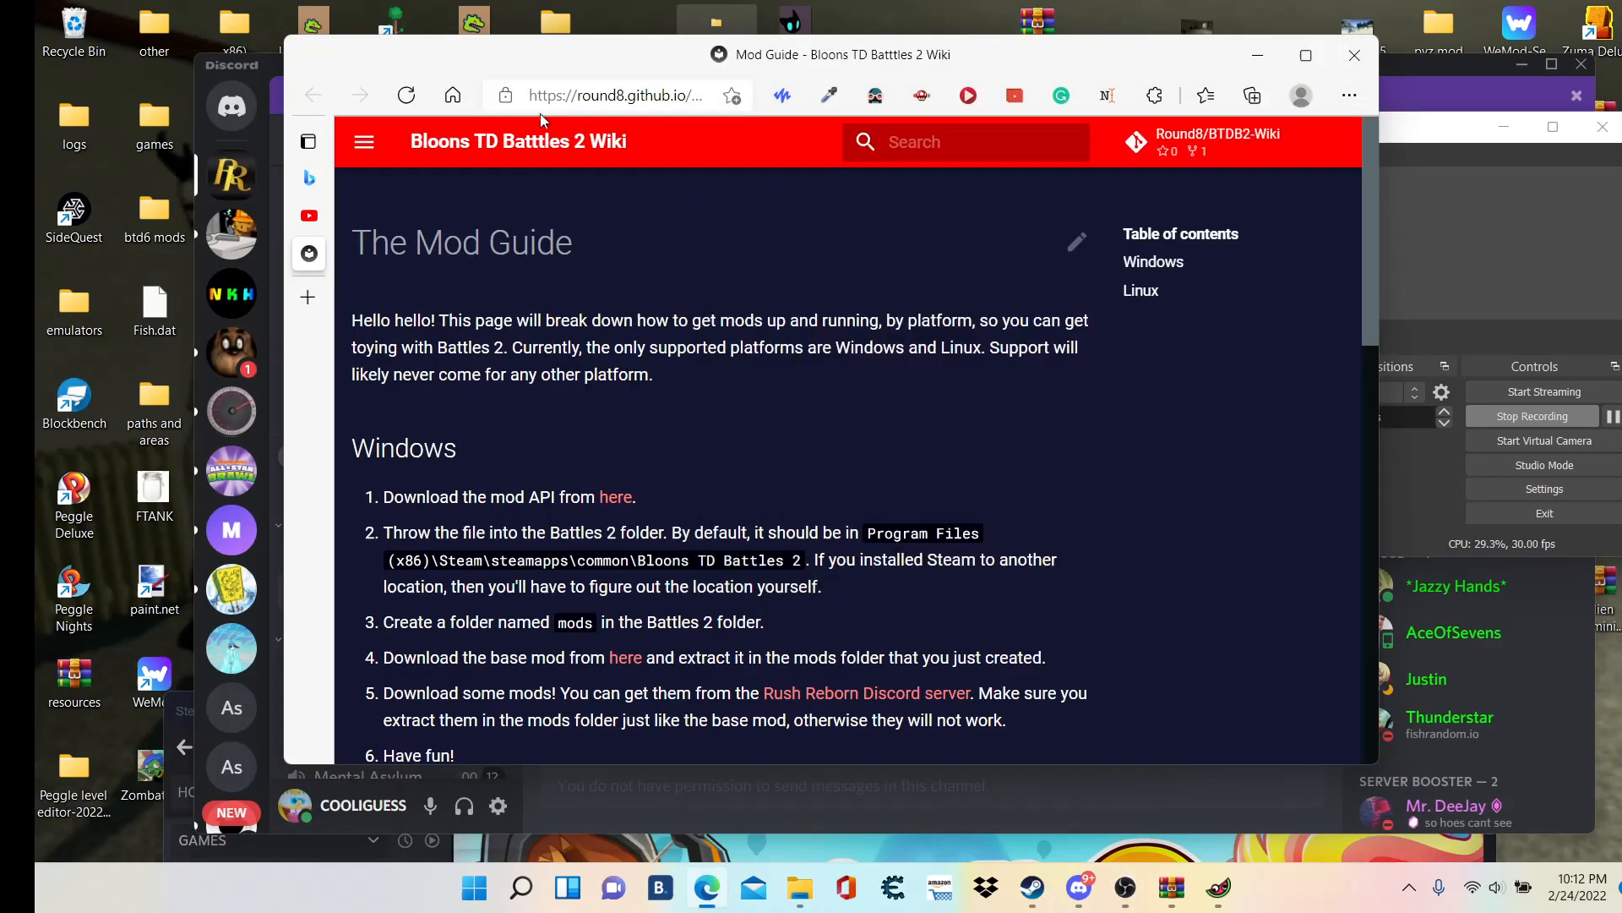
pyautogui.moveTo(240, 54)
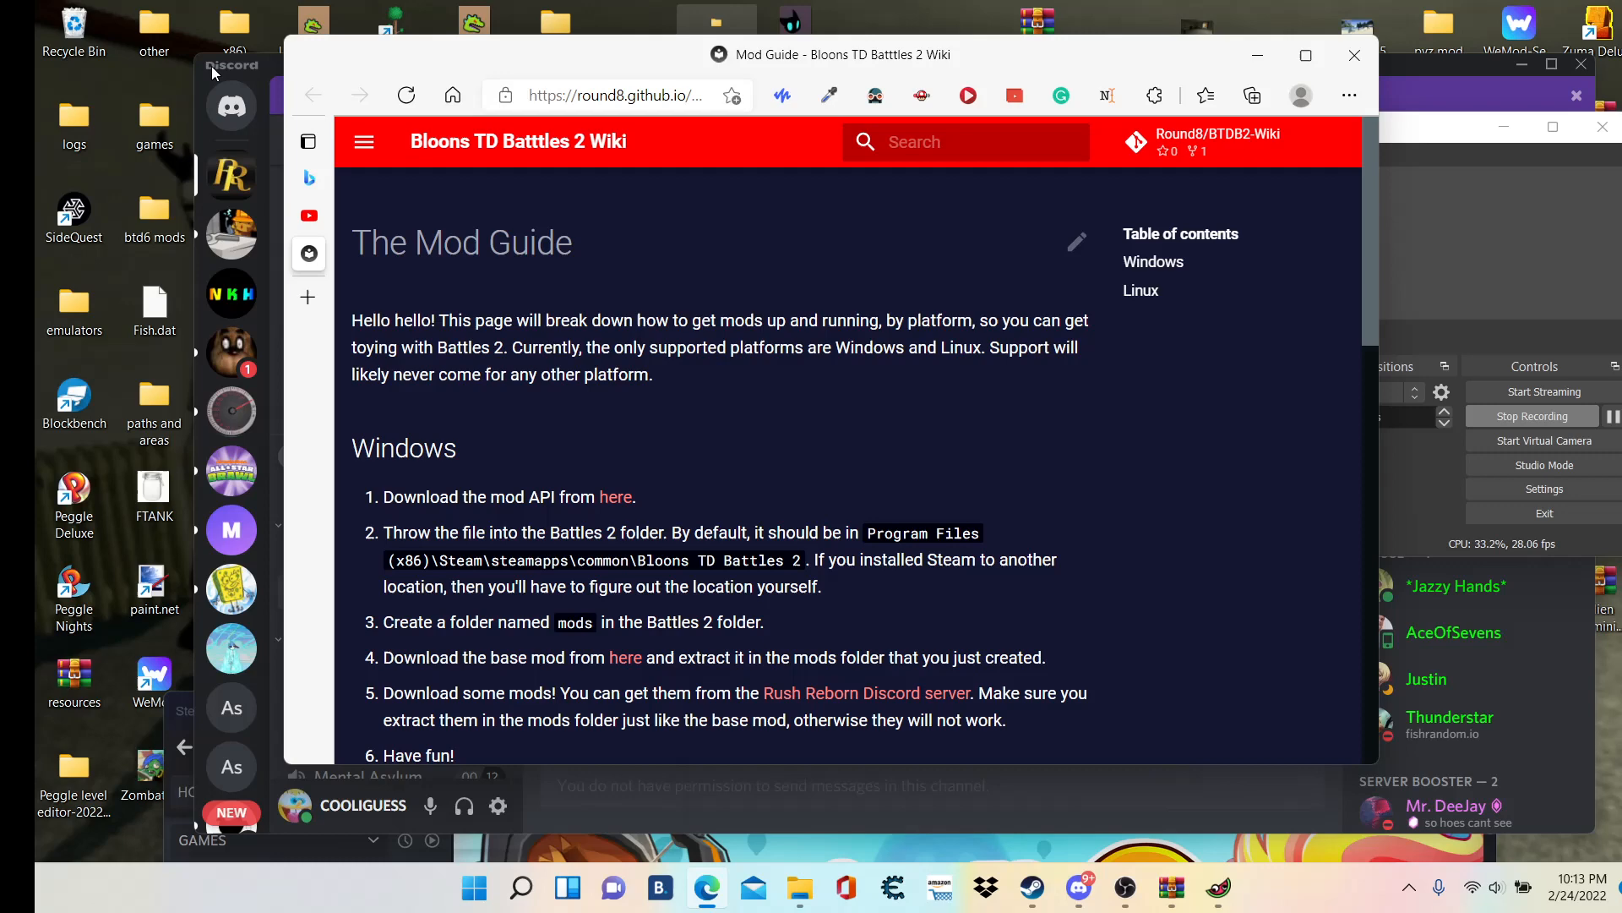
pyautogui.moveTo(321, 59)
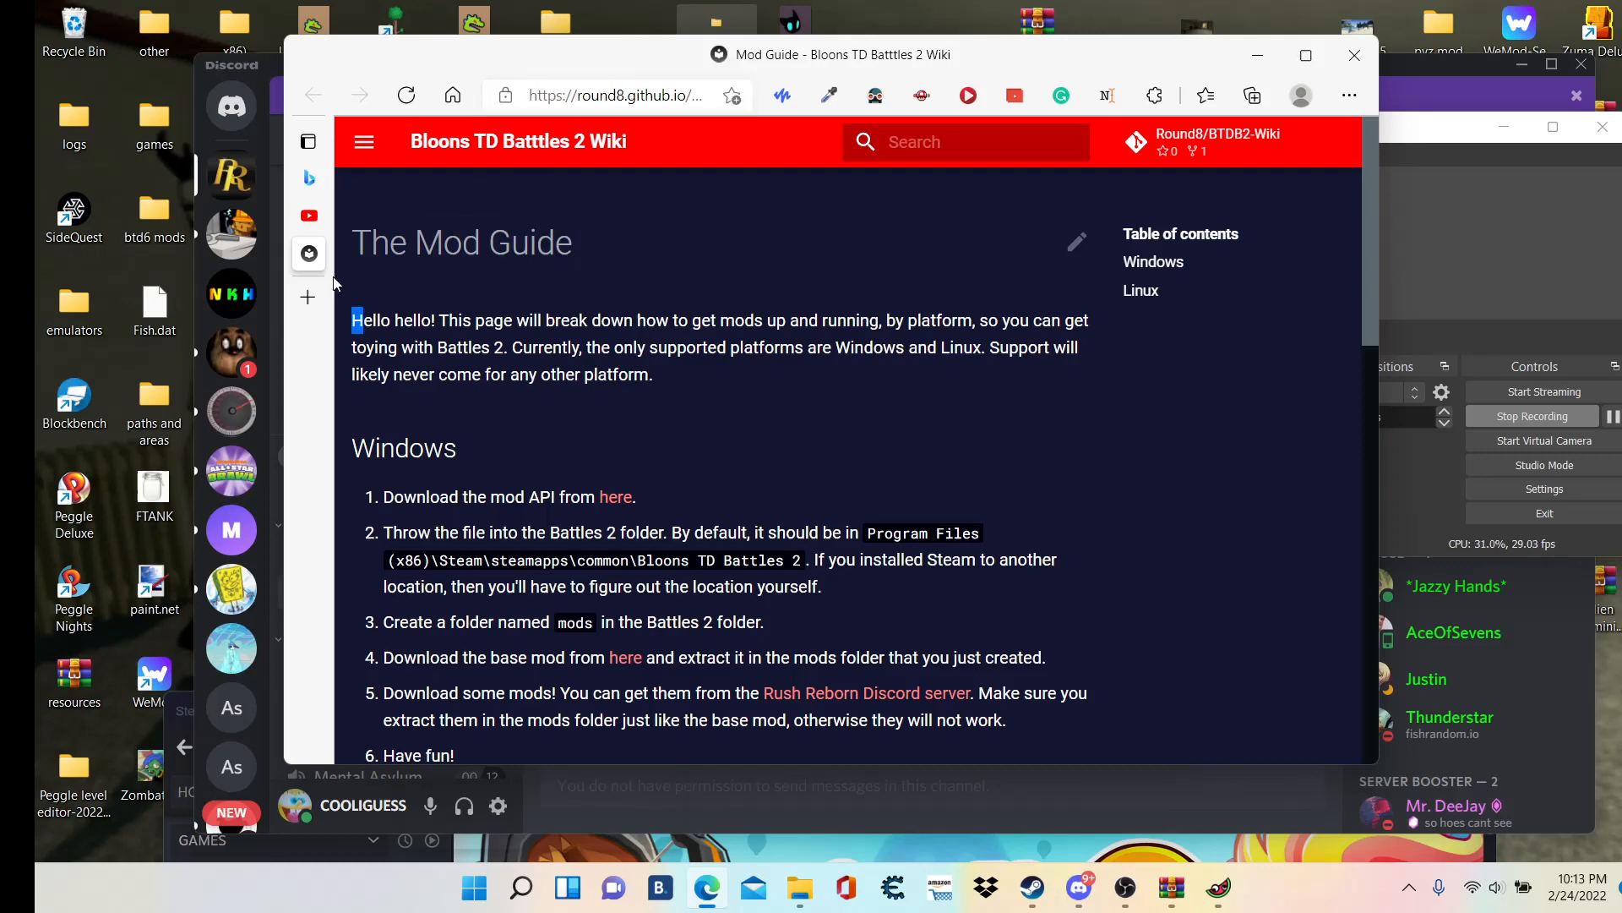
# - Scroll through the Mod Guide wiki page's Windows and Linux installation sections
pyautogui.scroll(-3)
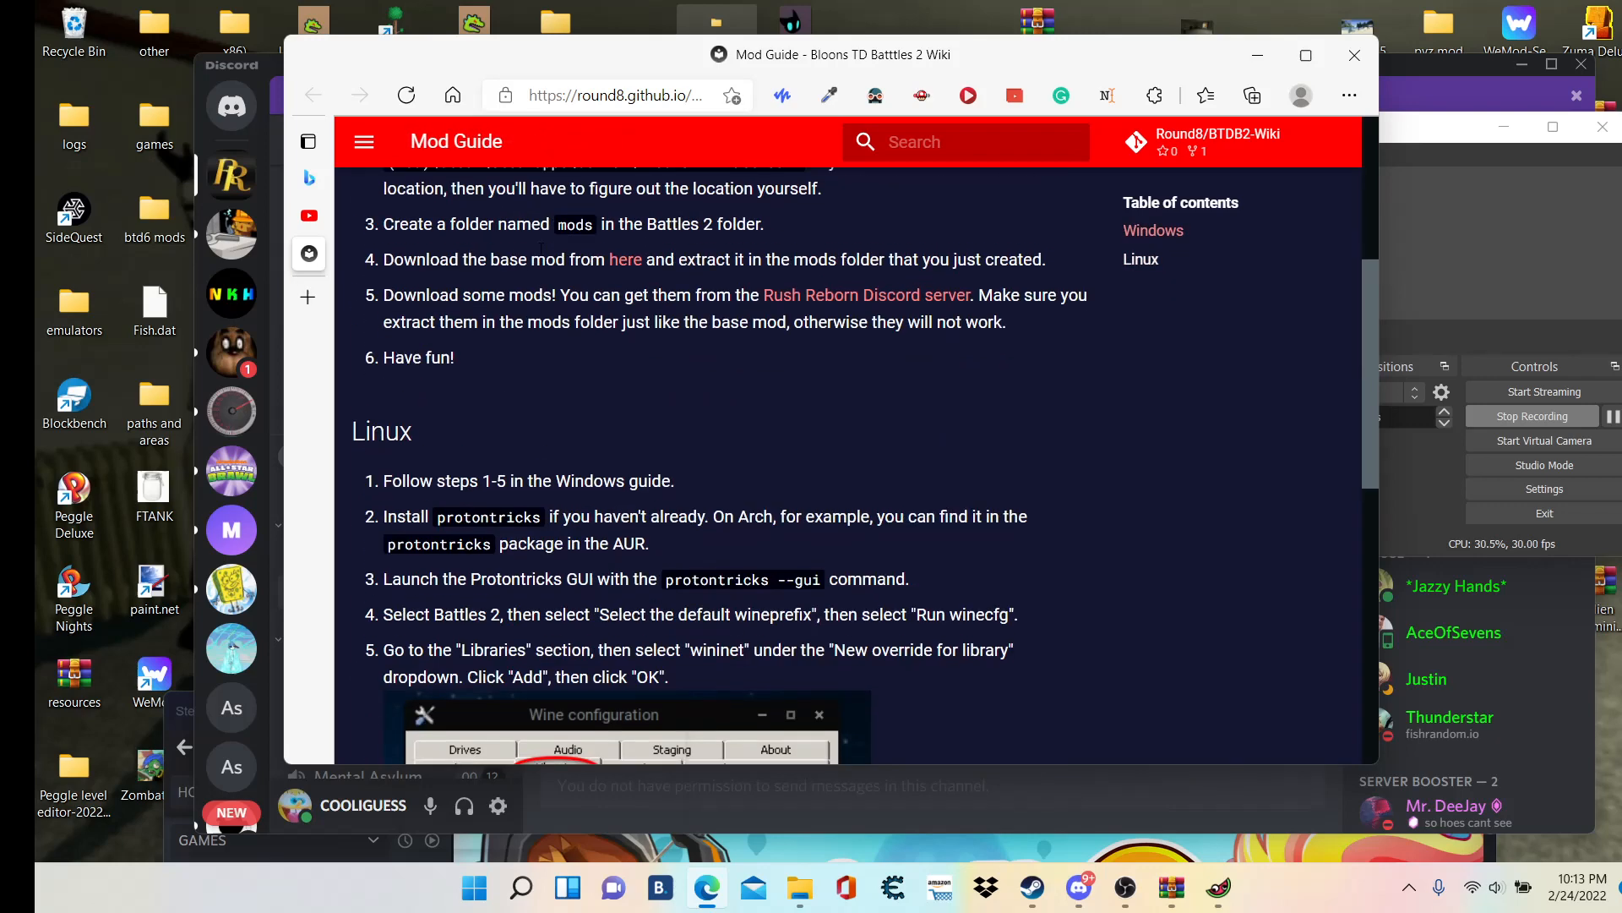
pyautogui.scroll(-3)
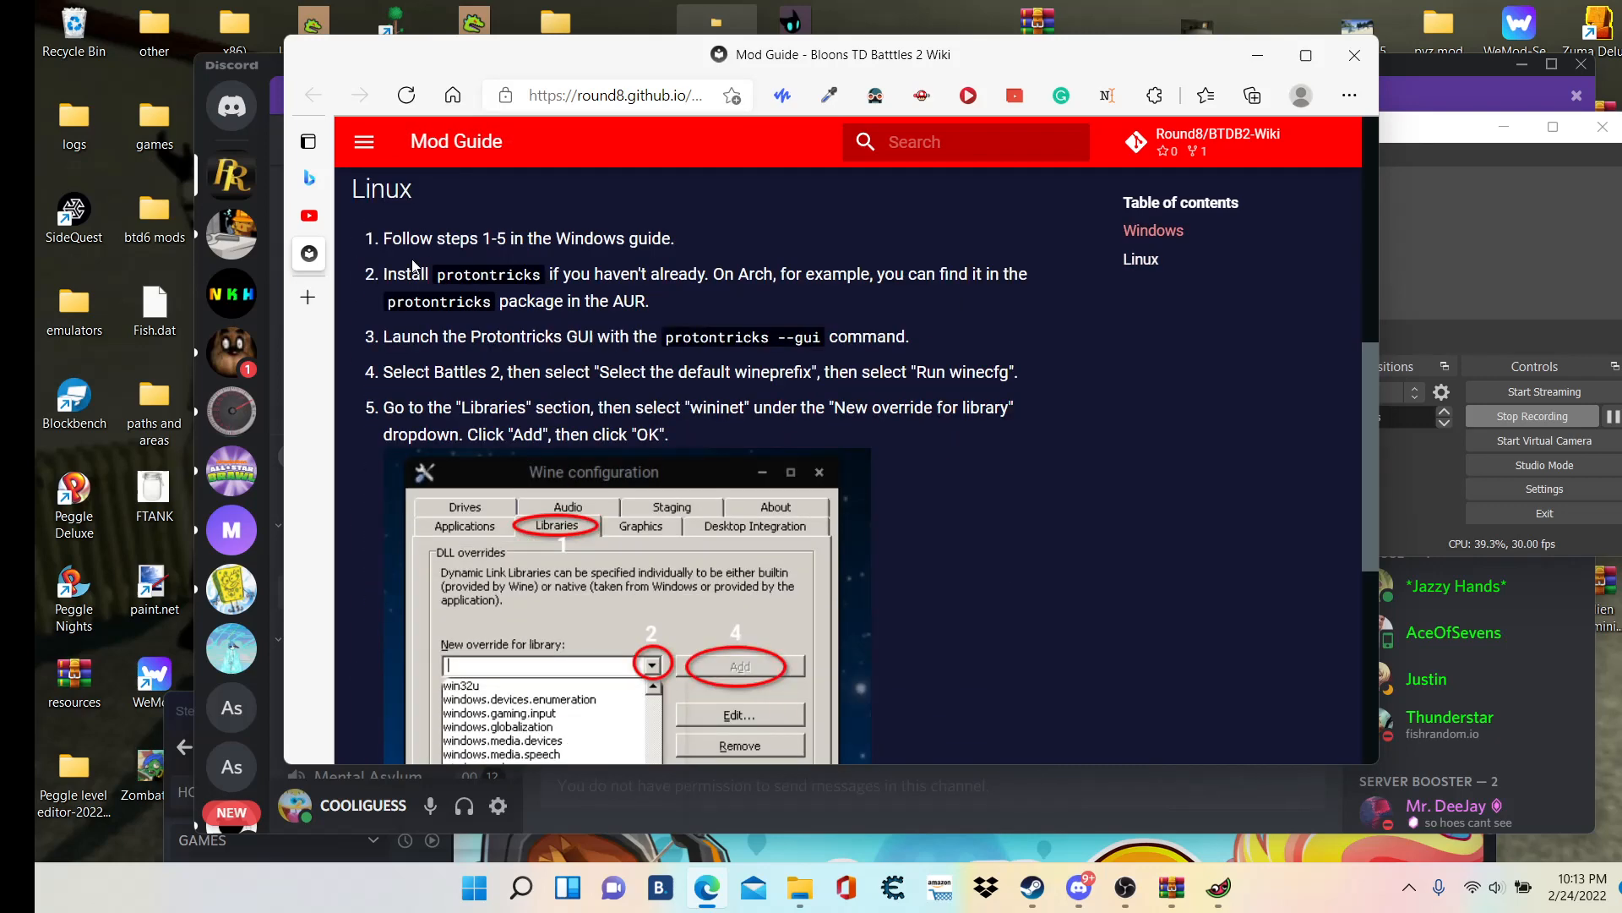
pyautogui.scroll(3)
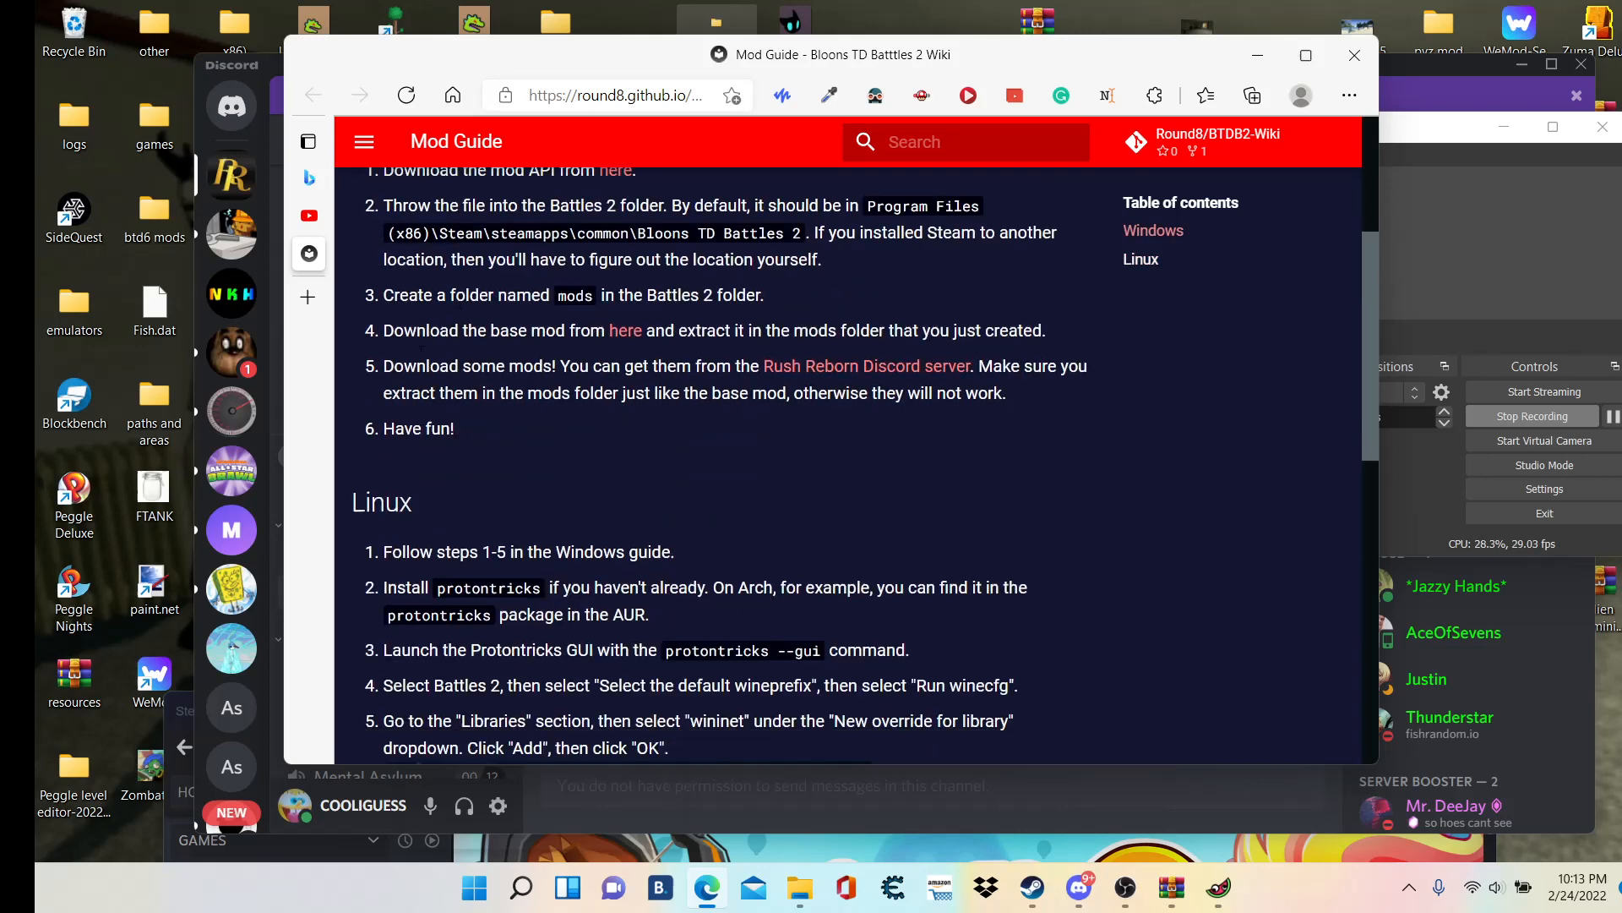
pyautogui.scroll(-3)
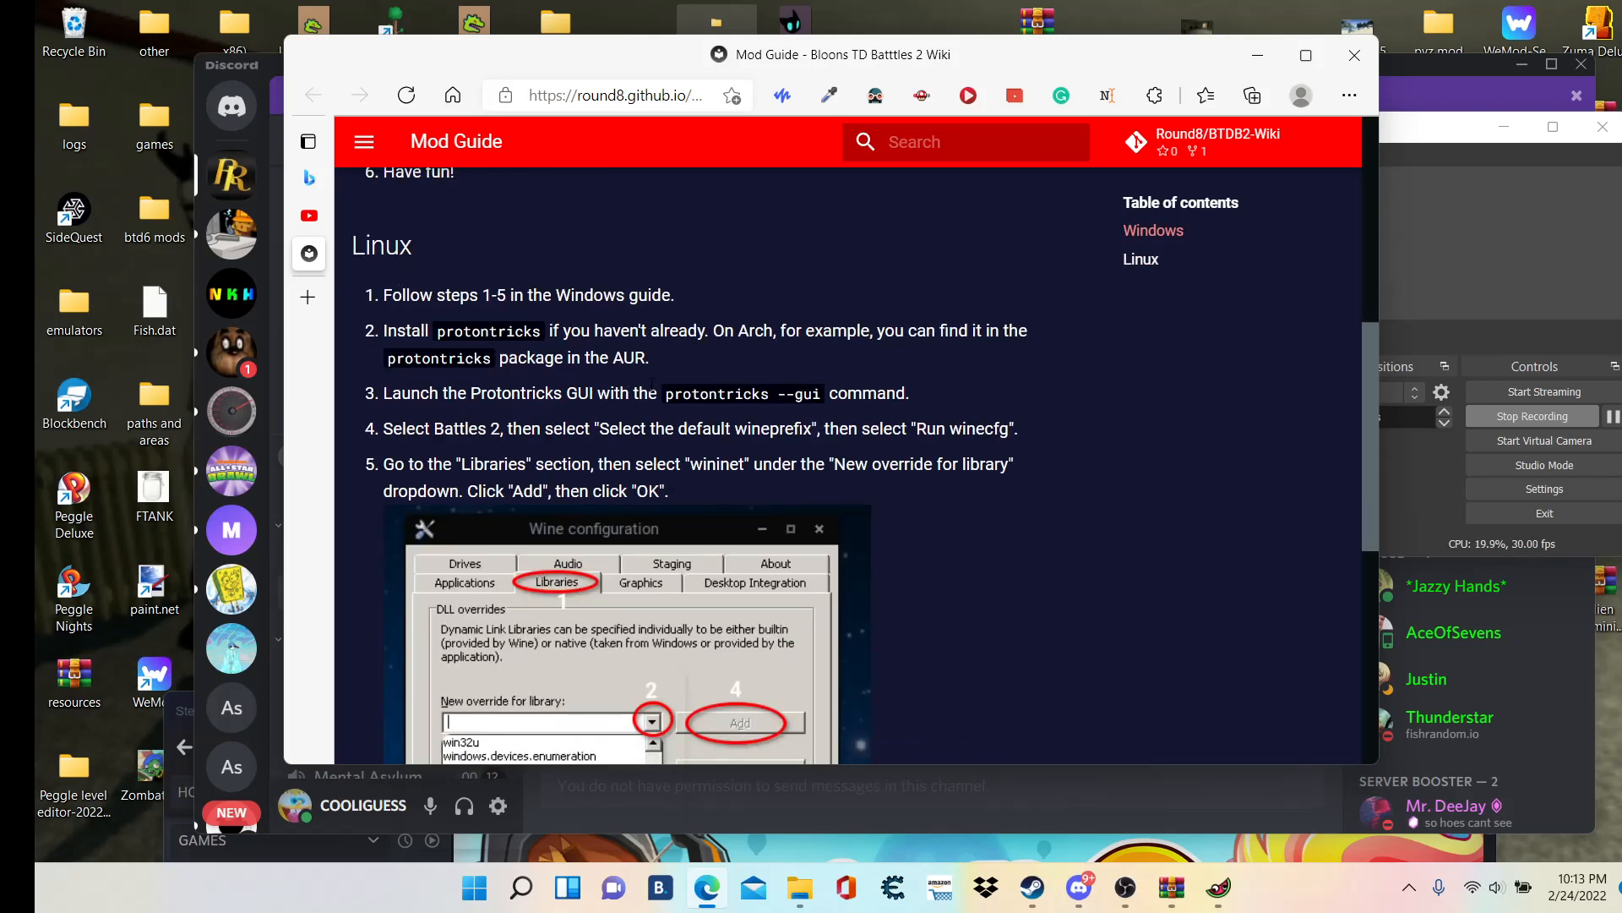
pyautogui.scroll(3)
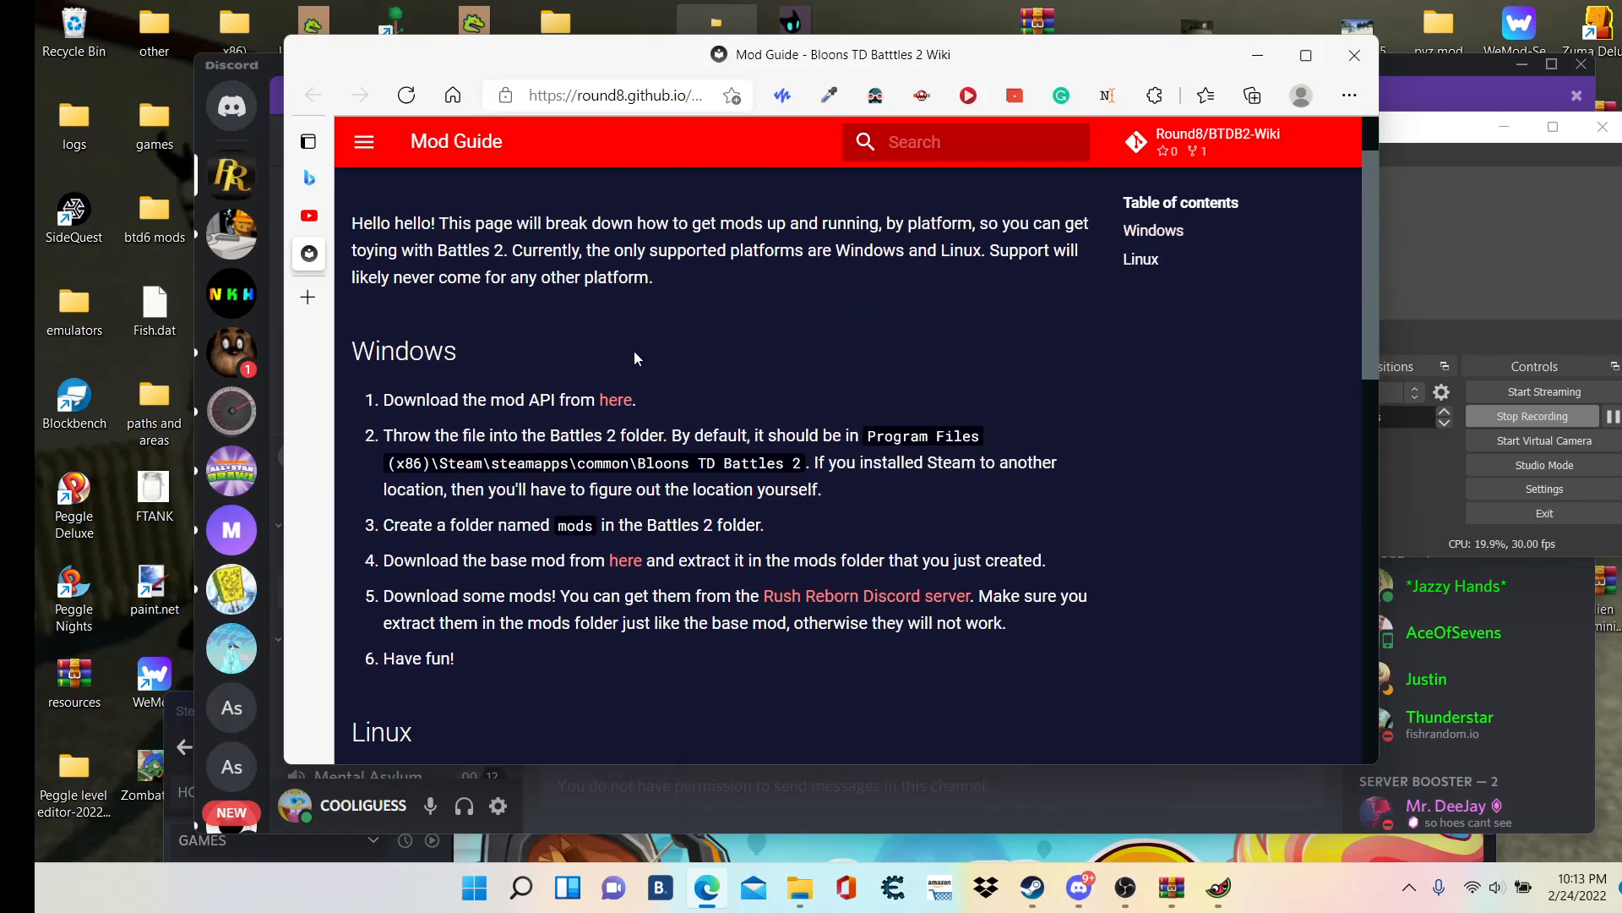
pyautogui.moveTo(419, 318)
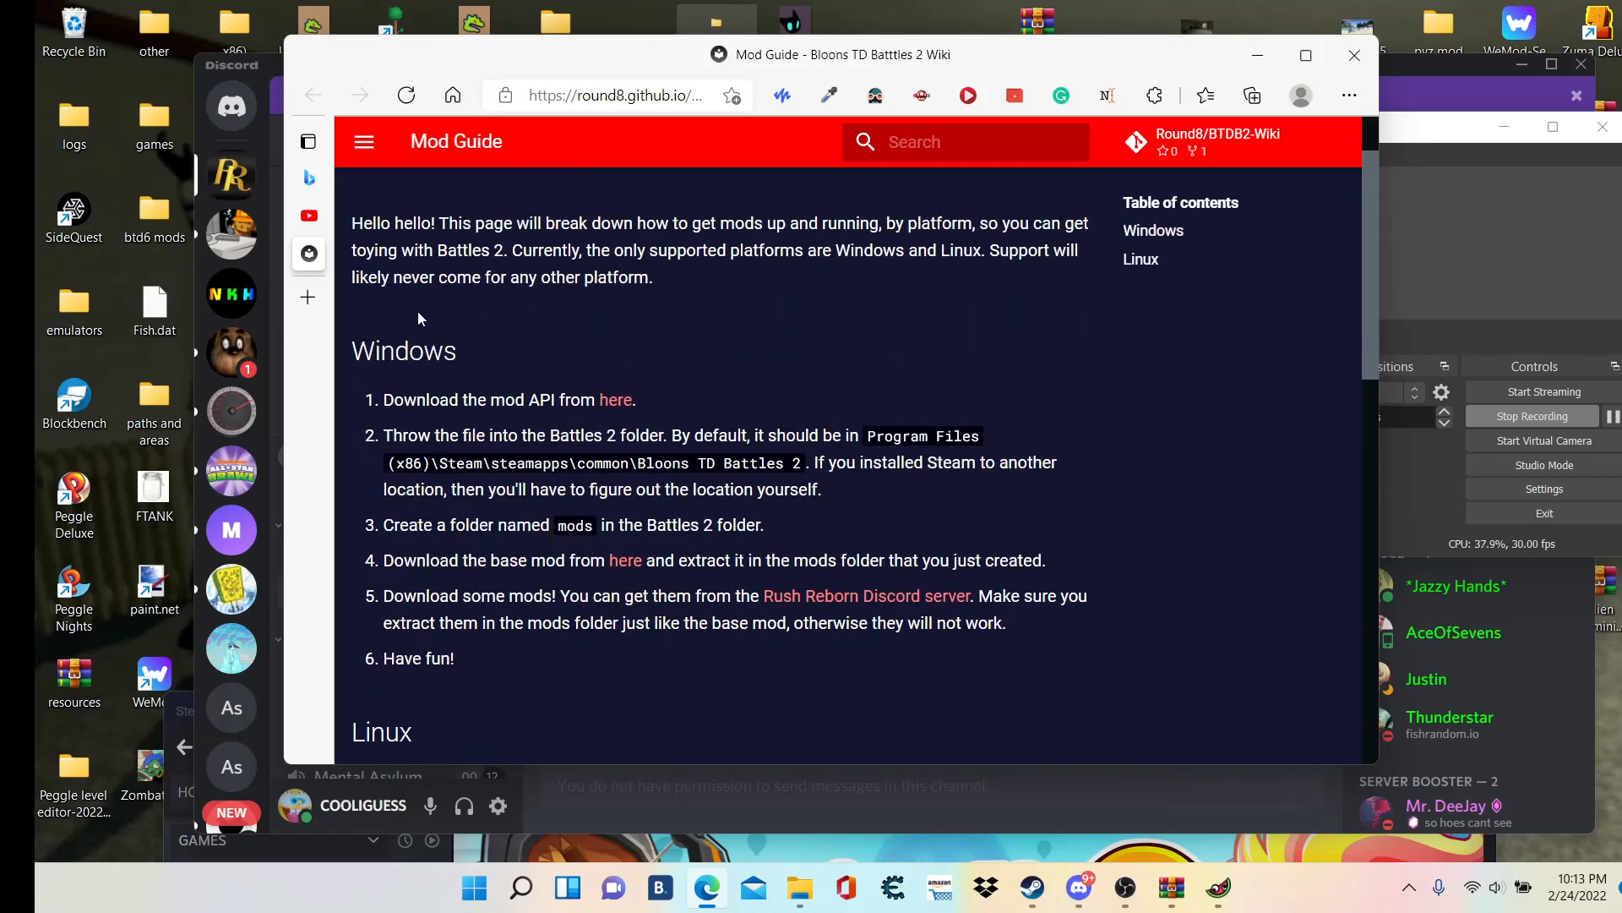
pyautogui.scroll(-3)
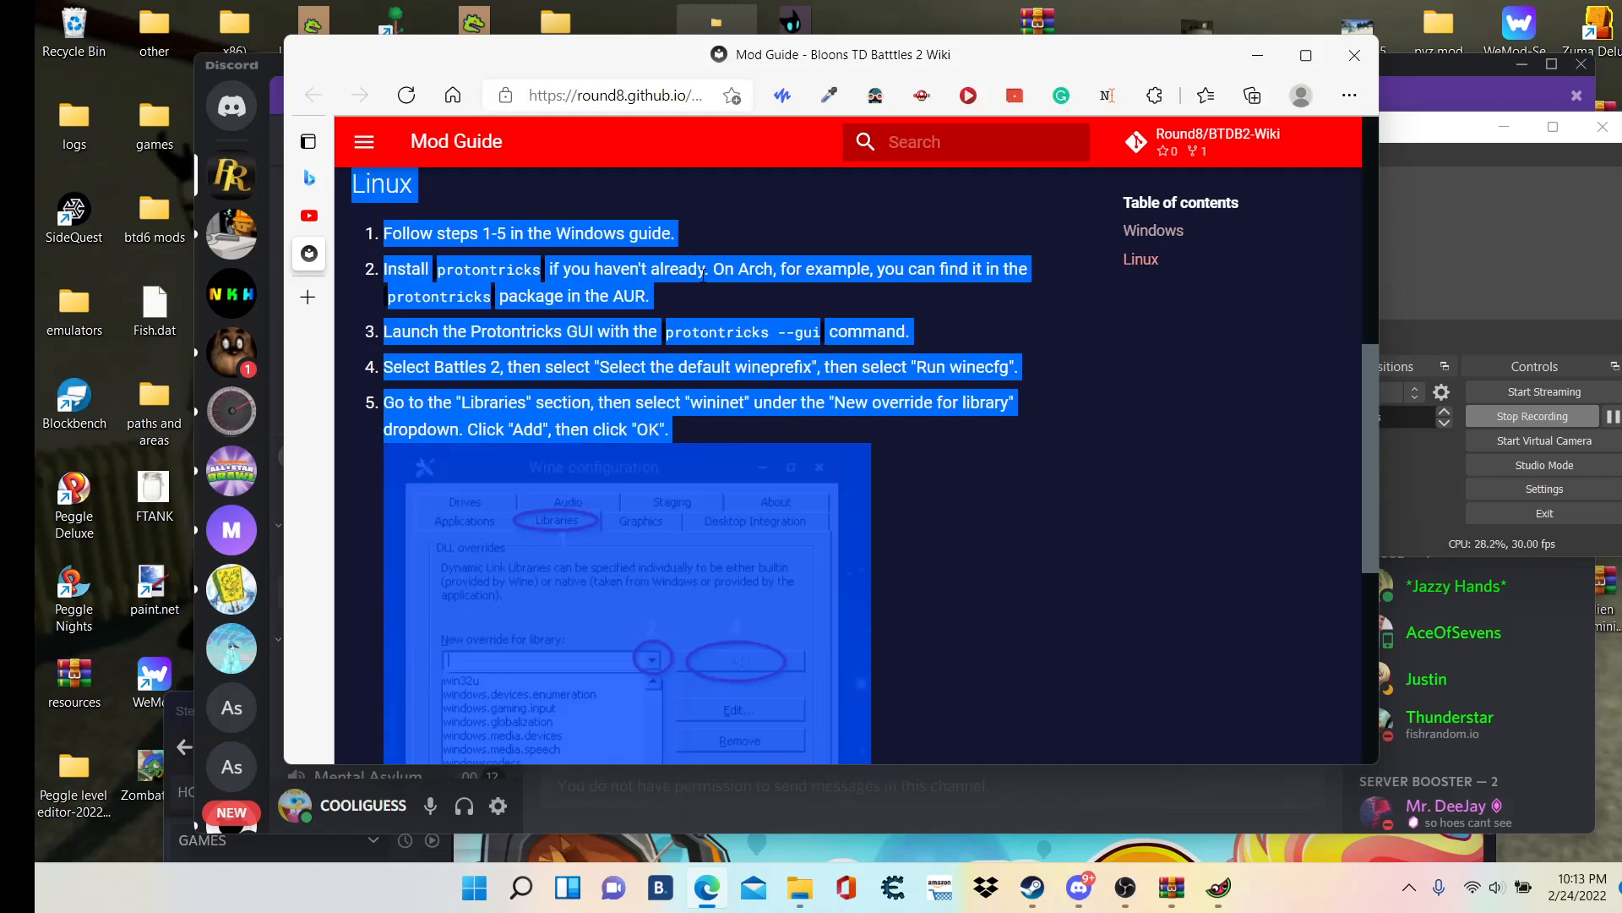
pyautogui.scroll(3)
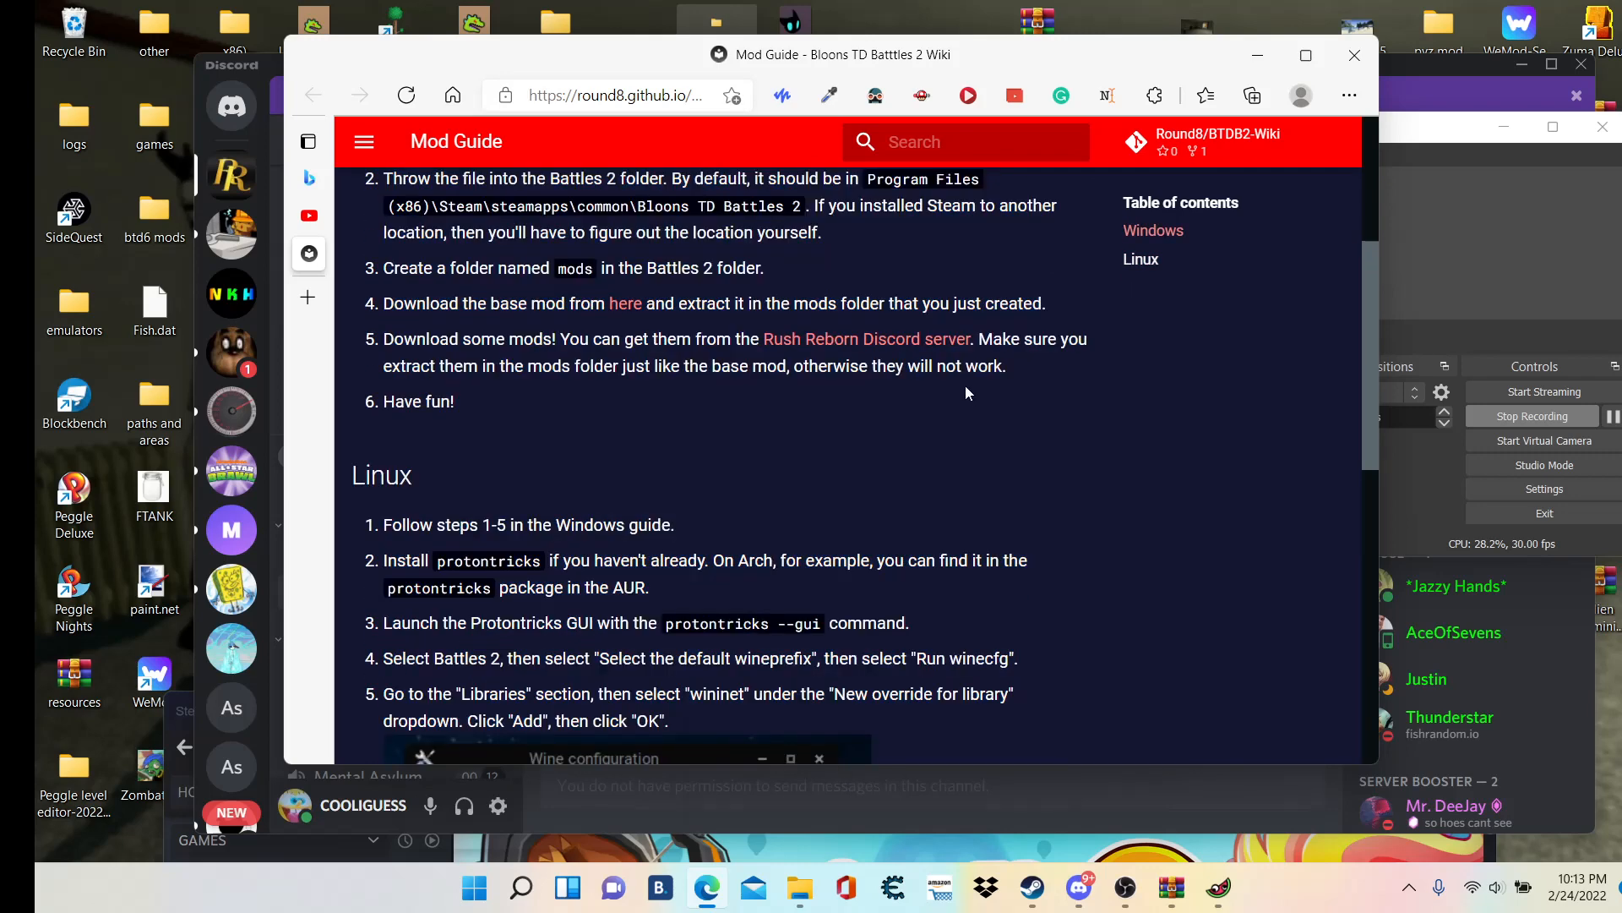
pyautogui.scroll(3)
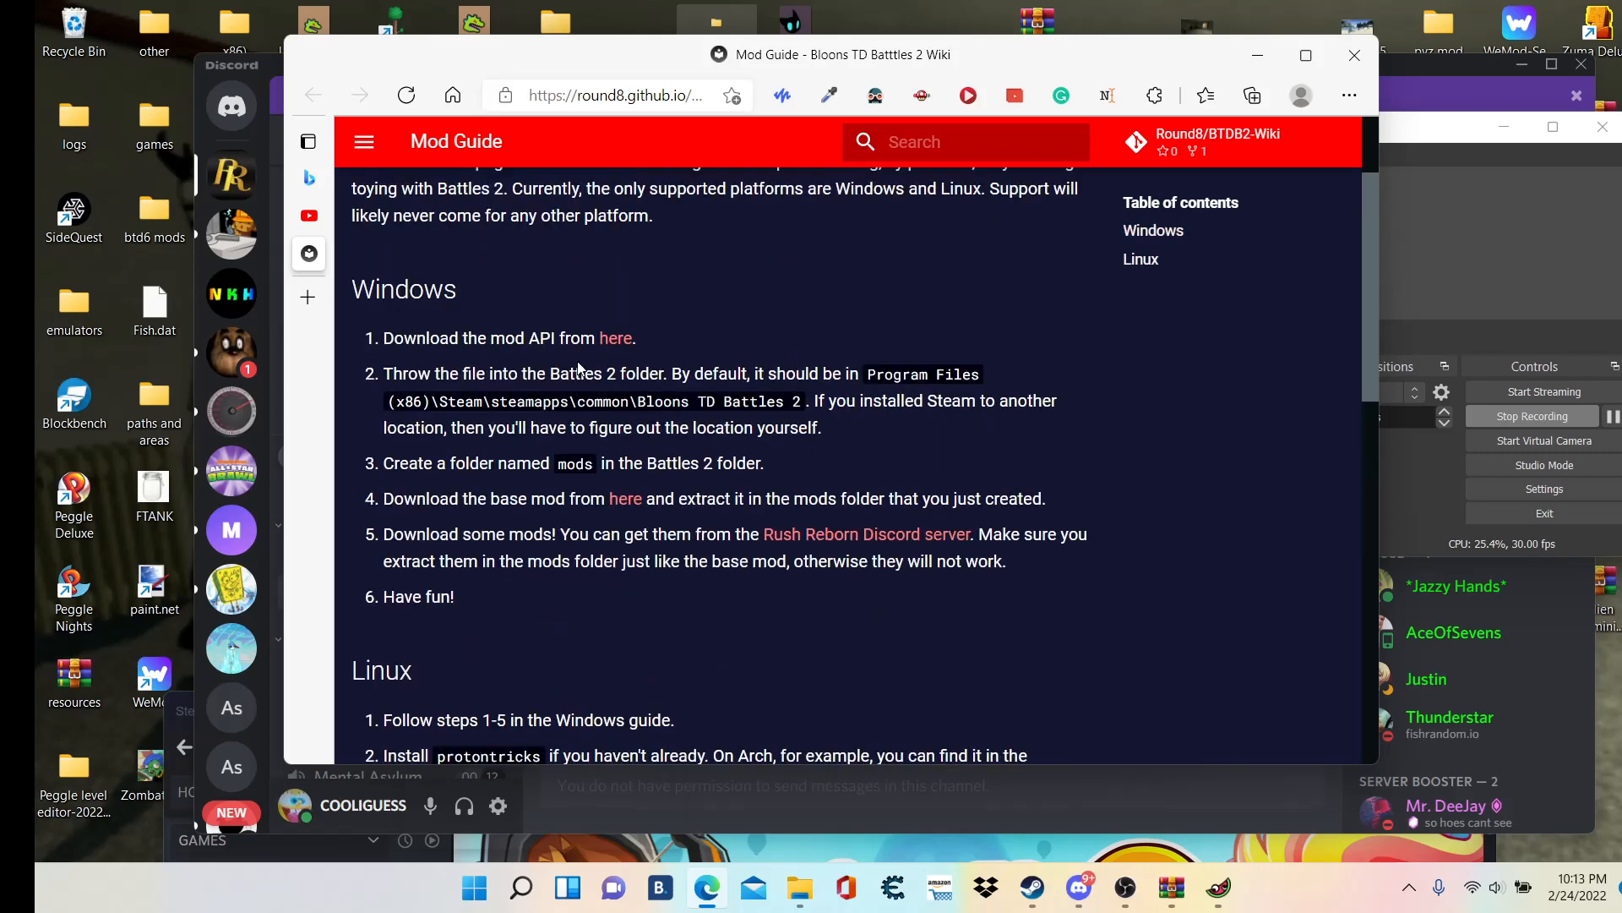
pyautogui.moveTo(615, 338)
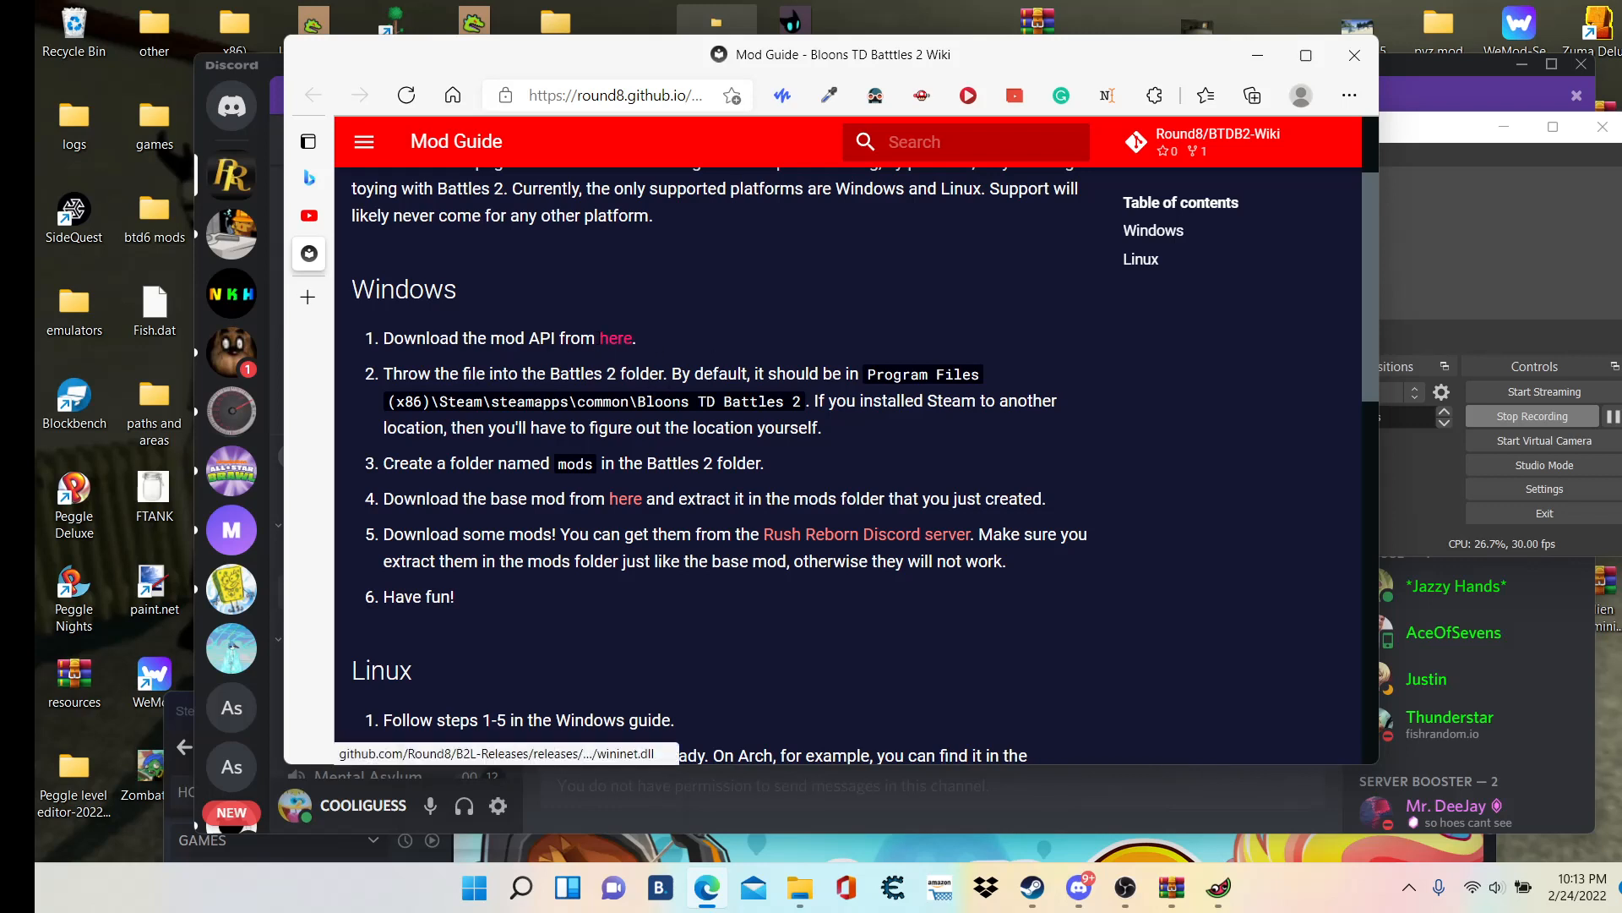
pyautogui.moveTo(625, 498)
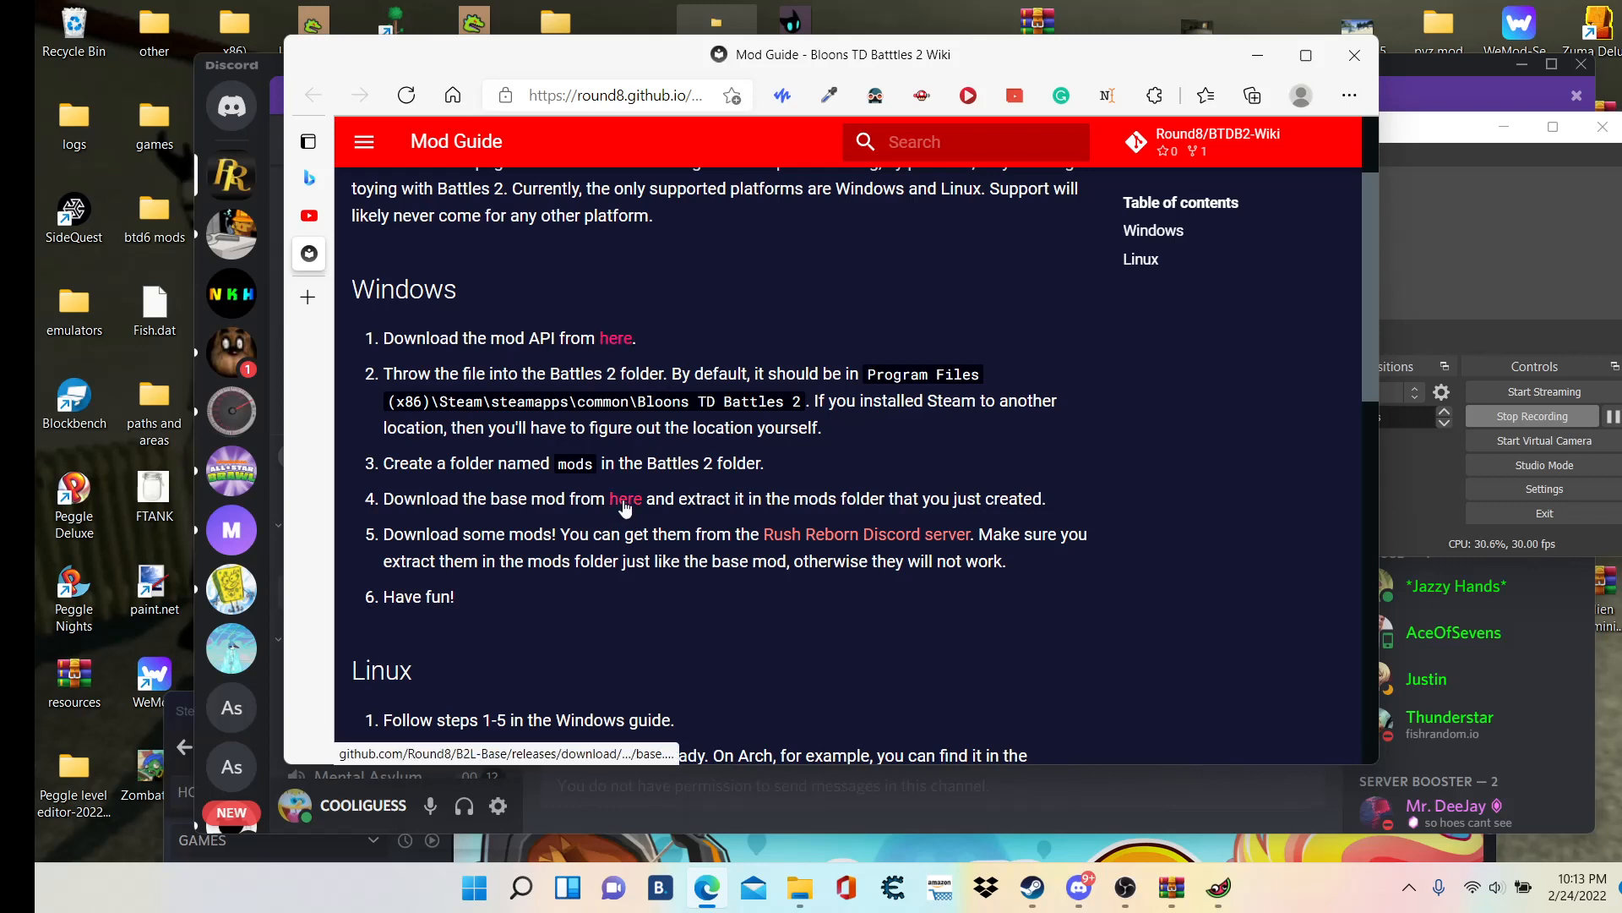
pyautogui.moveTo(624, 499)
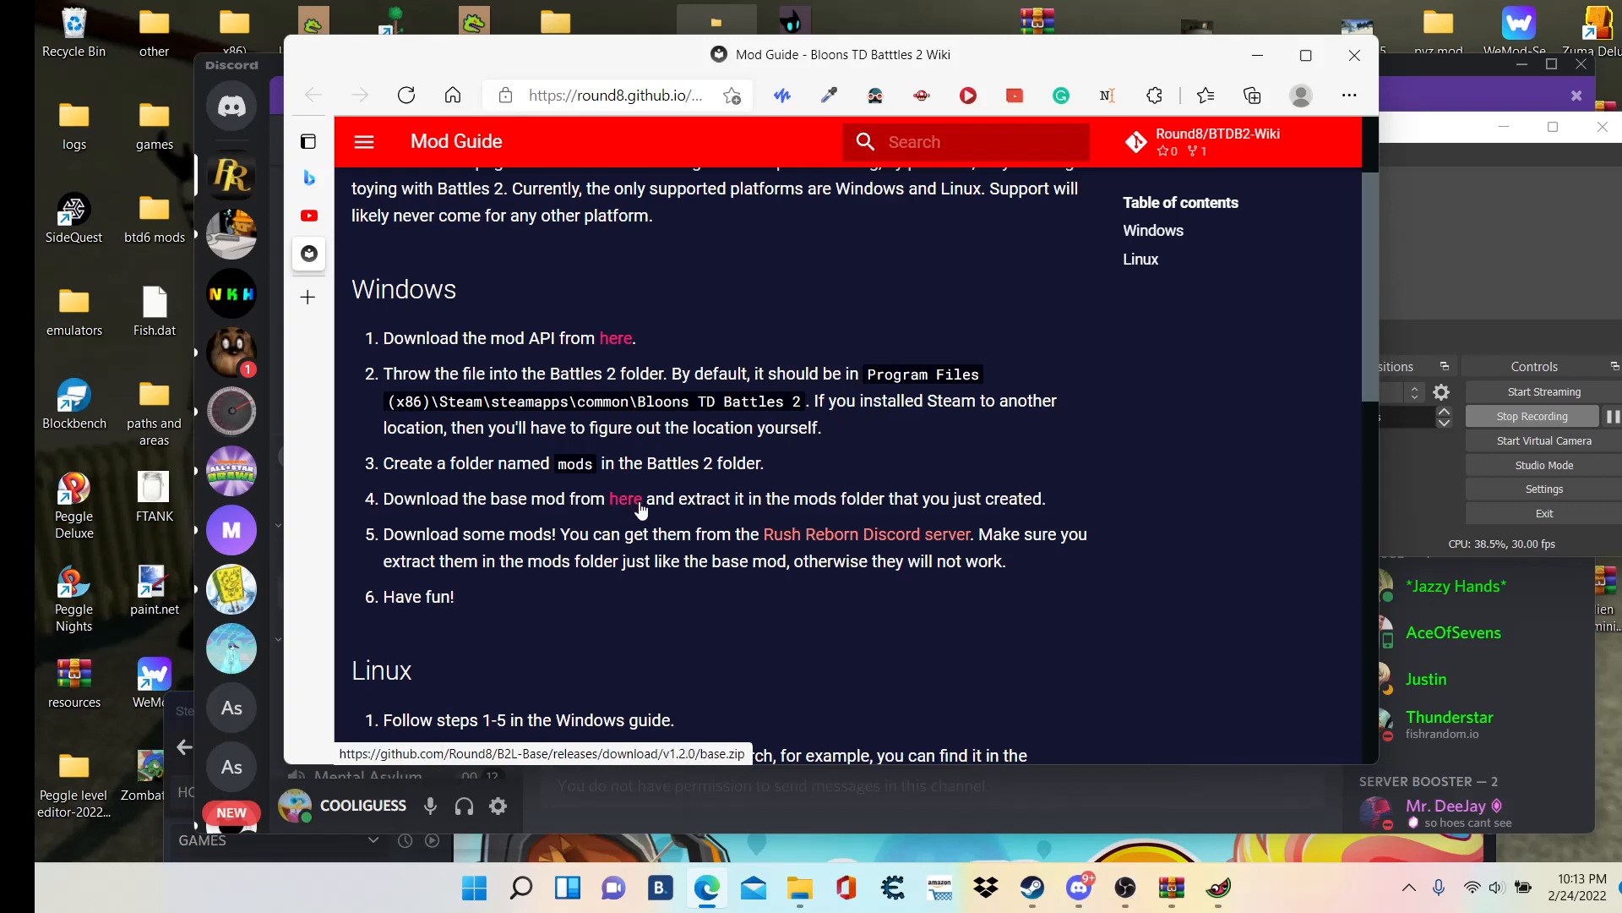
pyautogui.moveTo(625, 496)
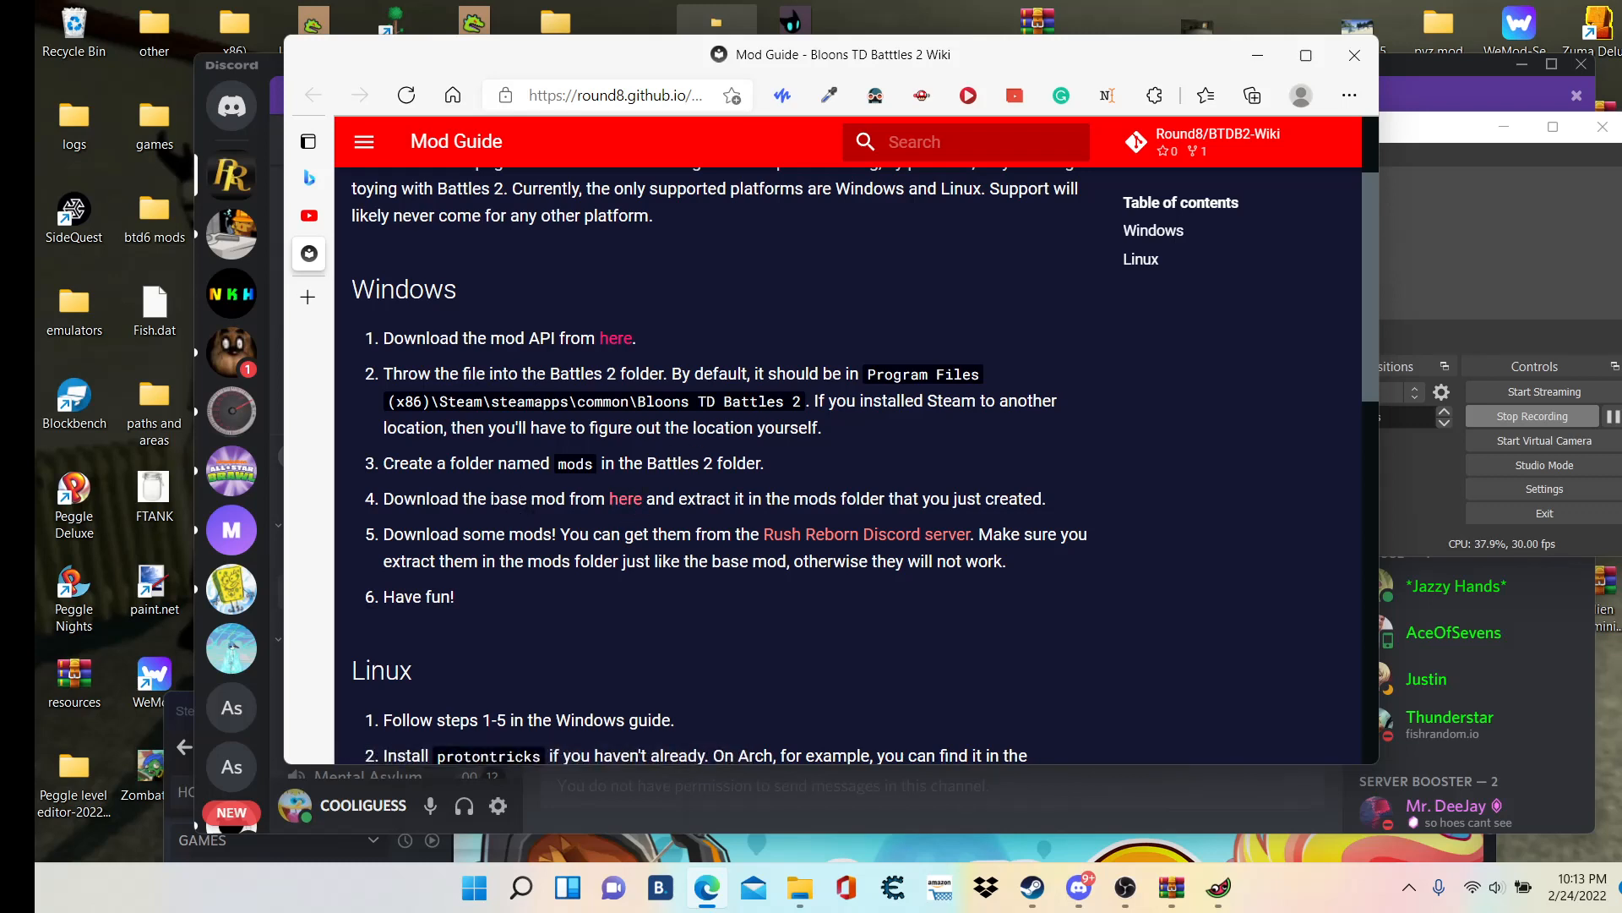
pyautogui.moveTo(1152, 186)
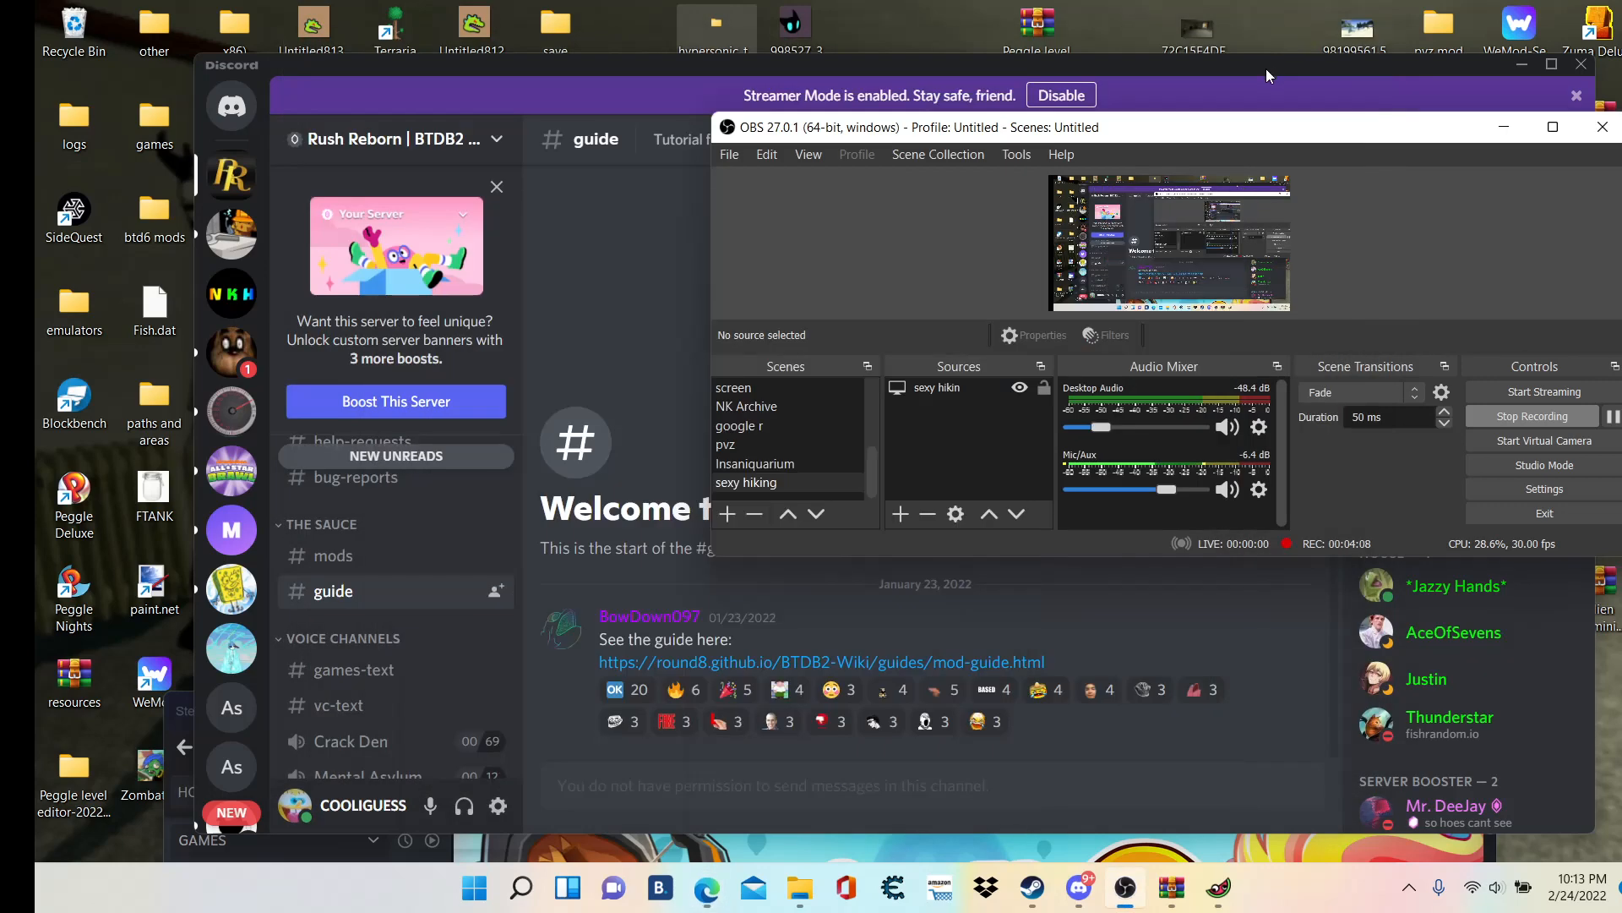
pyautogui.moveTo(1098, 855)
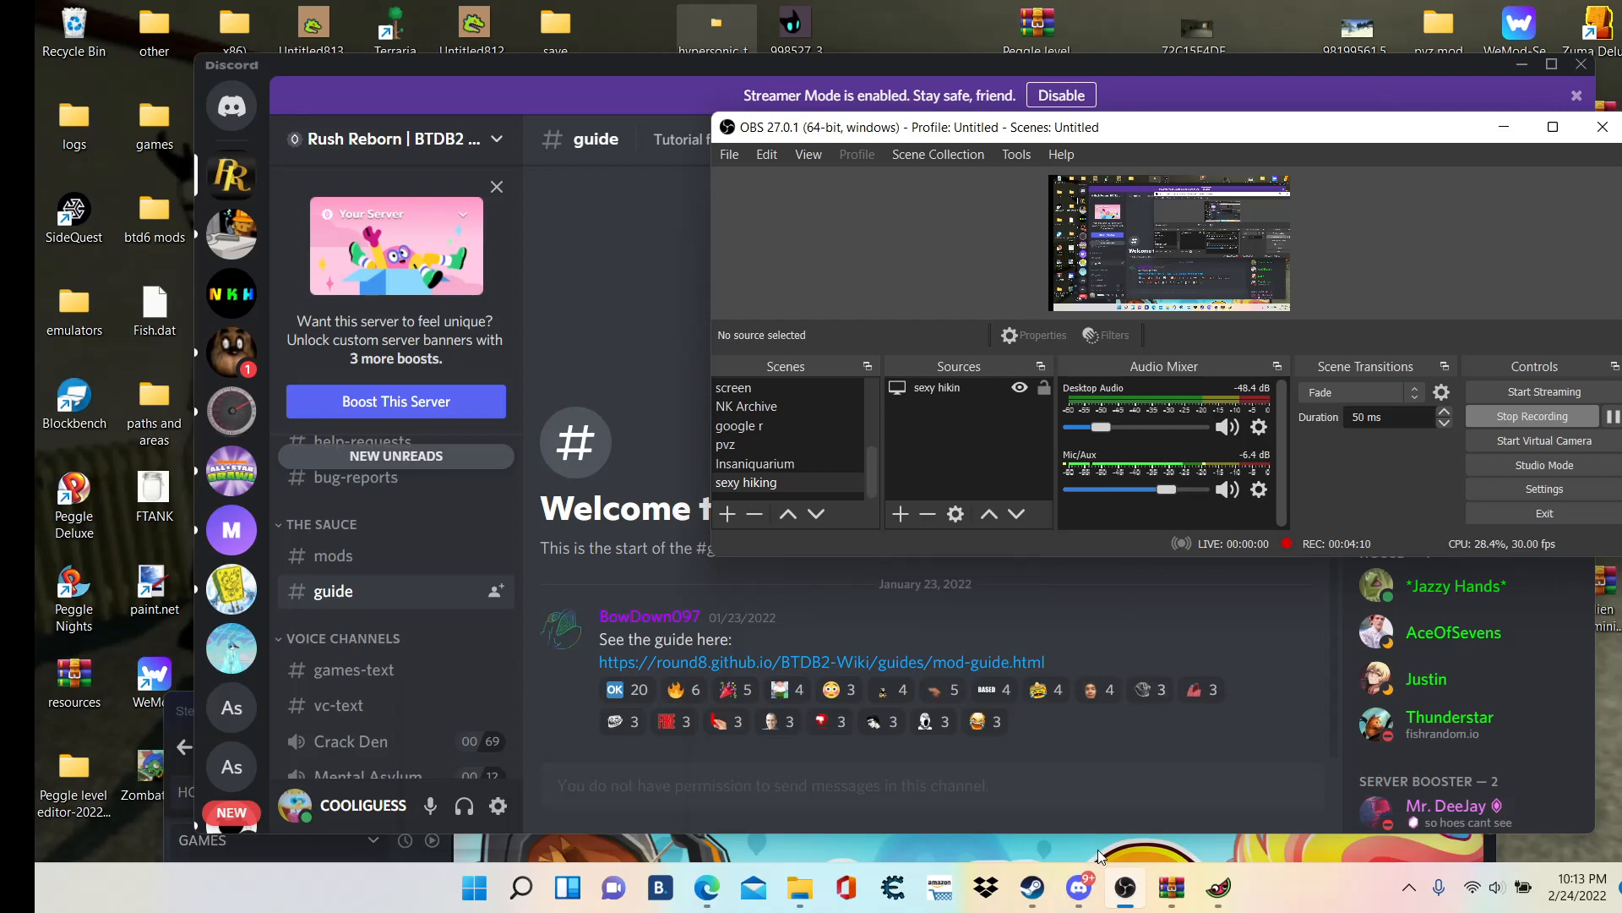
# - Bring the Edge Mod Guide page back in front after glancing at Discord's #guide channel
pyautogui.click(822, 661)
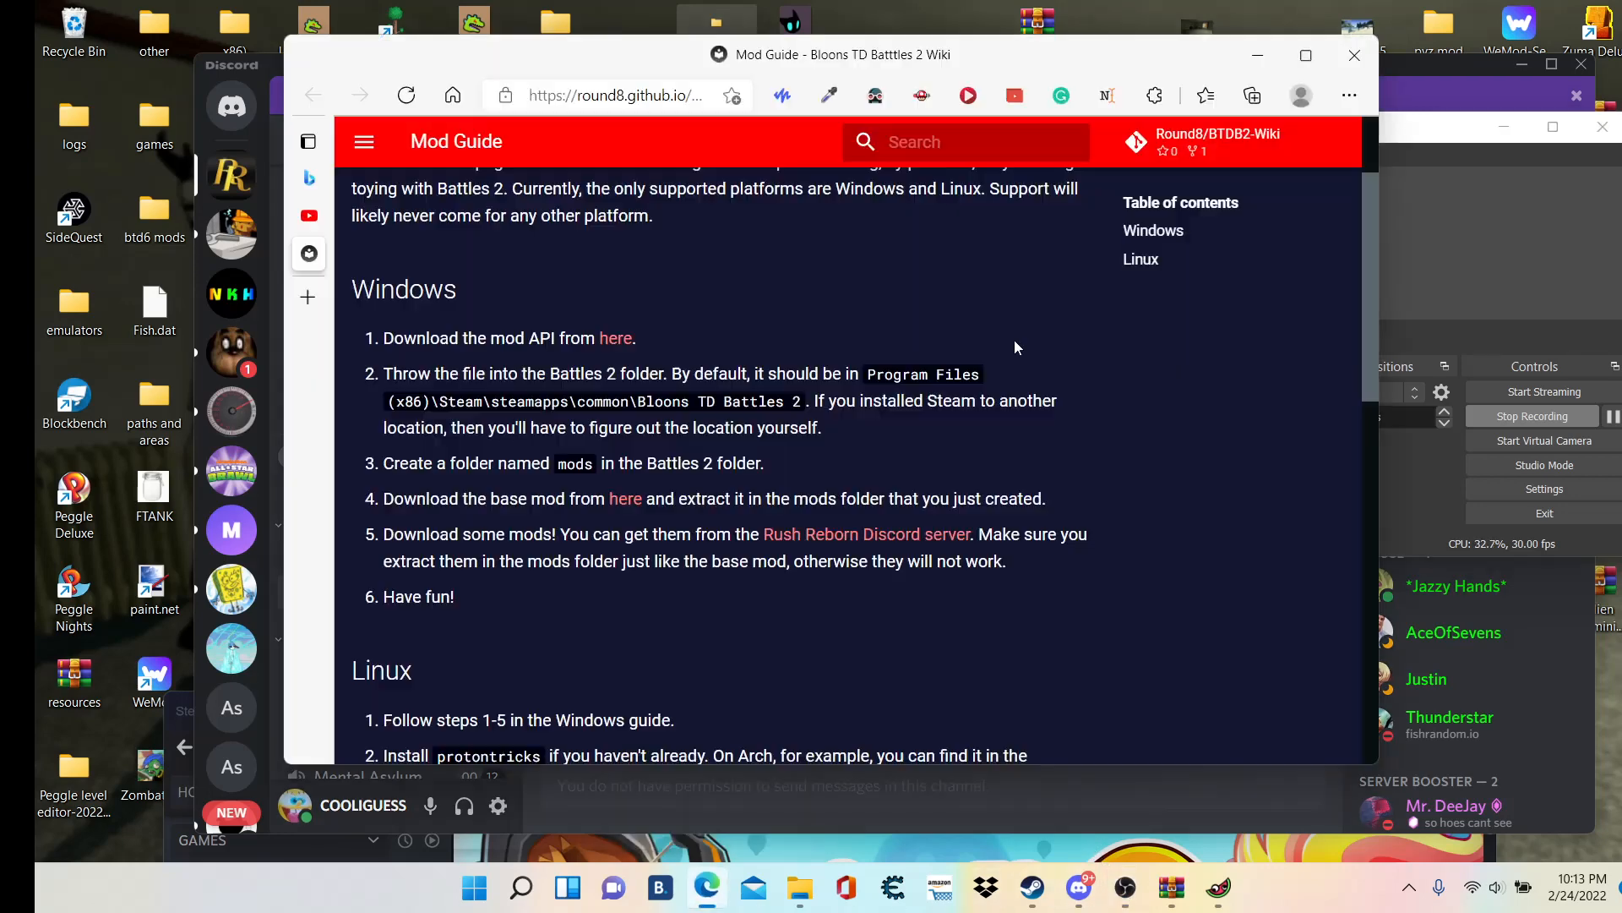
pyautogui.moveTo(941, 495)
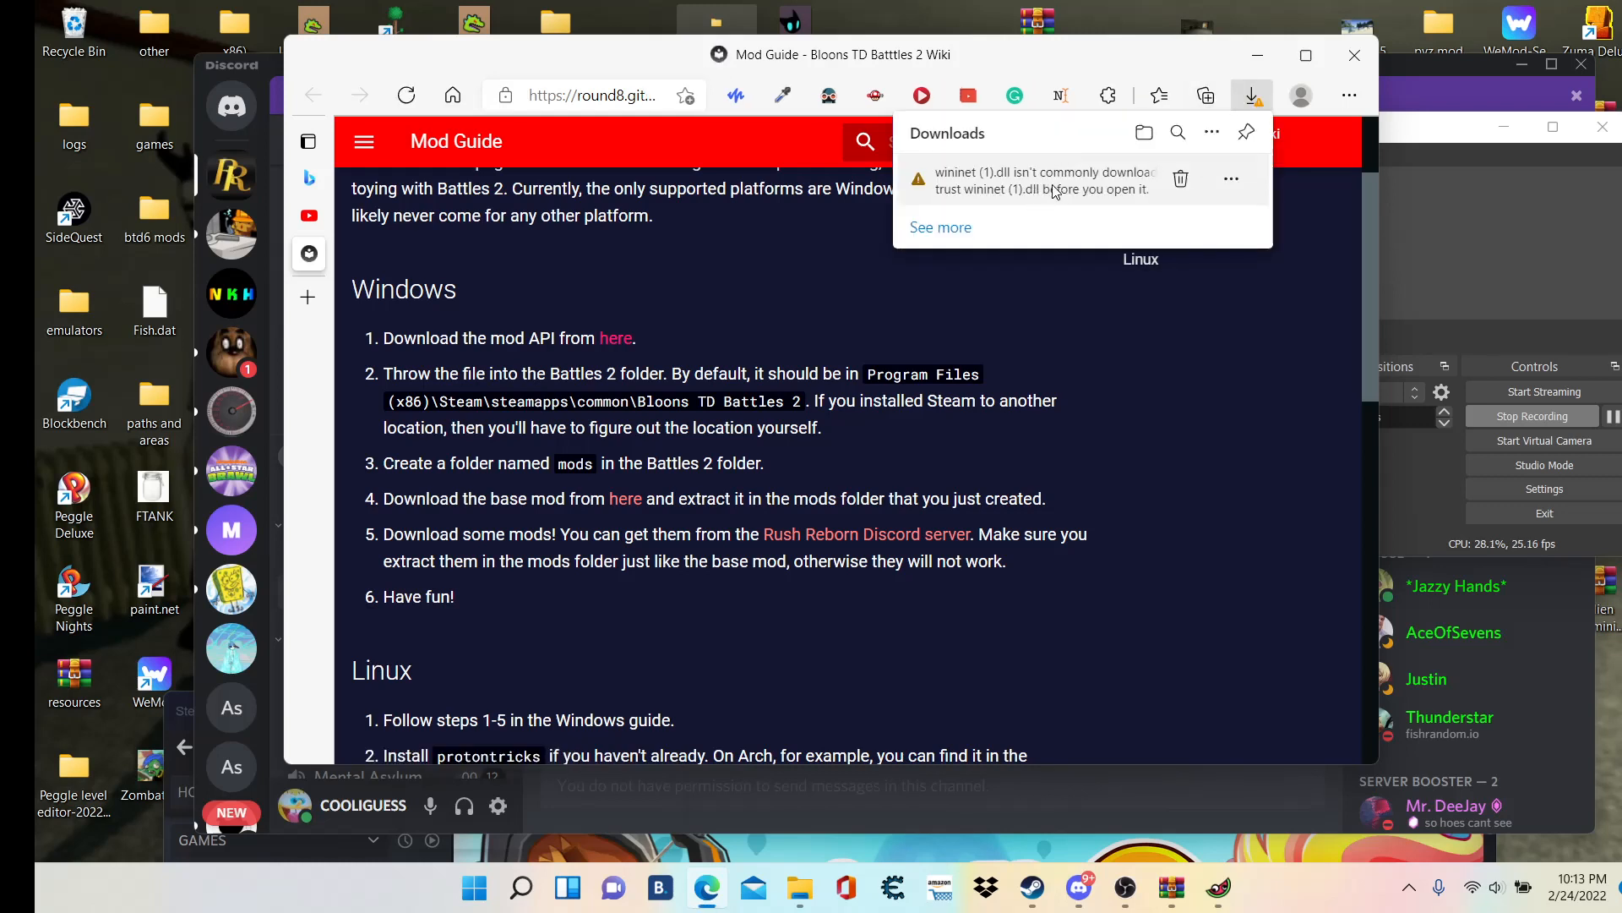
# - Keep the SmartScreen-flagged wininet (1).dll download via Keep anyway
pyautogui.click(1232, 179)
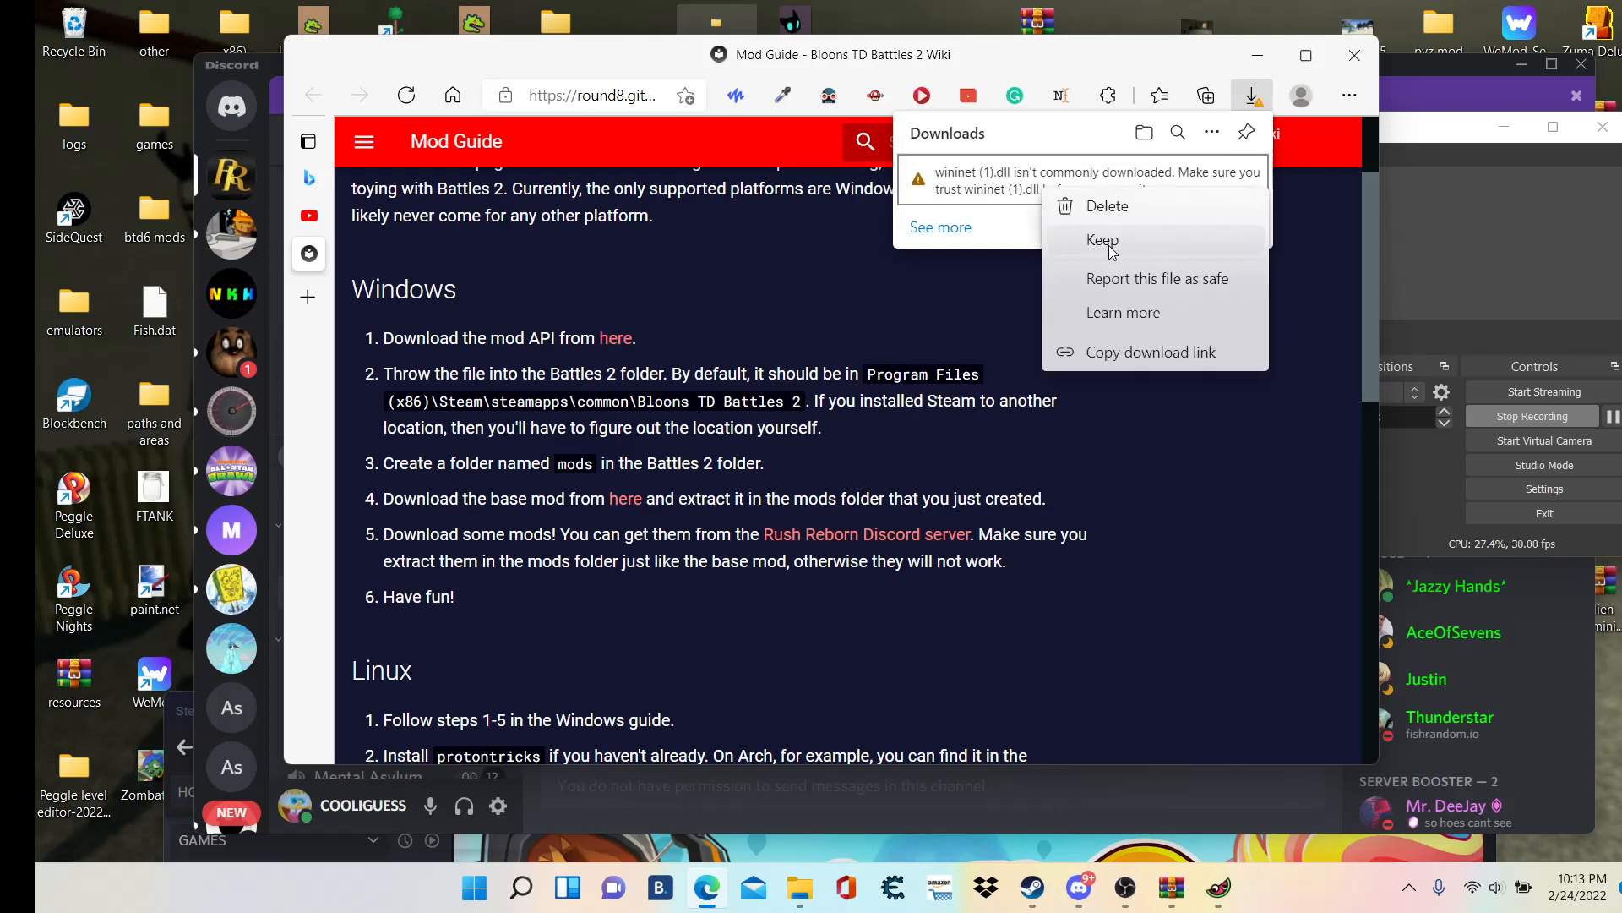
pyautogui.click(1102, 240)
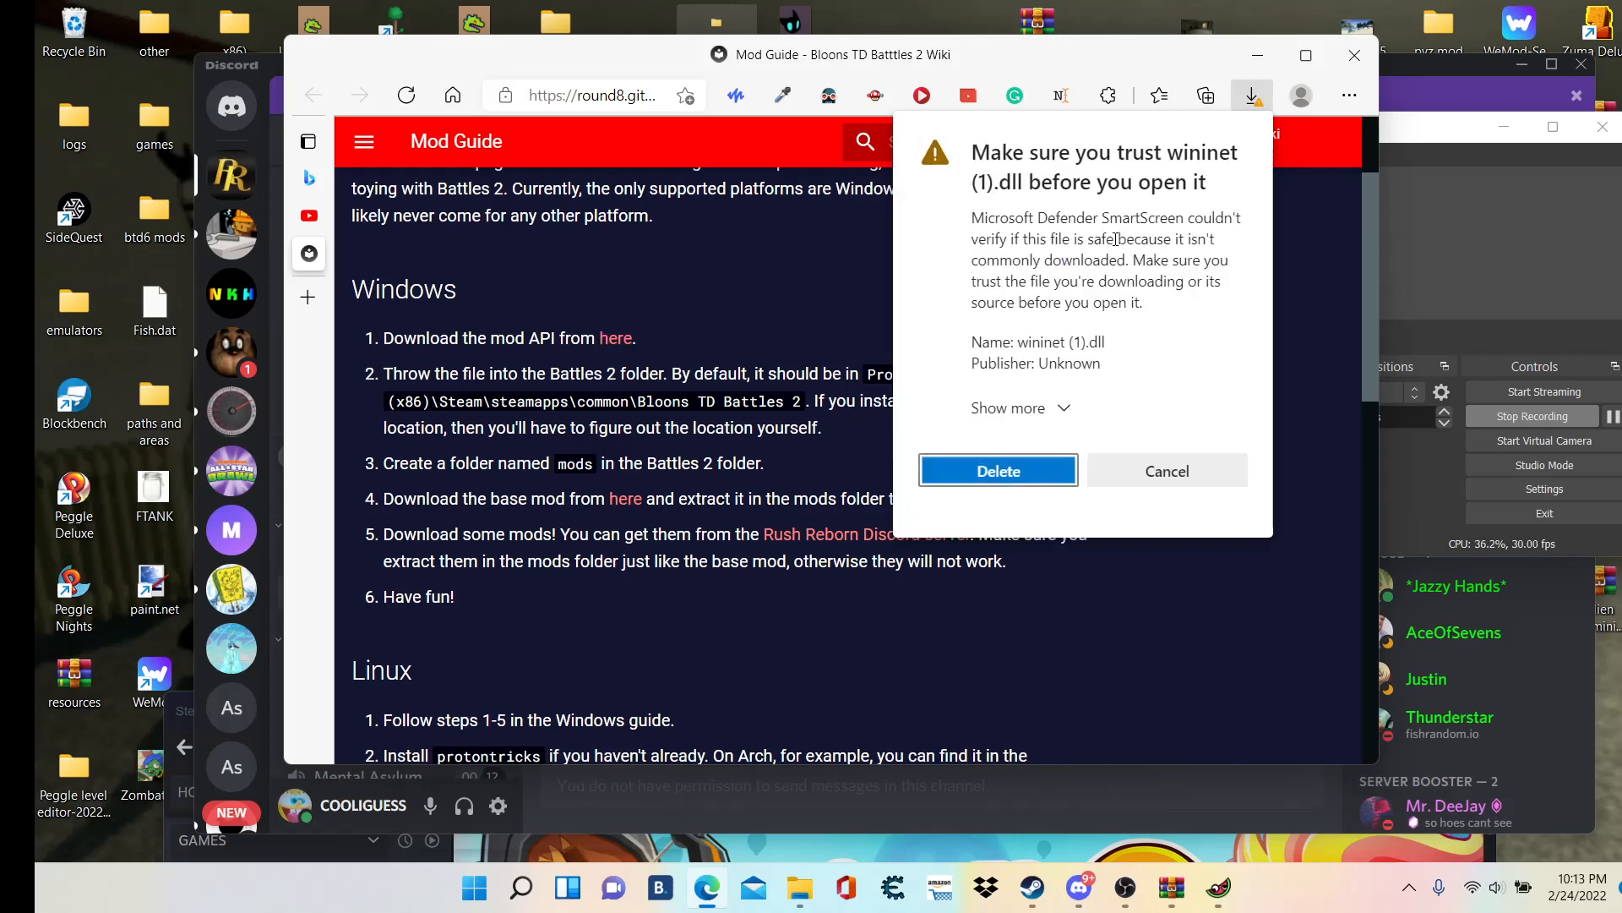
pyautogui.click(1008, 408)
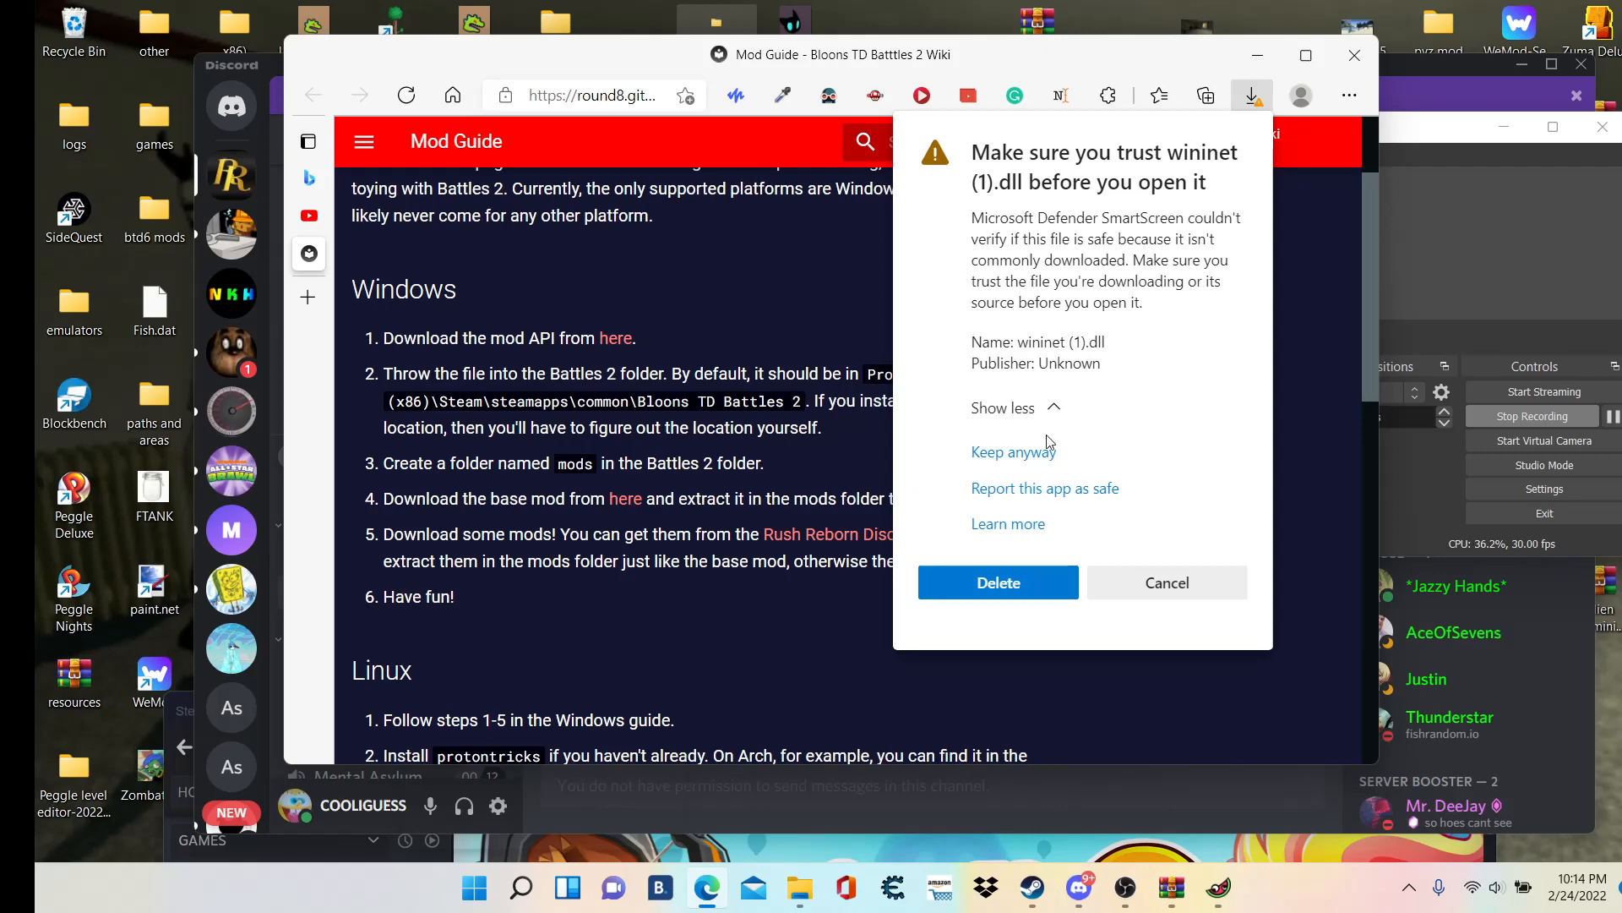
pyautogui.click(1167, 581)
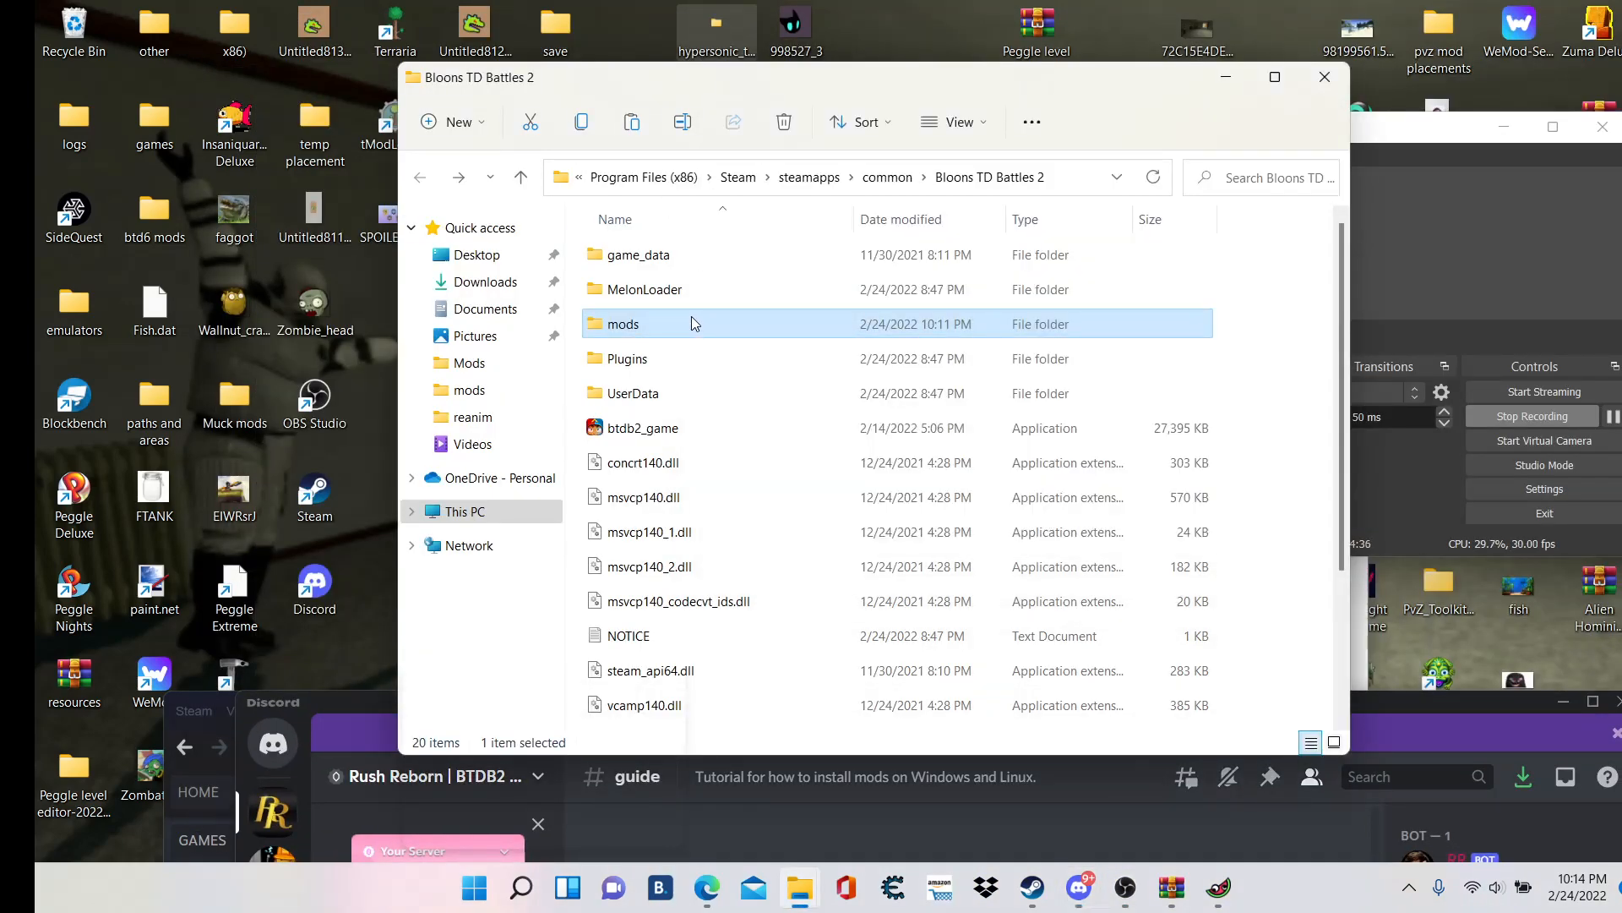
# - Check the mods folder's contents and confirm wininet.dll in the game folder
pyautogui.doubleClick(624, 325)
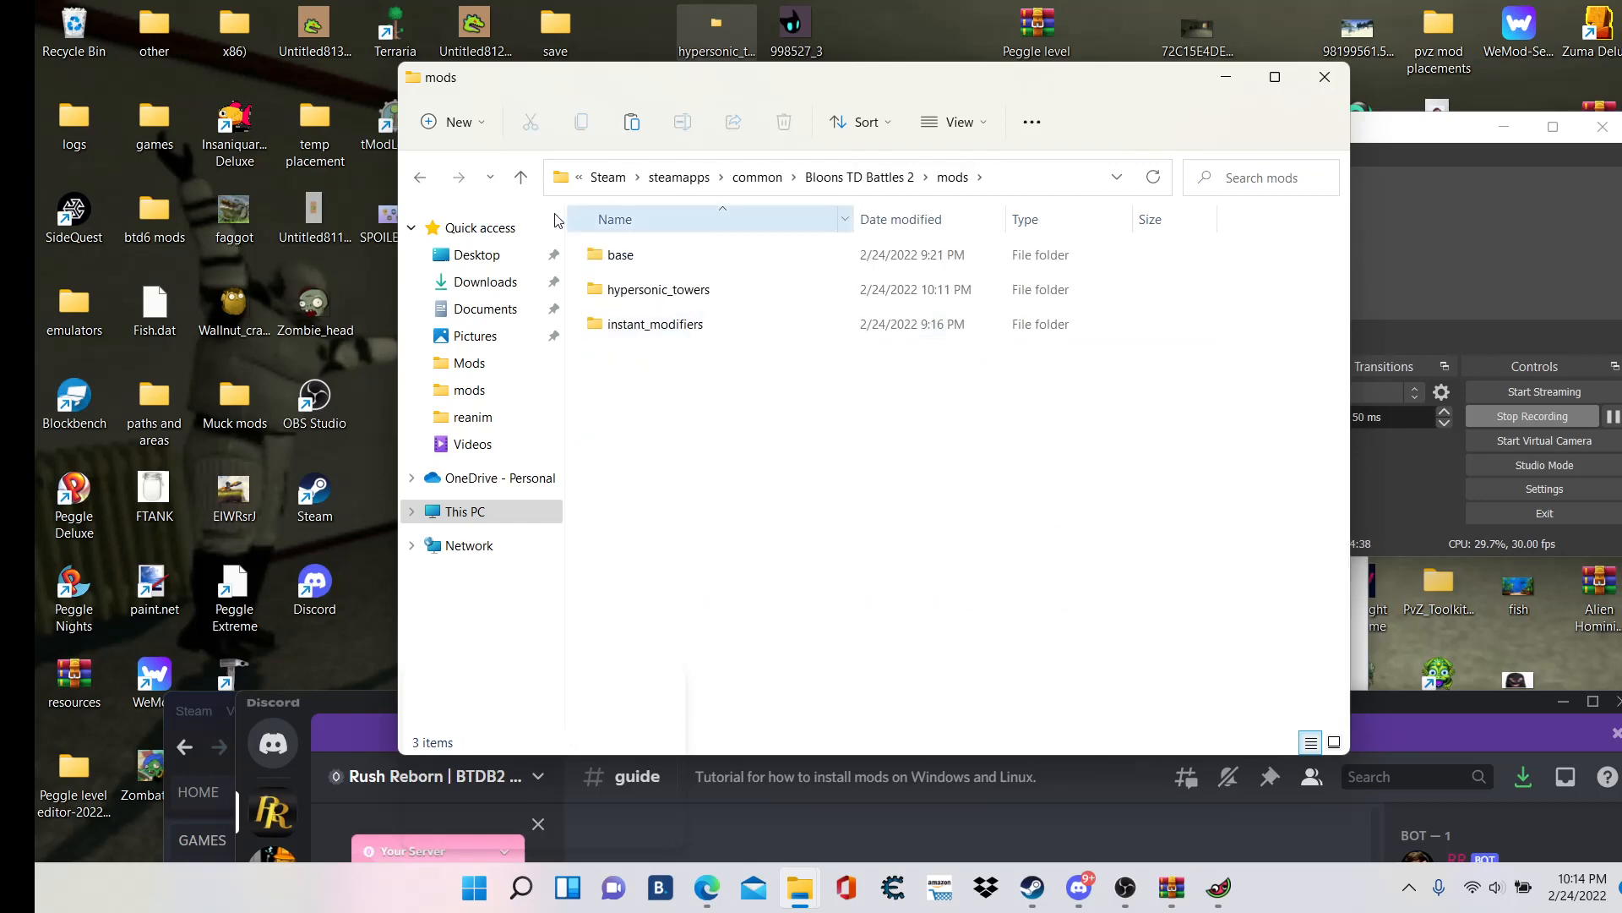
pyautogui.click(620, 256)
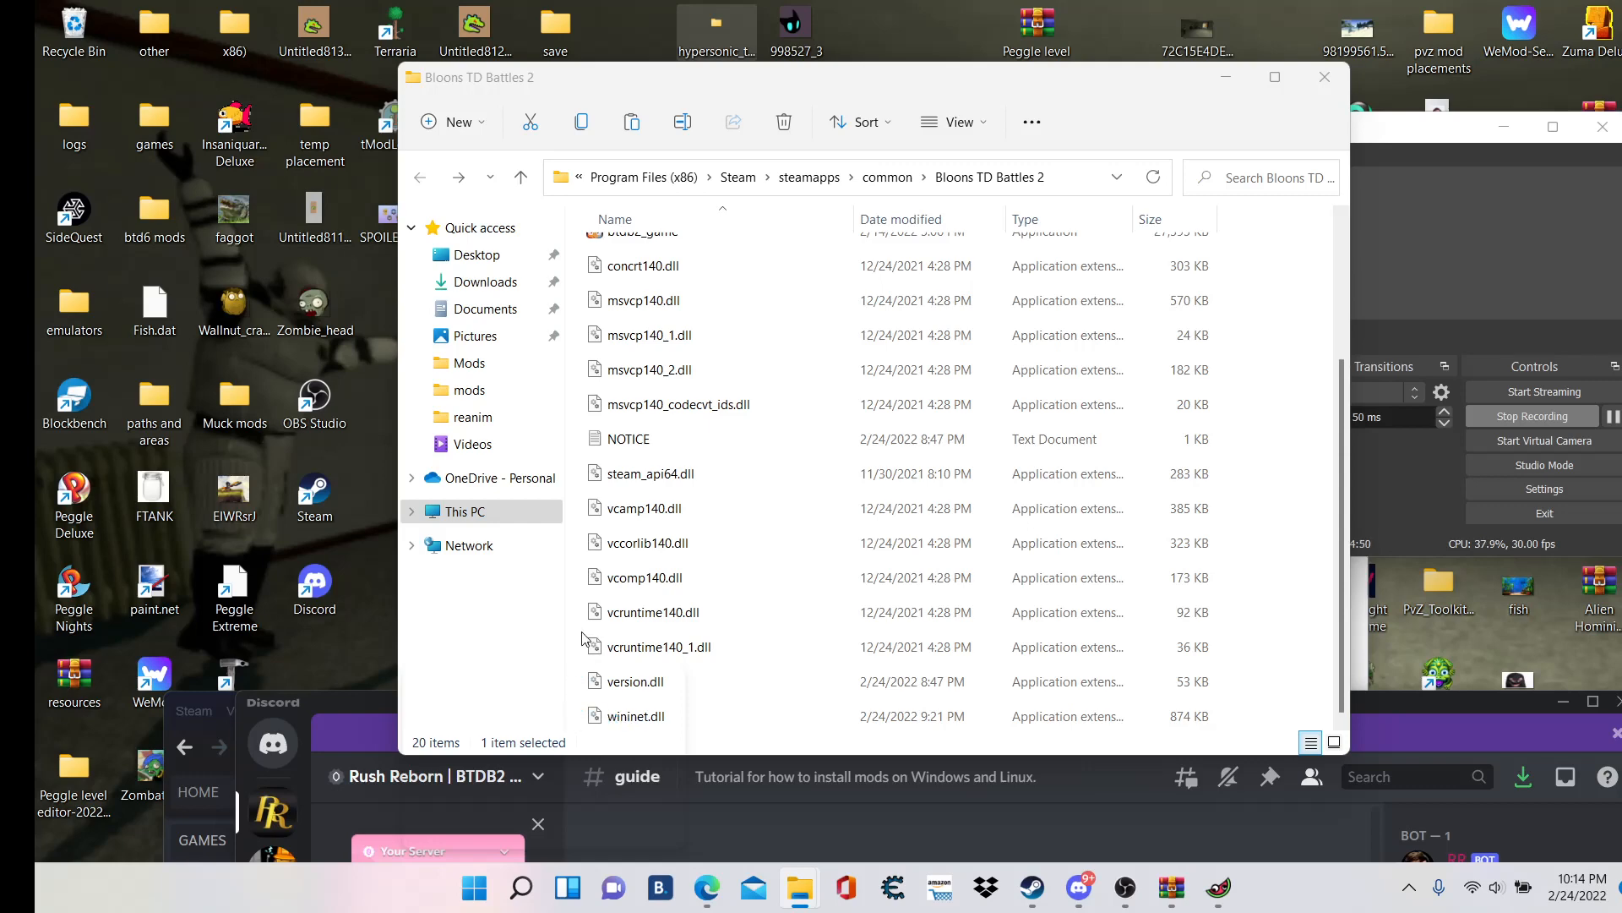
pyautogui.scroll(3)
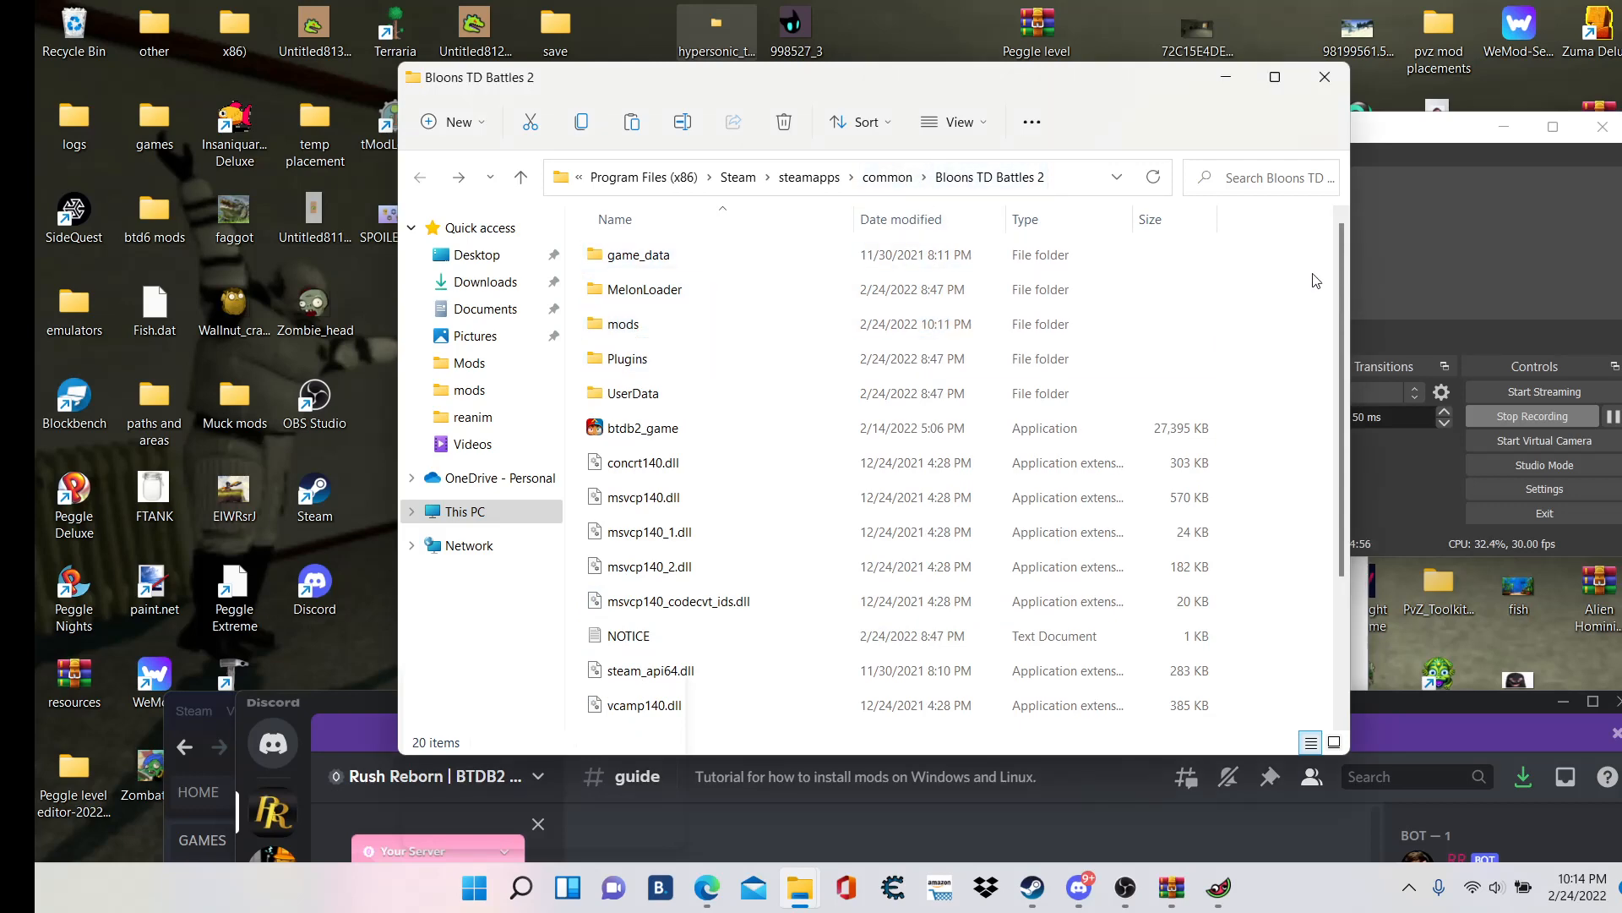
pyautogui.scroll(-3)
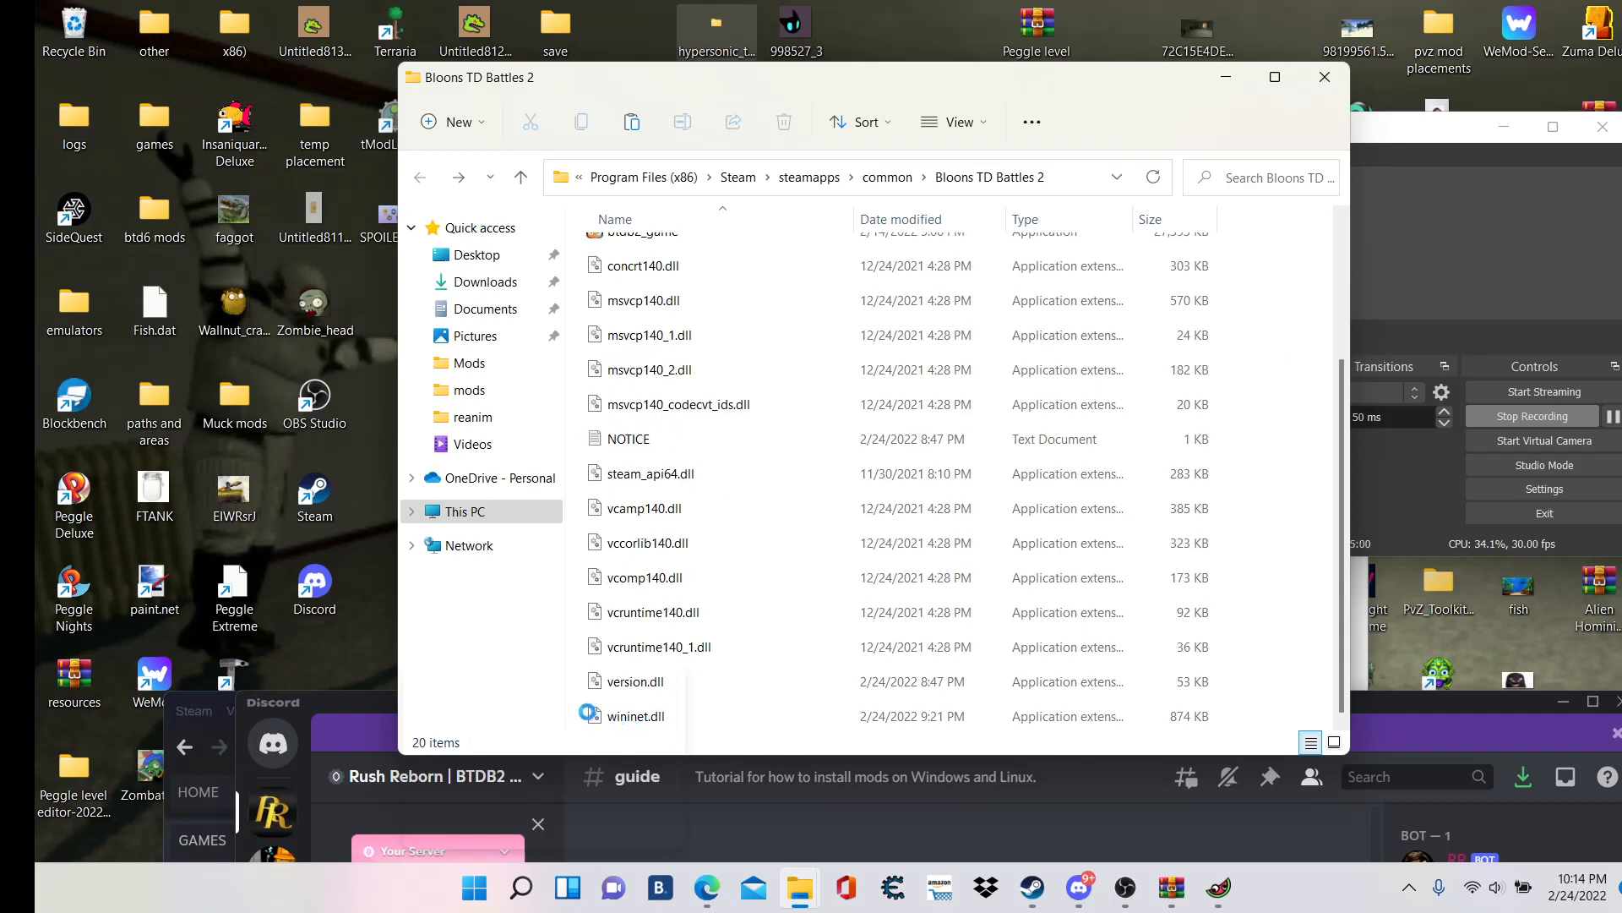
pyautogui.scroll(3)
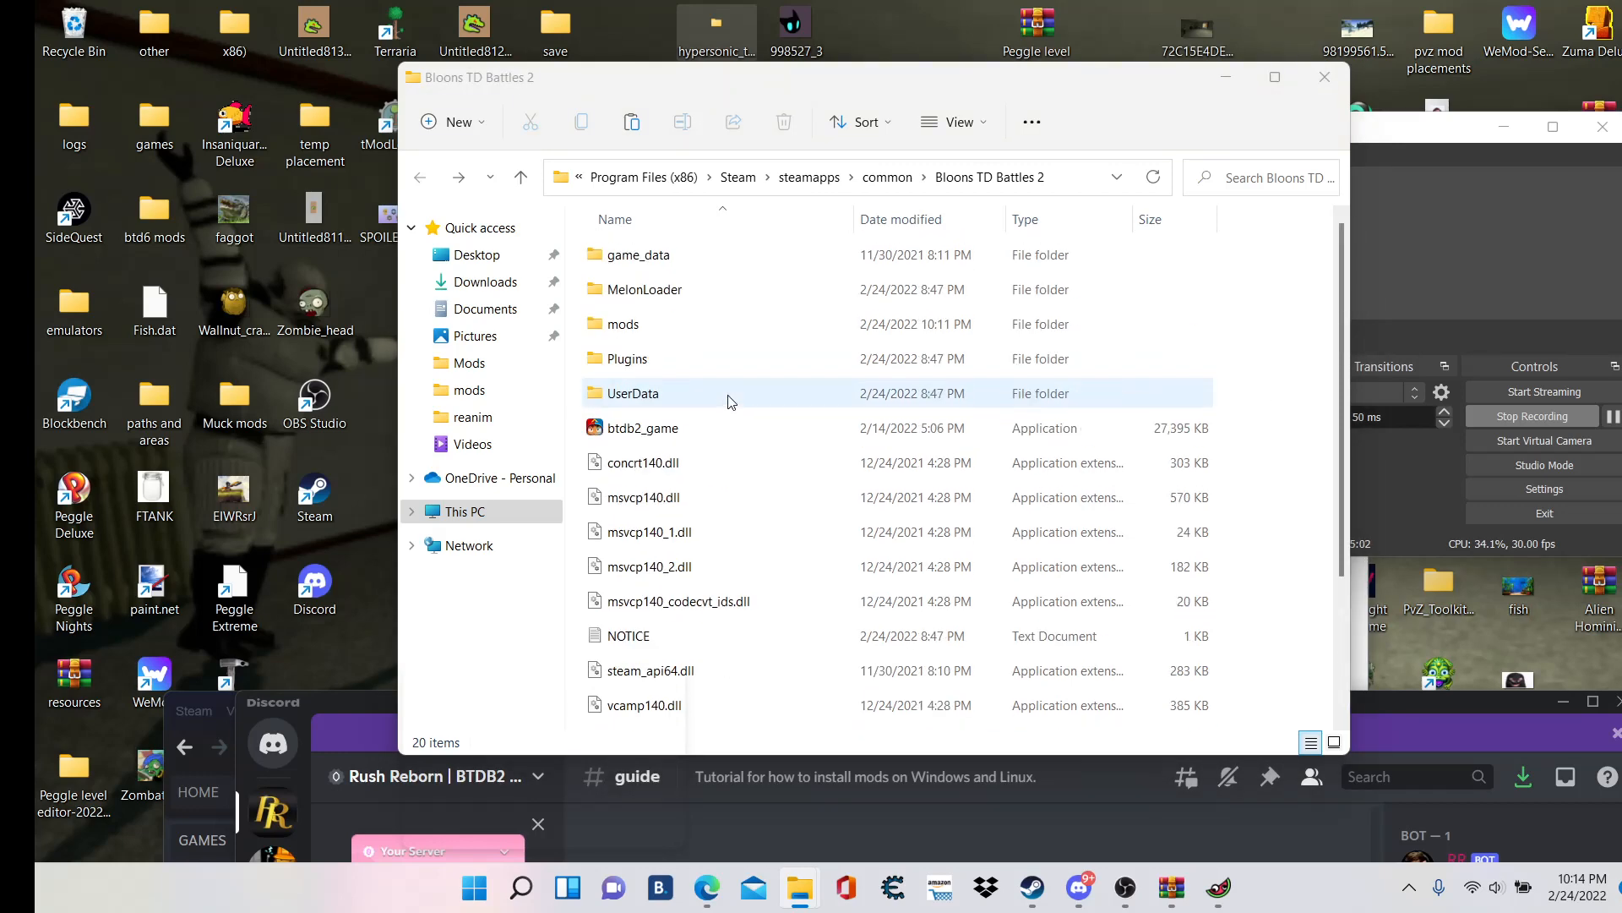
# - Reopen the mods folder to verify its three folders, then return to the game folder
pyautogui.click(624, 324)
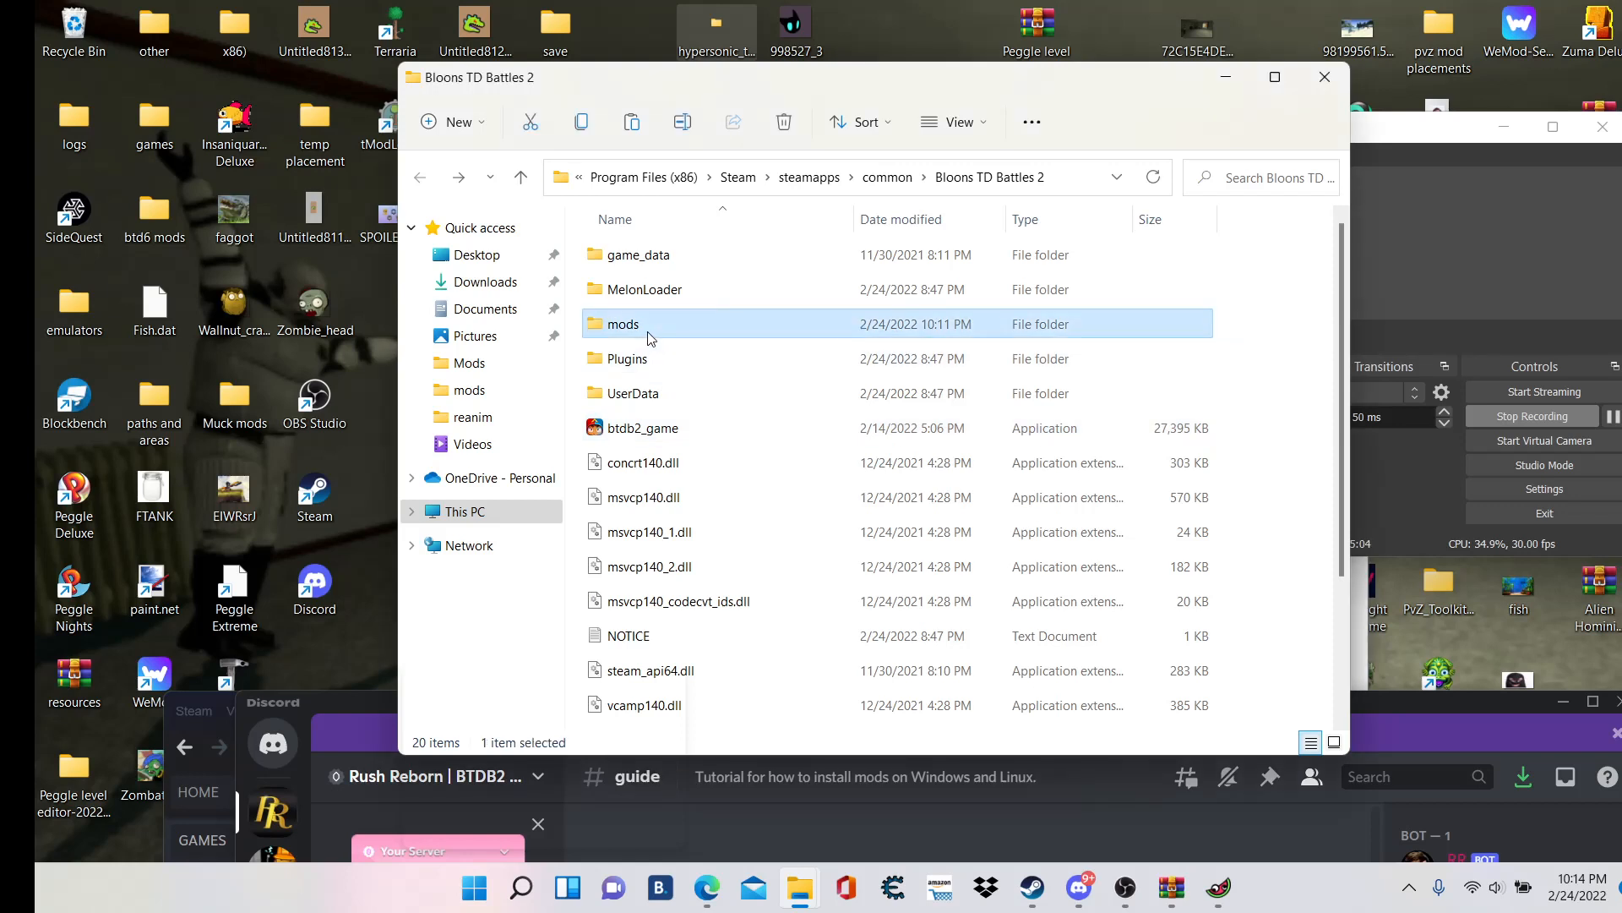
pyautogui.doubleClick(624, 325)
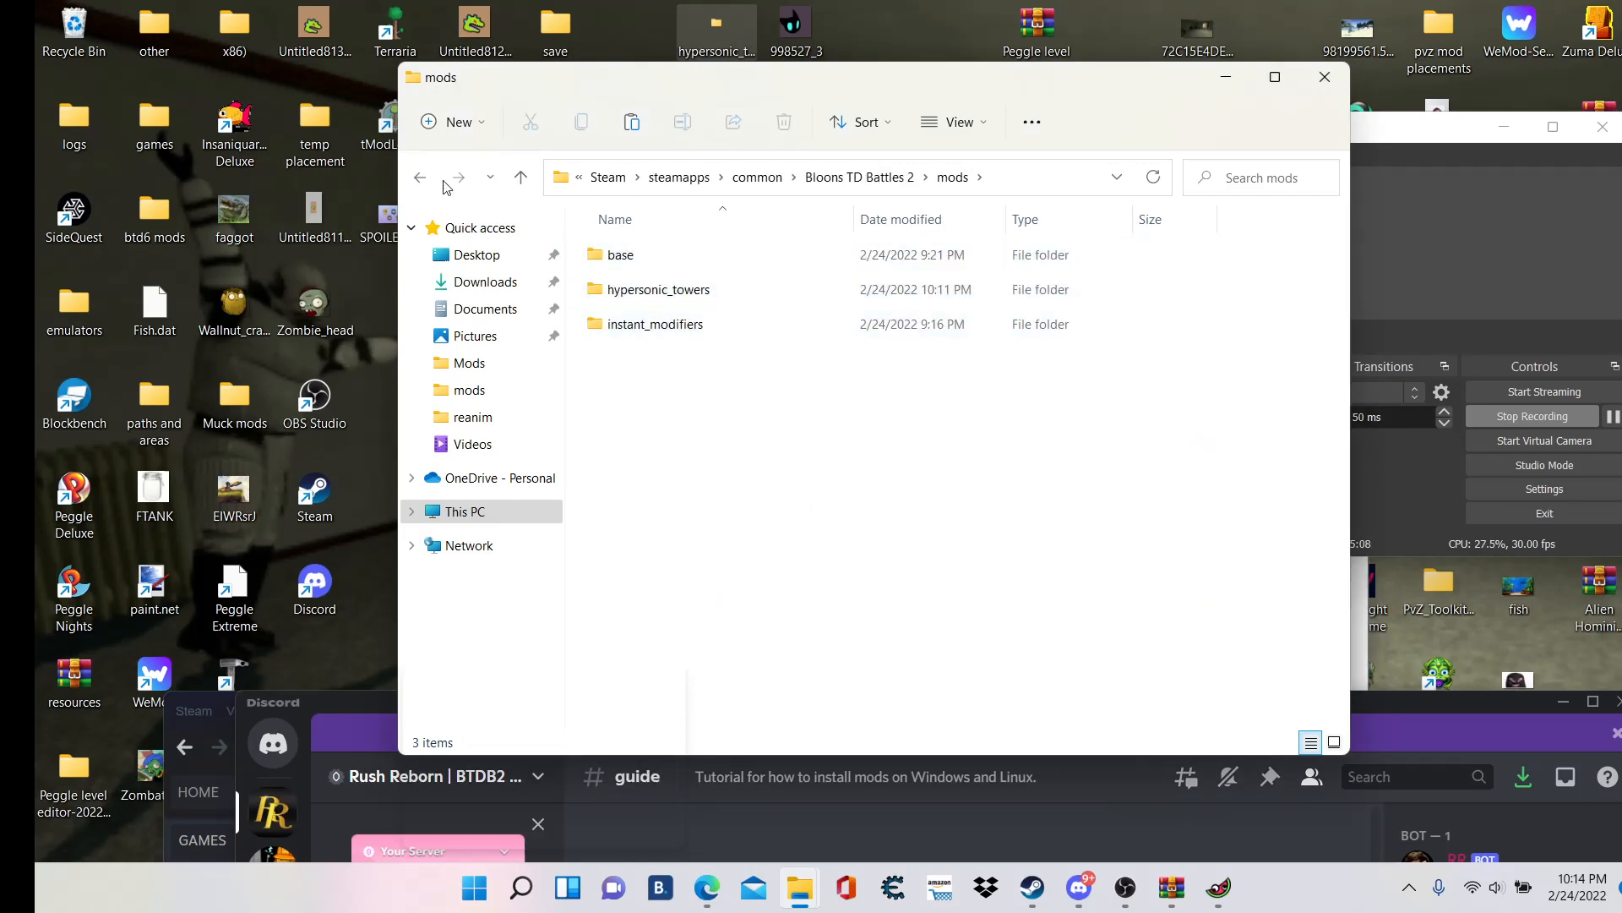
pyautogui.click(522, 178)
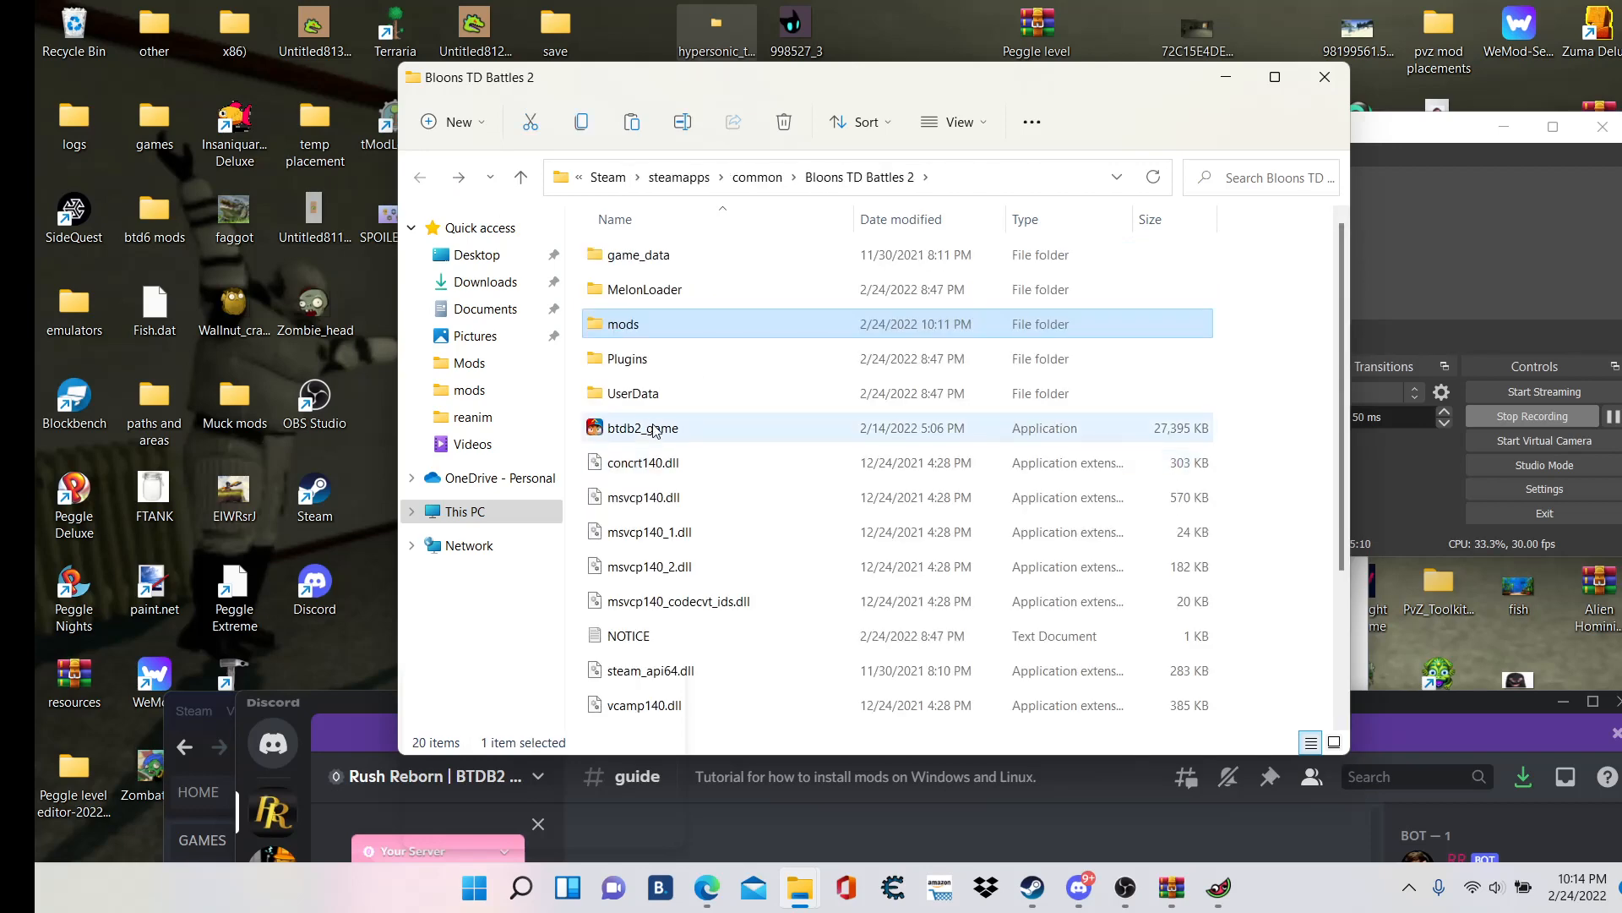
# - Launch the modded btdb2_game and dismiss its crash report warning
pyautogui.doubleClick(644, 428)
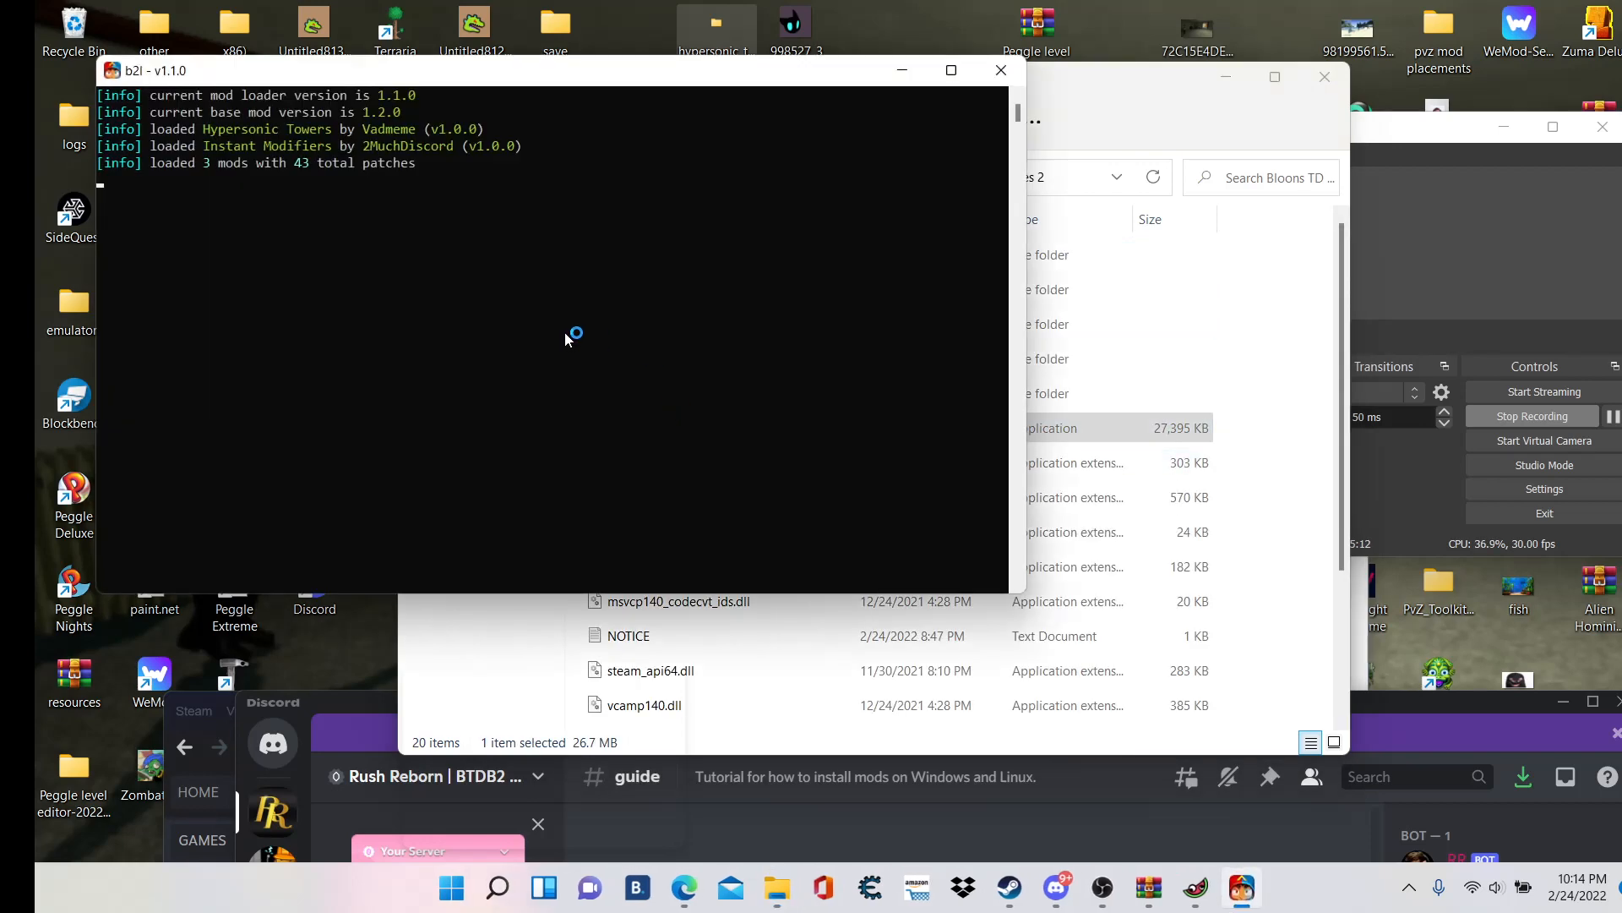
pyautogui.moveTo(218, 103)
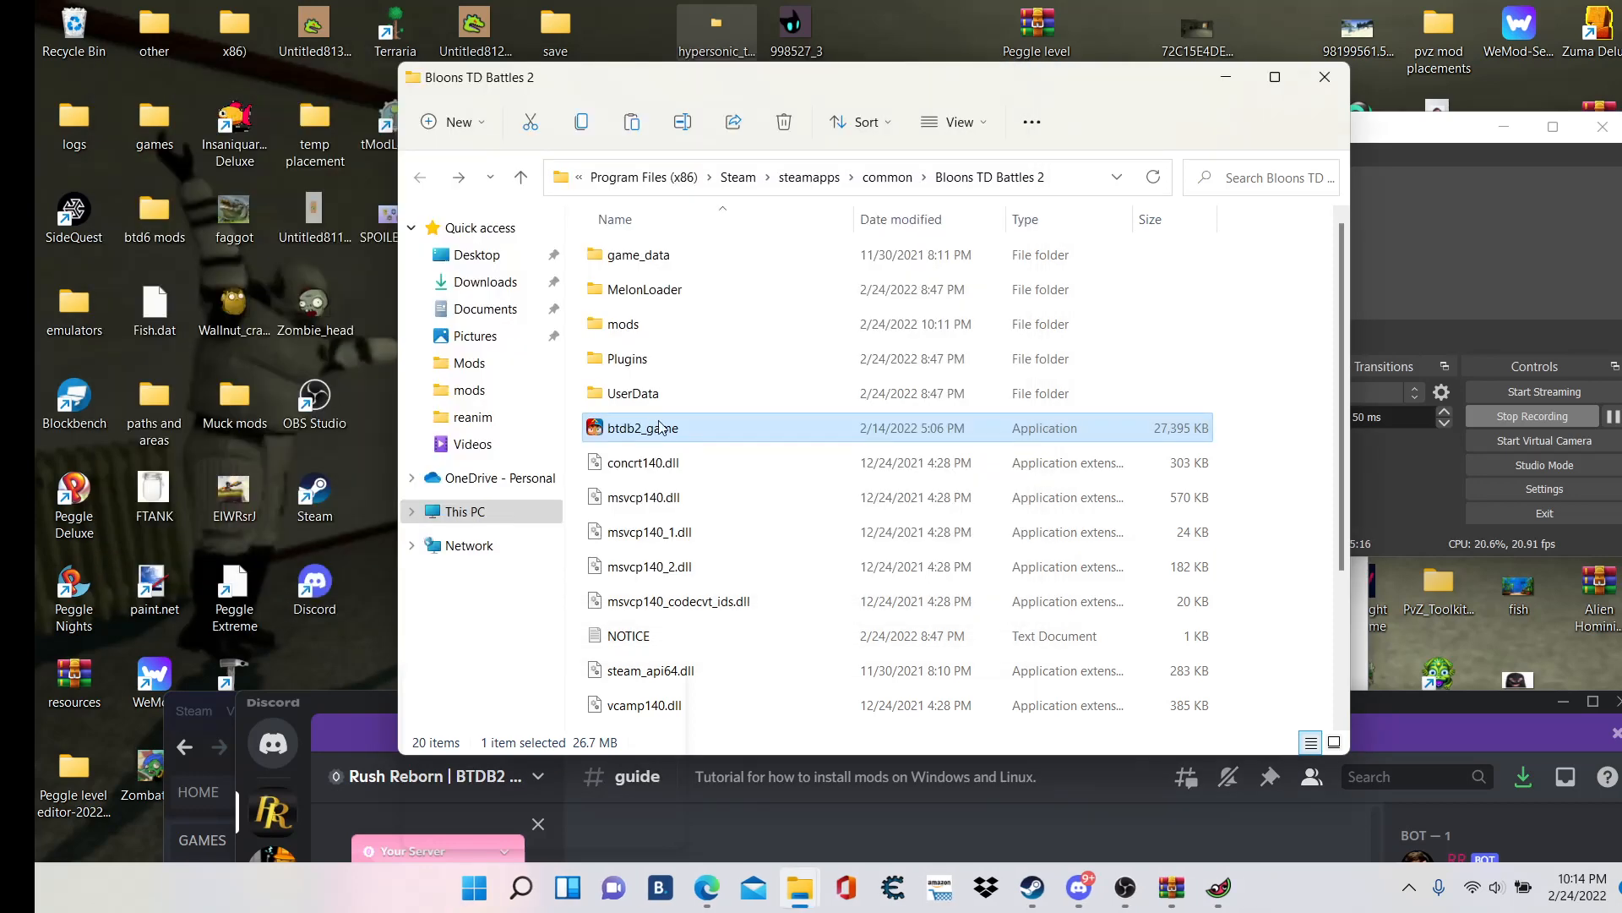
pyautogui.doubleClick(644, 428)
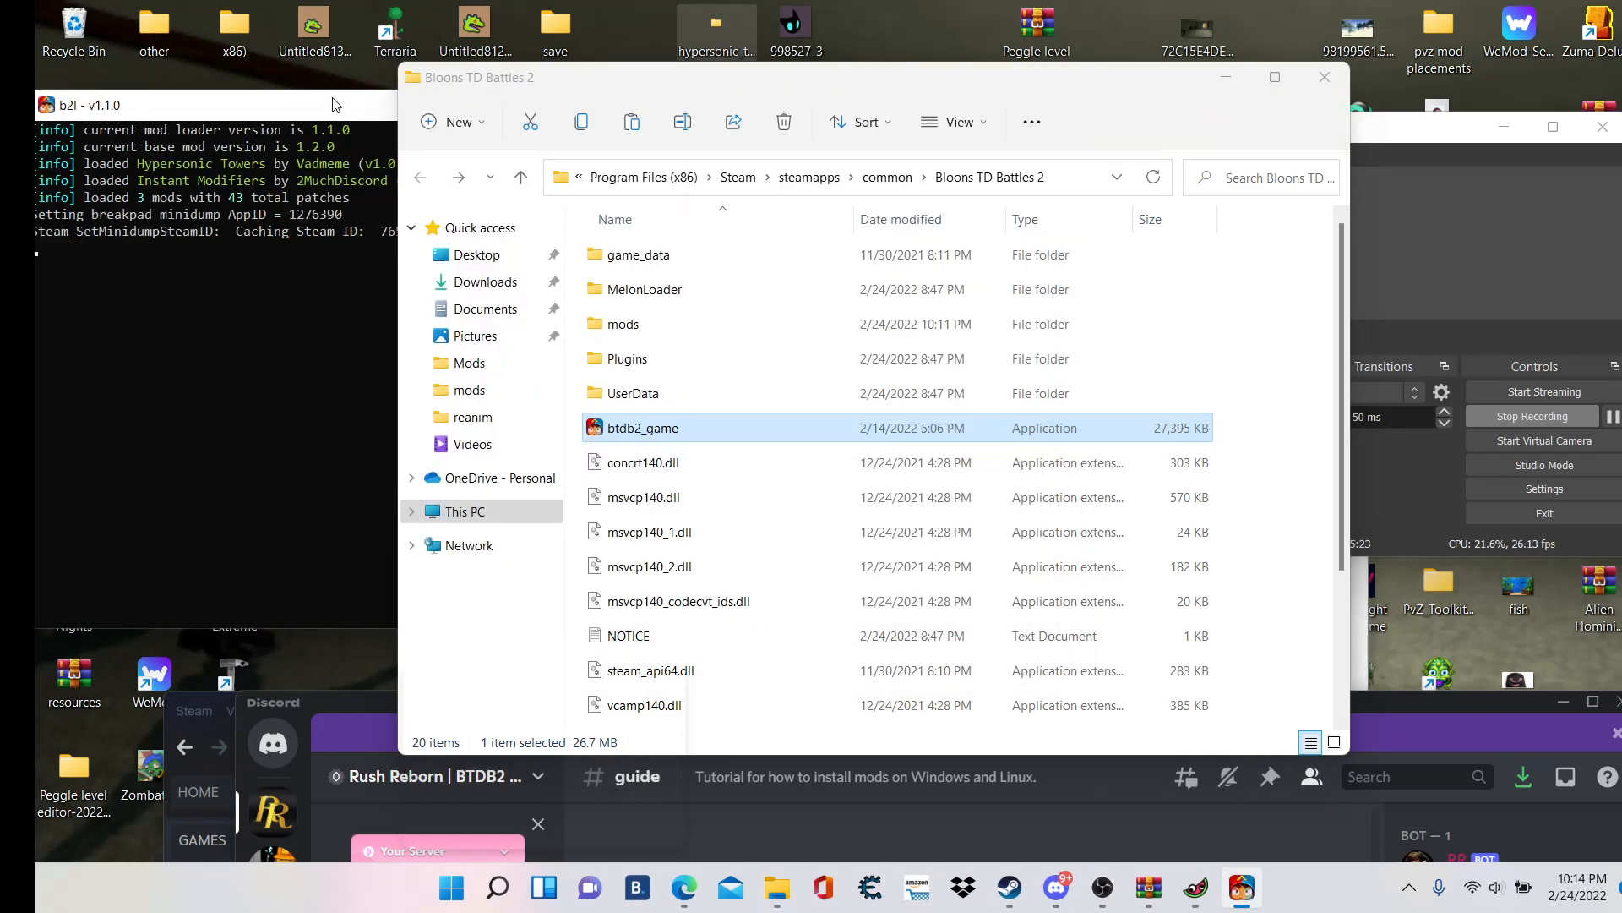
pyautogui.doubleClick(642, 427)
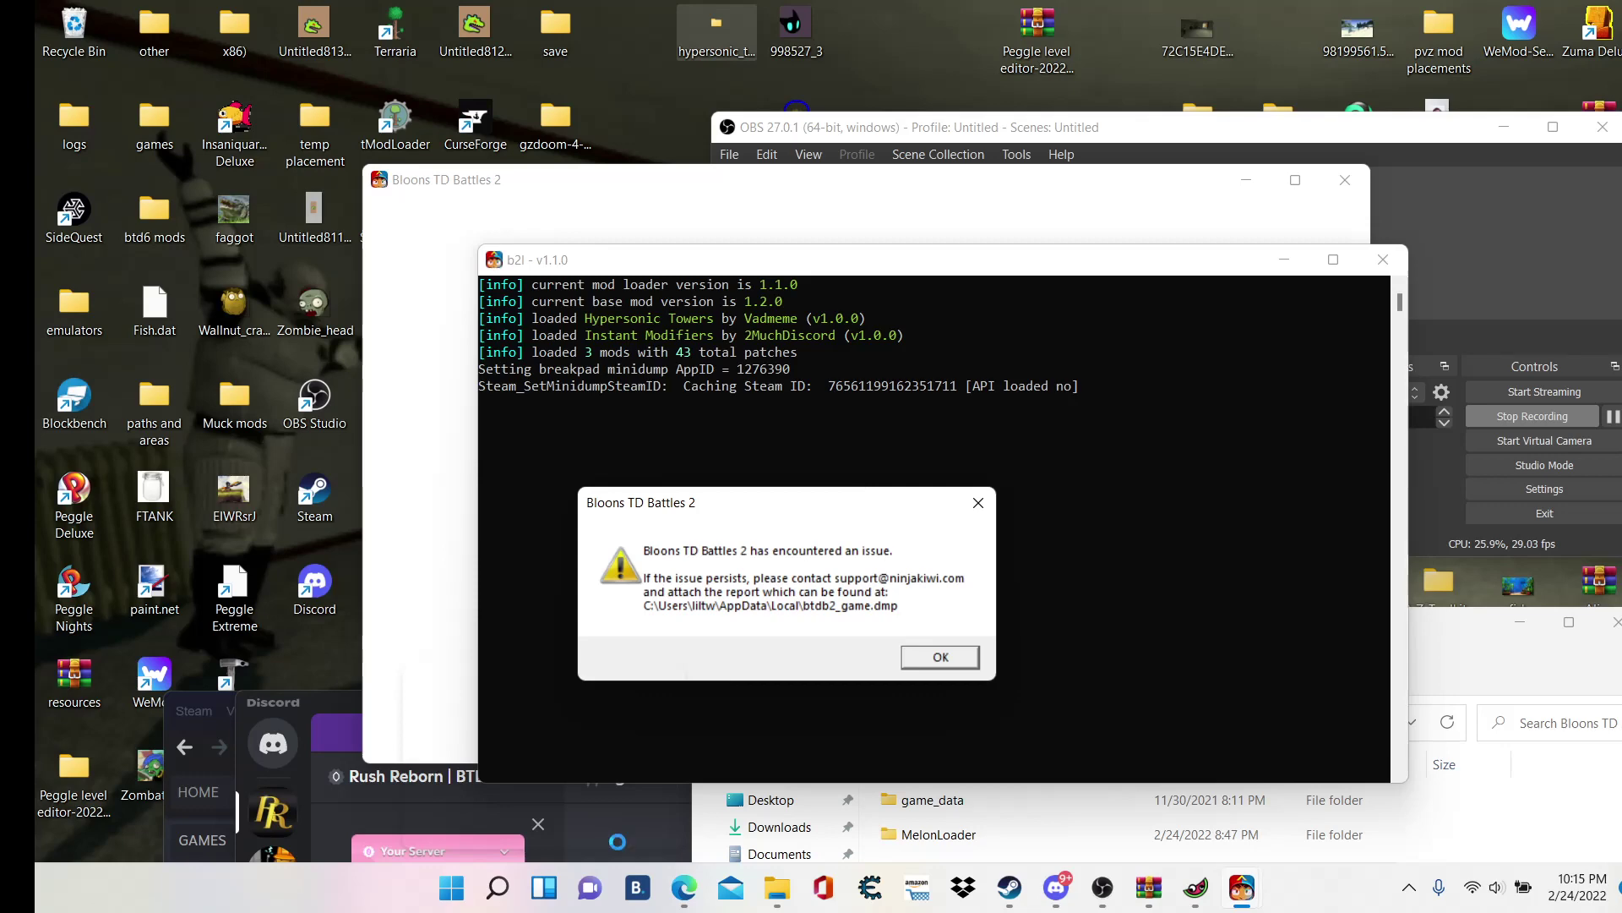
pyautogui.click(940, 657)
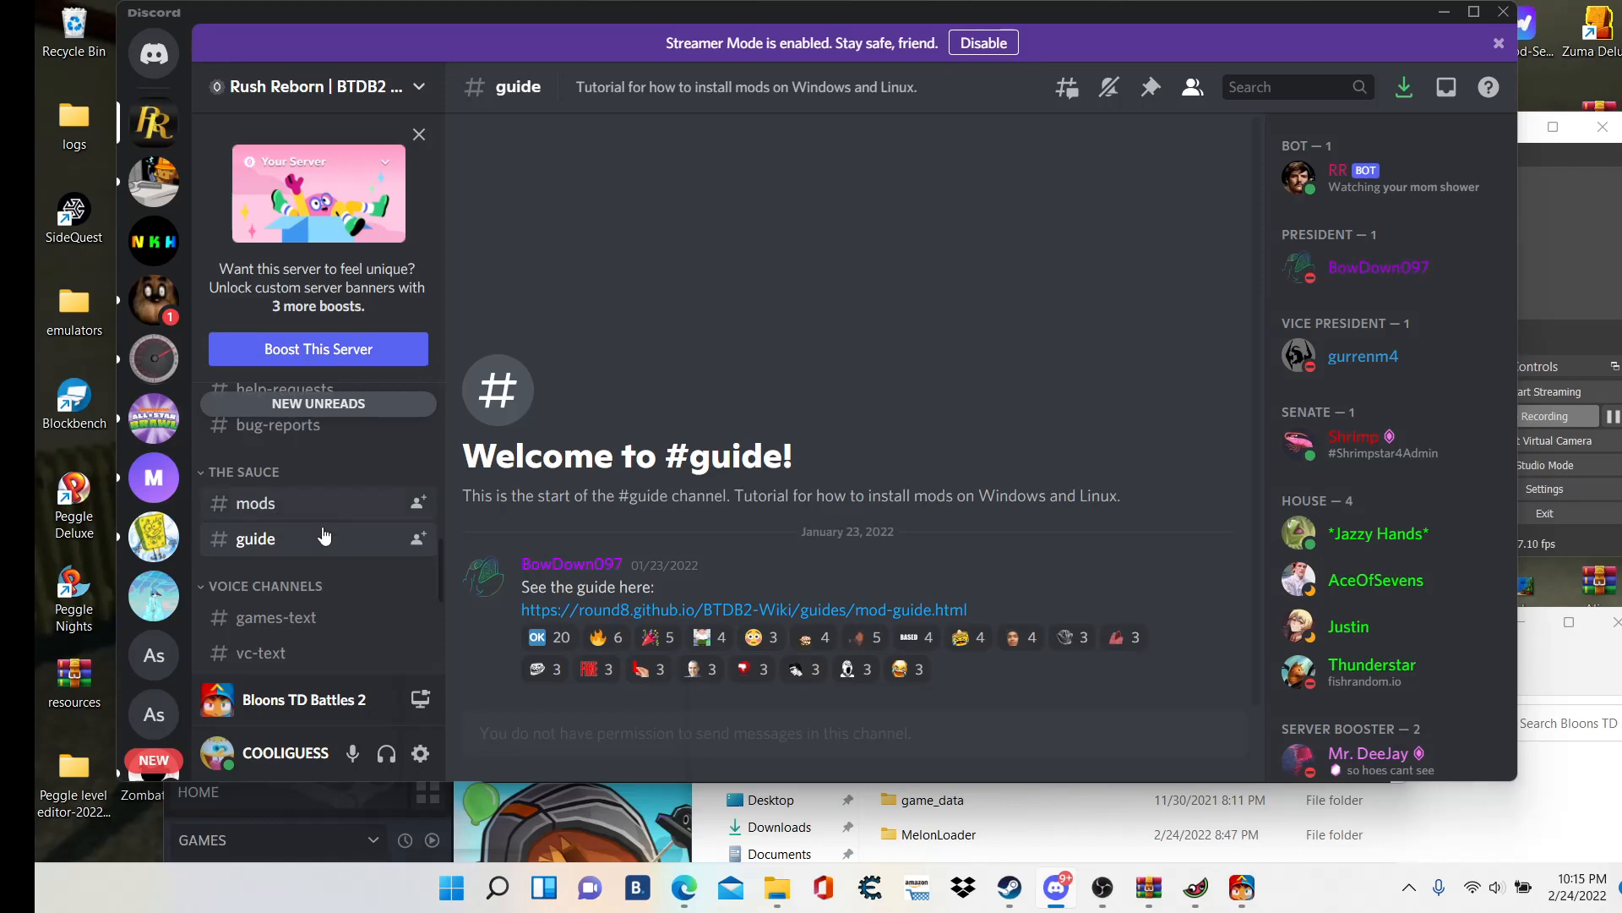
# - Look through the mods channel of the Discord server
pyautogui.click(255, 504)
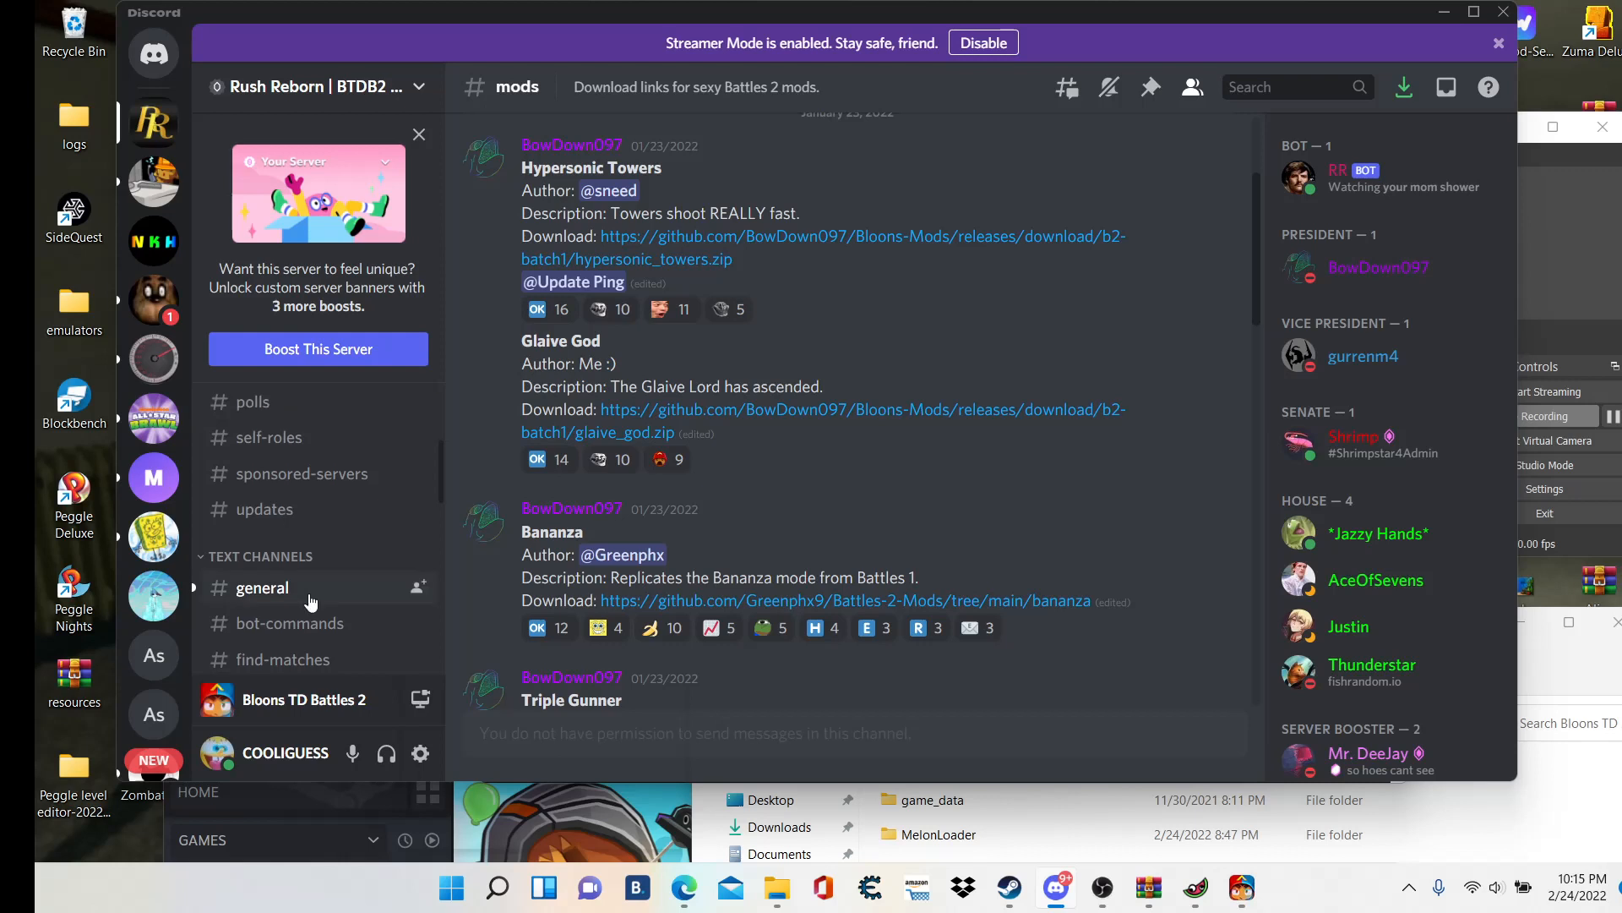
pyautogui.scroll(-3)
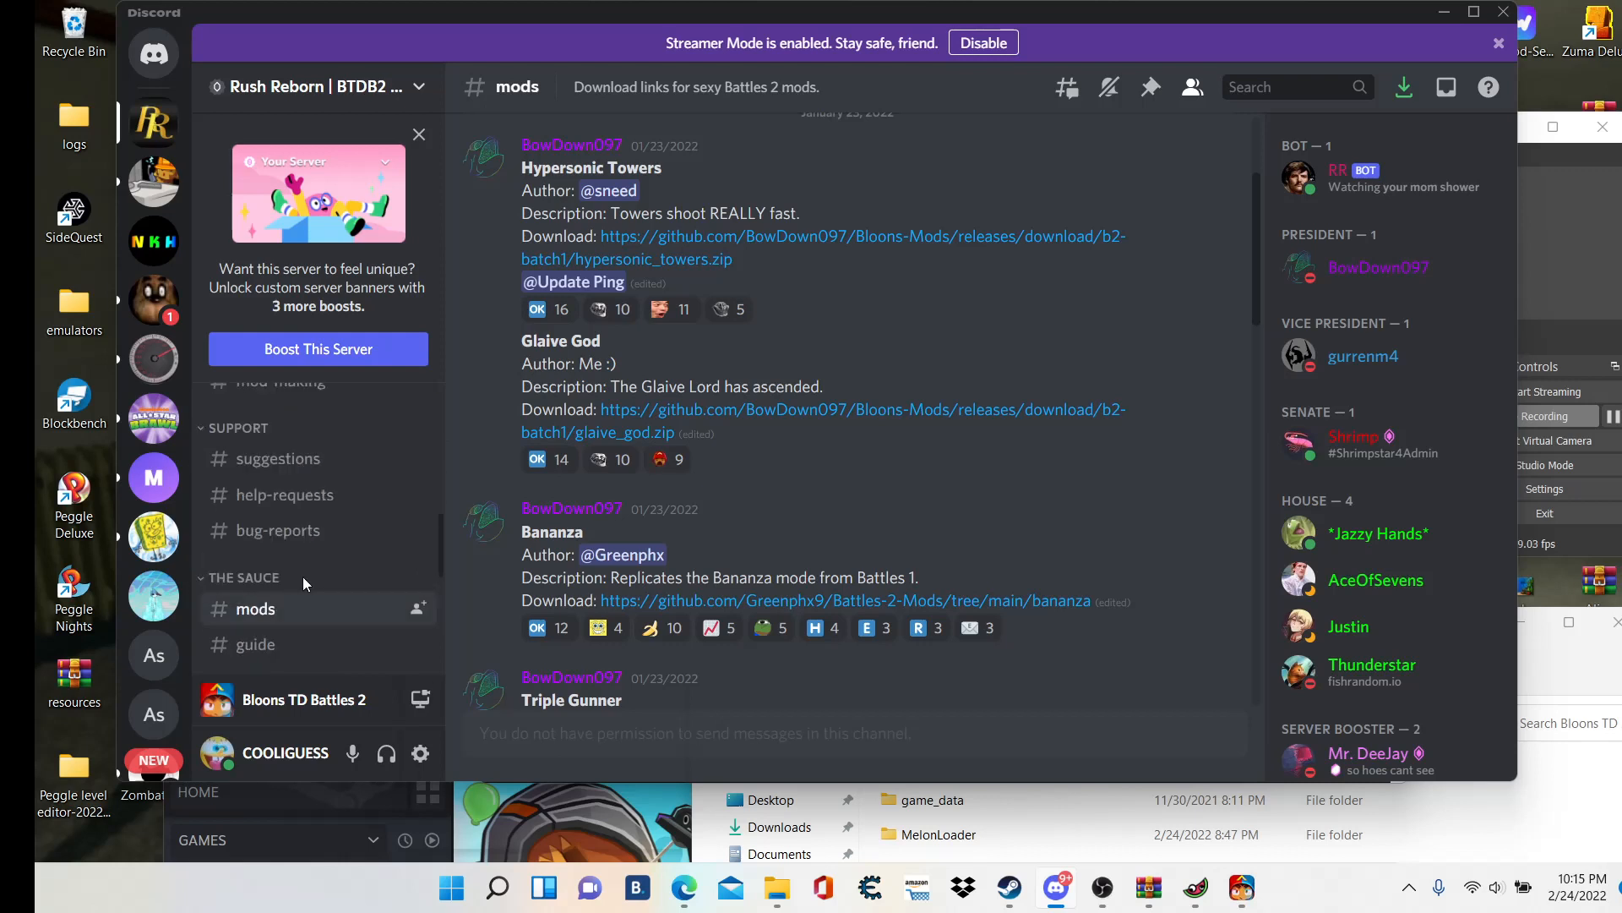
pyautogui.scroll(3)
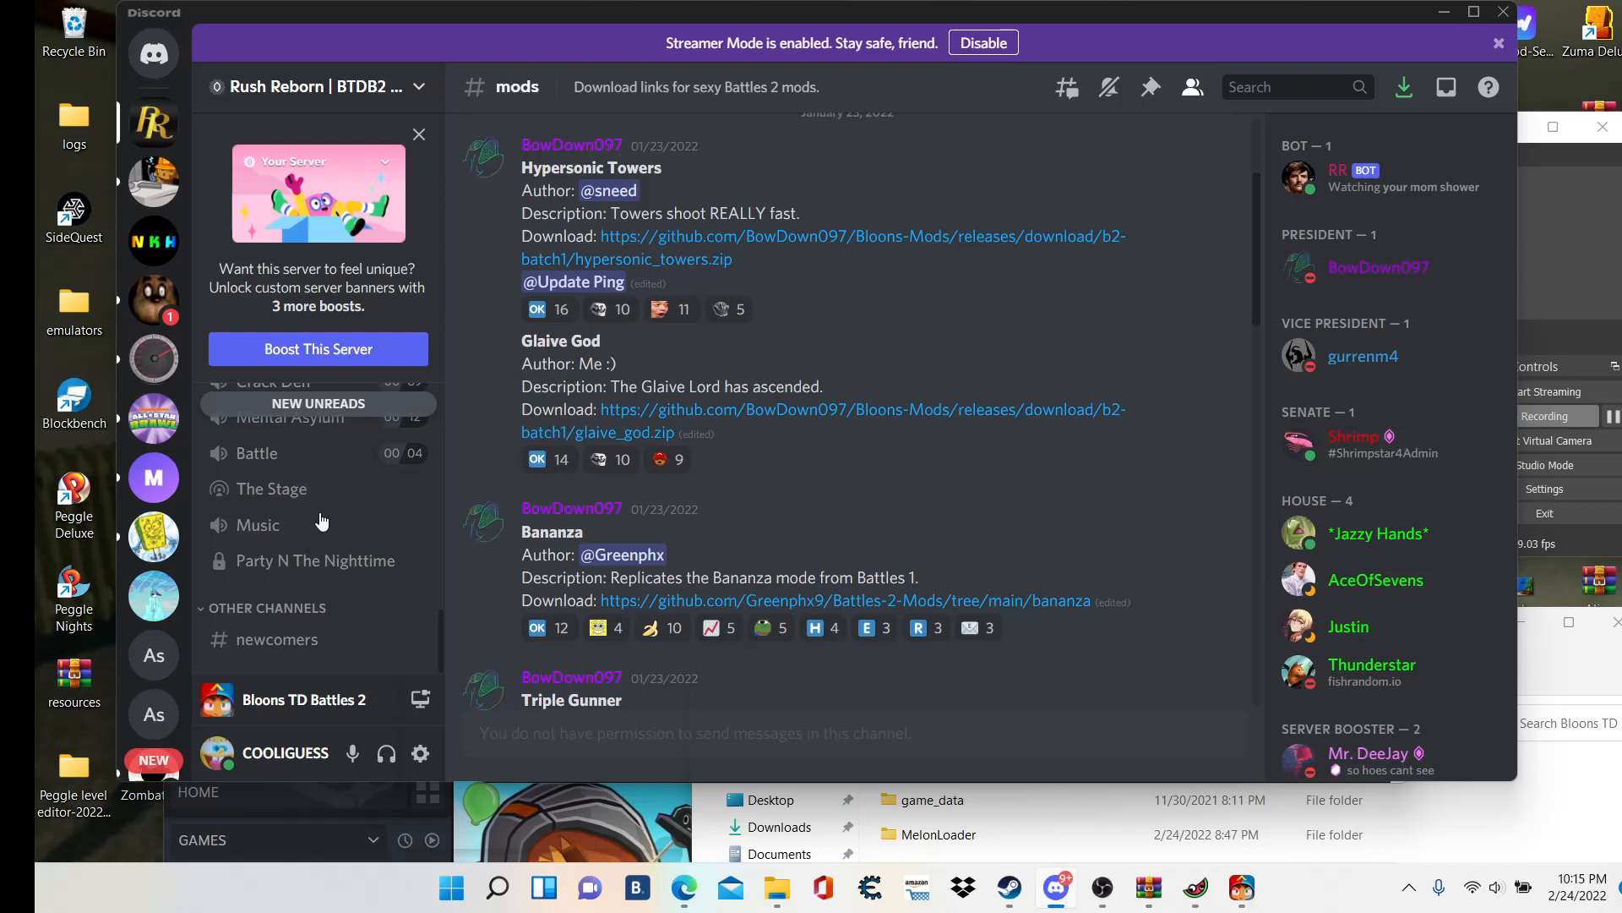
pyautogui.scroll(3)
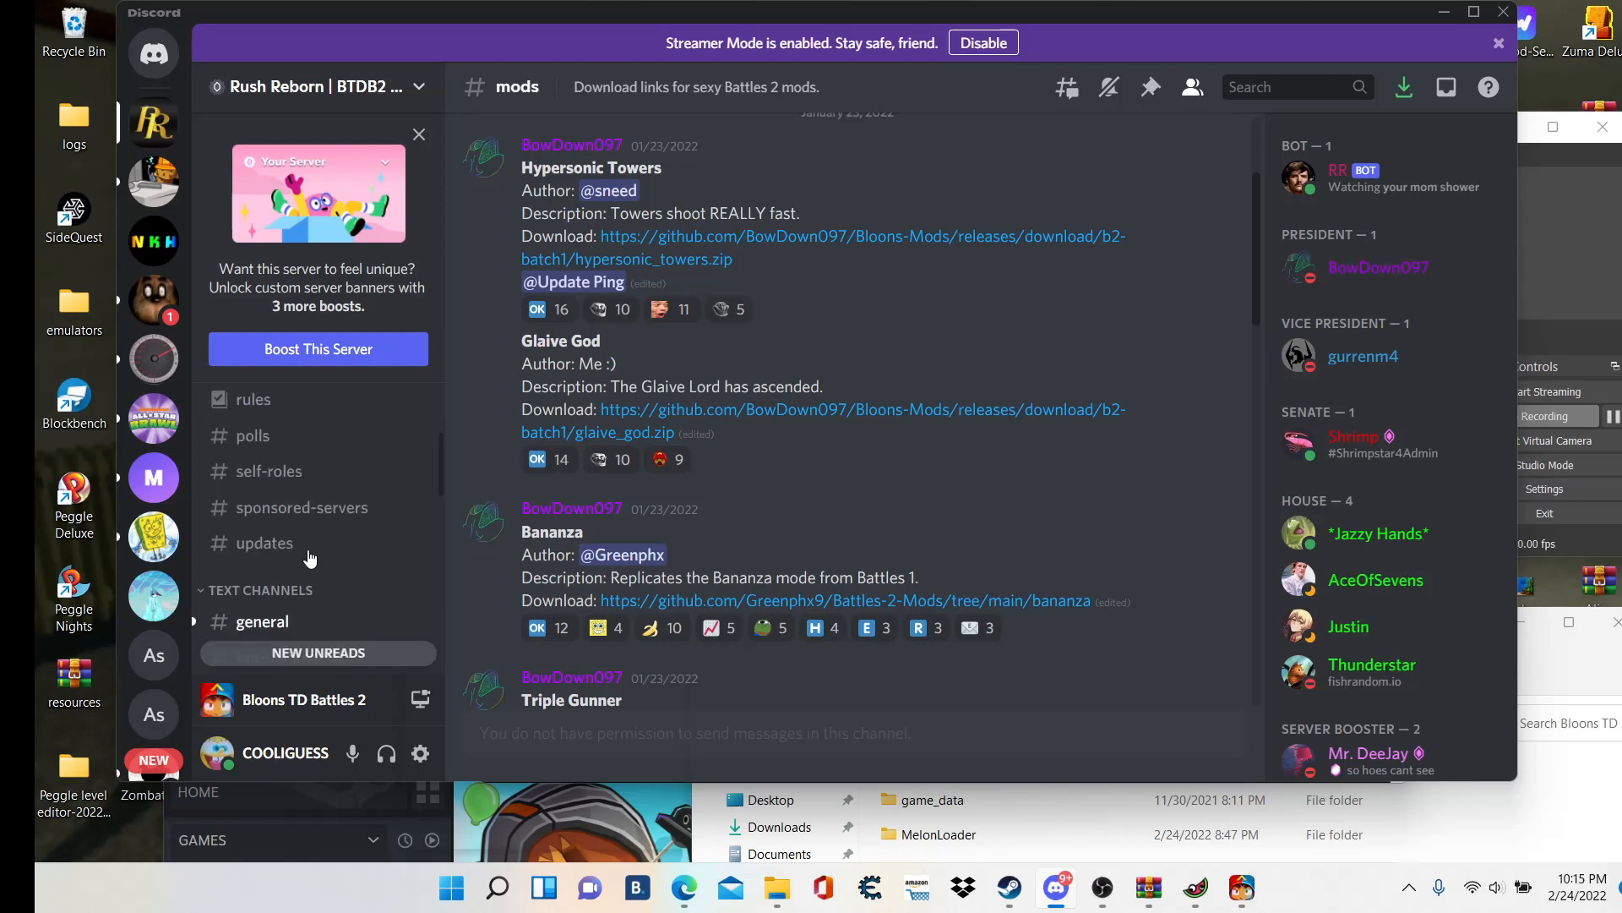
pyautogui.moveTo(303, 507)
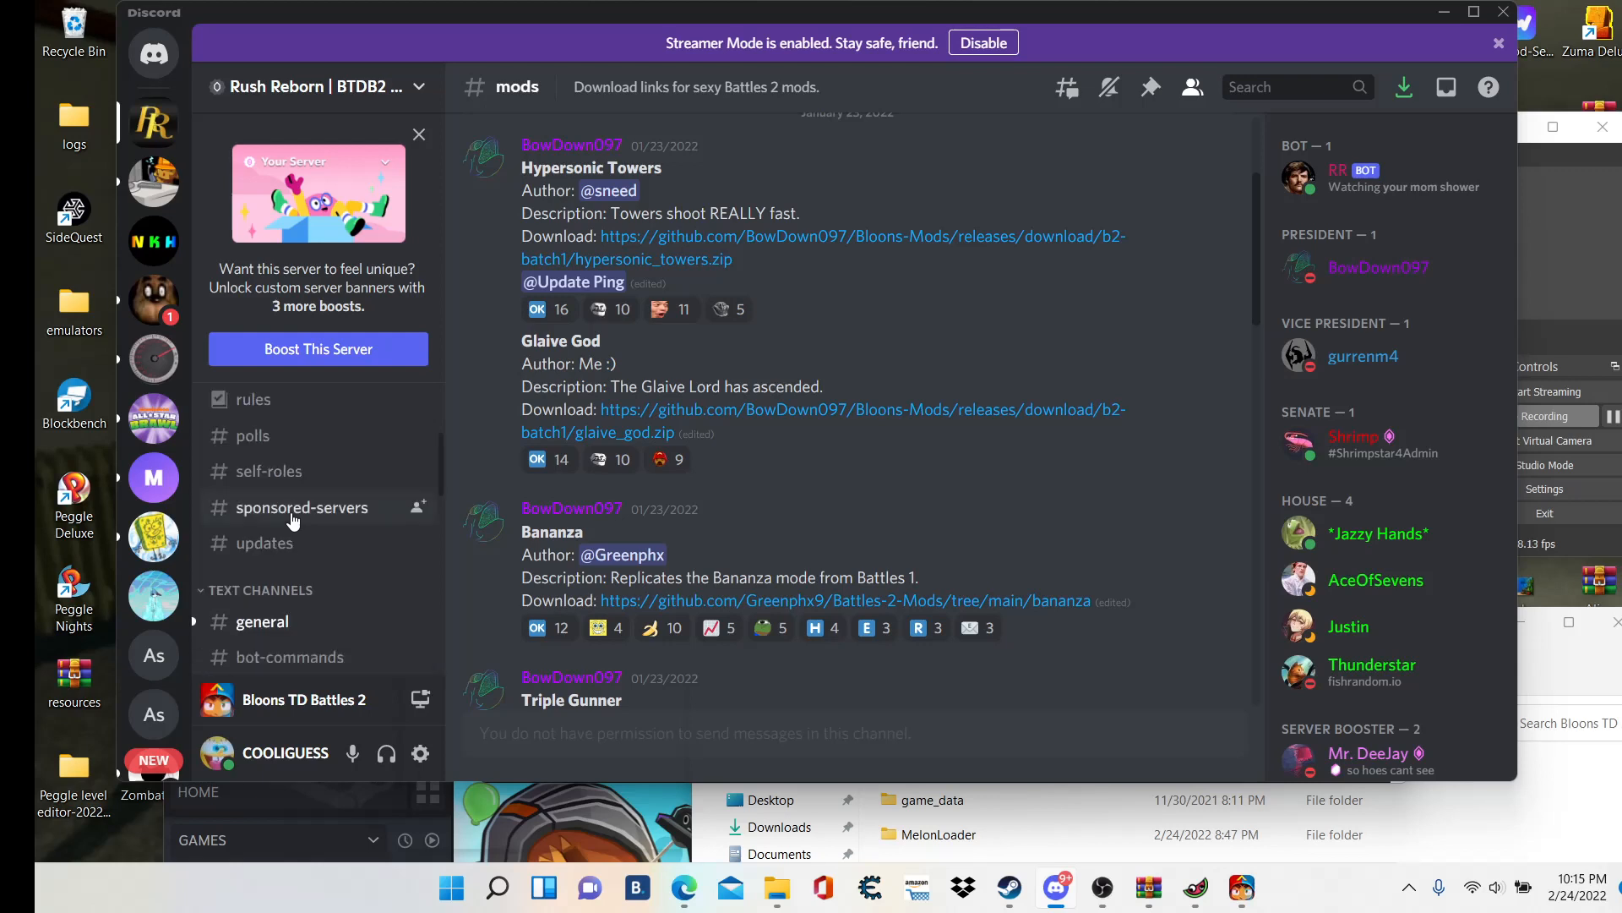
# - Look through the updates channel, then switch to the general channel
pyautogui.click(266, 542)
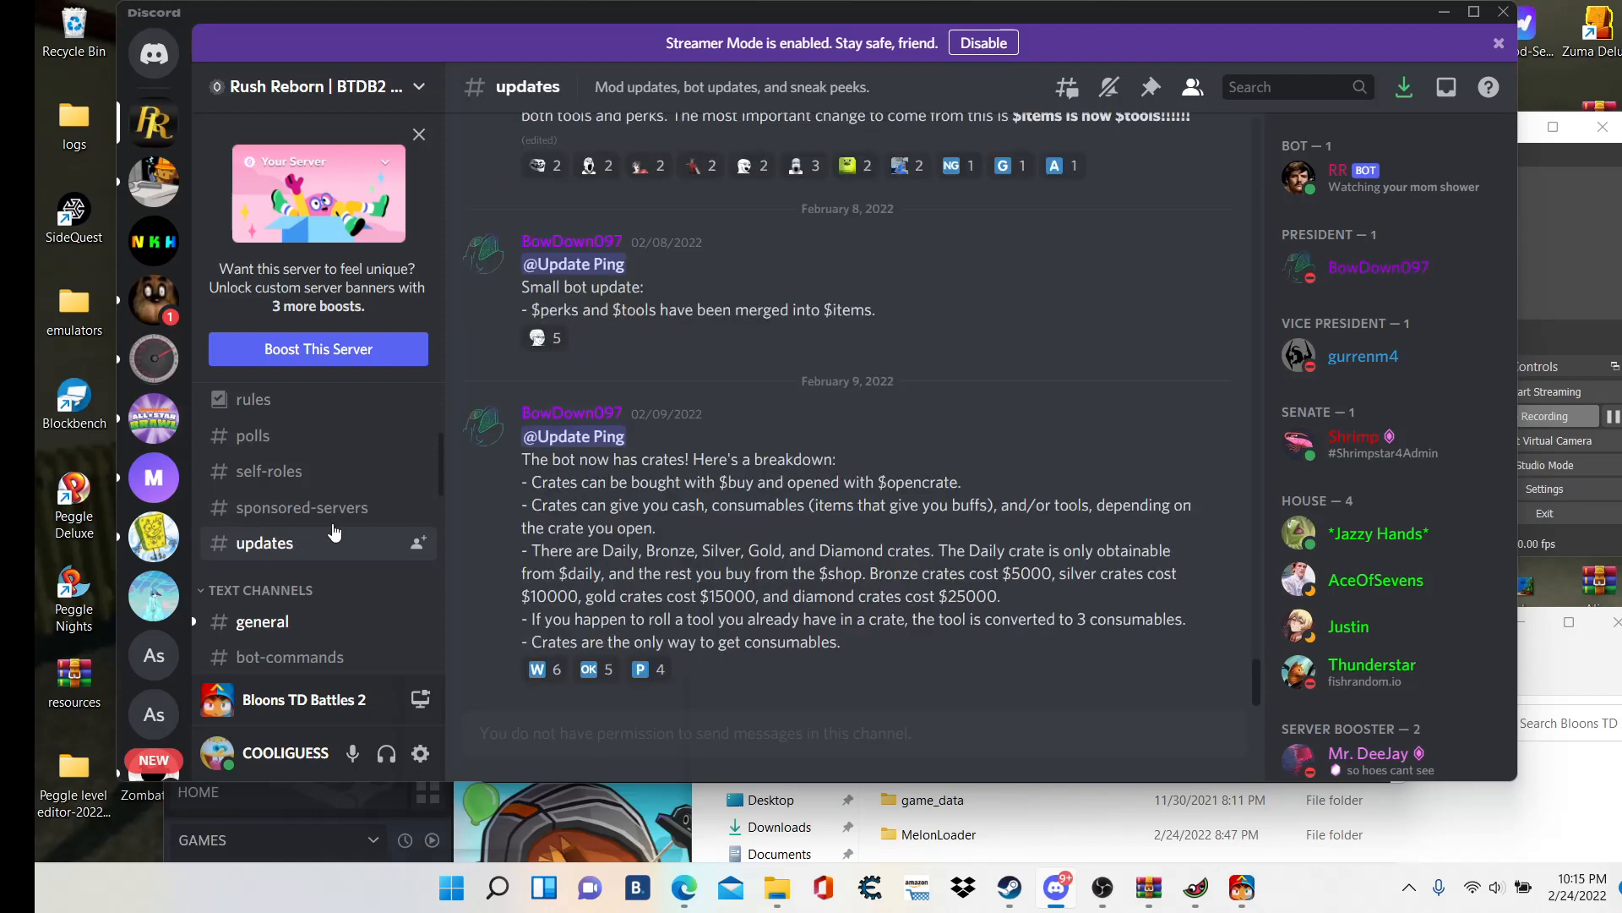
pyautogui.moveTo(269, 471)
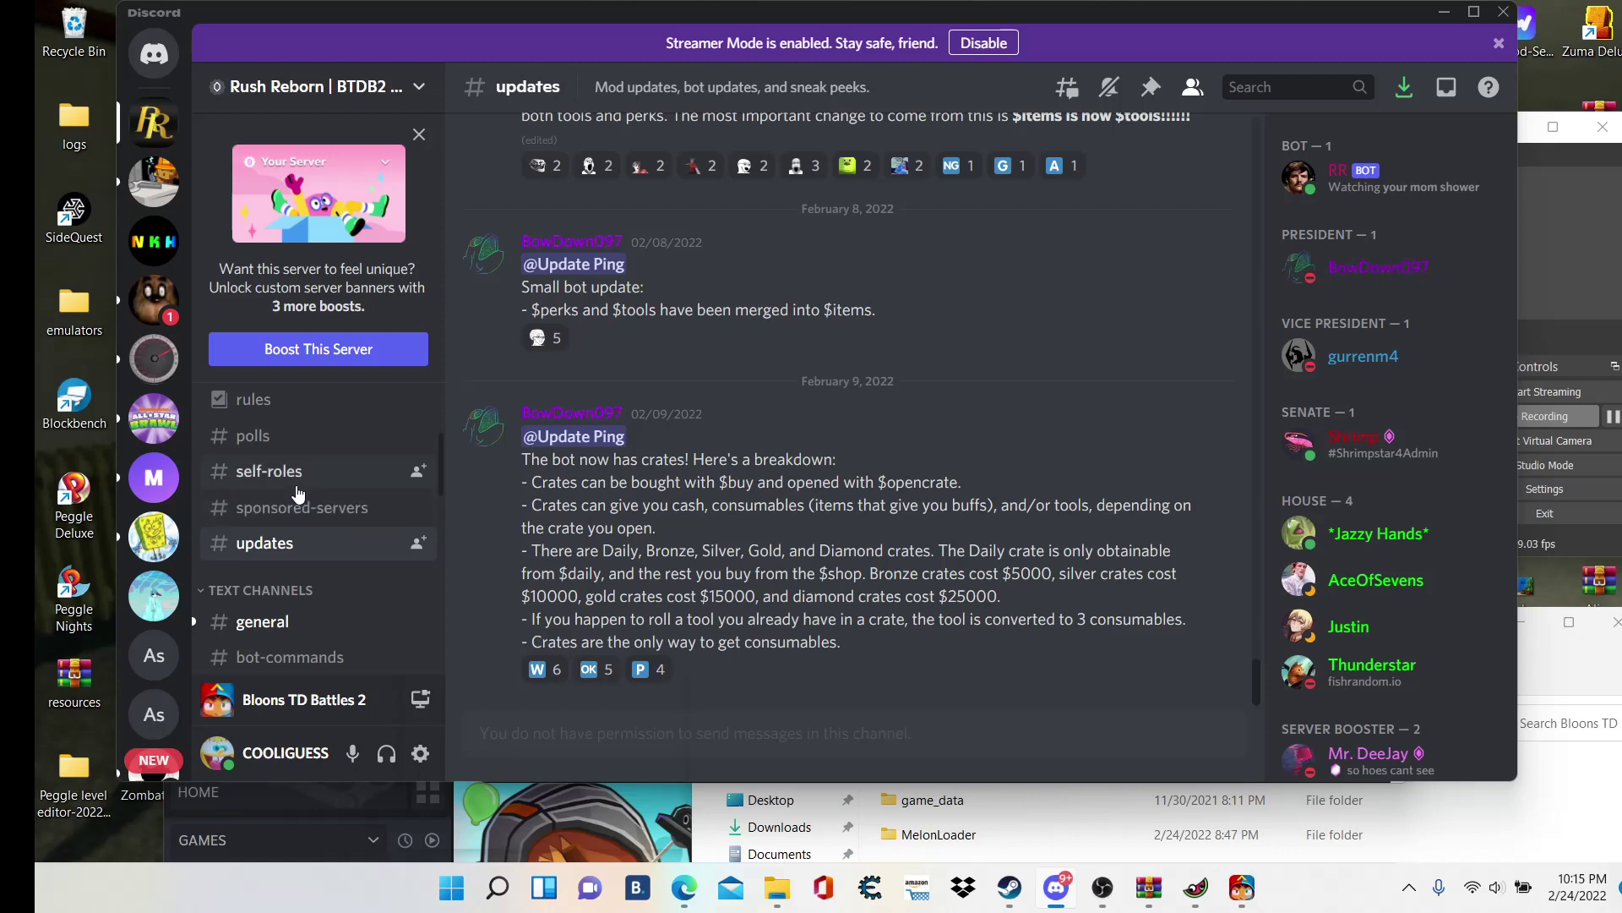
pyautogui.scroll(-3)
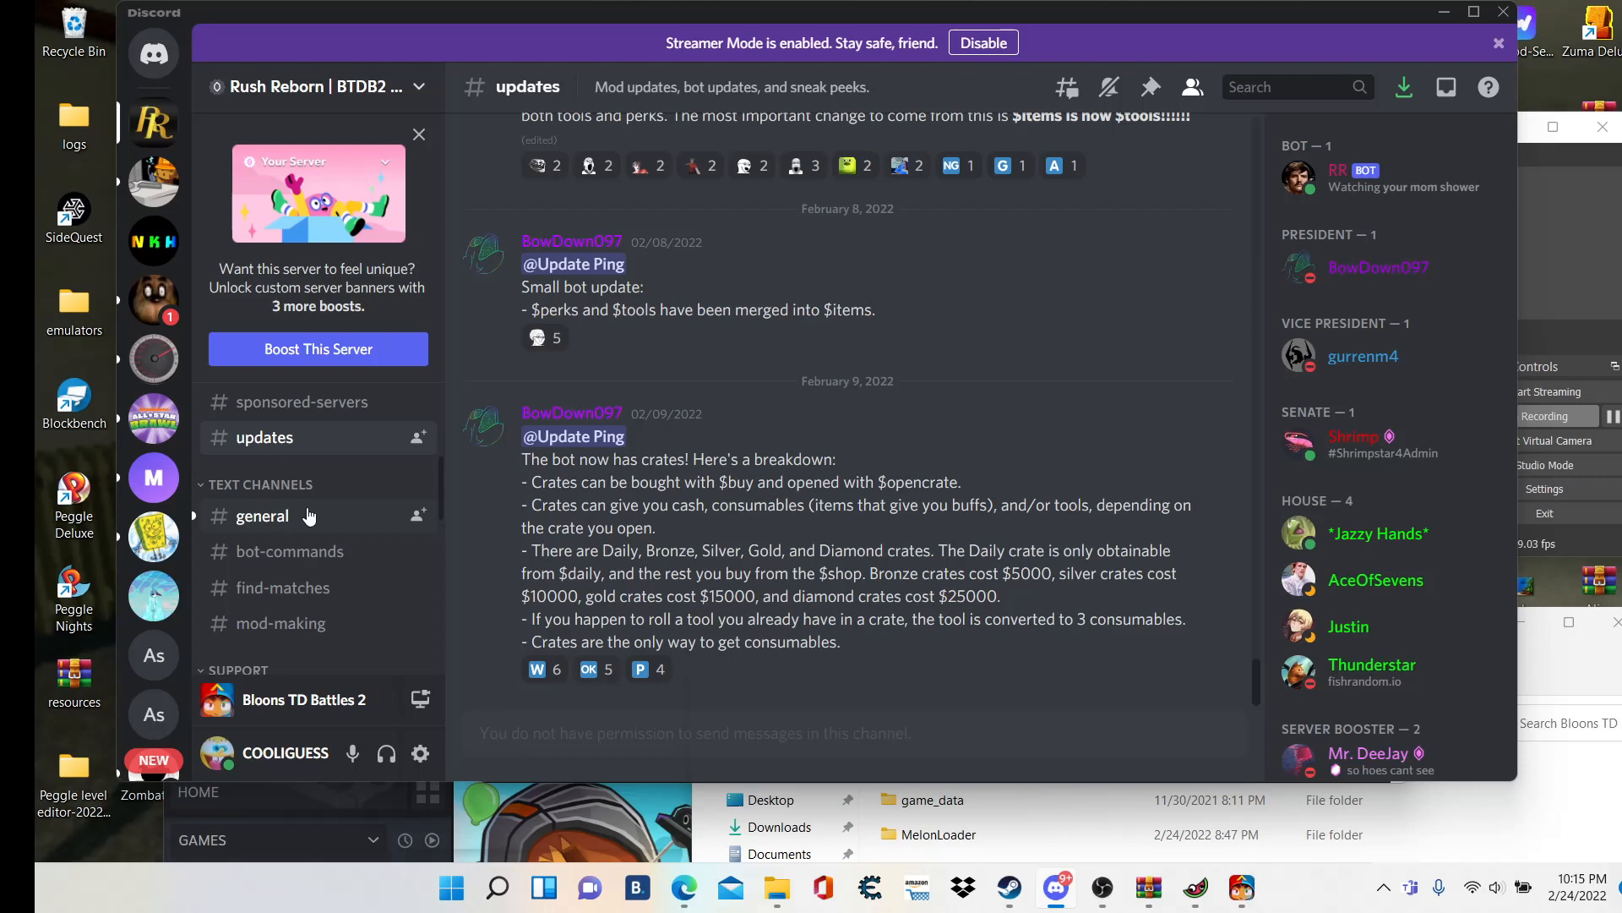
pyautogui.moveTo(492, 404)
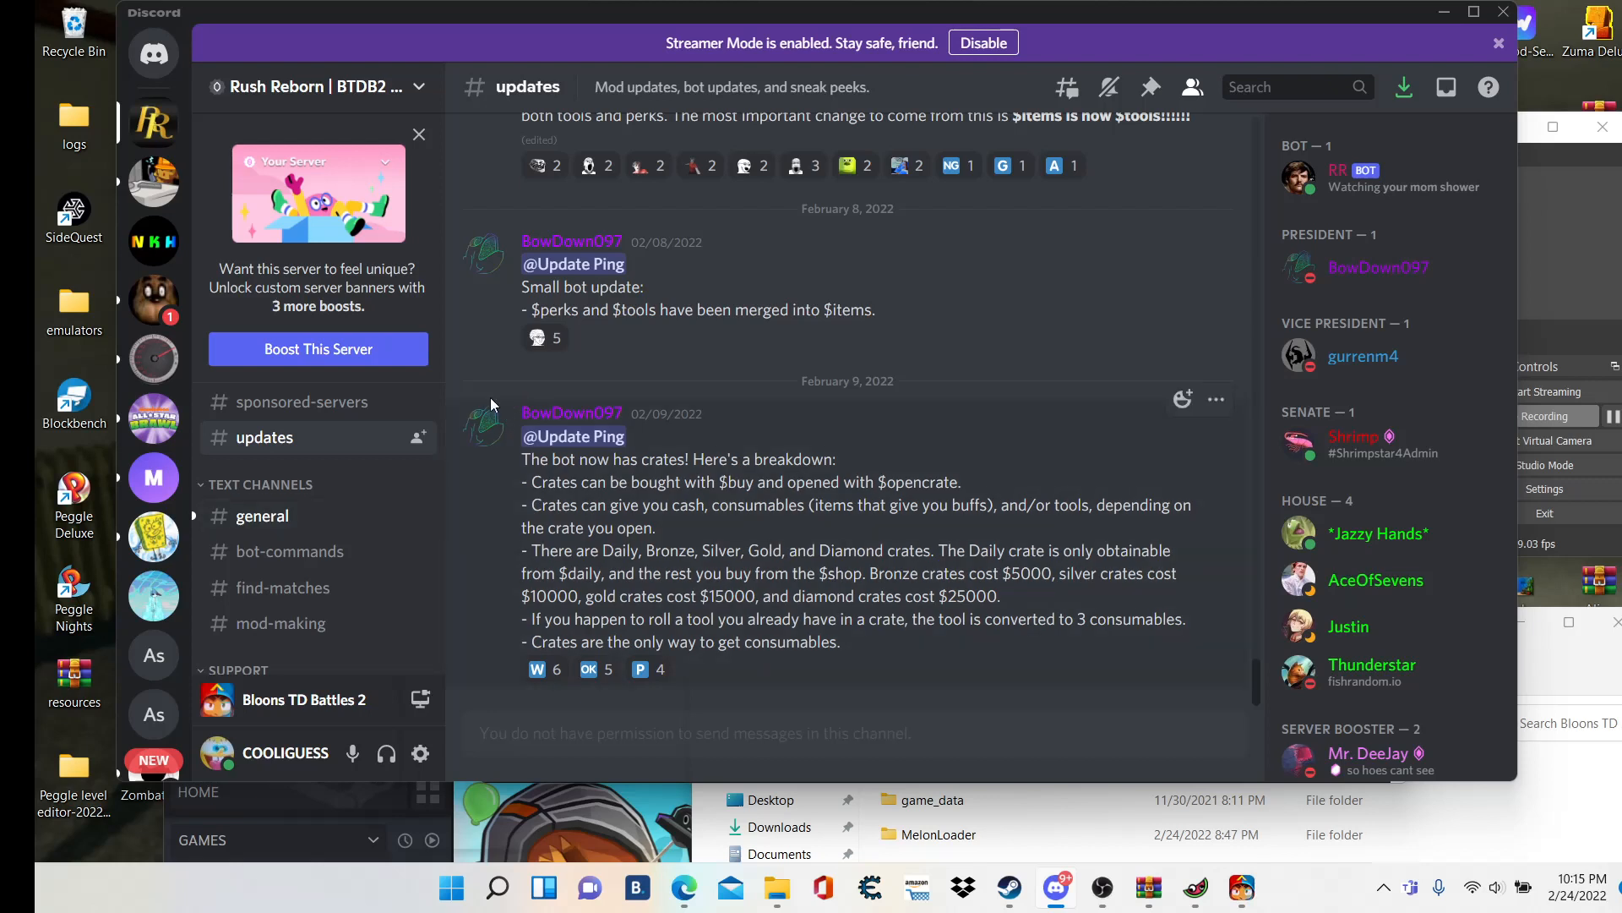
pyautogui.moveTo(261, 516)
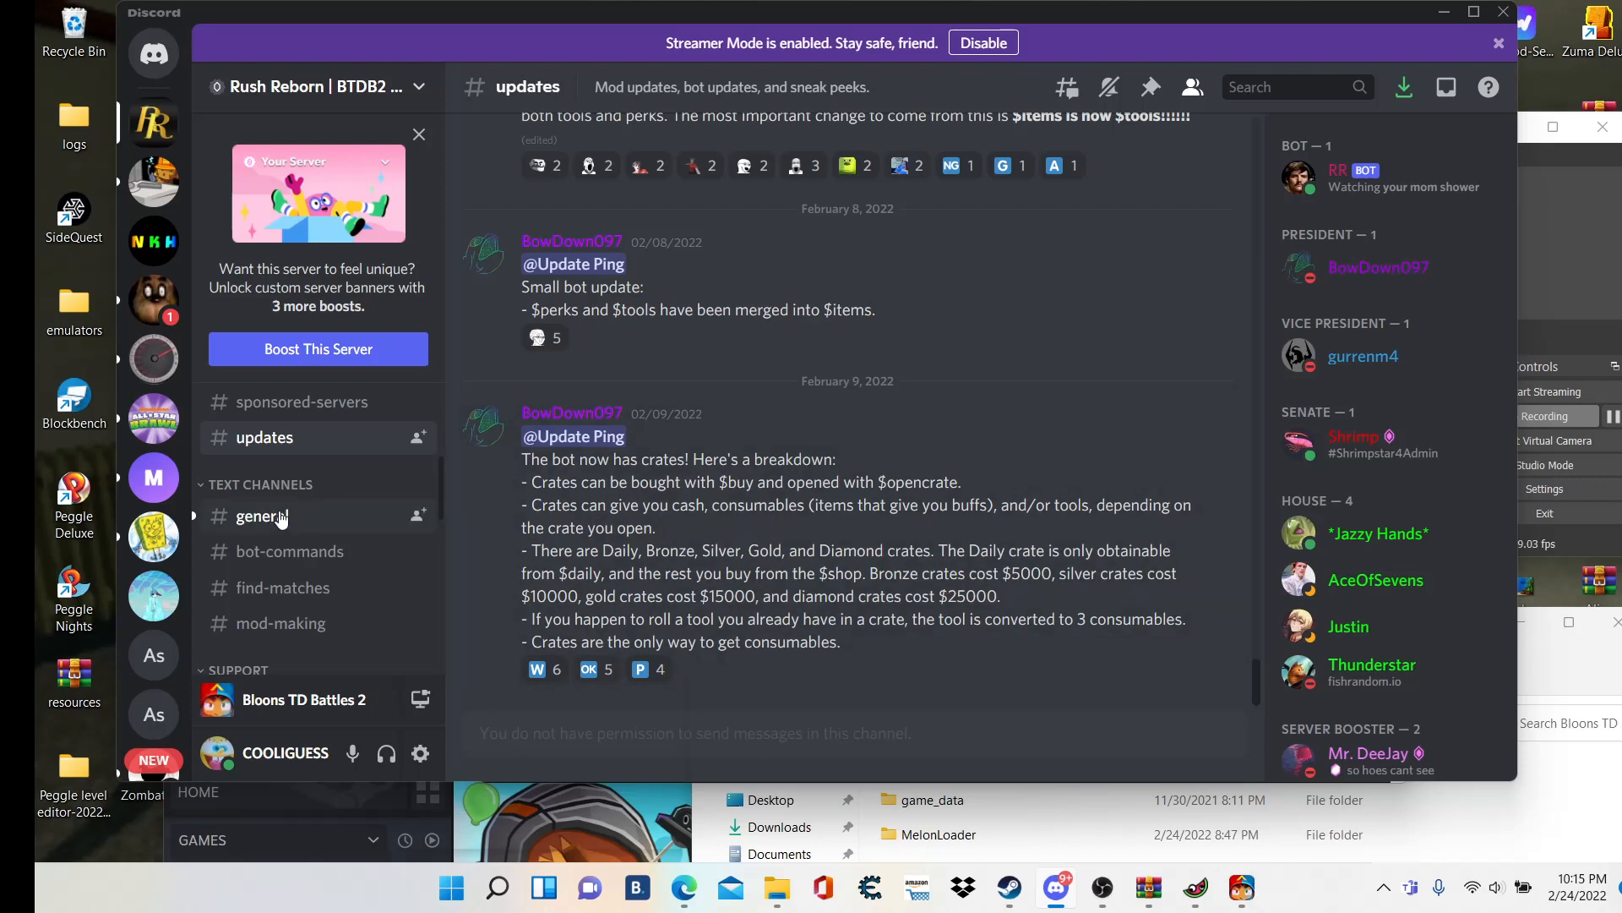
pyautogui.click(260, 515)
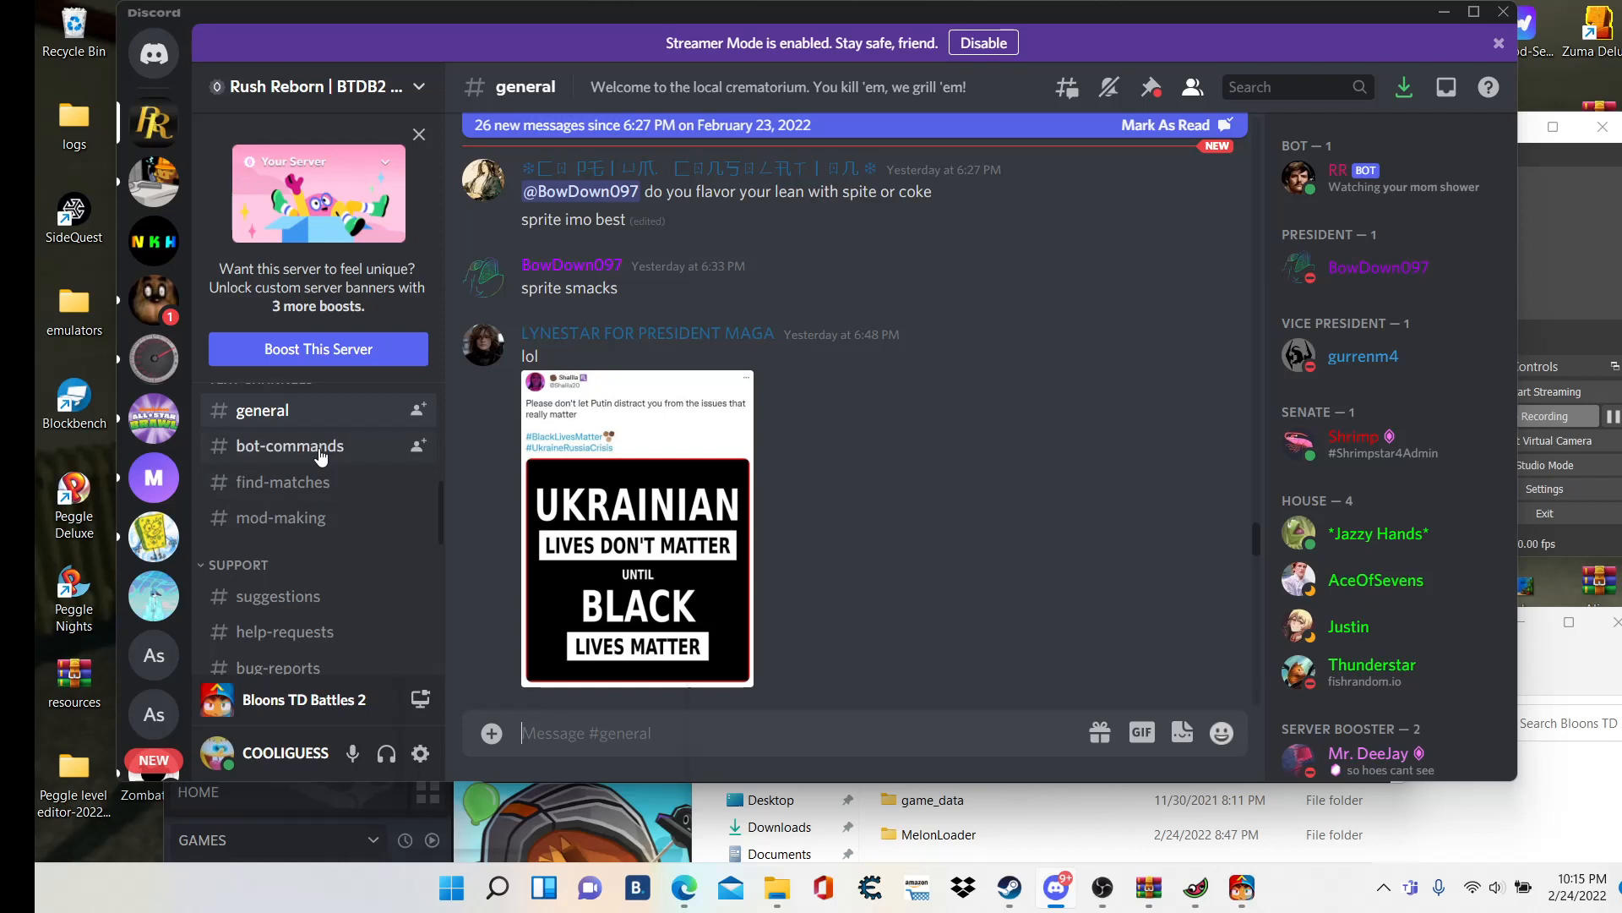
pyautogui.moveTo(334, 509)
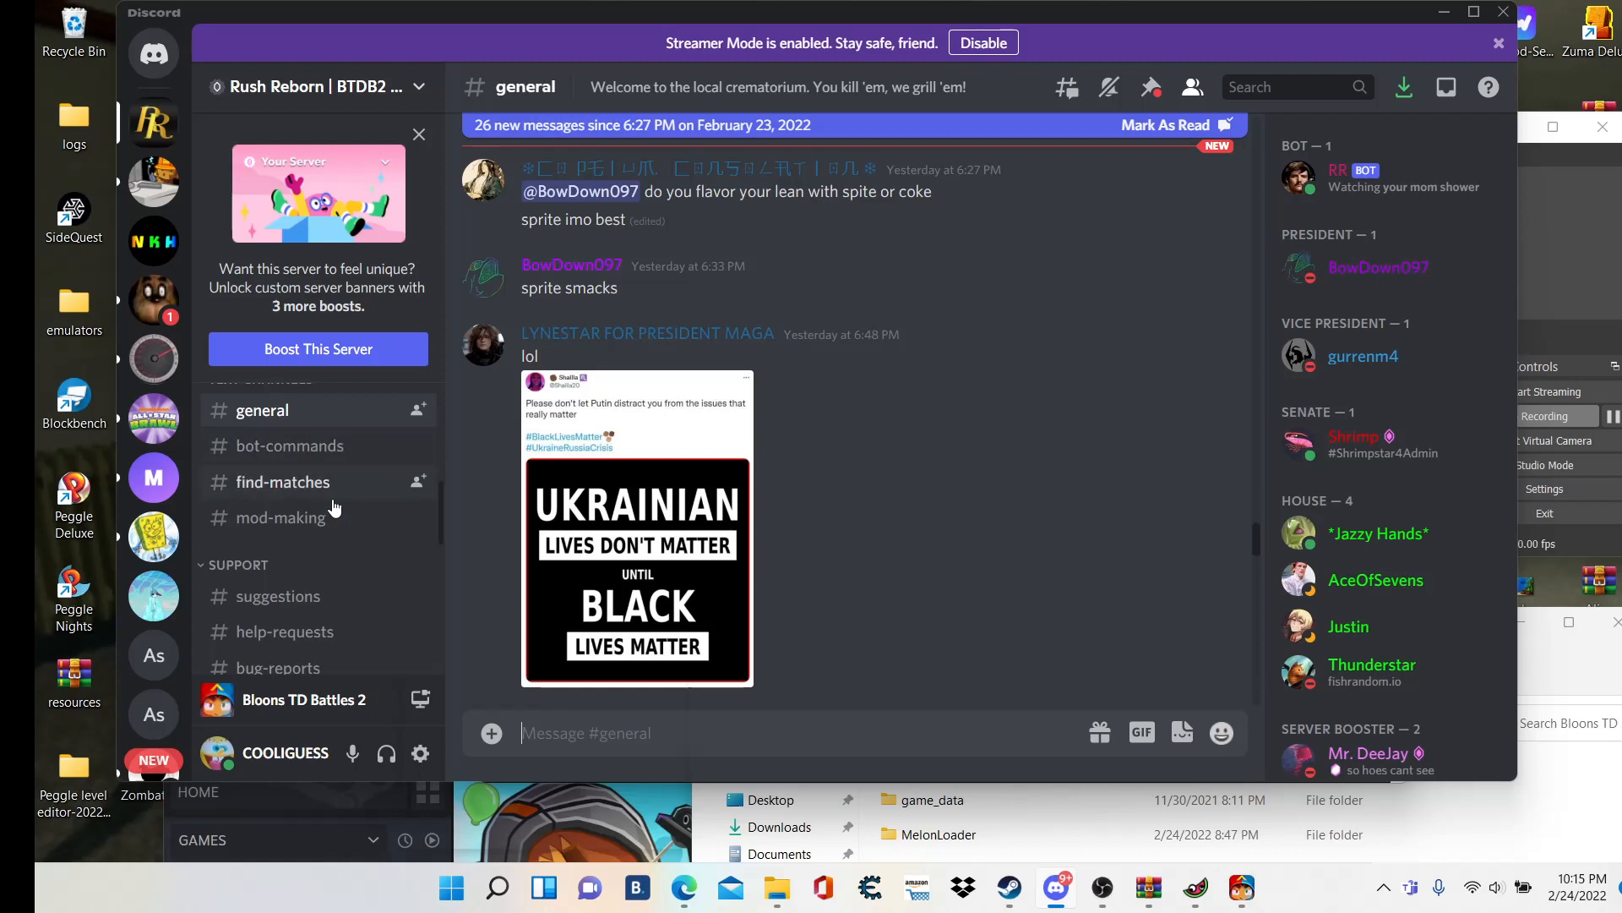
# - Switch to the announcements channel showing the Battles 2 update post about 1.0.6 breaking the mod API
pyautogui.scroll(-3)
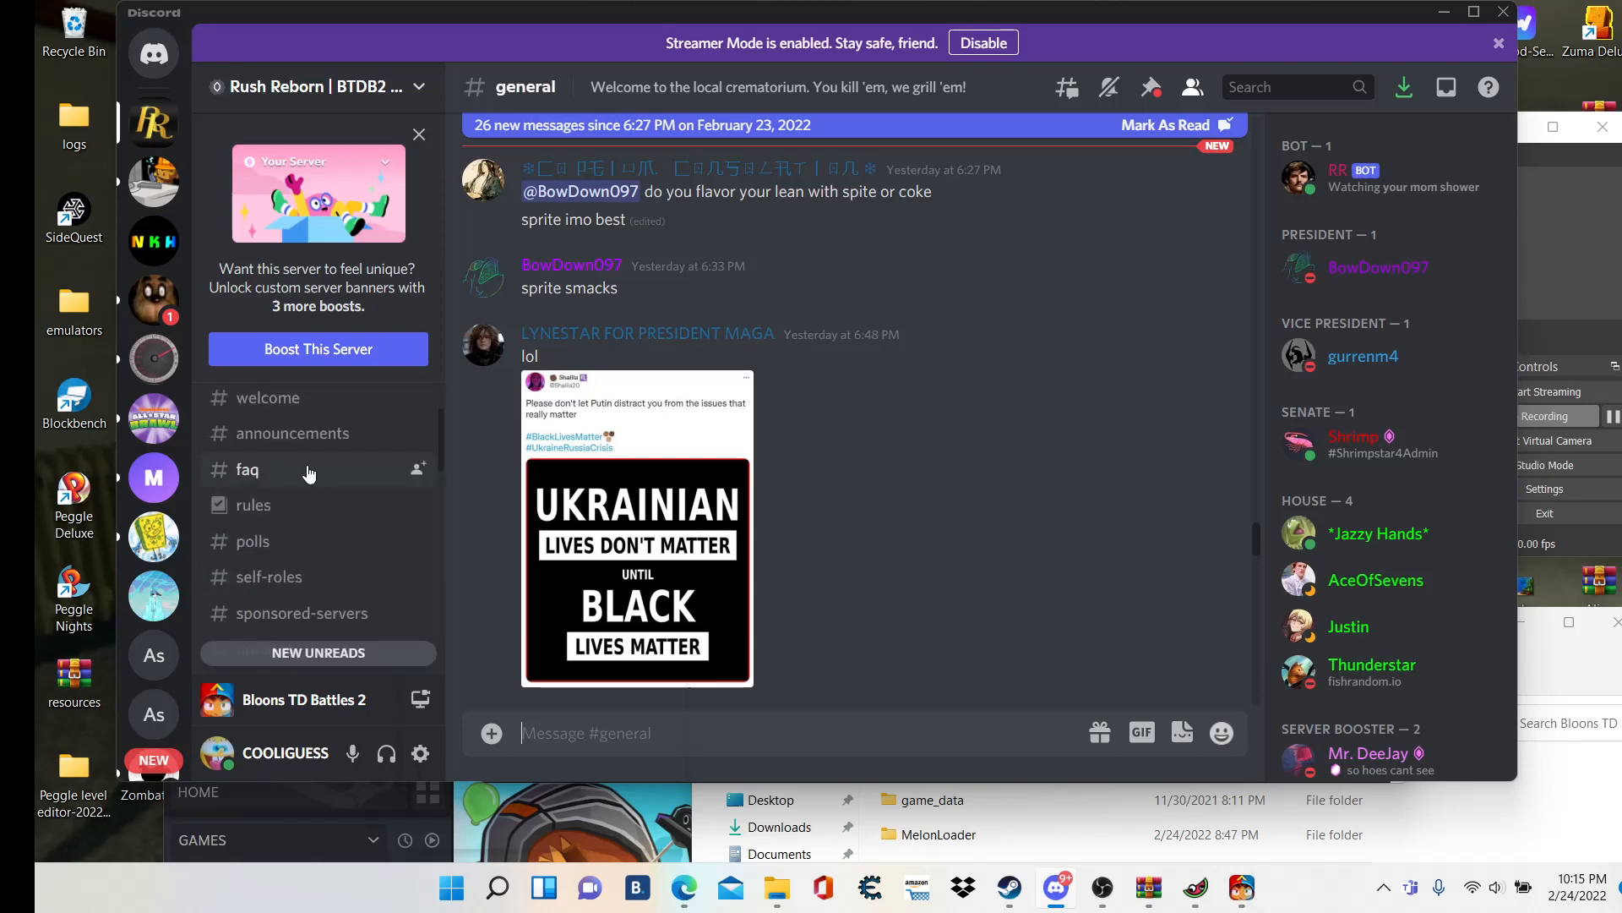
pyautogui.moveTo(292, 433)
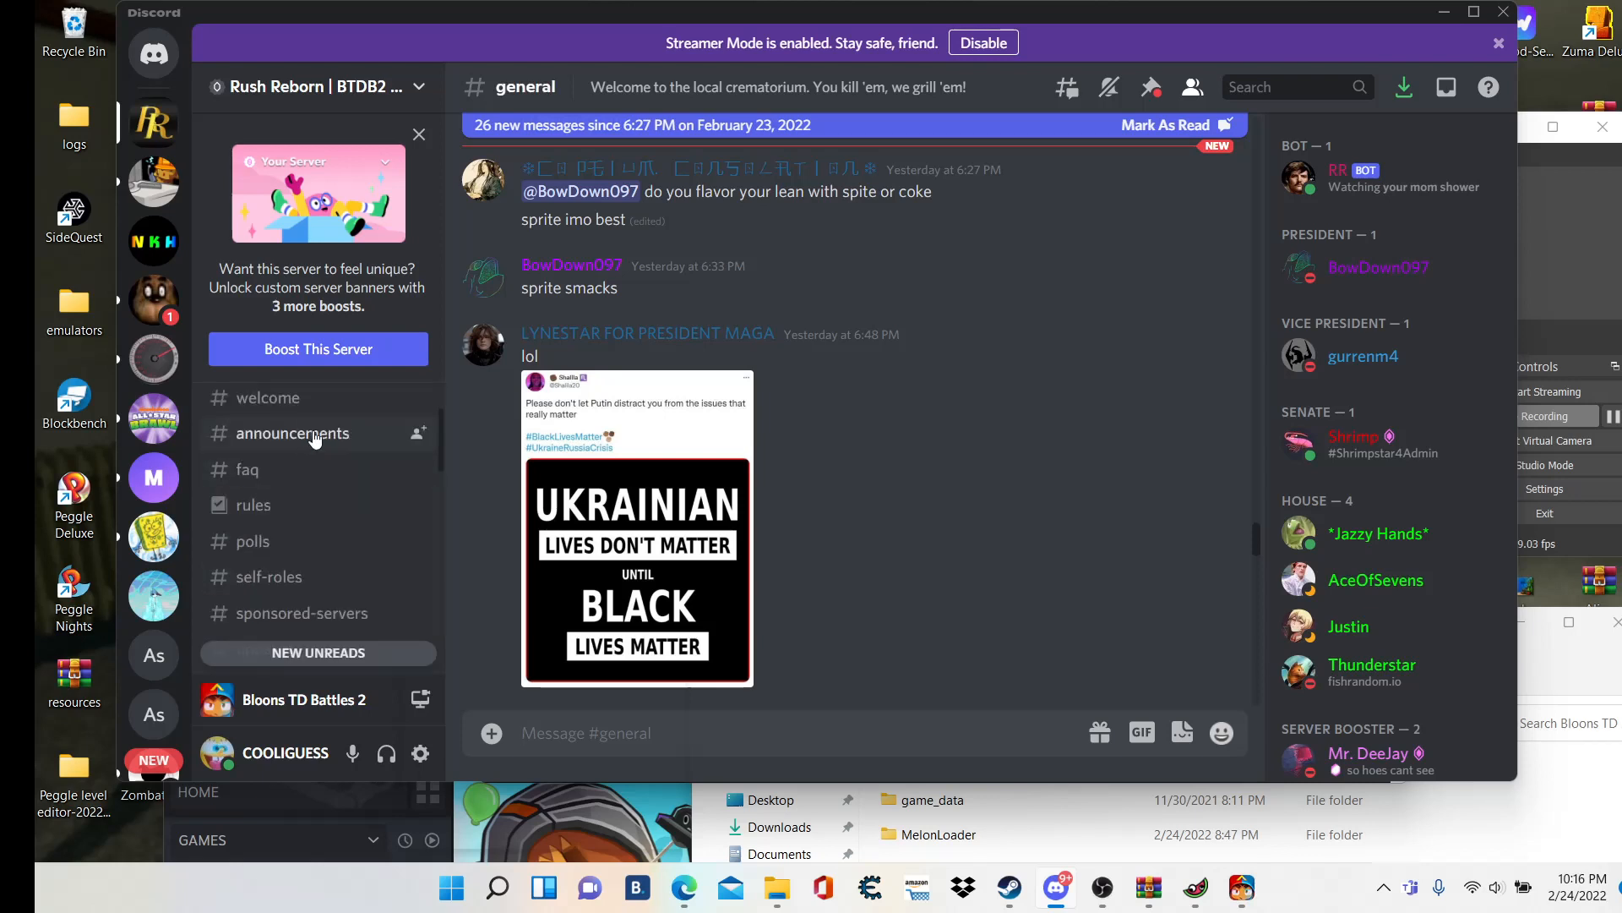
pyautogui.click(294, 433)
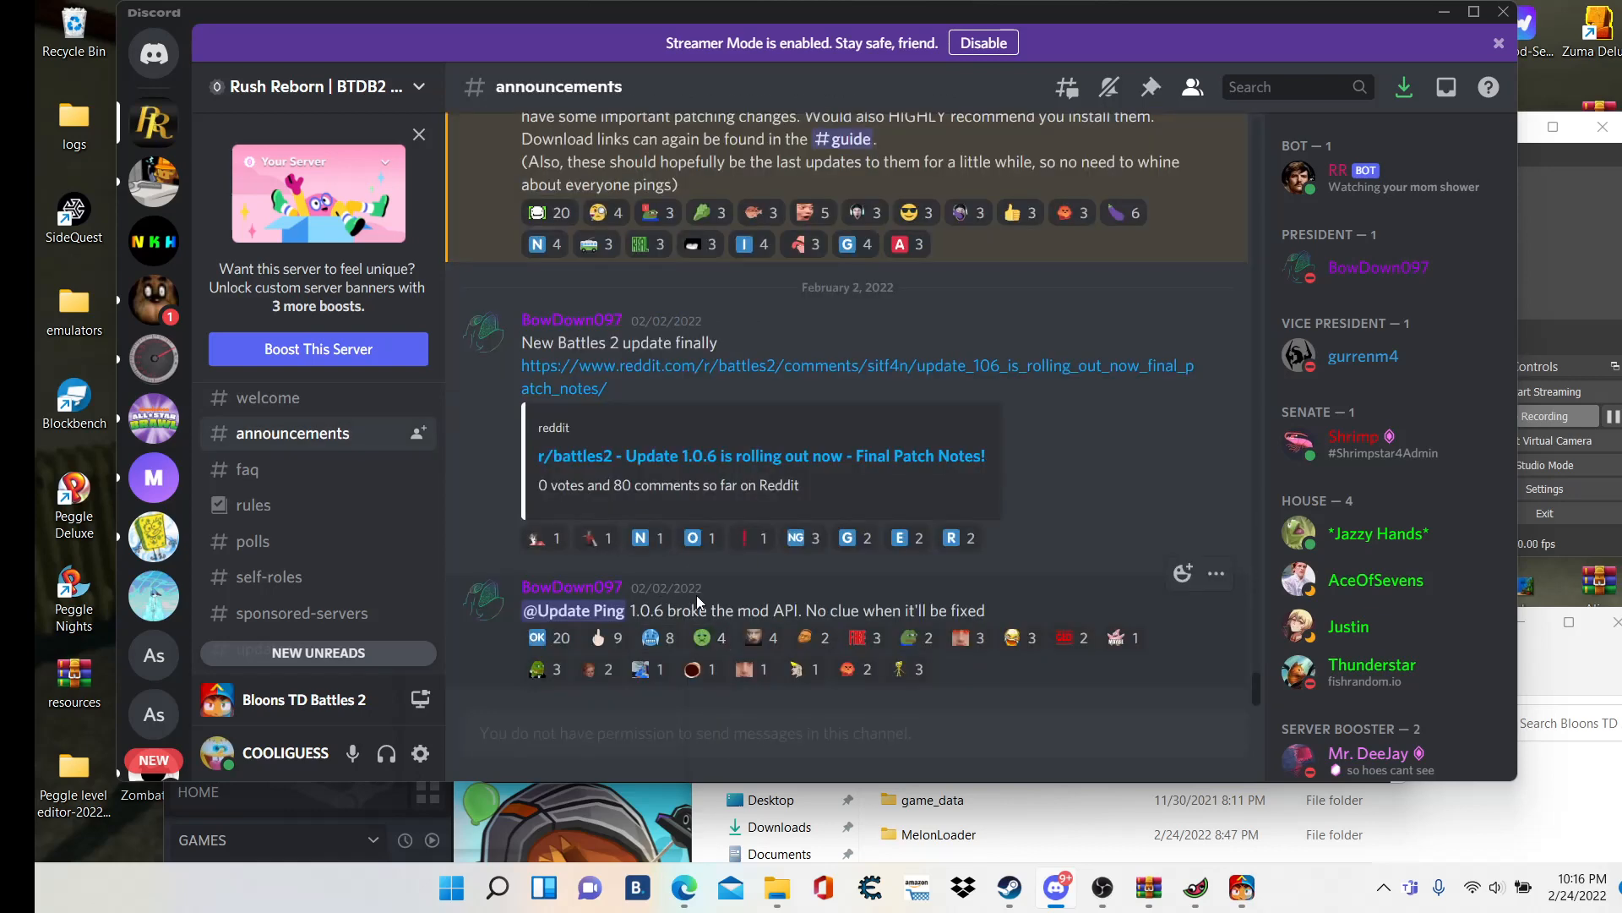
pyautogui.moveTo(997, 598)
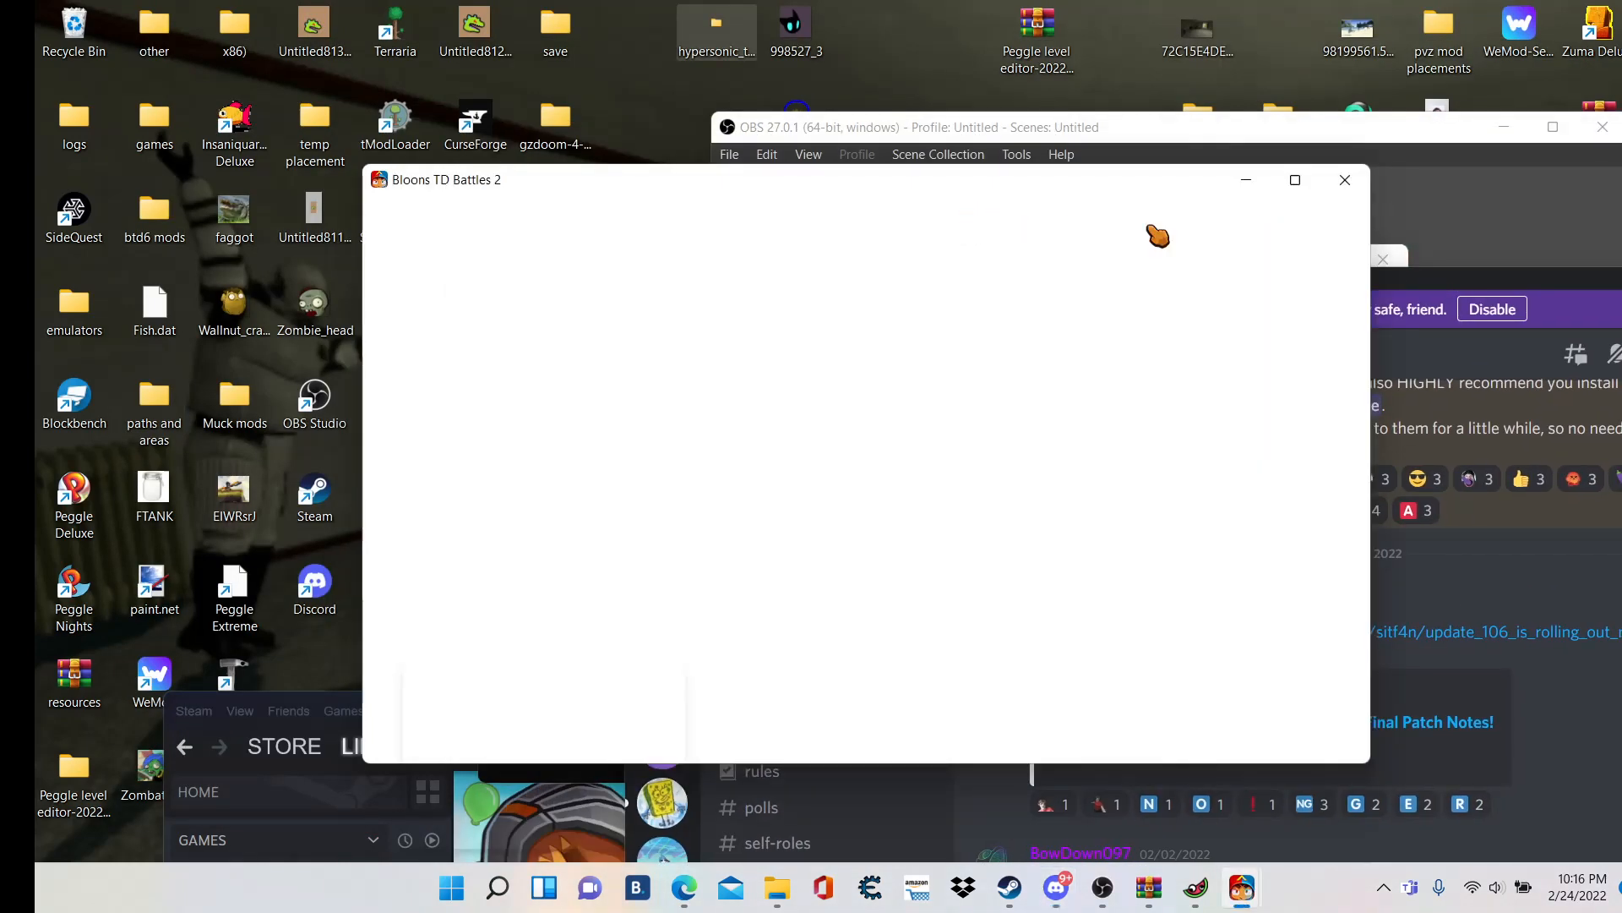
pyautogui.moveTo(940, 268)
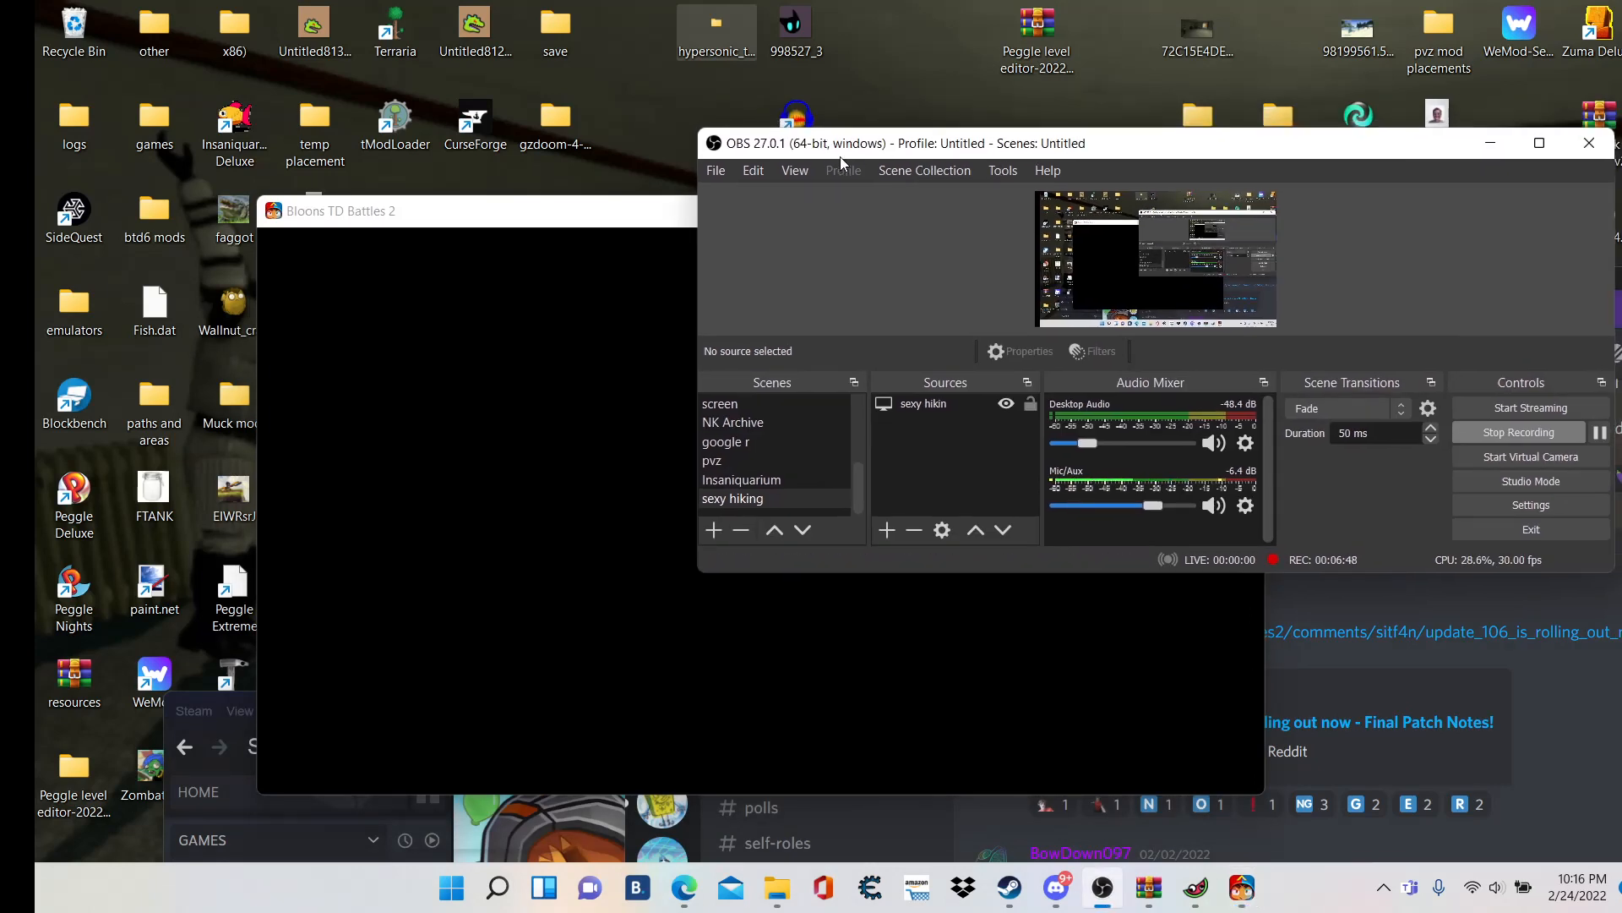
pyautogui.moveTo(924, 212)
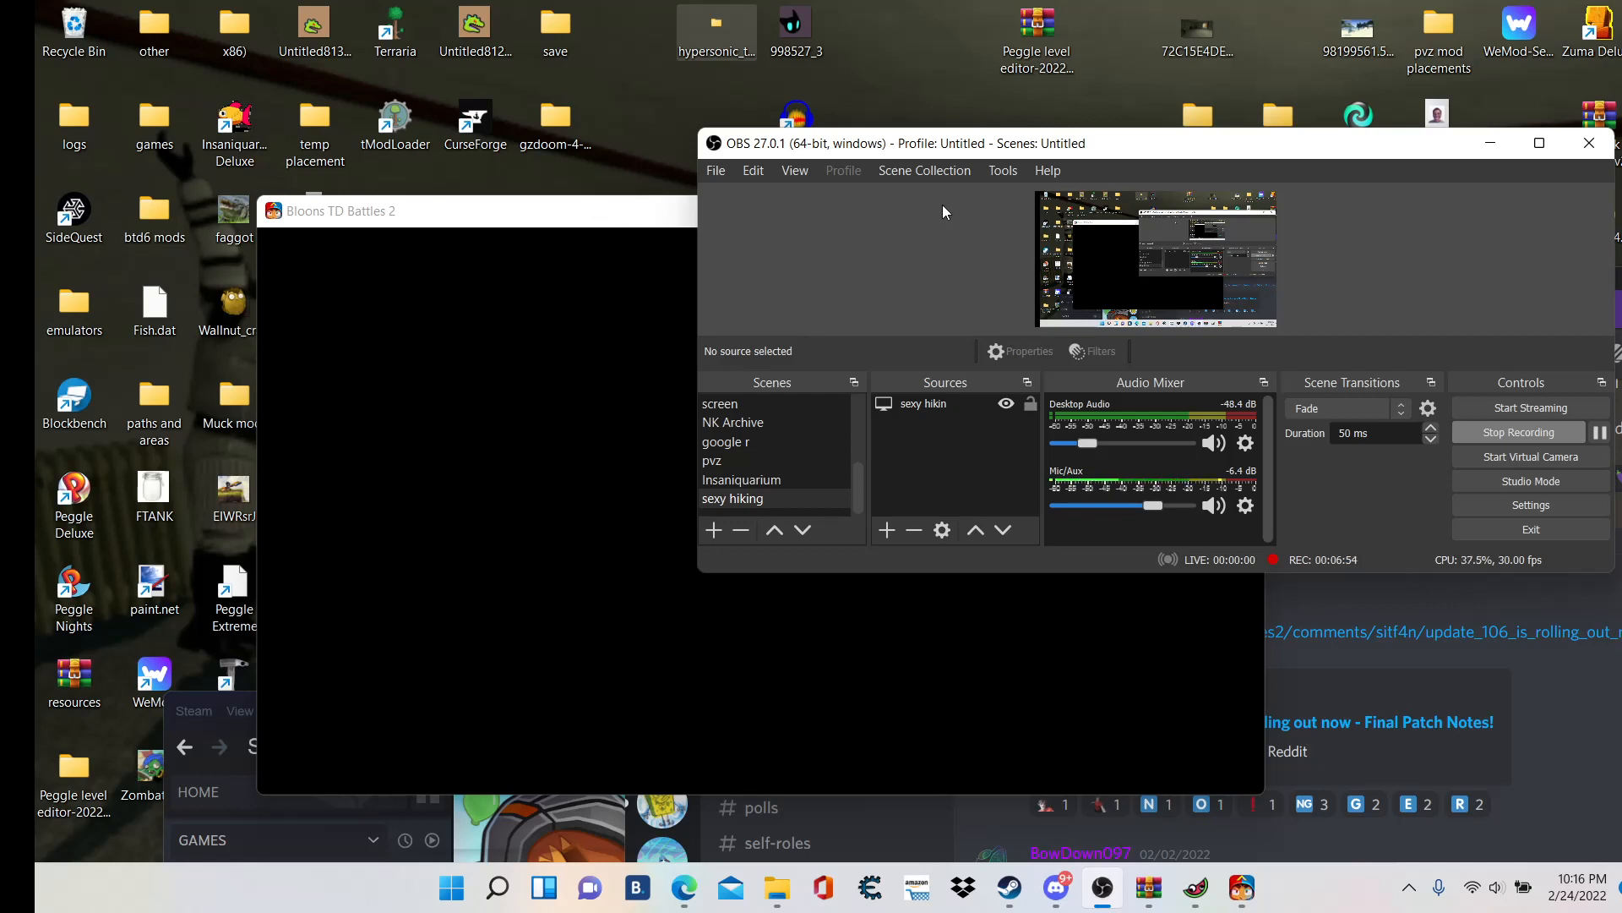
pyautogui.moveTo(910, 213)
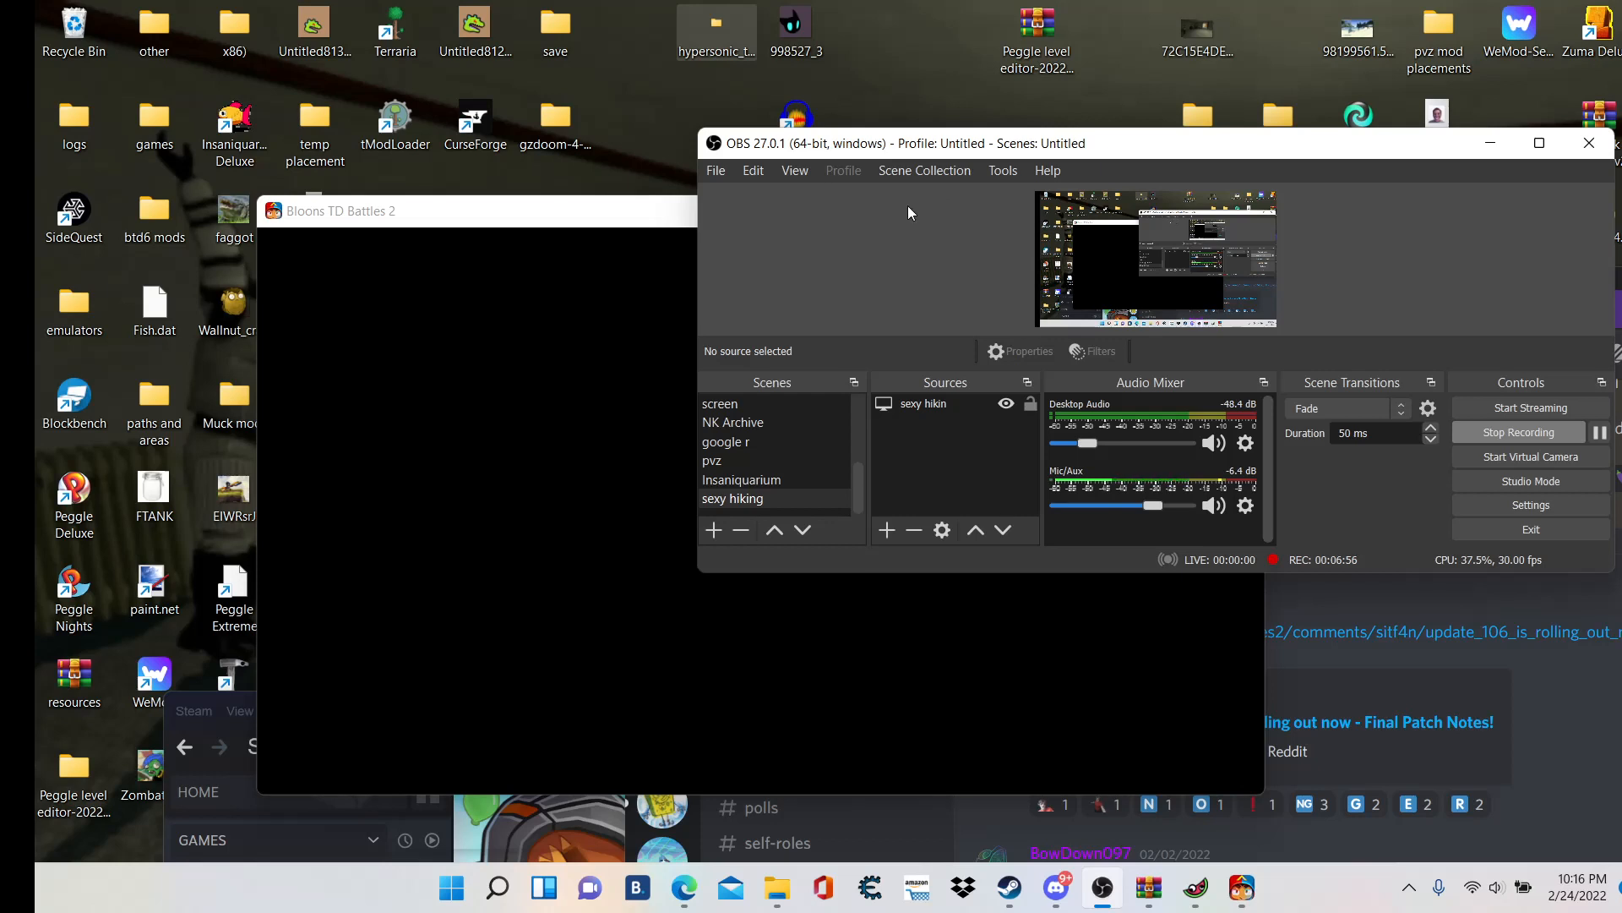
pyautogui.moveTo(878, 259)
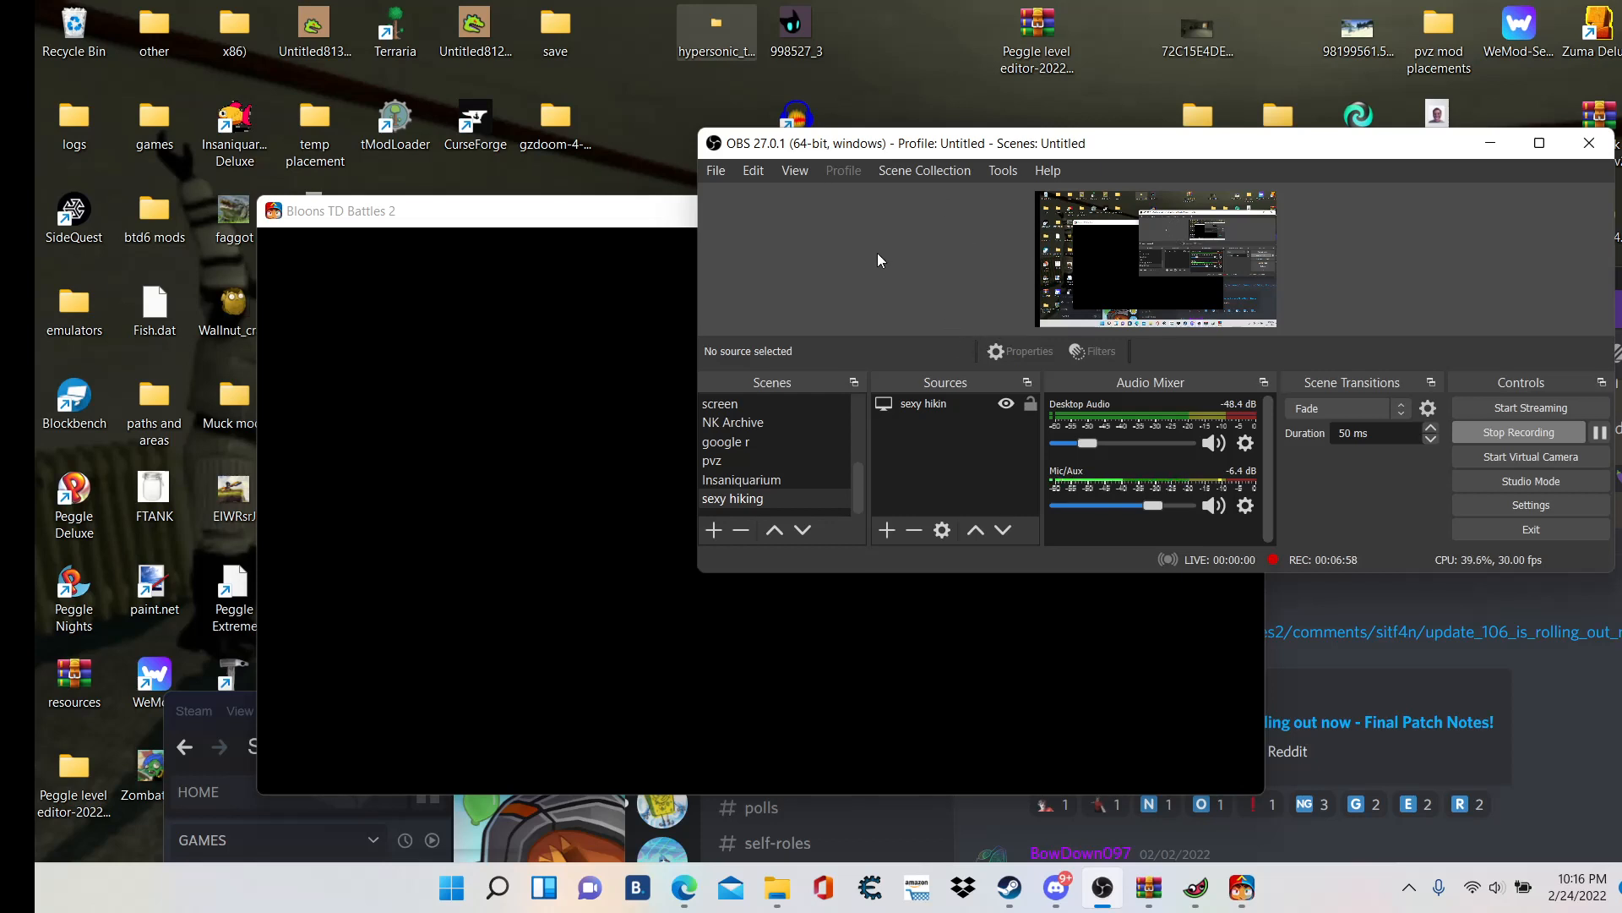
pyautogui.moveTo(810, 233)
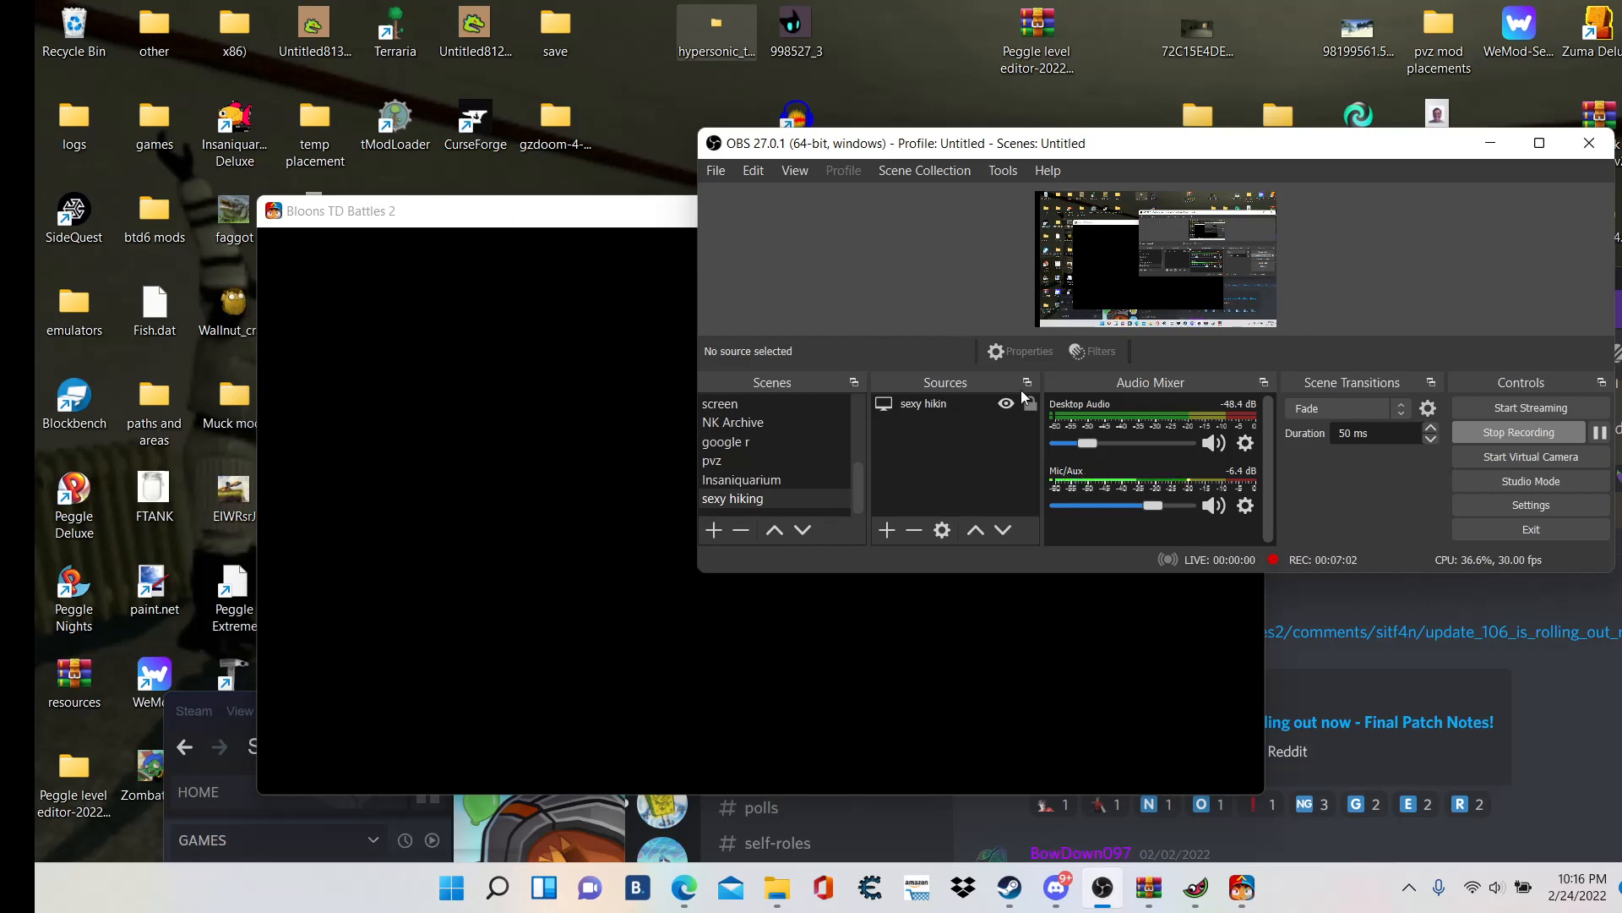
pyautogui.moveTo(625, 221)
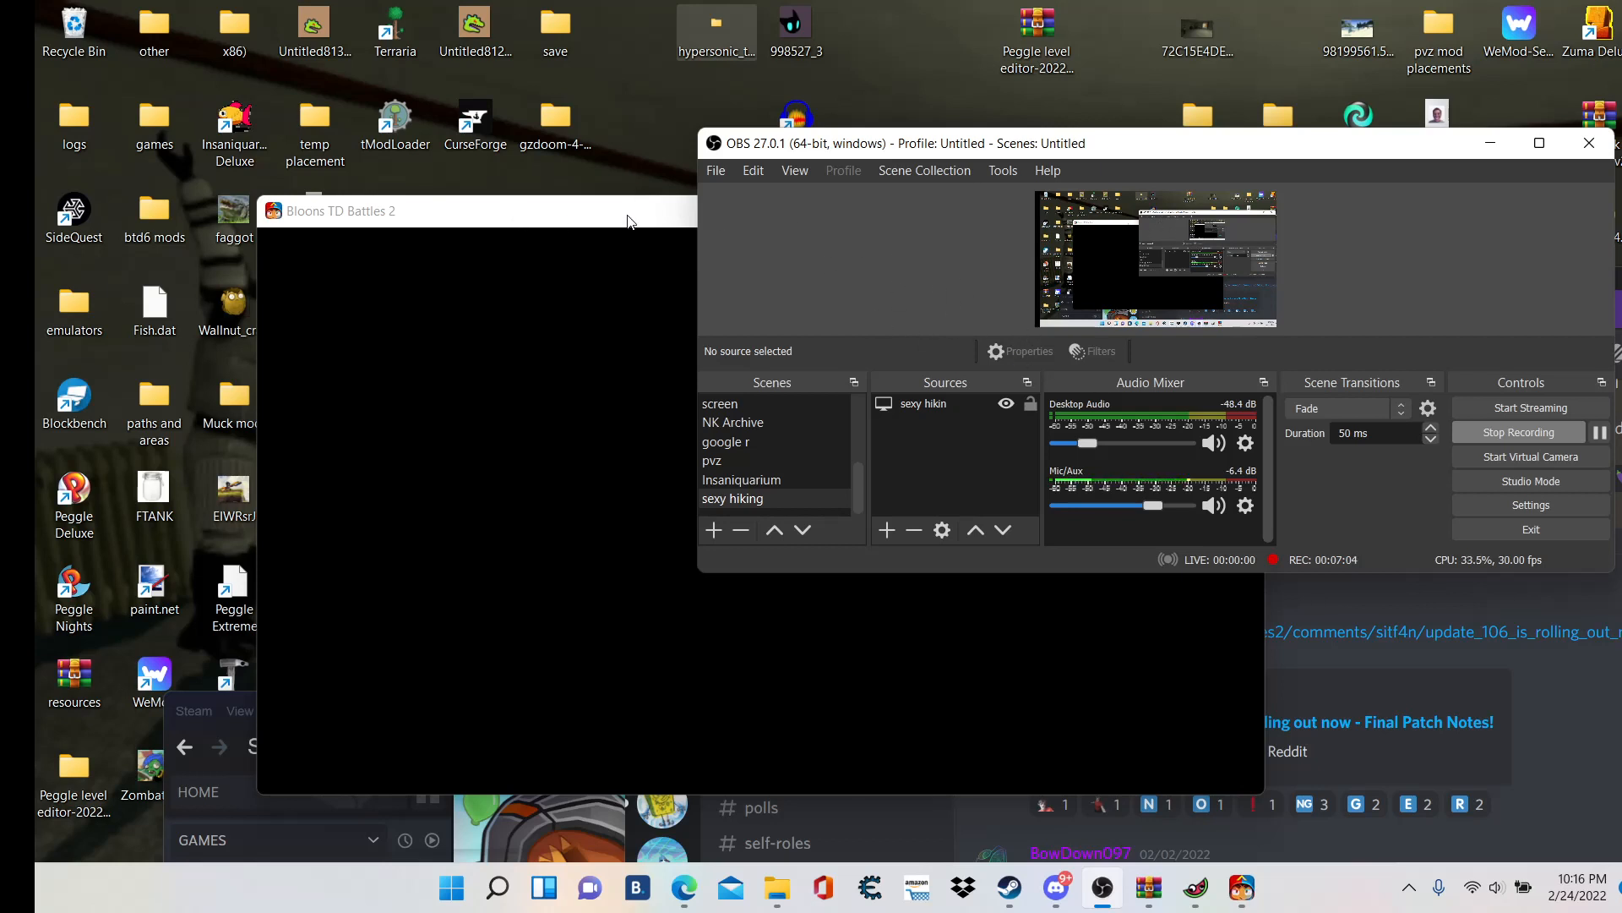